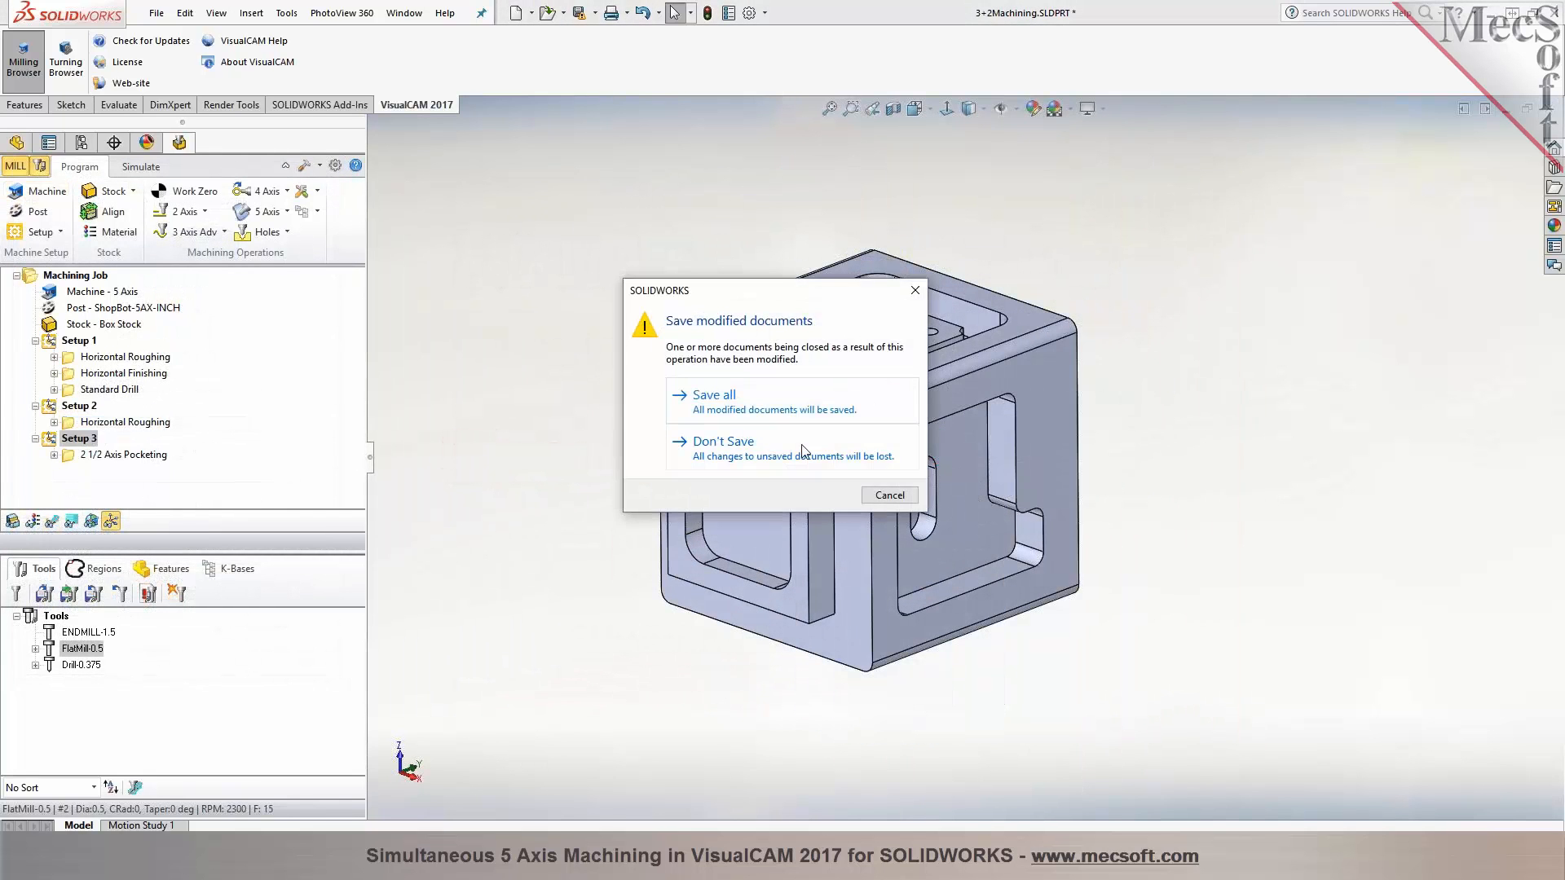
# Discard changes to the 3+2 machining part so the 5Axis_Example1 part can be opened
pyautogui.click(723, 442)
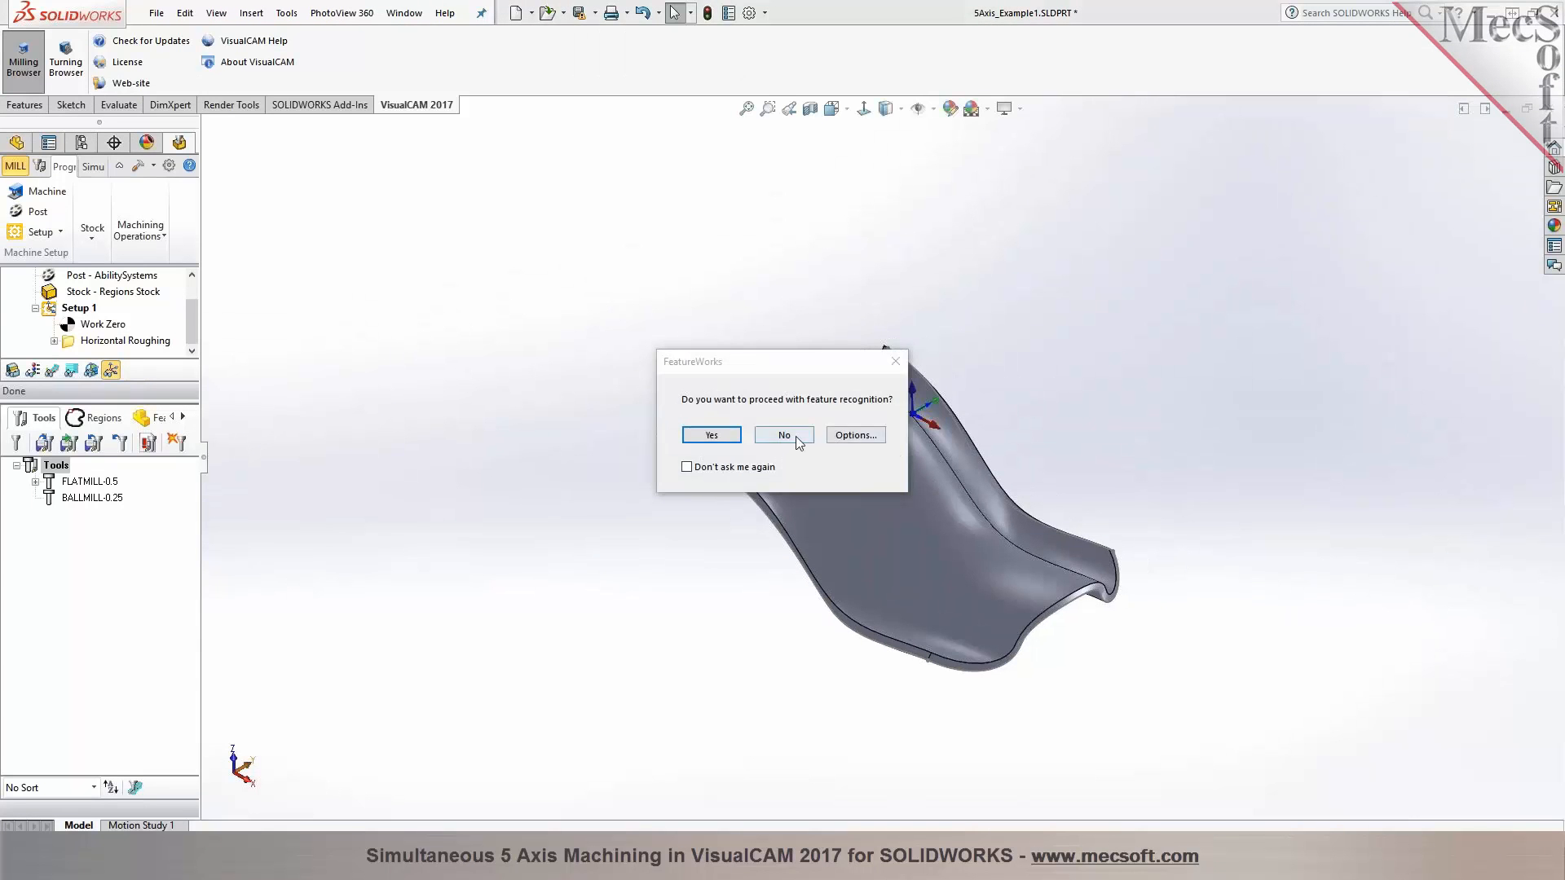
# Decline FeatureWorks recognition and browse the 5 Axis operation list, including Swarf, while orbiting the part
pyautogui.click(784, 435)
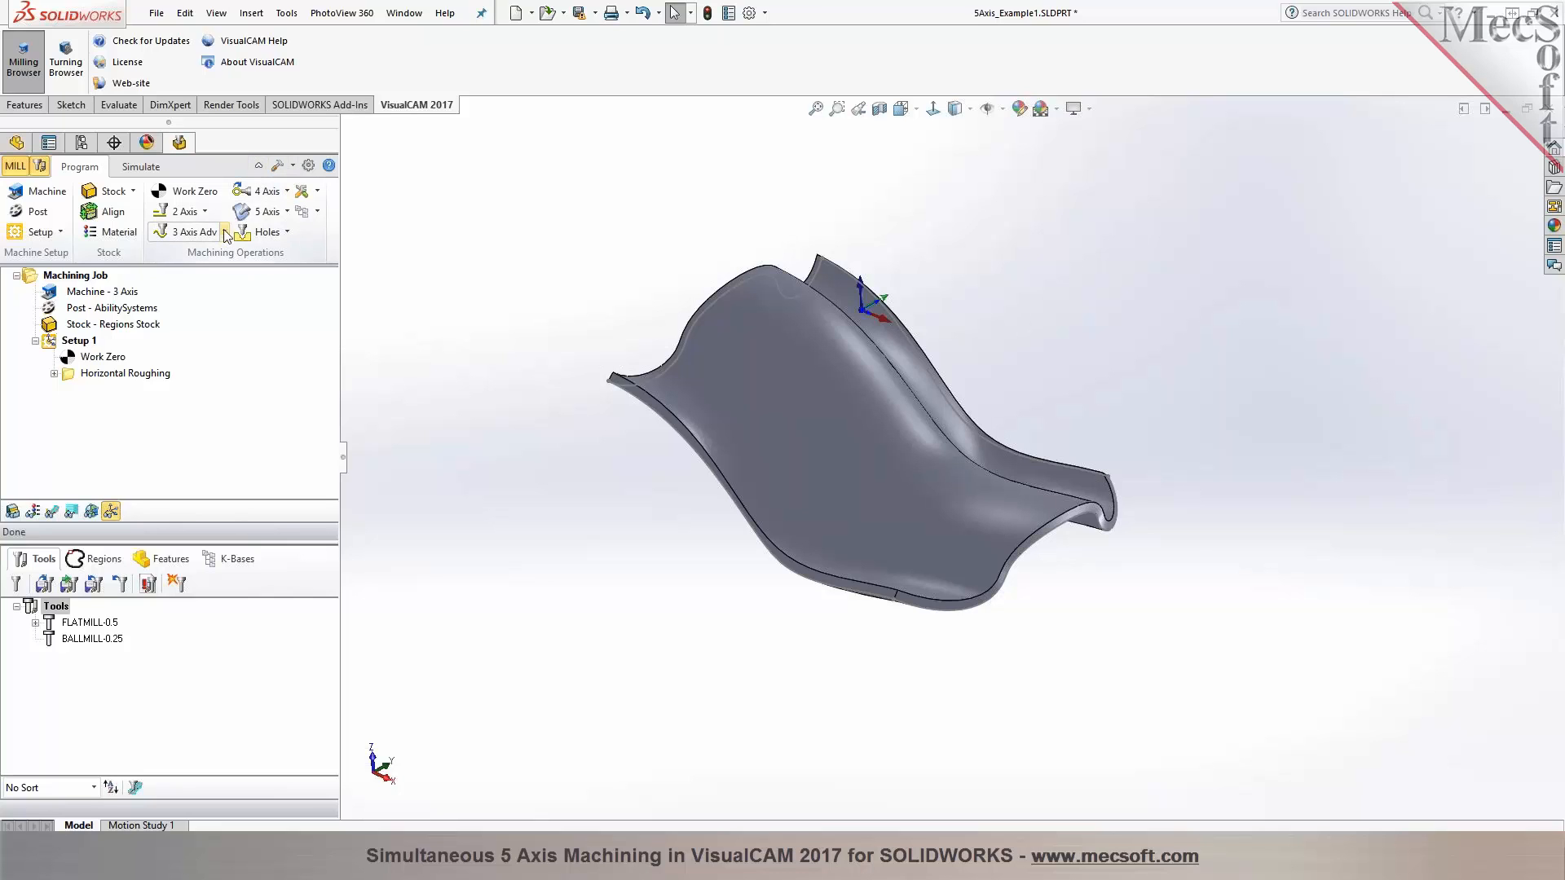
pyautogui.click(281, 211)
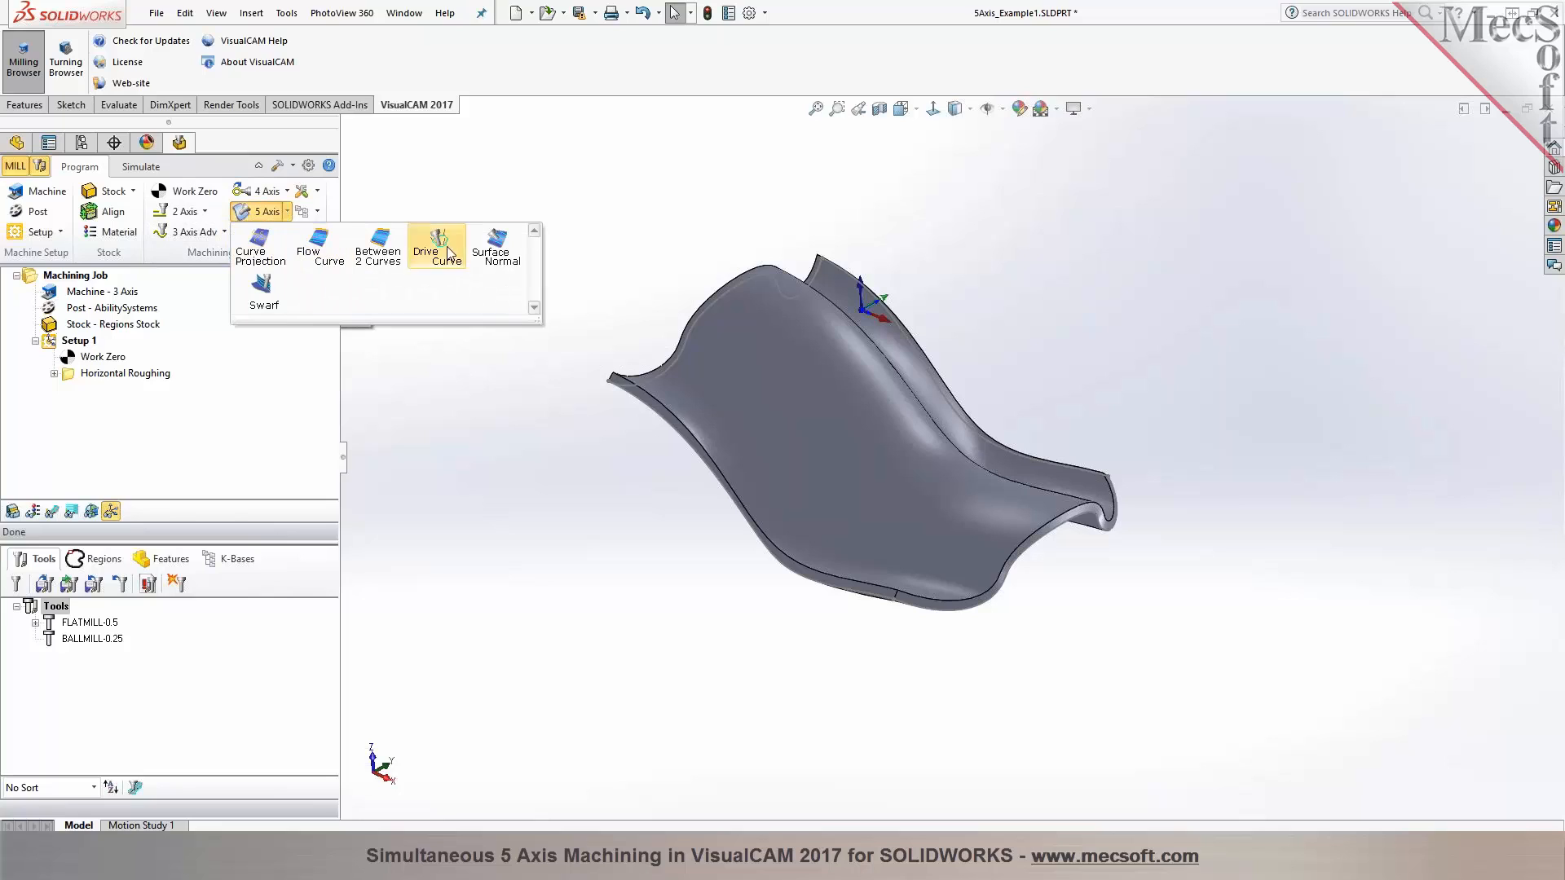
pyautogui.moveTo(264, 294)
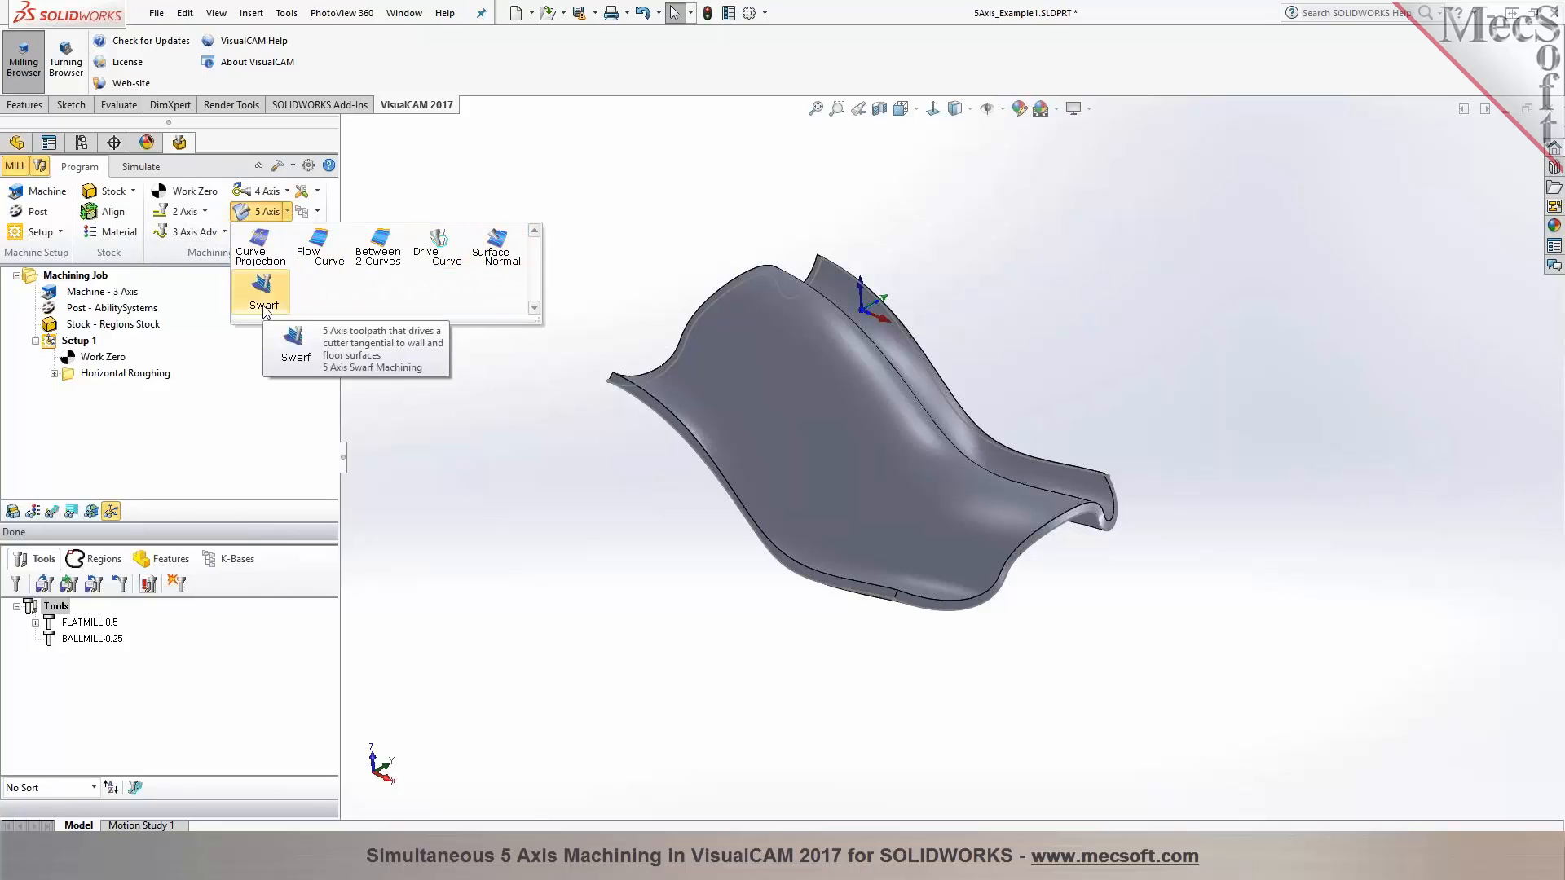
pyautogui.moveTo(412, 379)
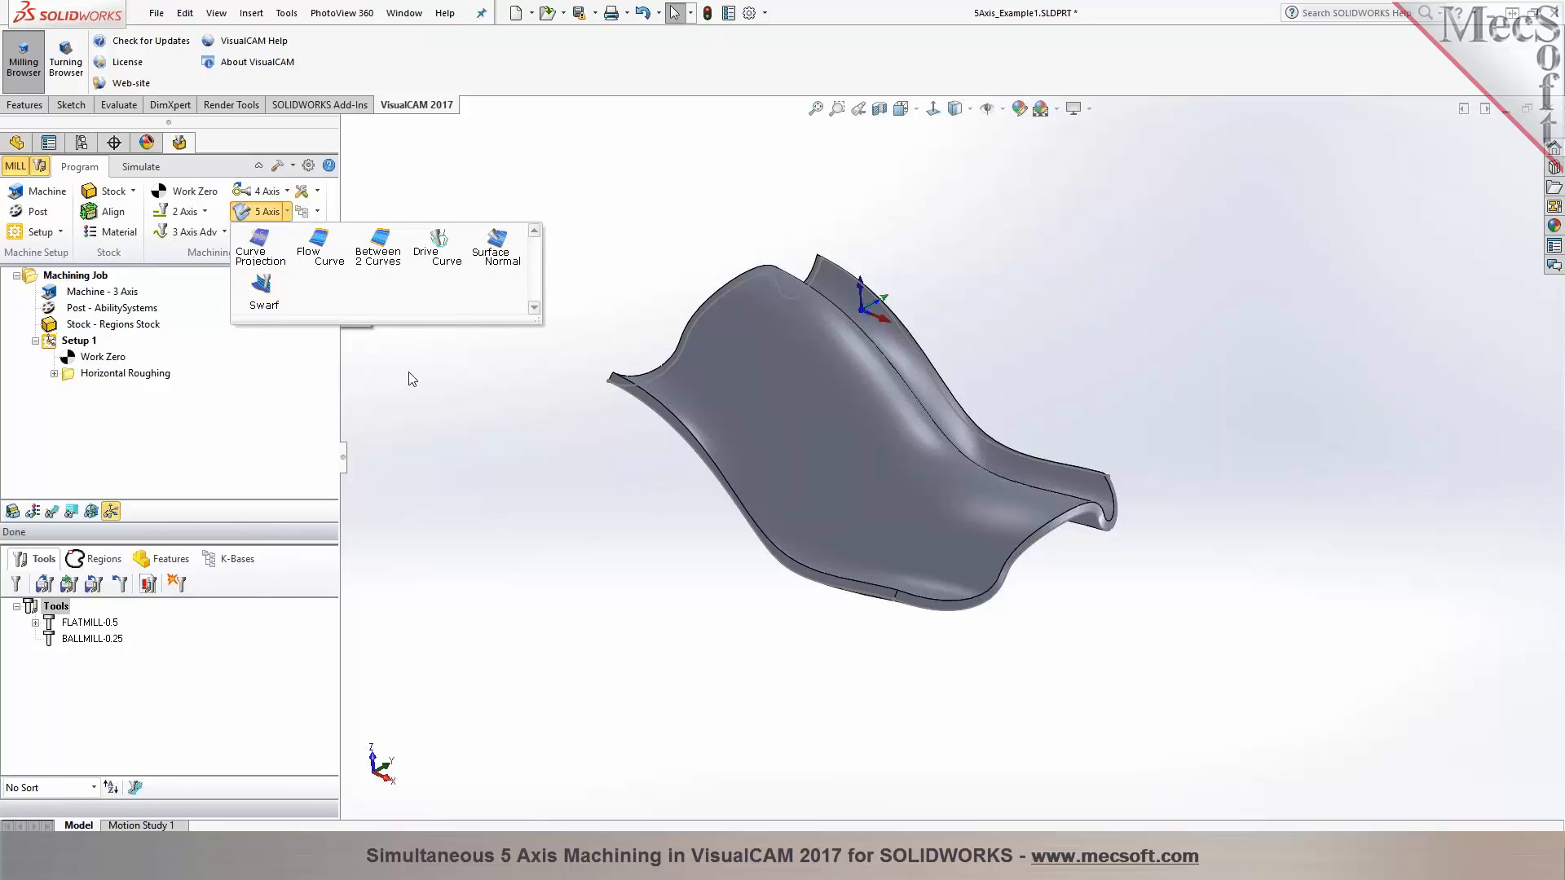
pyautogui.moveTo(402, 376)
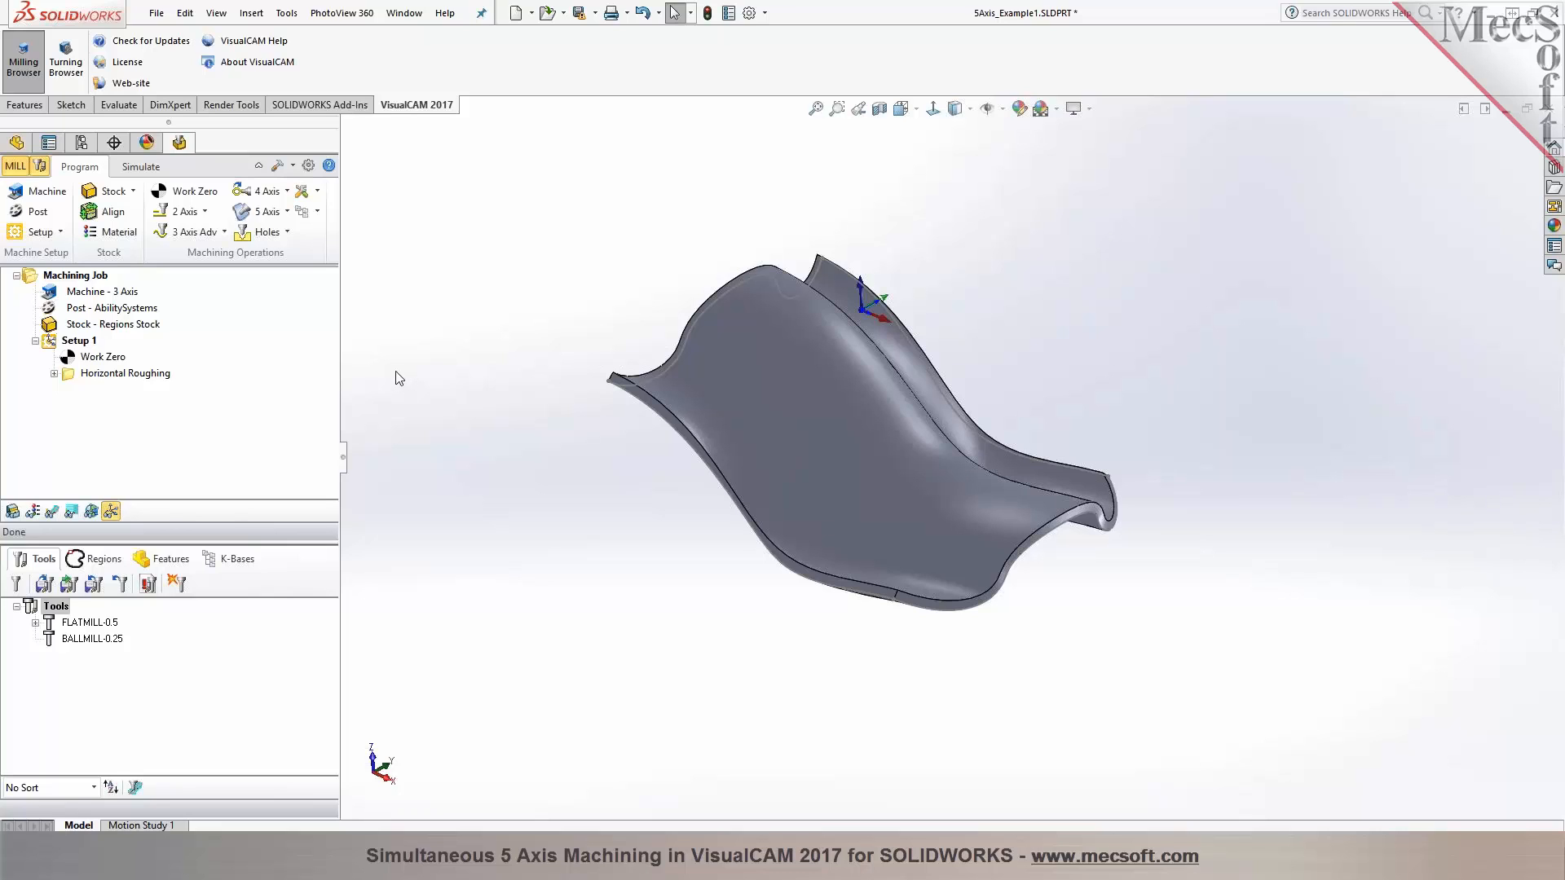
pyautogui.moveTo(417, 362)
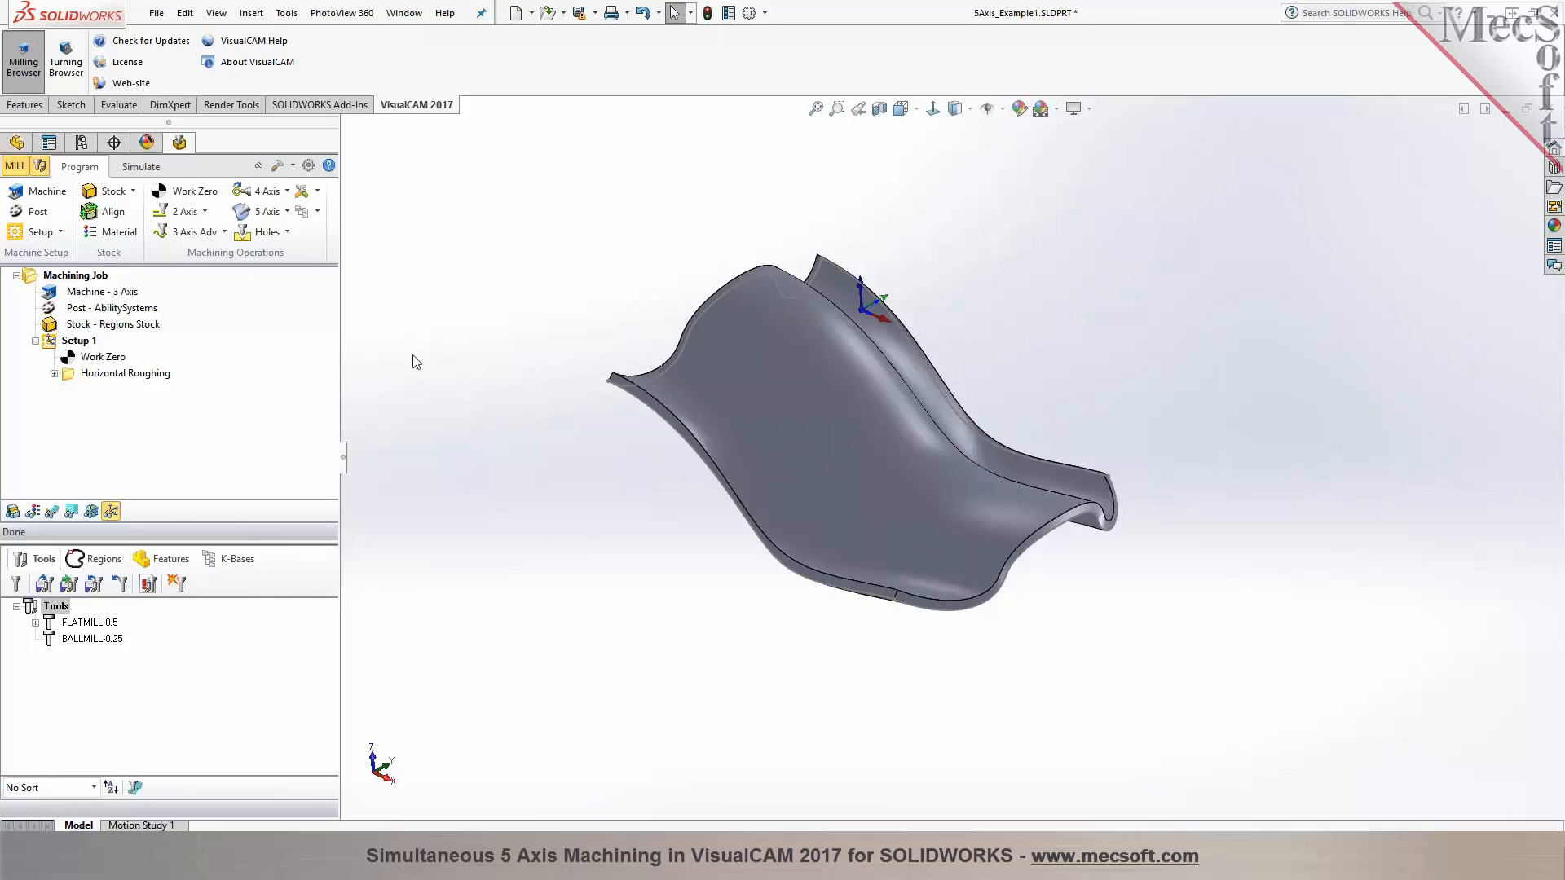
pyautogui.moveTo(416, 361); pyautogui.dragTo(498, 444)
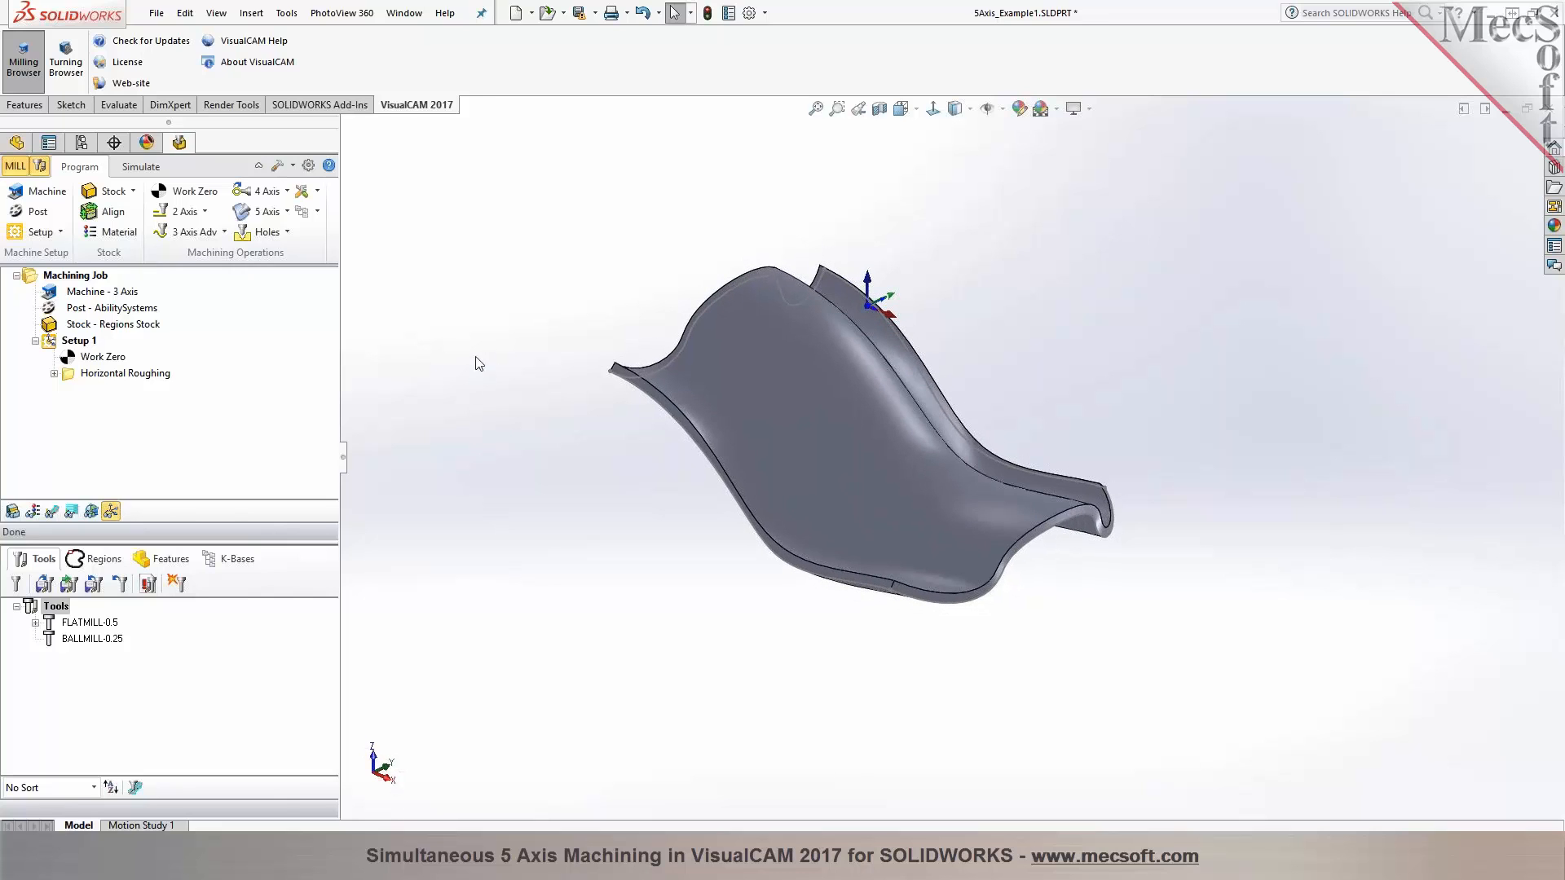
# Show the stock block and display the Horizontal Roughing toolpath for simulation
pyautogui.click(111, 323)
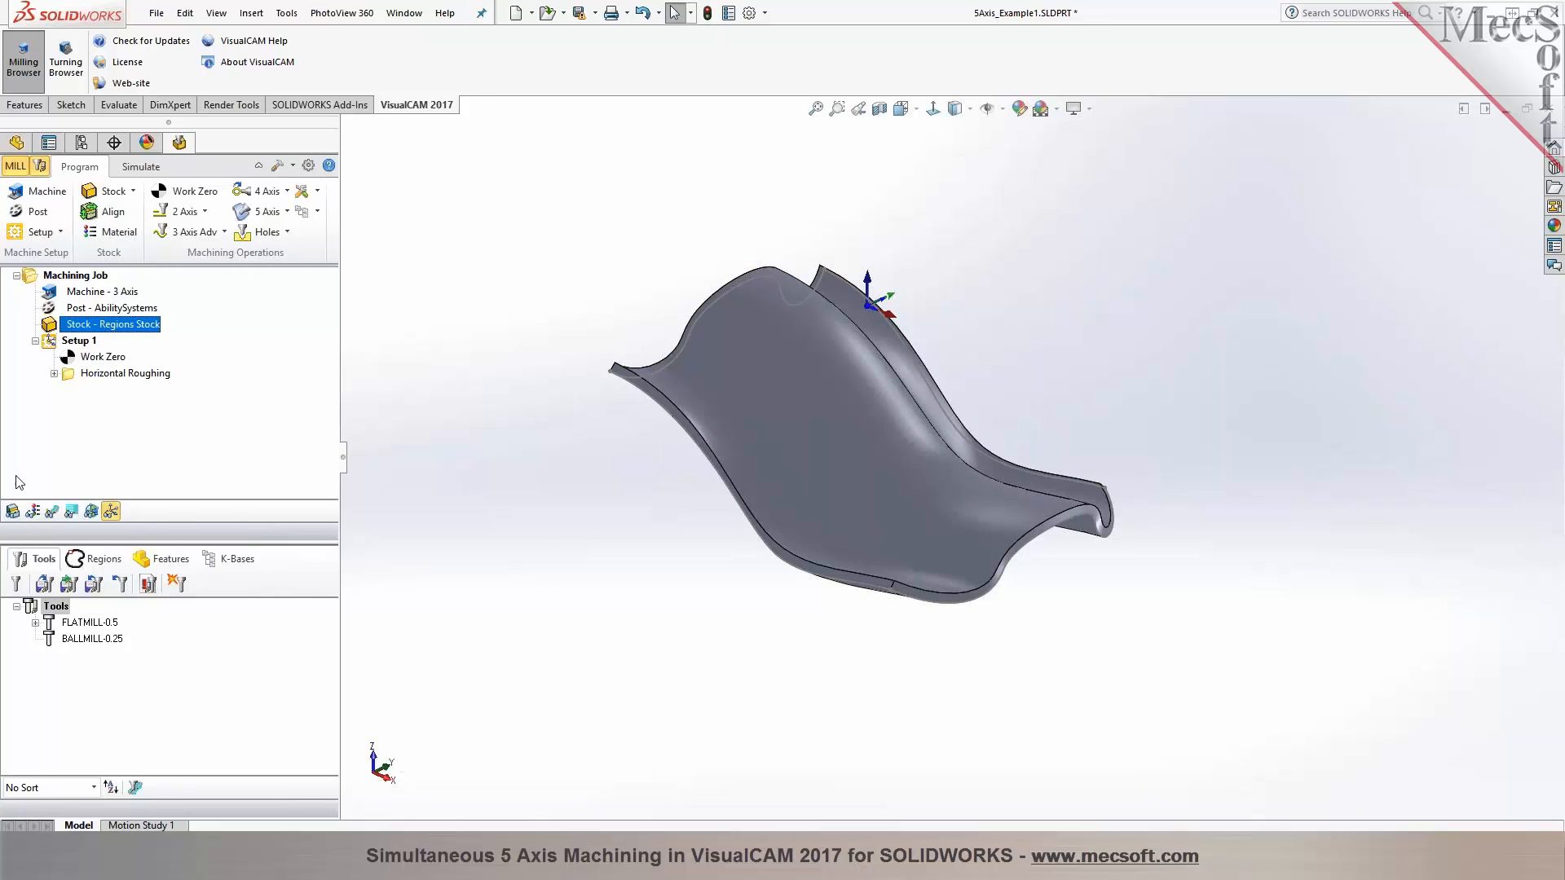
pyautogui.click(12, 511)
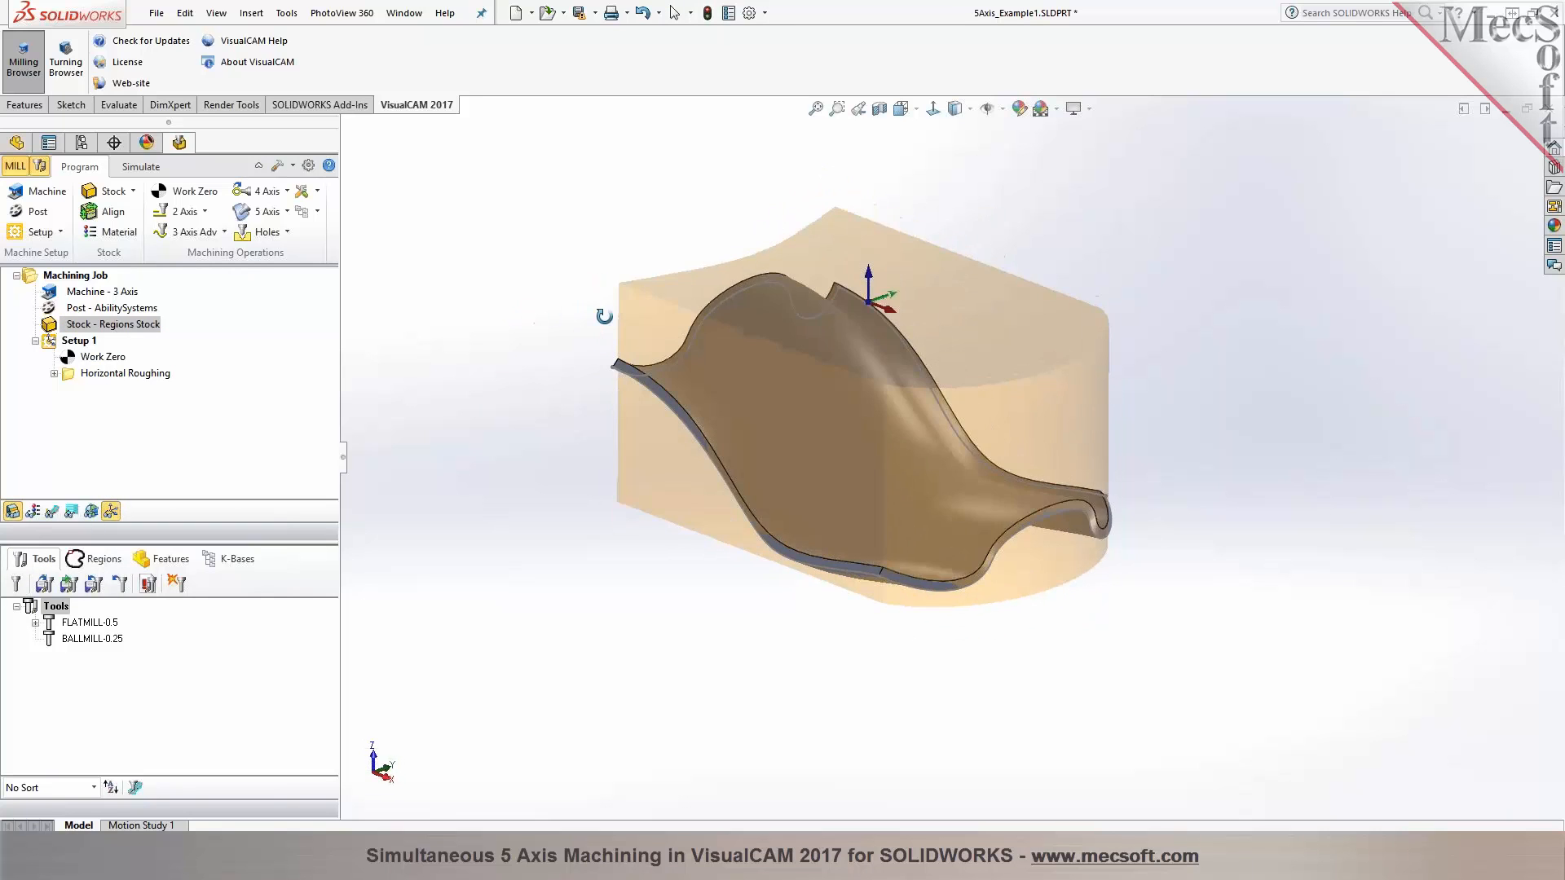
pyautogui.click(139, 166)
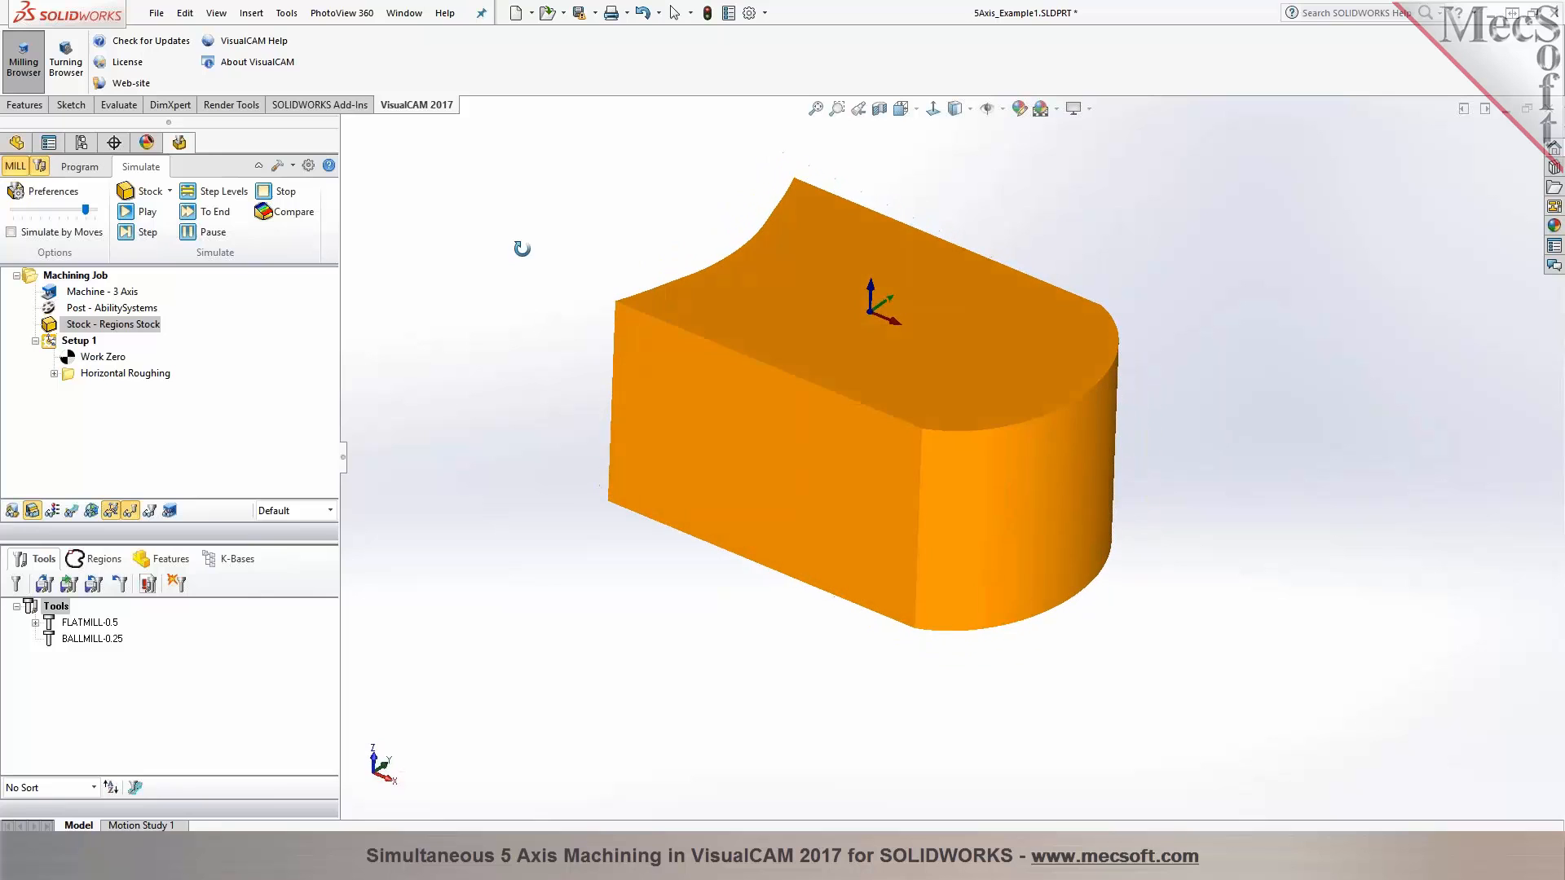
pyautogui.rightClick(124, 372)
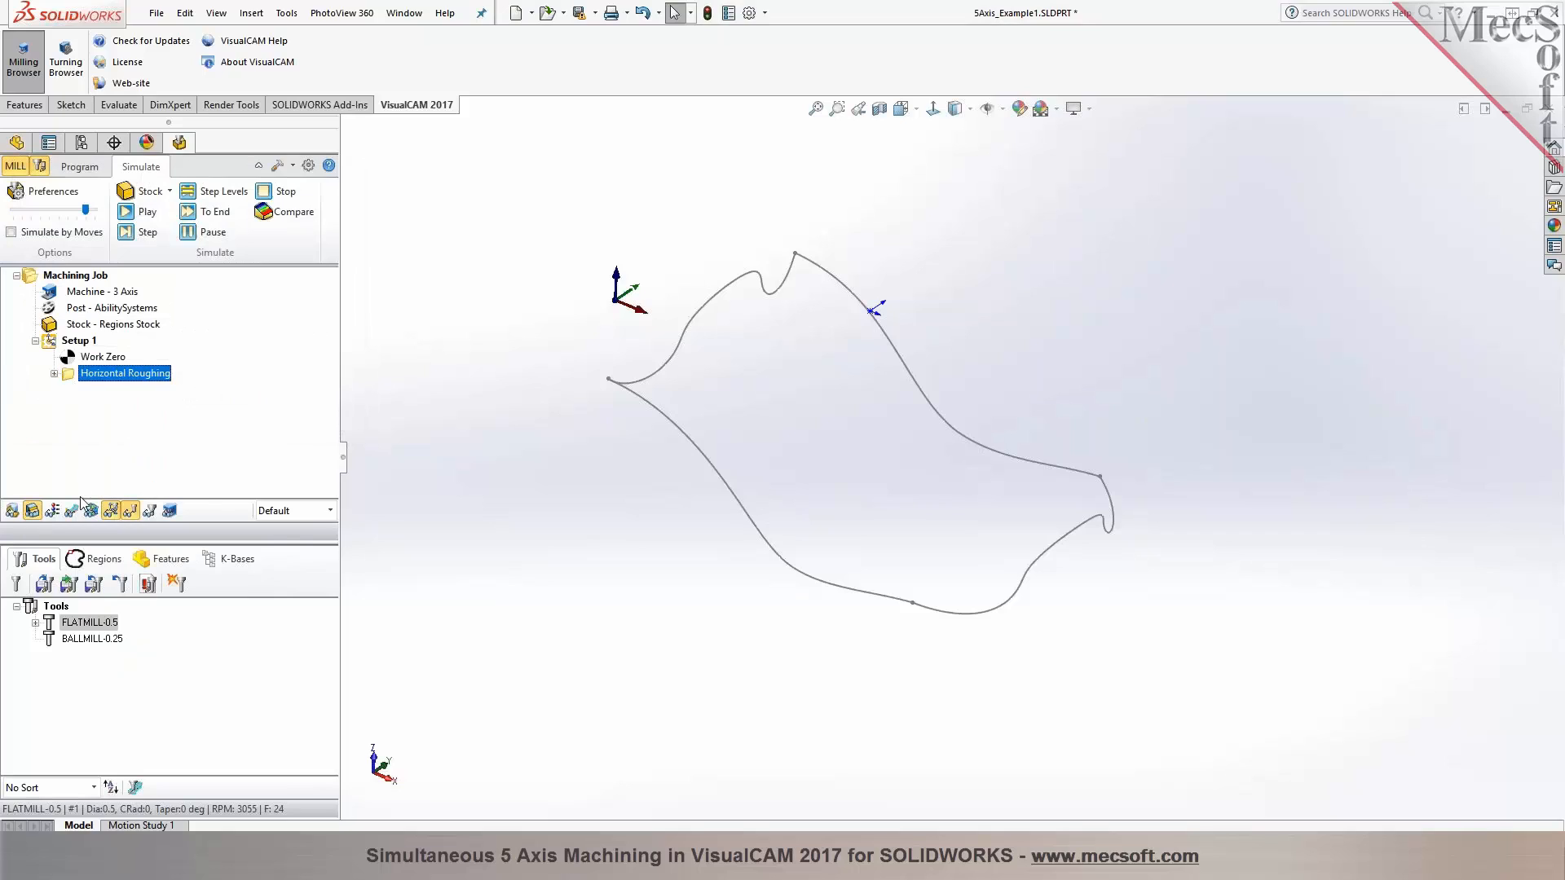
pyautogui.click(141, 211)
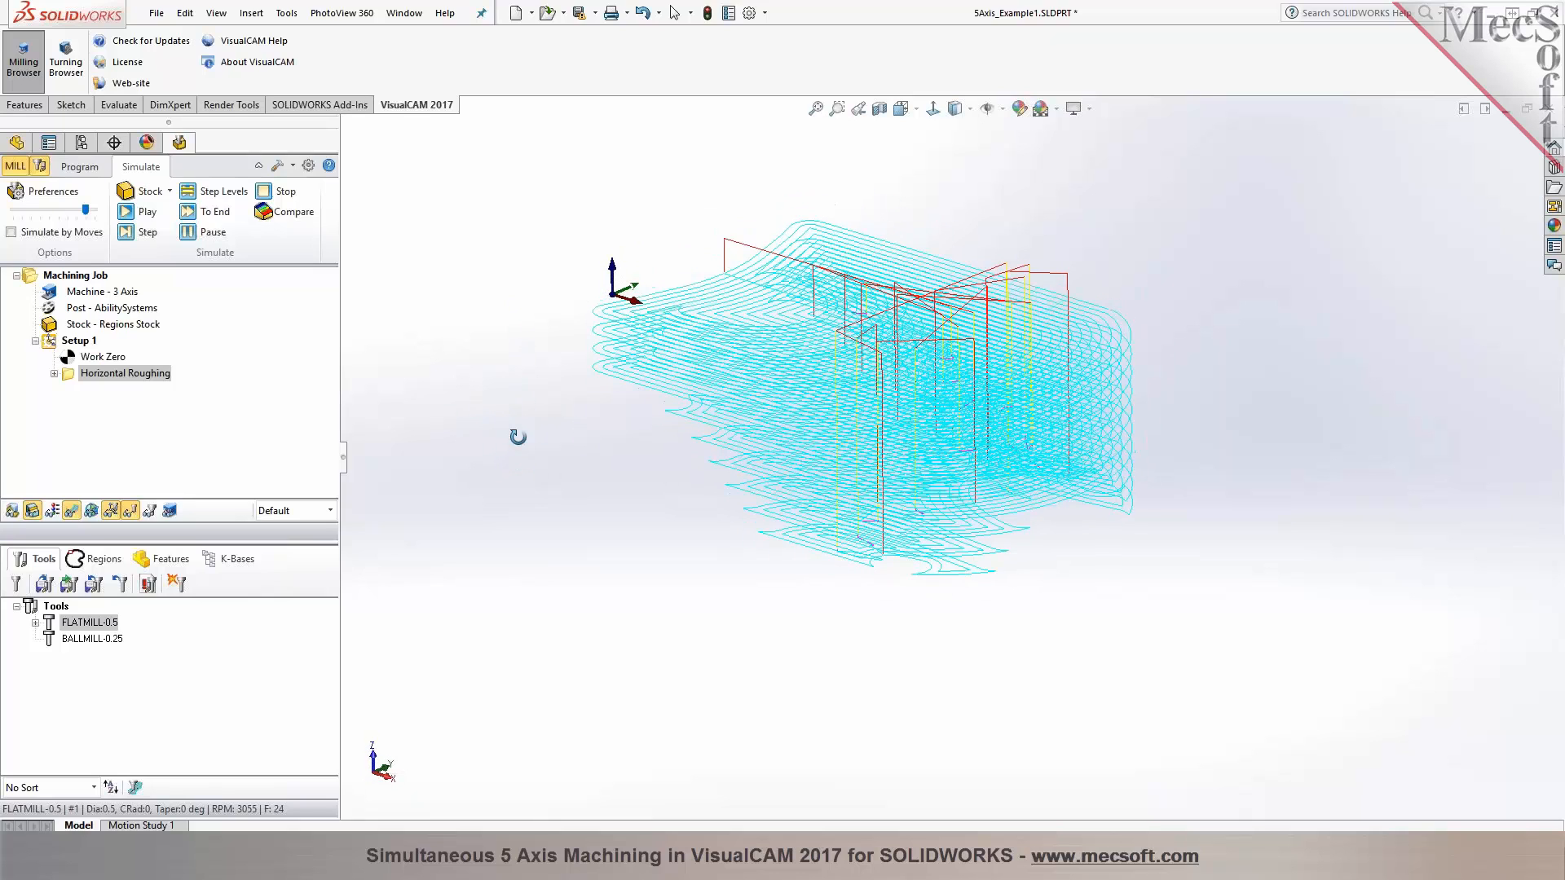
# Run the Horizontal Roughing simulation to the end and bring up the machine tool setup
pyautogui.click(136, 212)
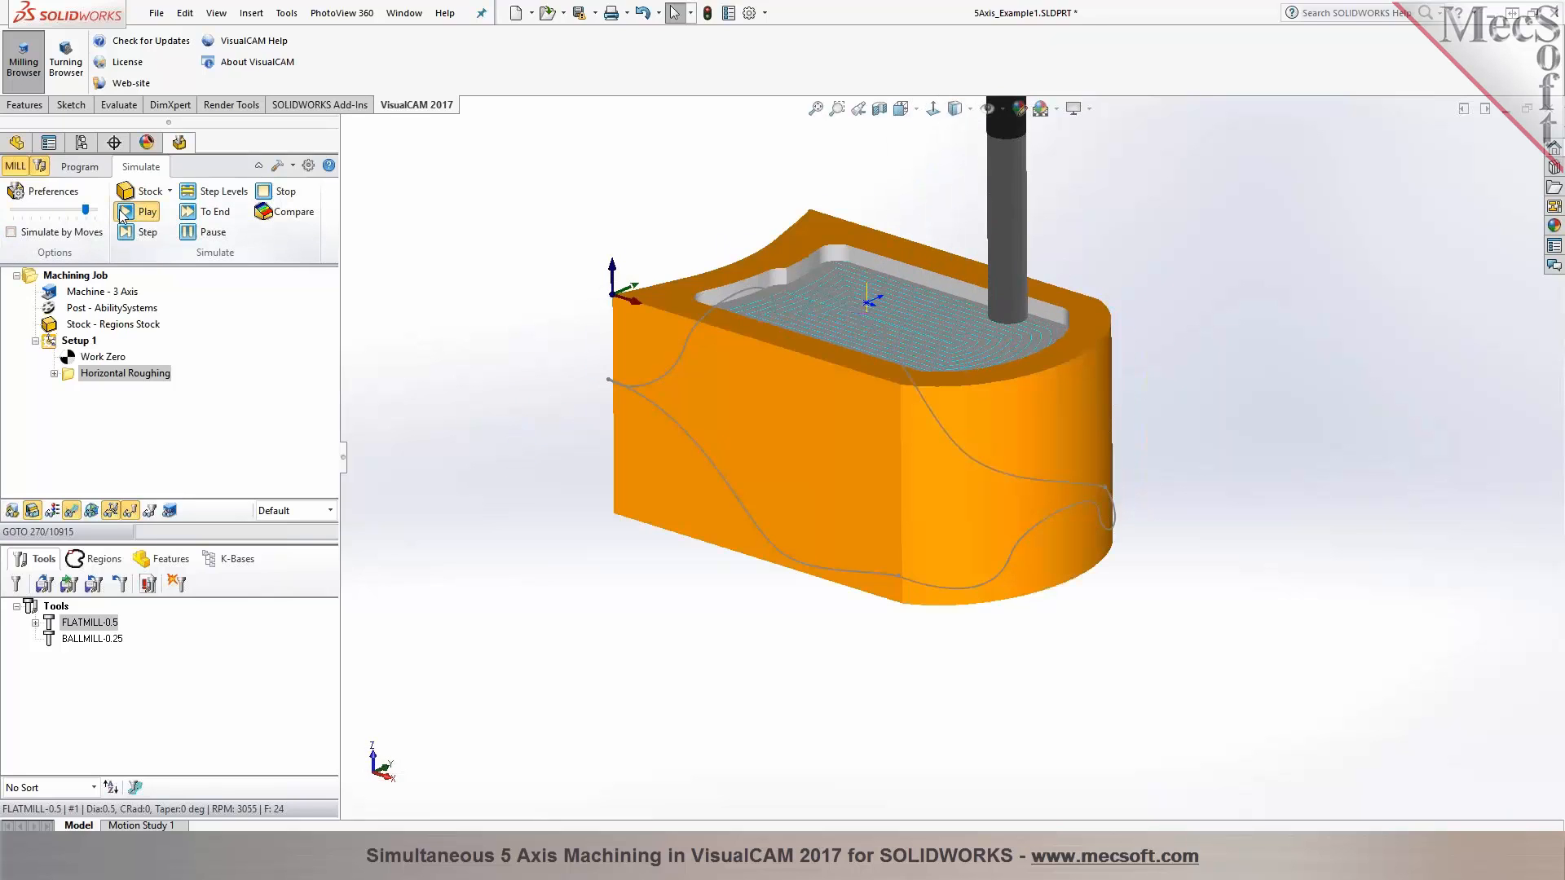
pyautogui.click(213, 212)
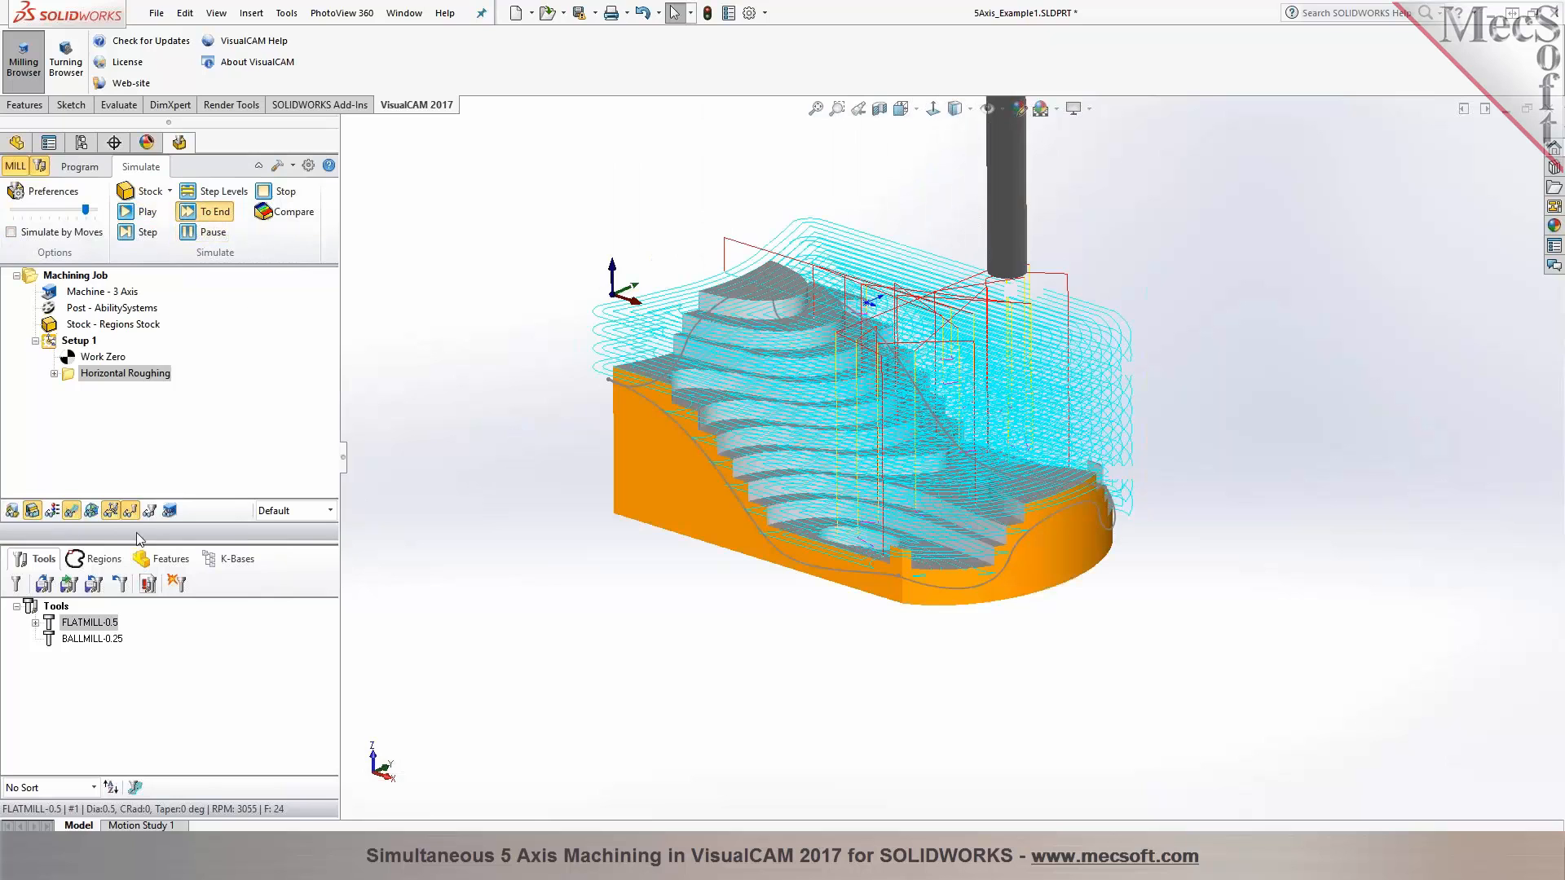
pyautogui.click(216, 211)
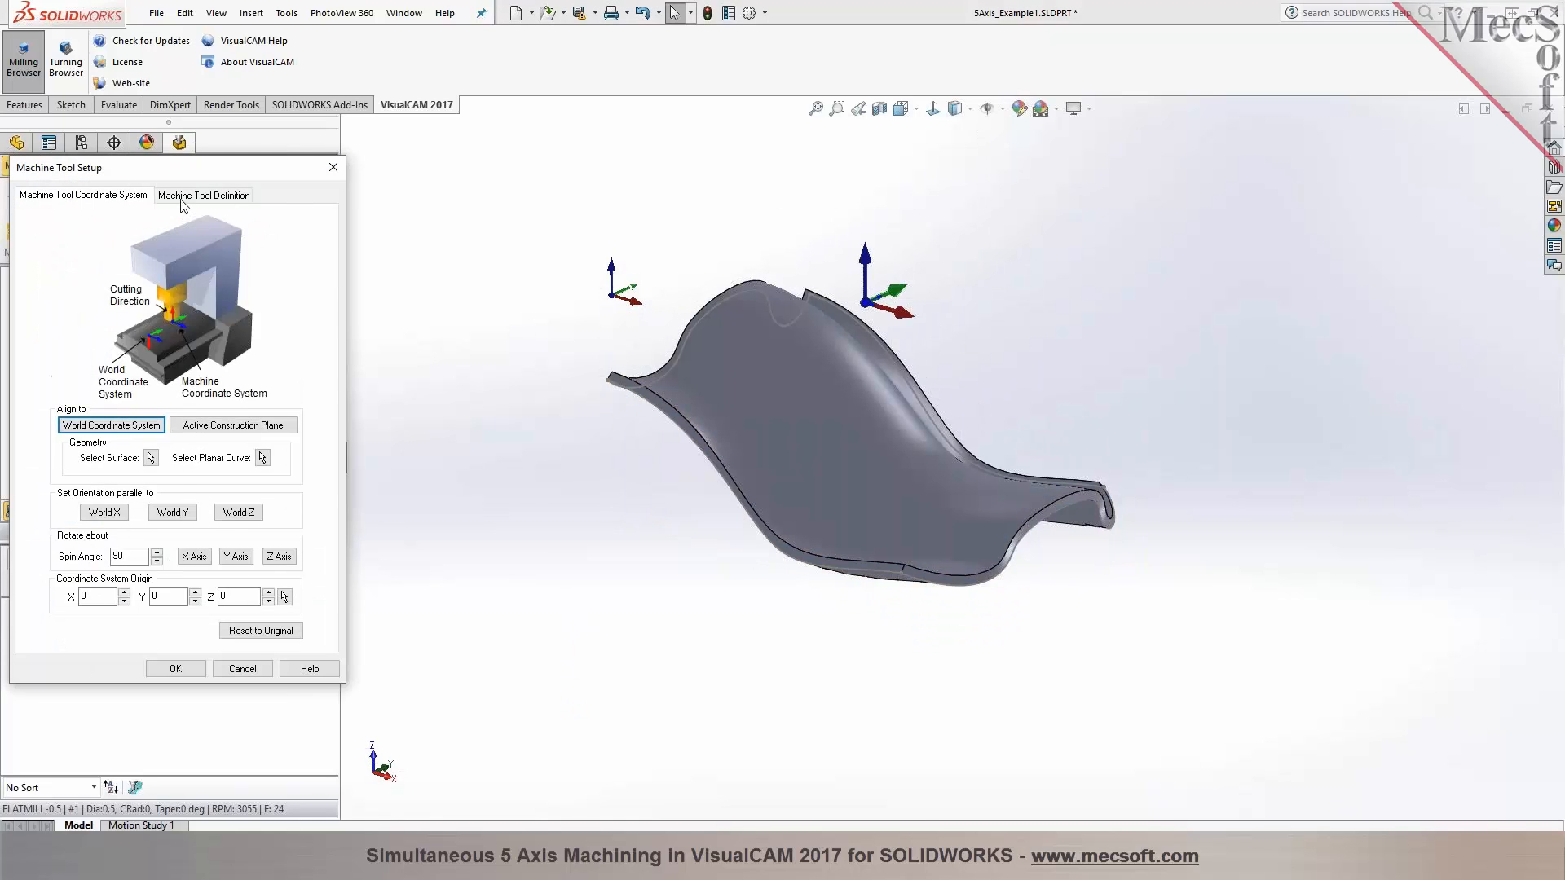
# Define a 5-axis head-head machine with user-defined fifth axis limits of -110 to 110 degrees
pyautogui.click(202, 195)
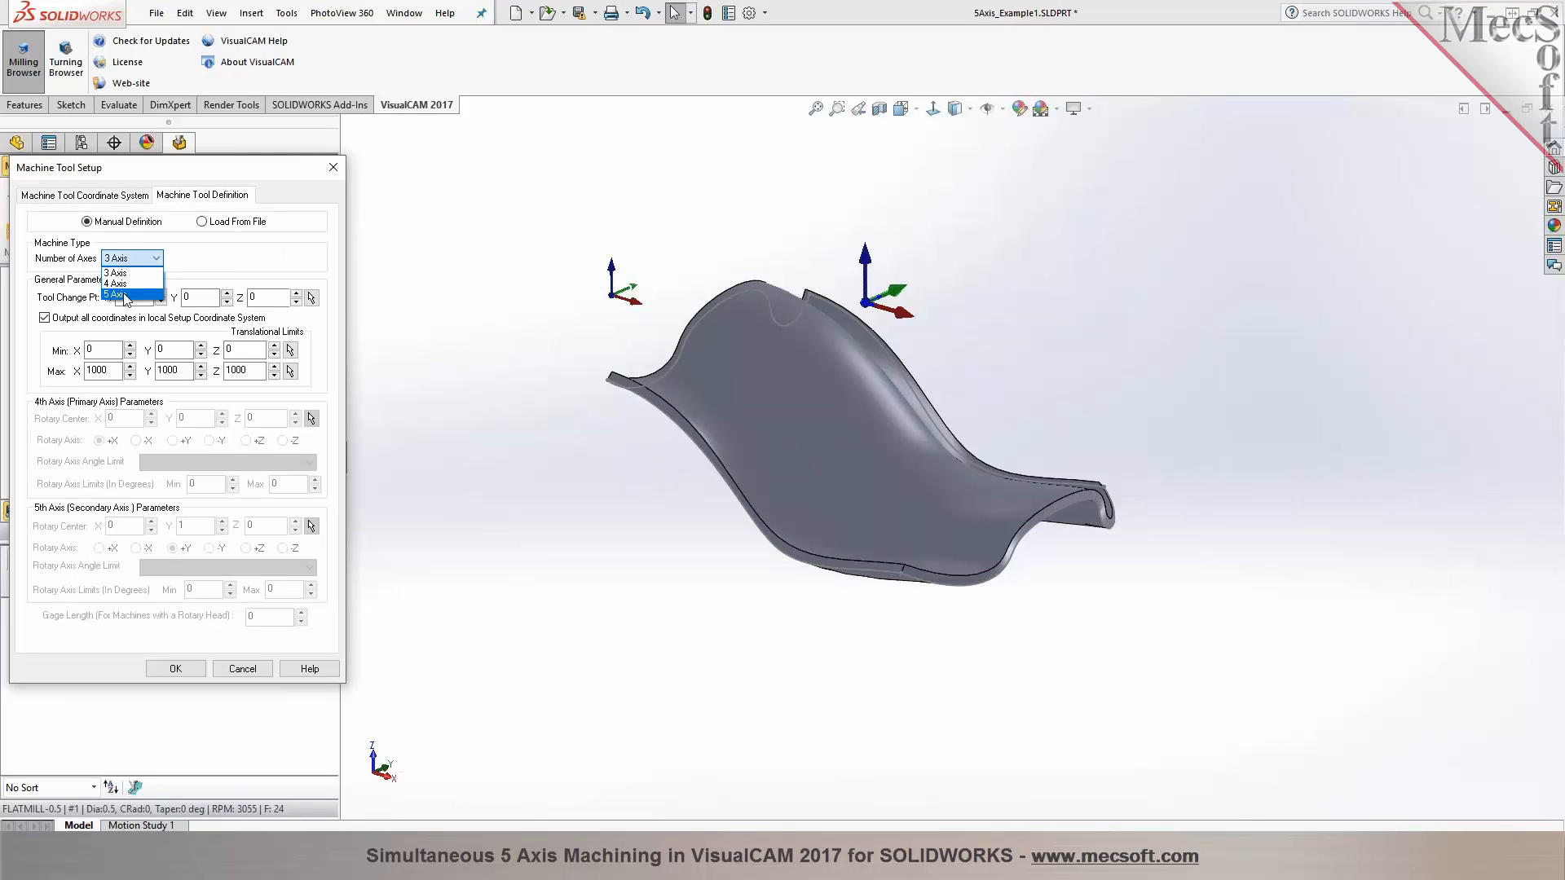
pyautogui.click(116, 295)
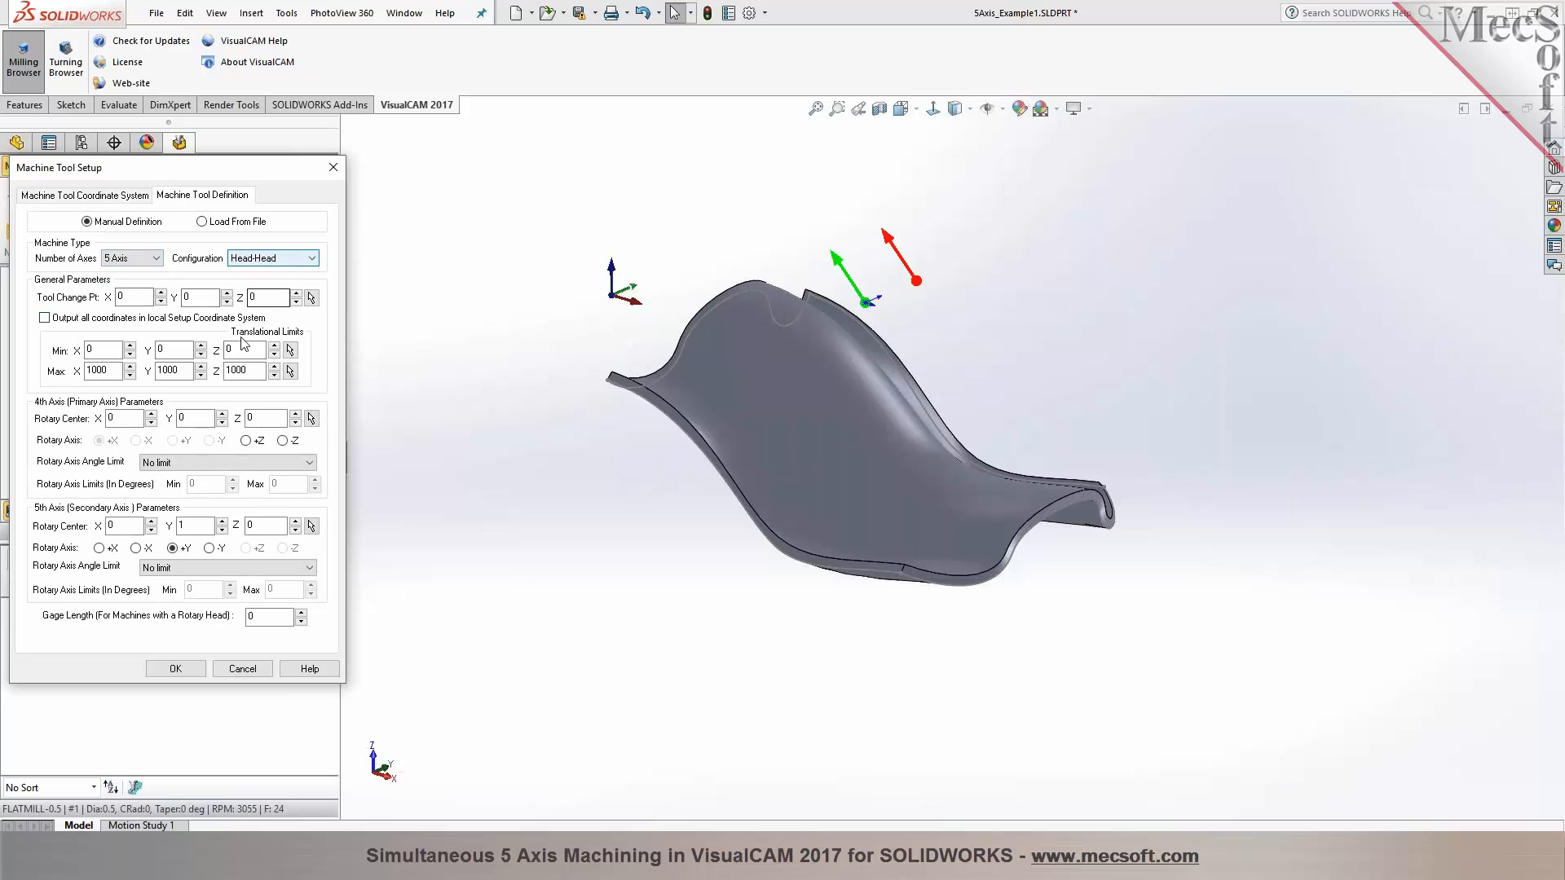
pyautogui.click(245, 441)
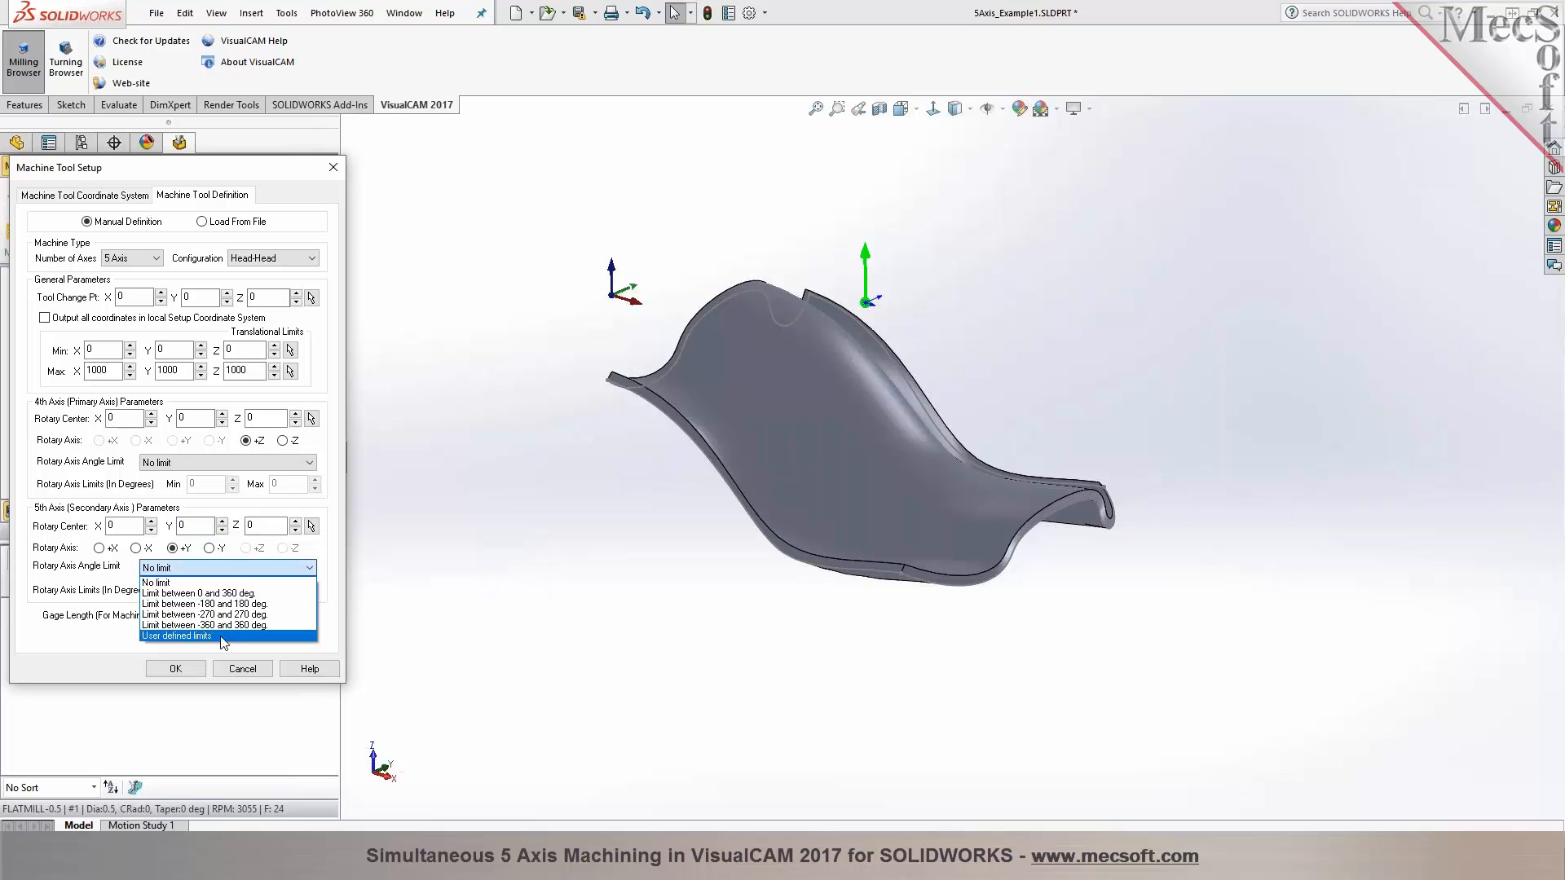
pyautogui.click(176, 635)
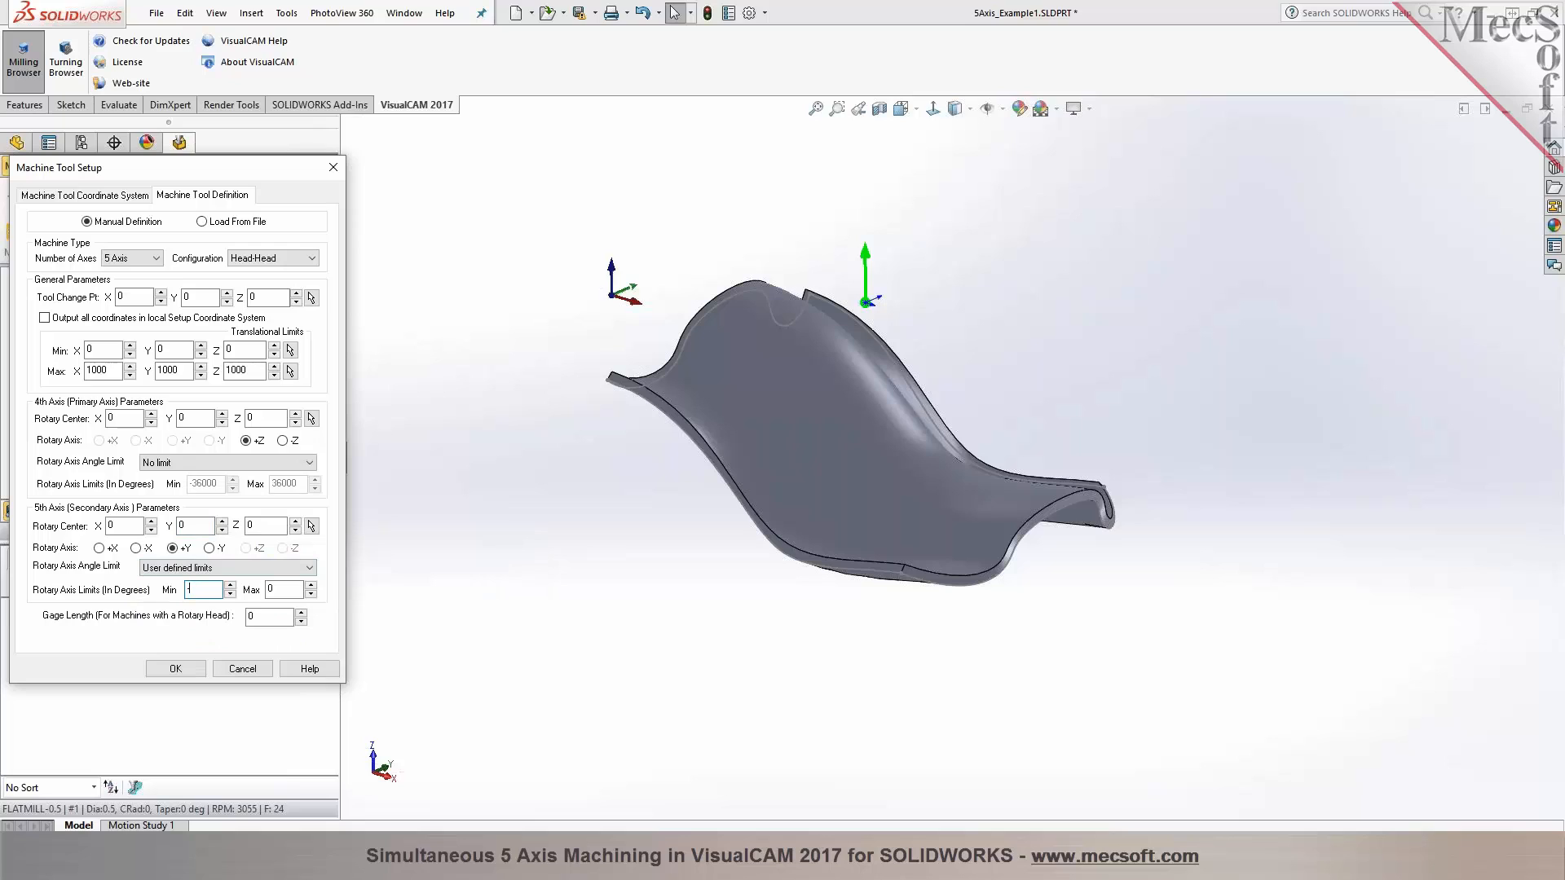
pyautogui.write('-110')
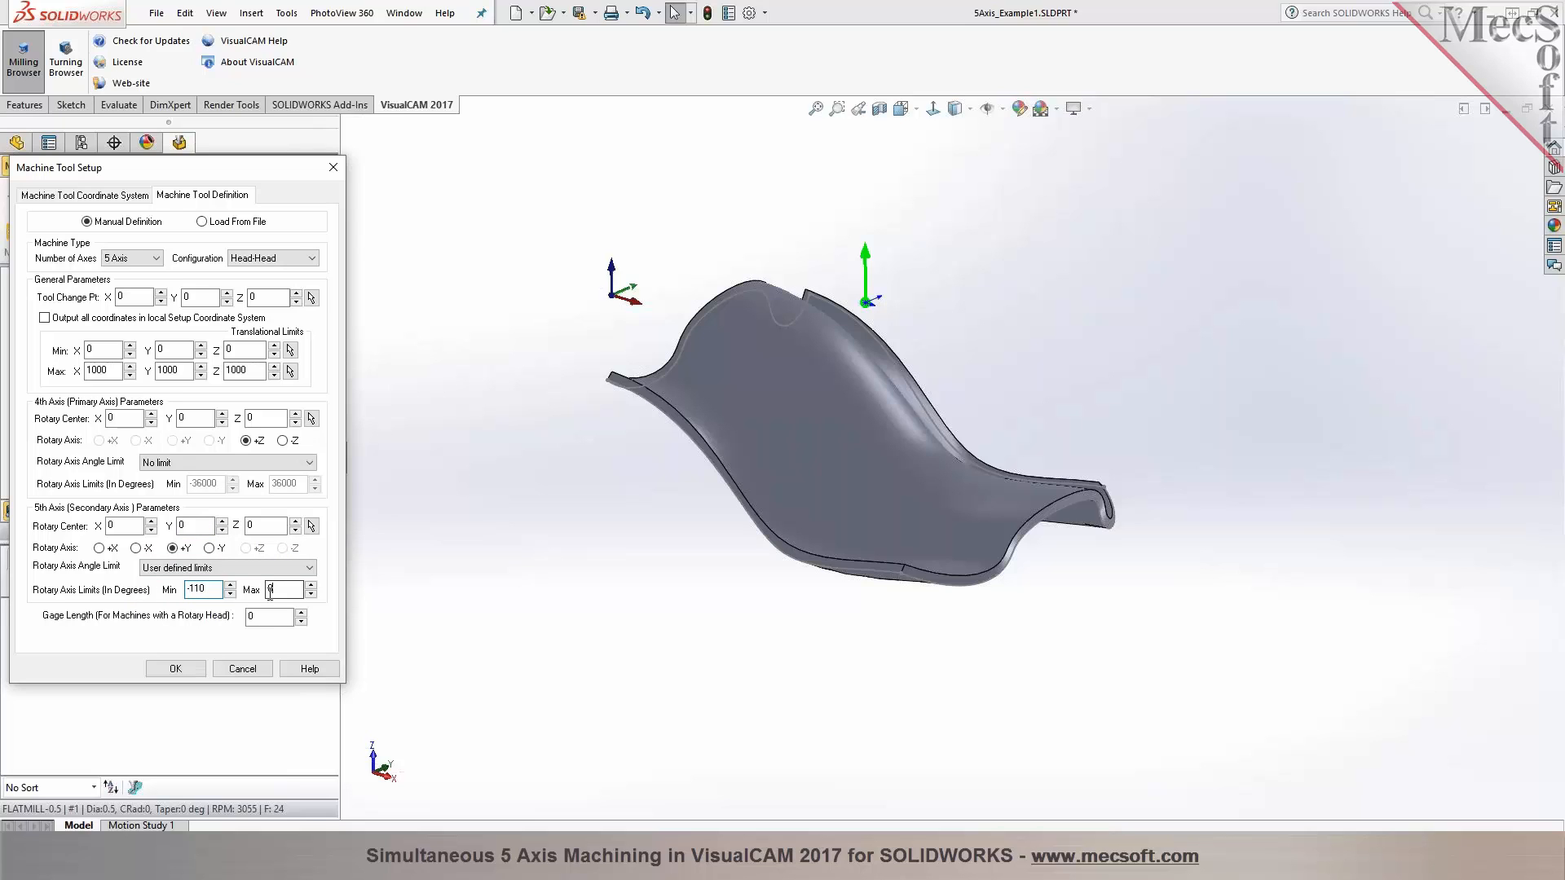
pyautogui.write('110')
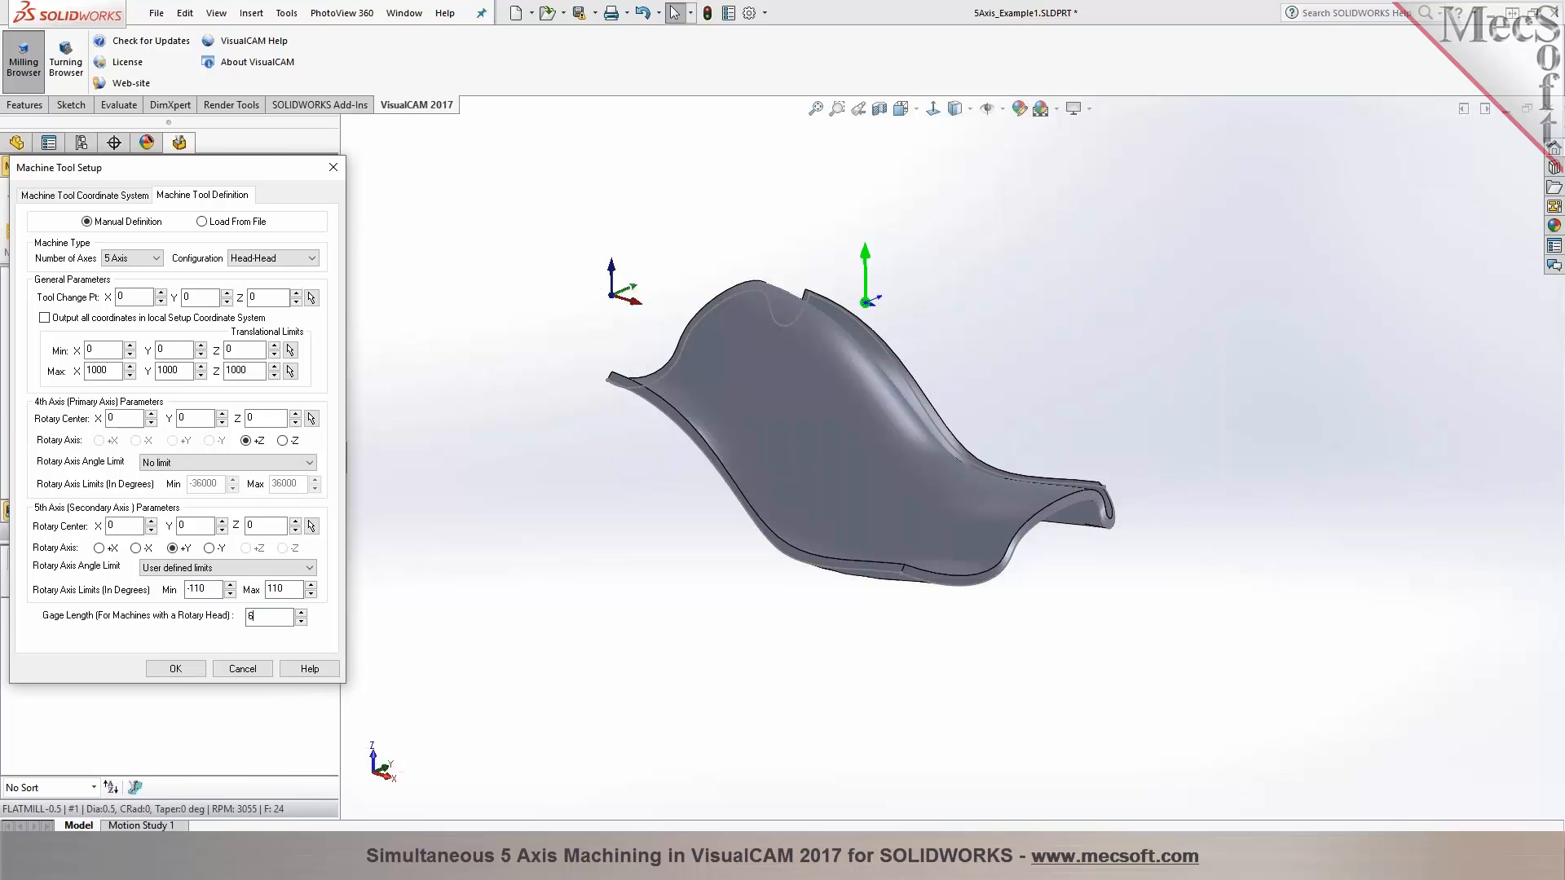
pyautogui.click(175, 669)
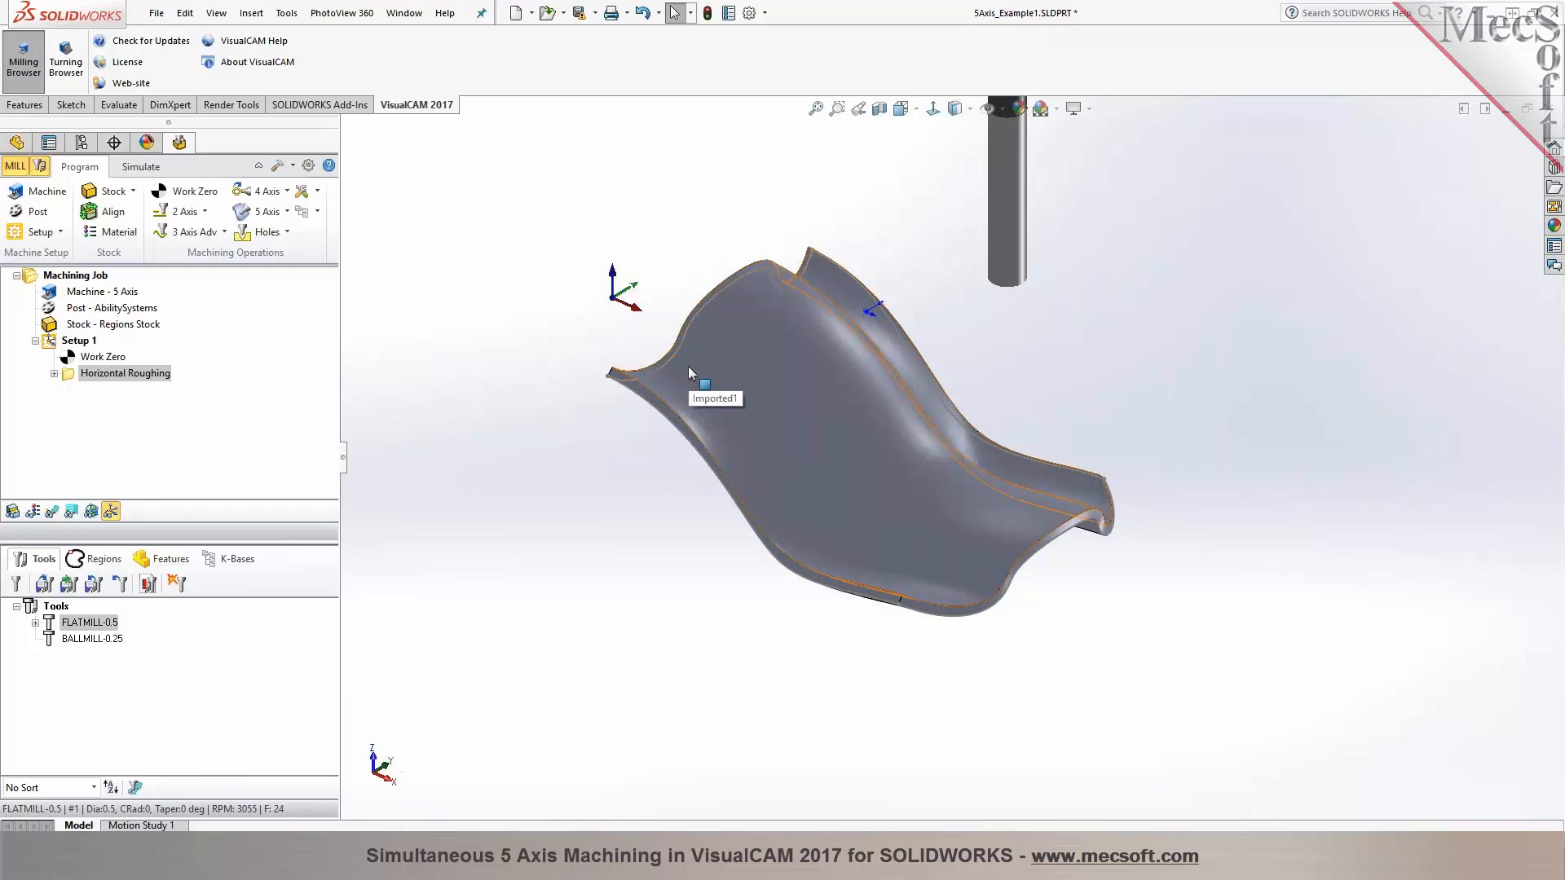
# Start a new 5 Axis Surface Normal Machining operation from the 5 Axis list
pyautogui.click(691, 376)
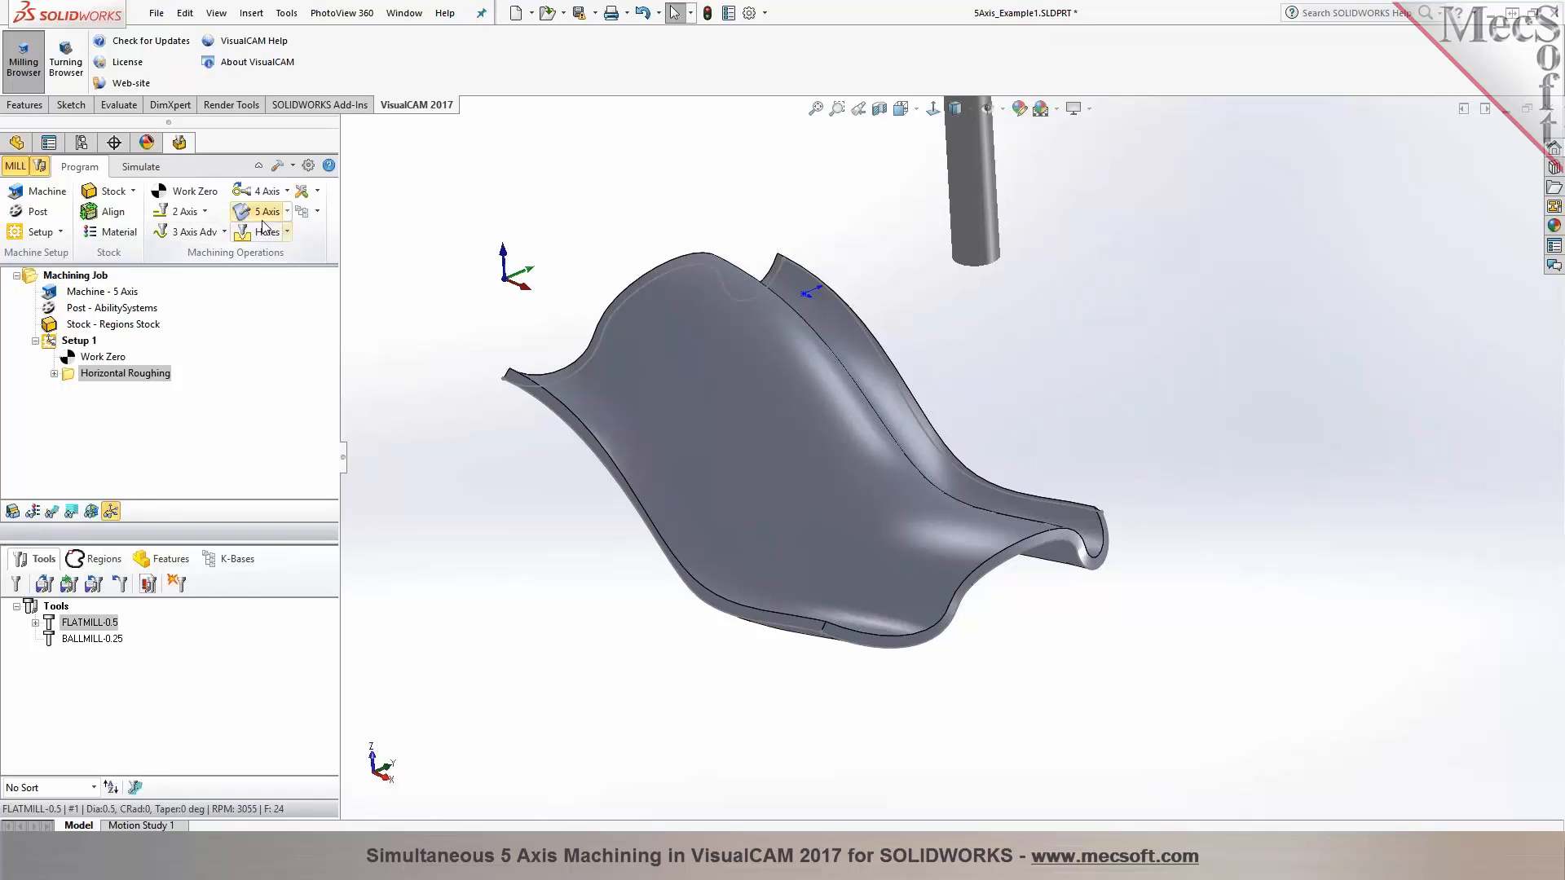
pyautogui.click(260, 211)
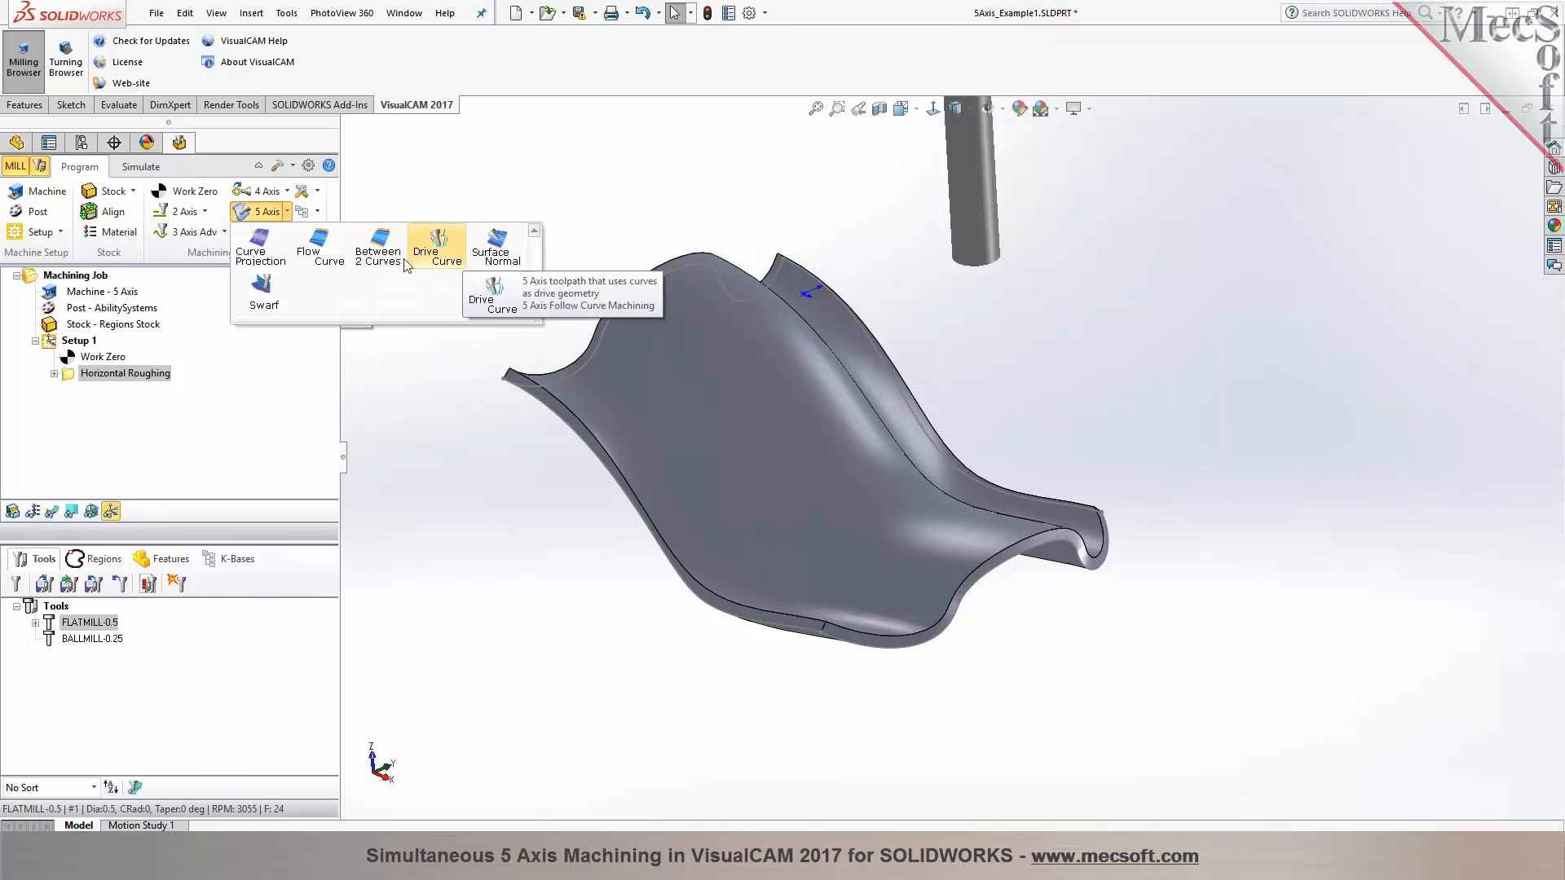
pyautogui.moveTo(496, 247)
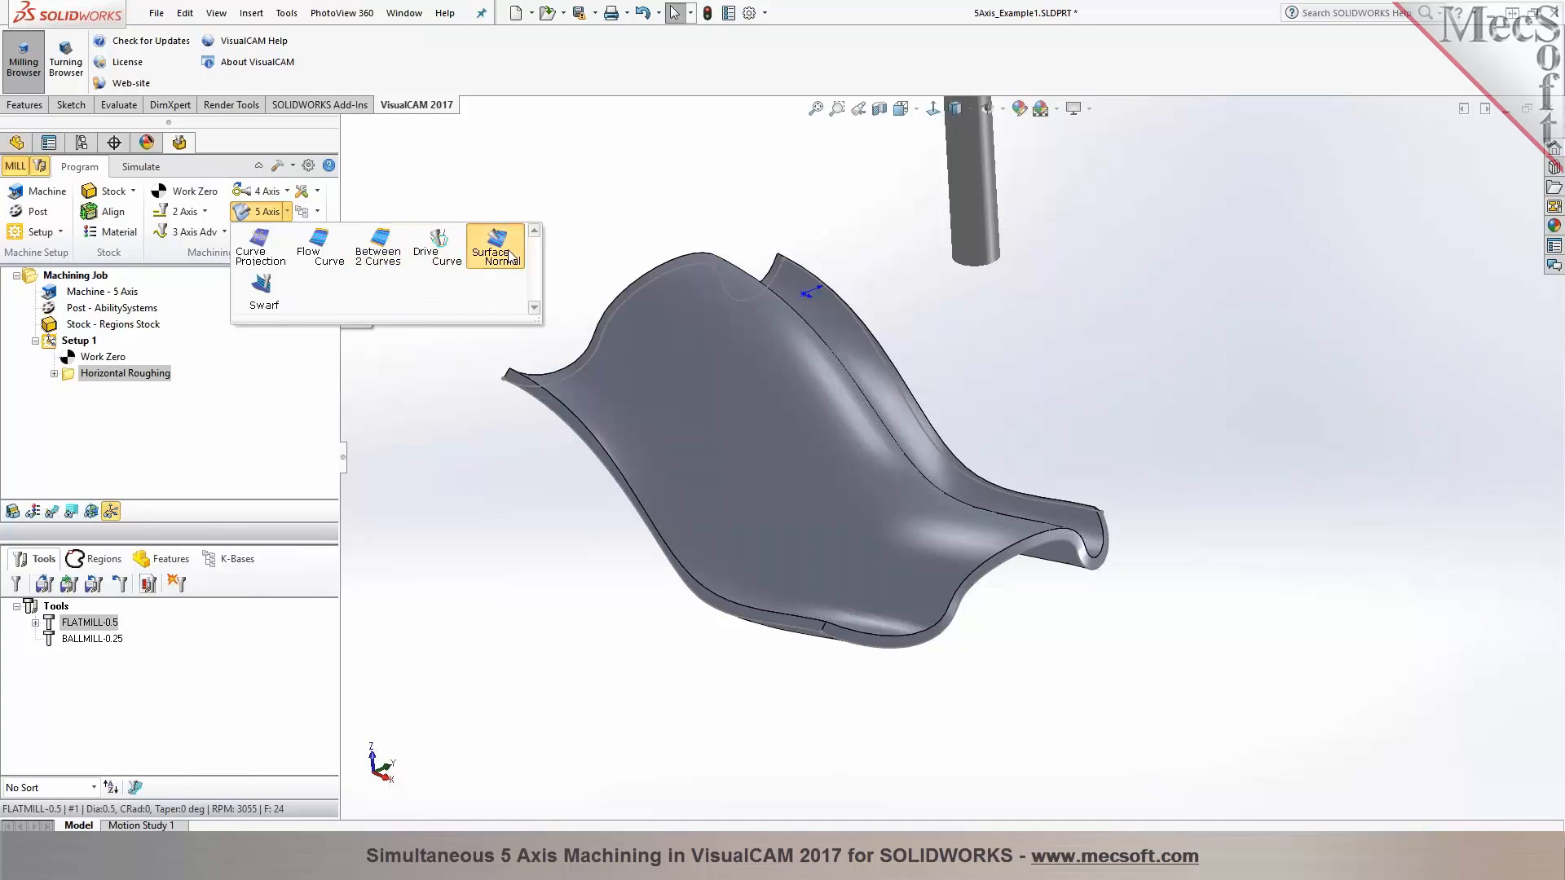
pyautogui.click(495, 246)
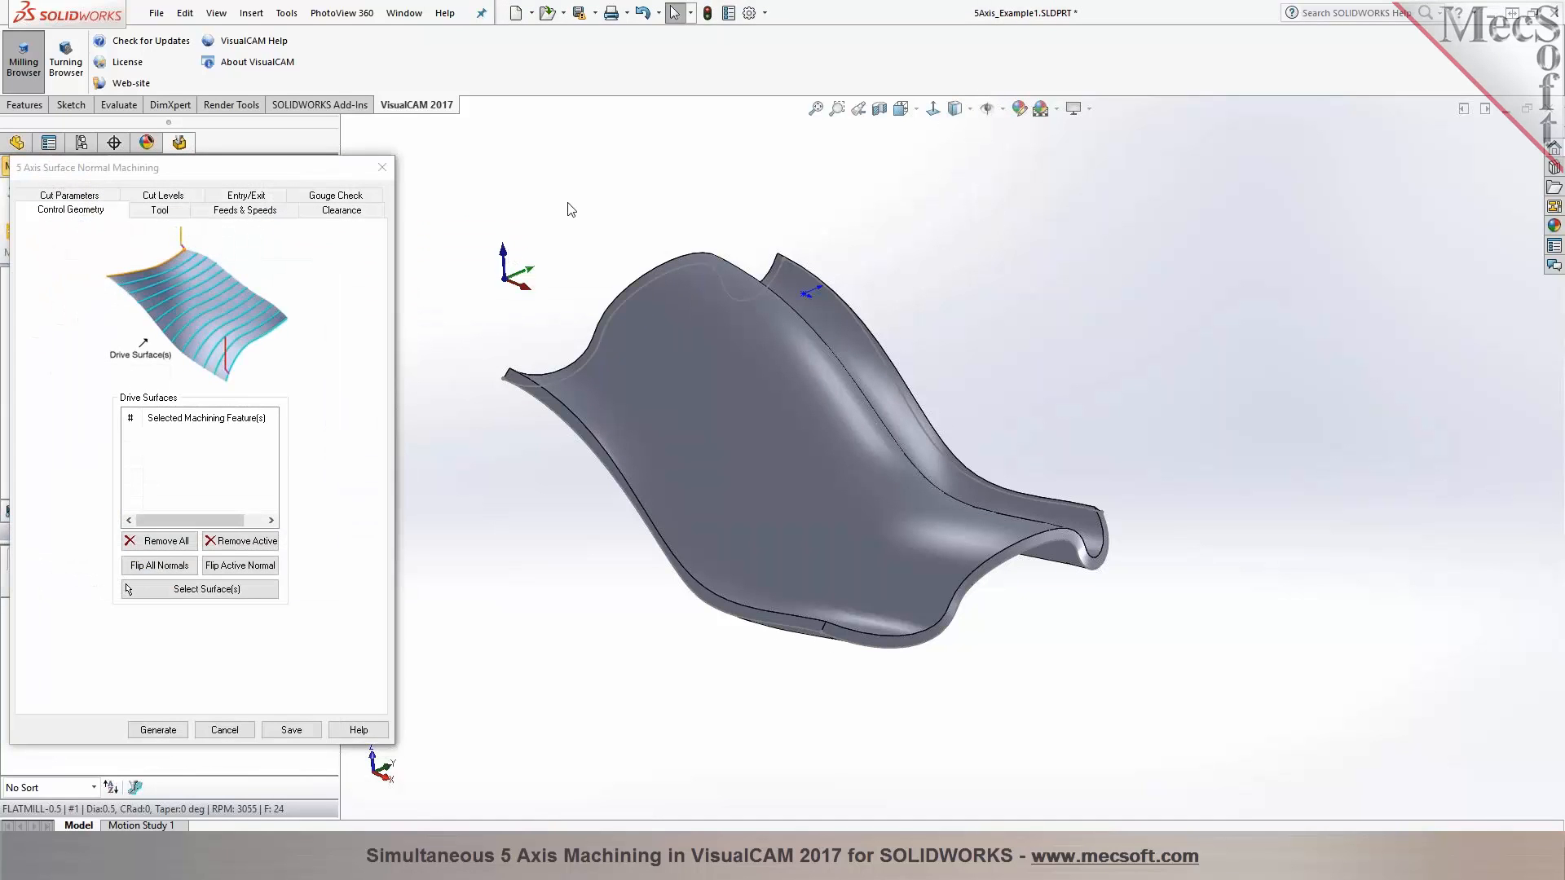
# Pick the part's curved top face as the drive surface and confirm it
pyautogui.click(200, 589)
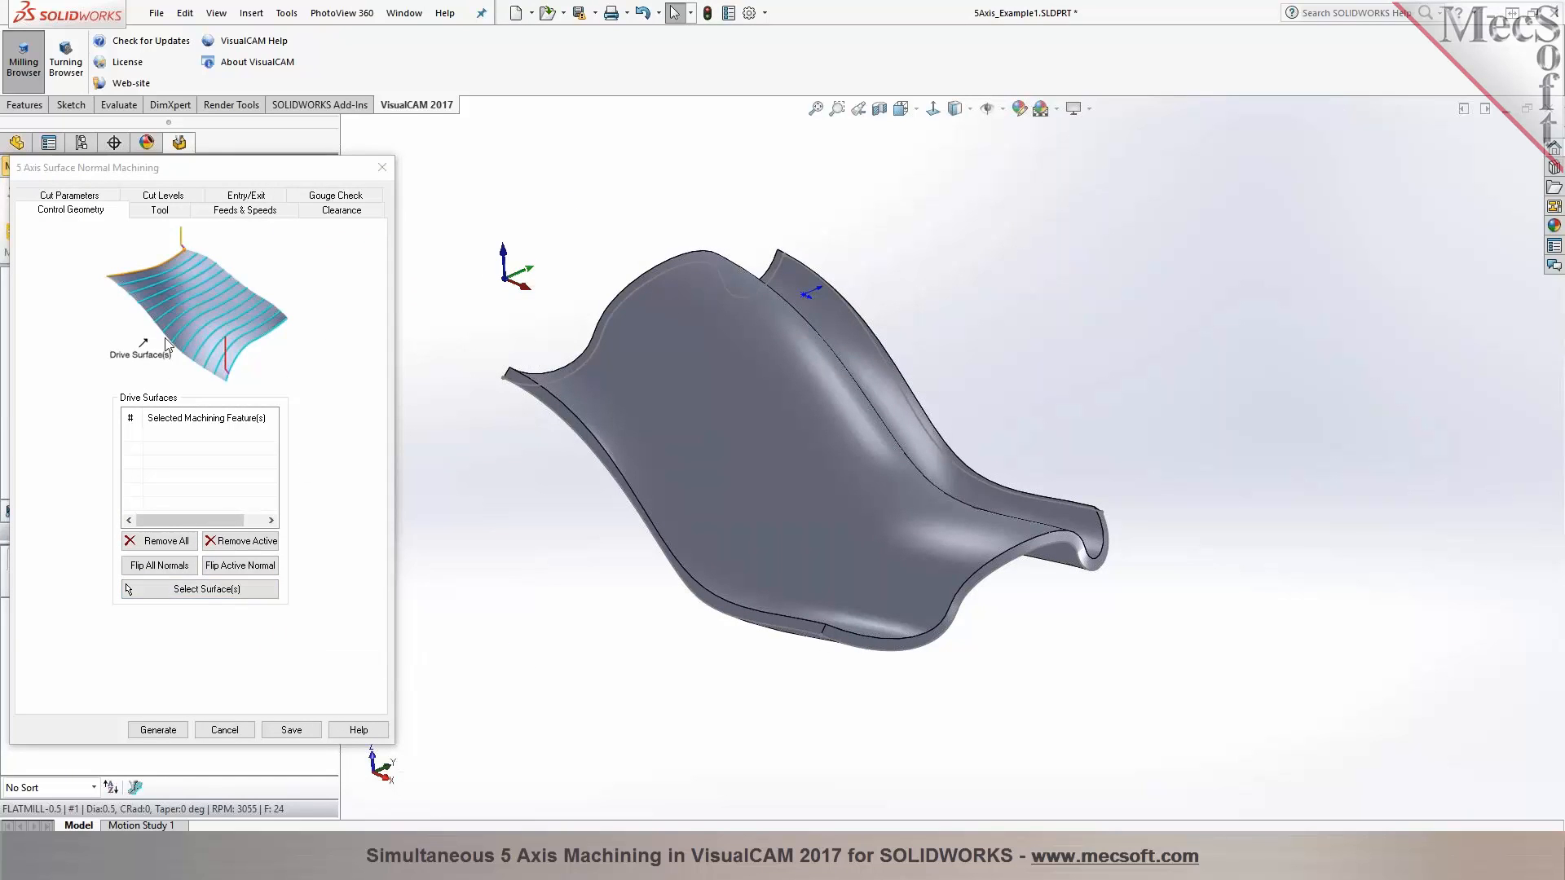
pyautogui.click(200, 590)
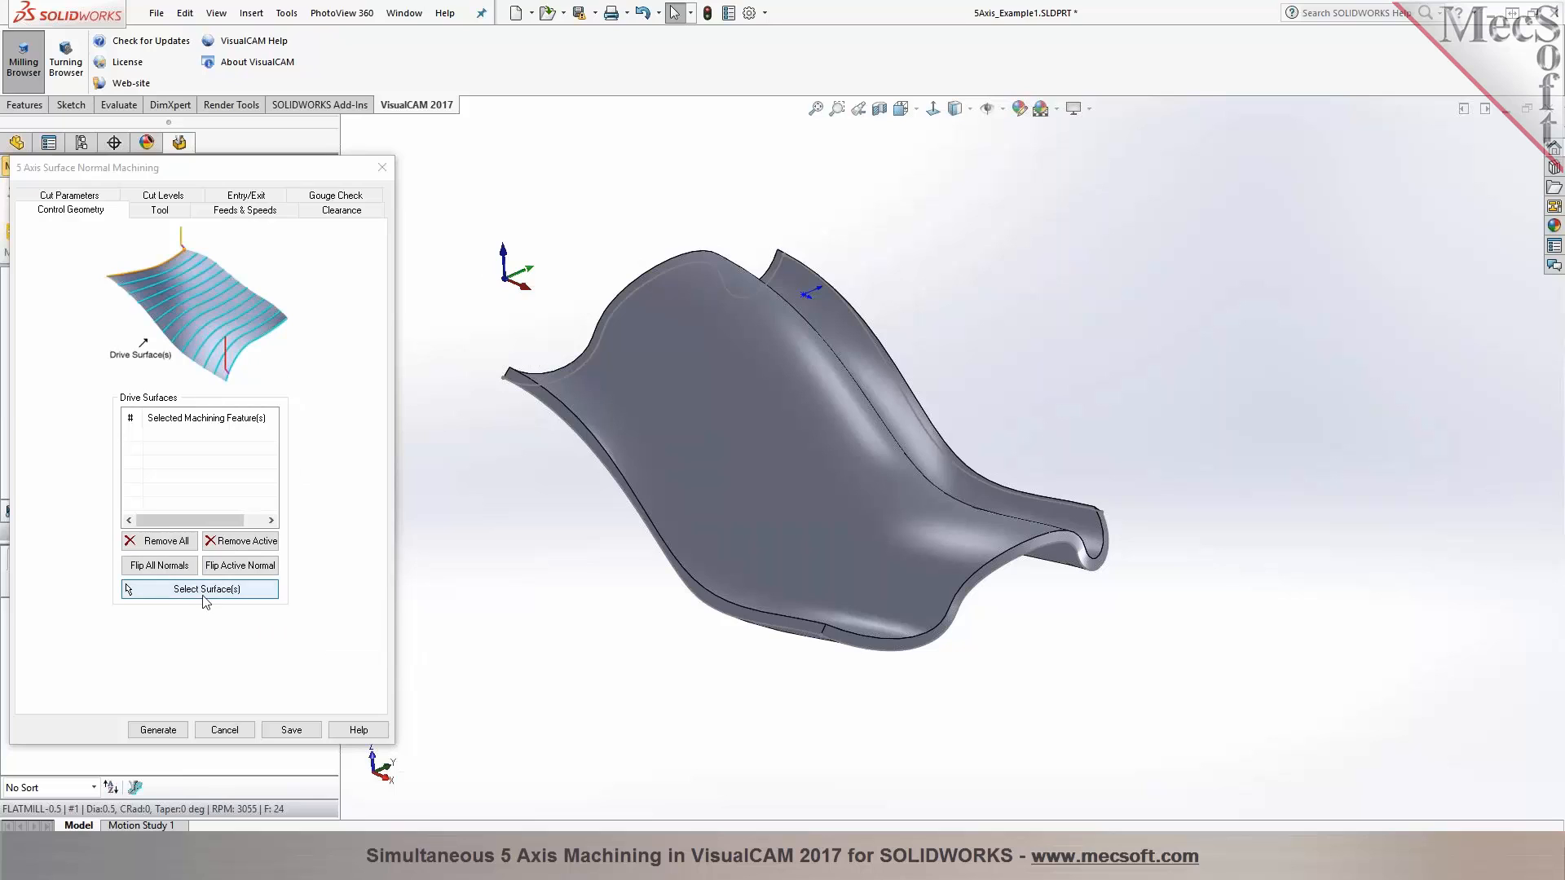
pyautogui.click(200, 590)
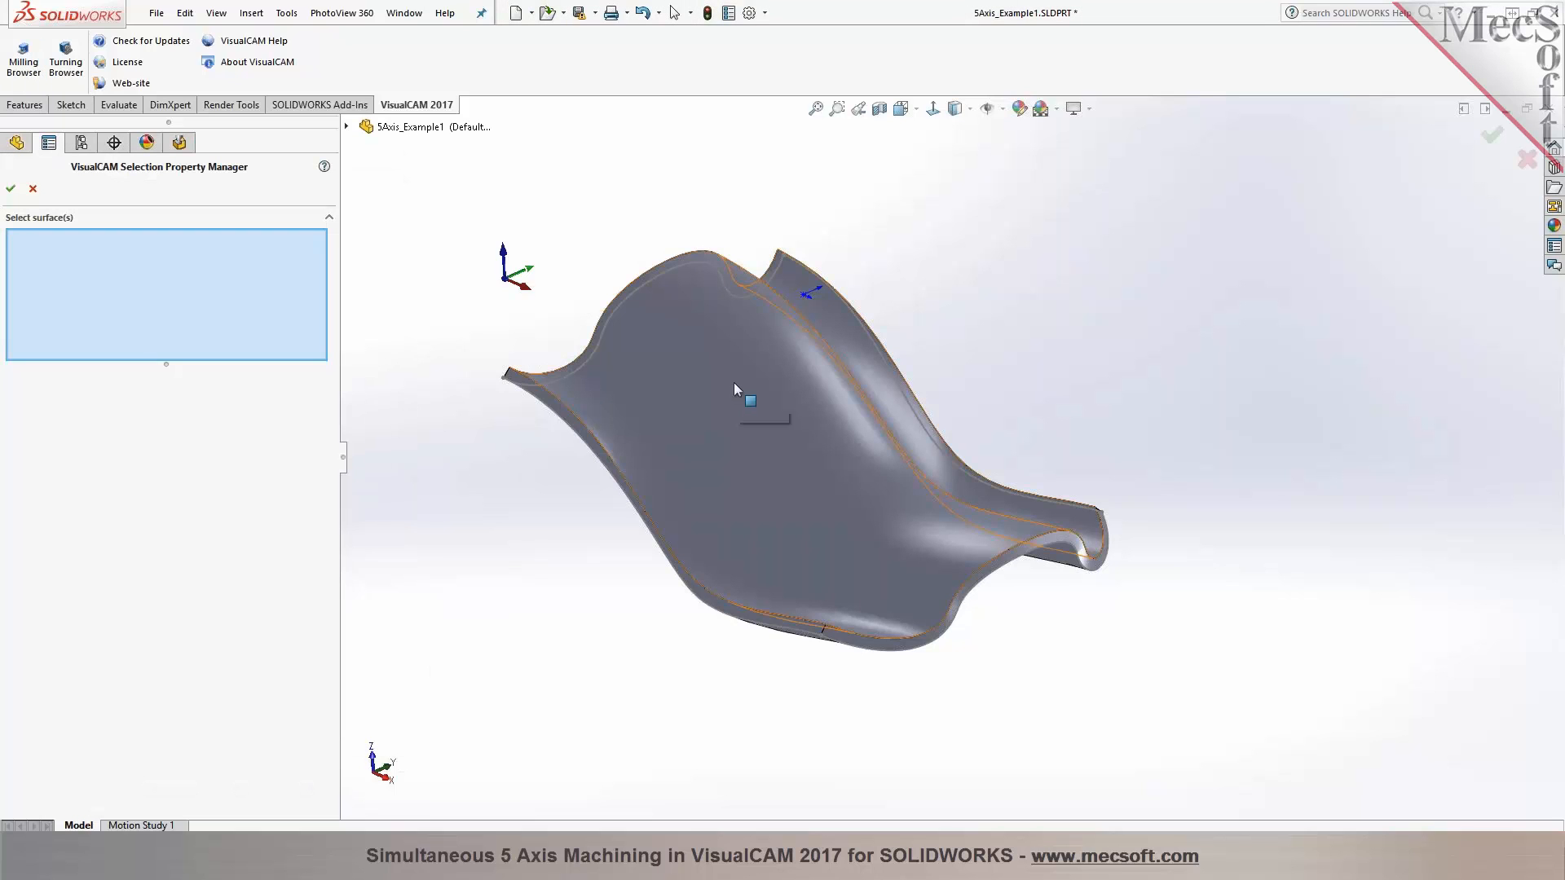
pyautogui.click(751, 401)
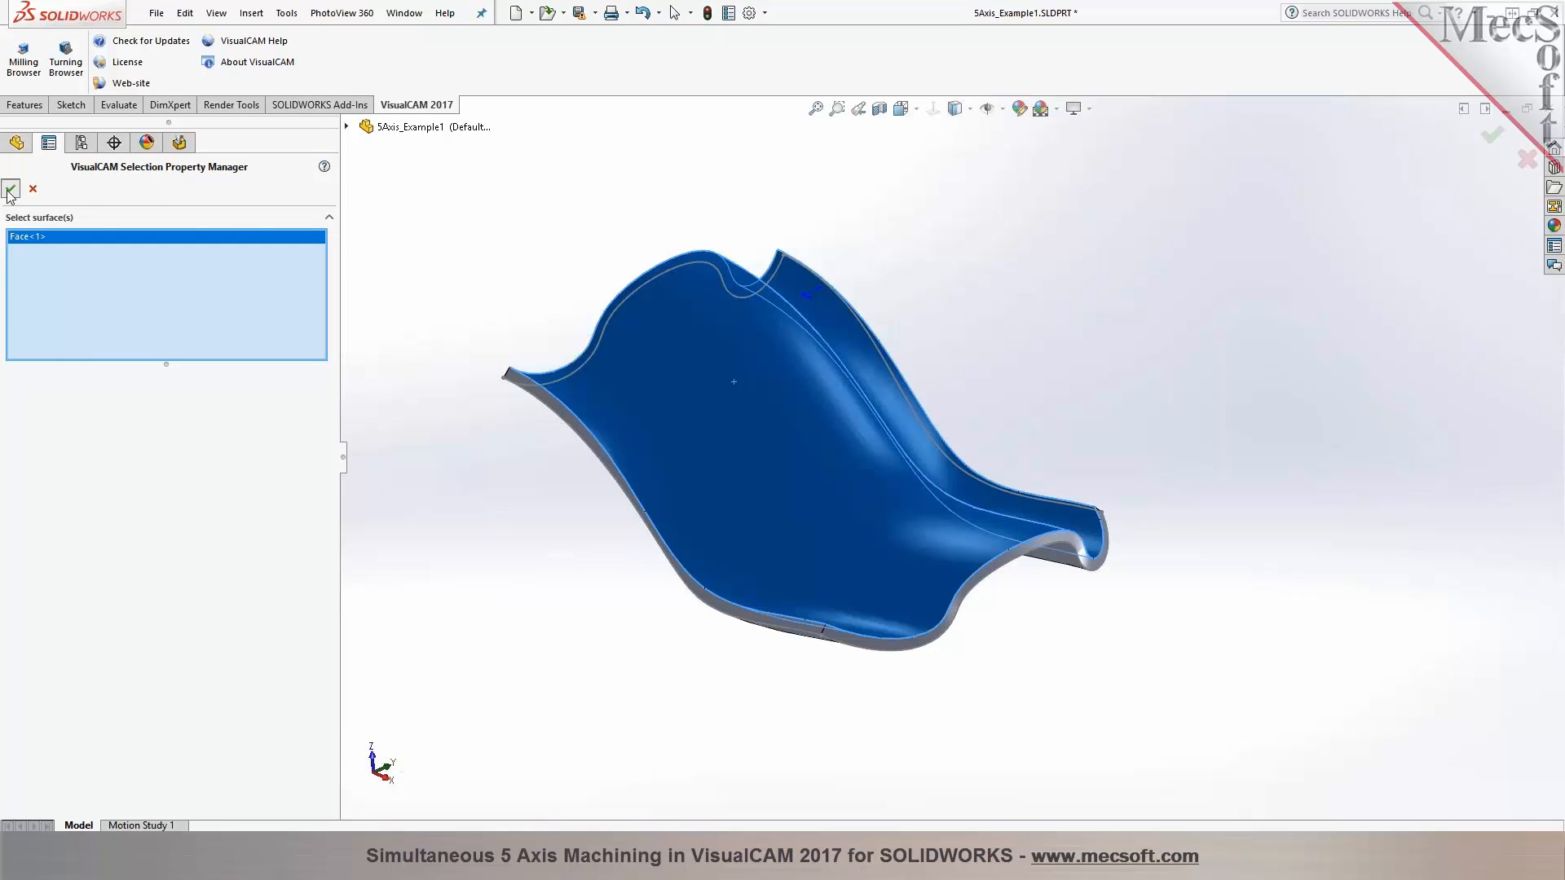
pyautogui.click(14, 189)
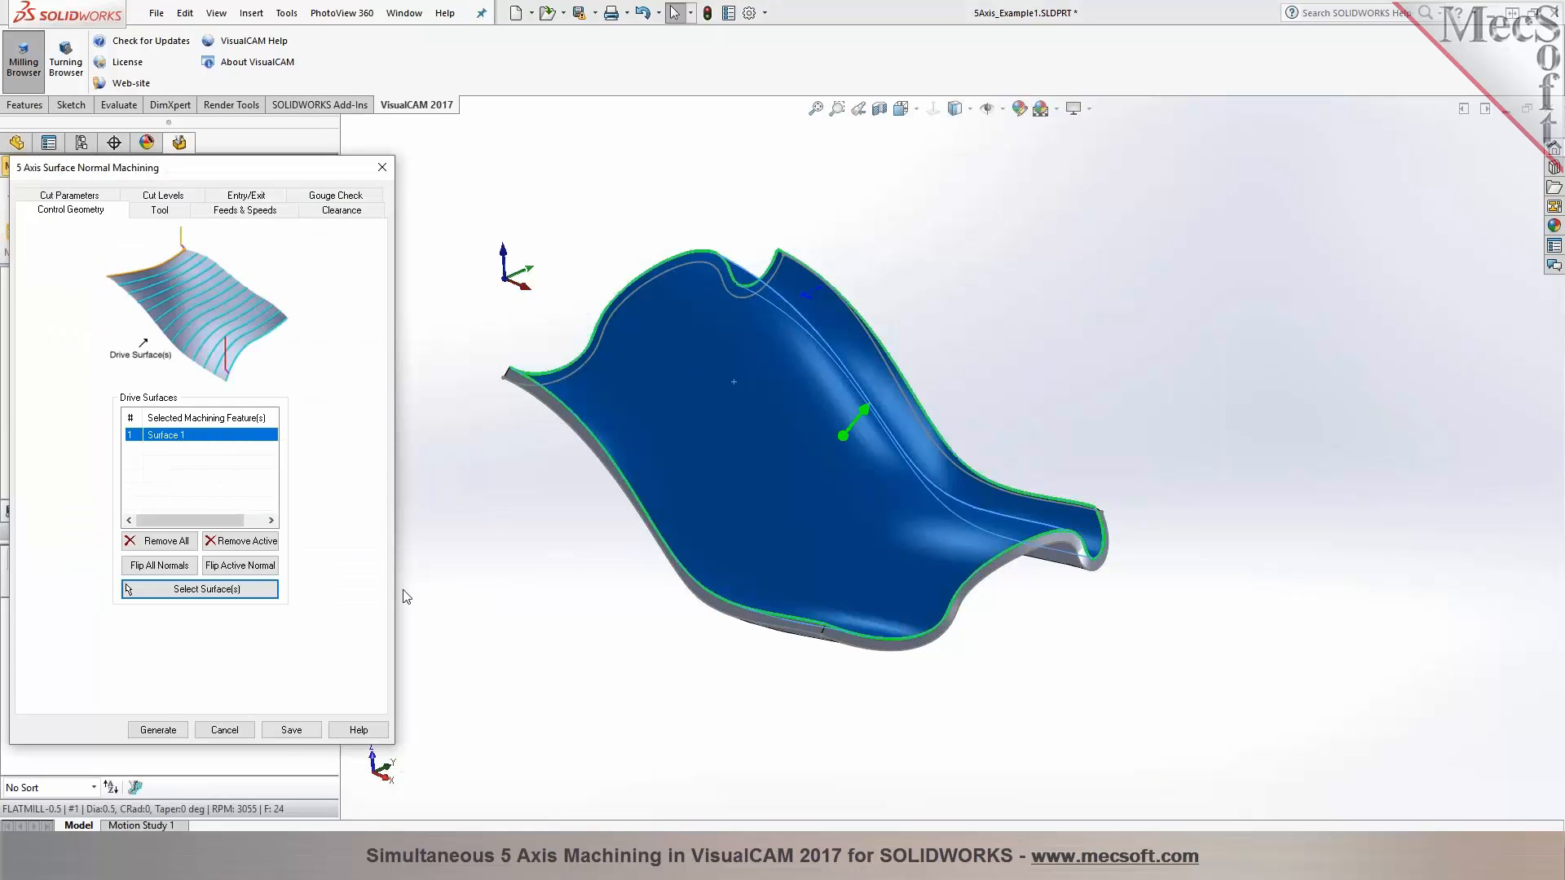
pyautogui.moveTo(160, 436)
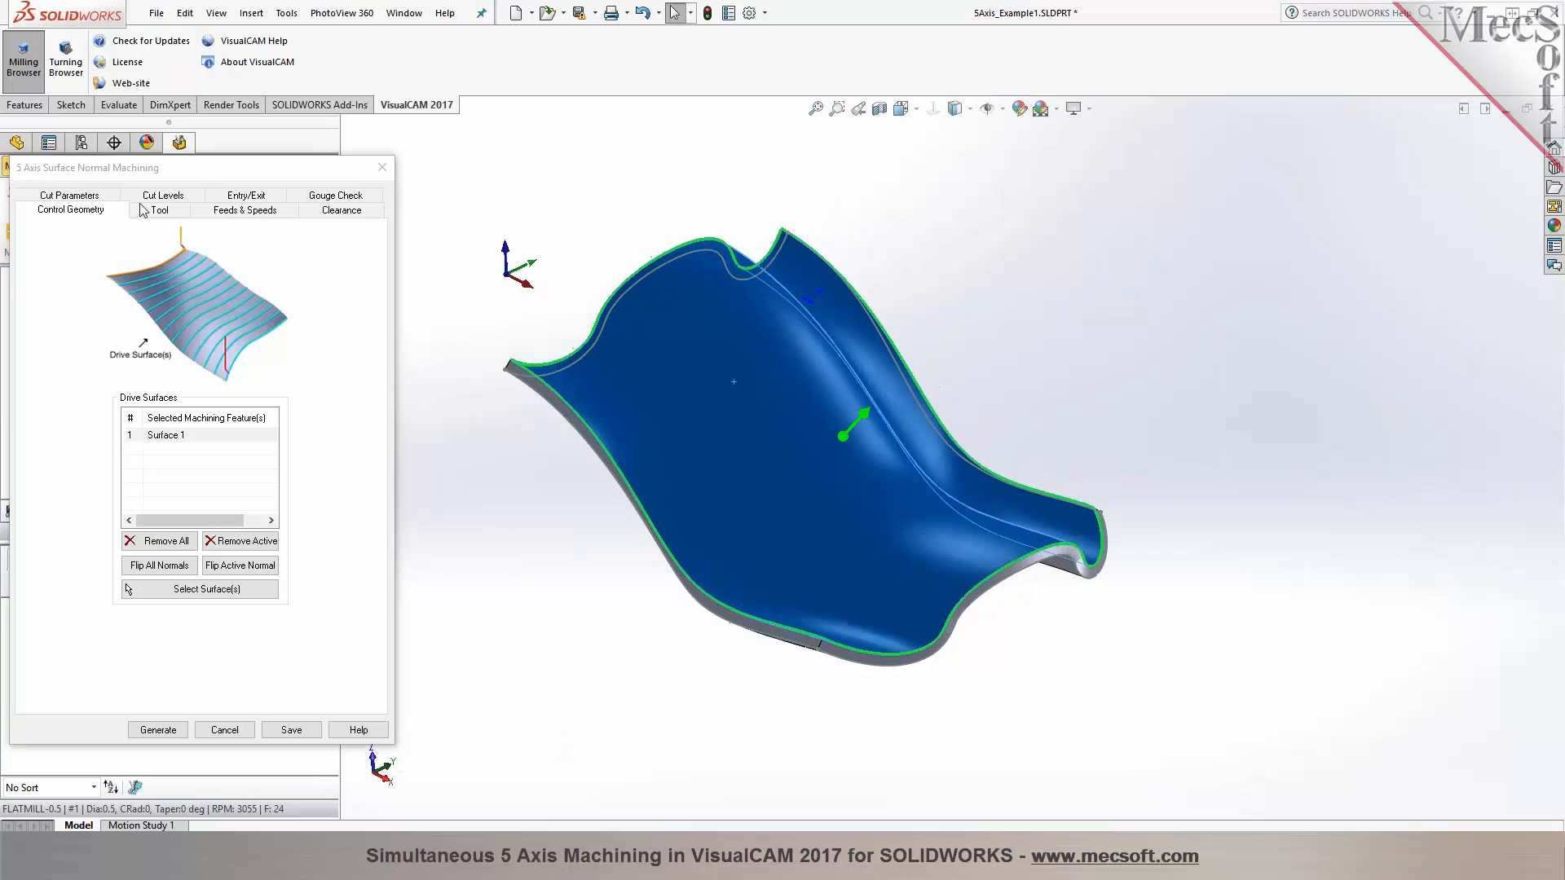
# Keep the BALLMILL-0.25 tool and feeds, preview sphere and X/Z cylinder clearances, then settle on a flat clearance plane
pyautogui.click(160, 211)
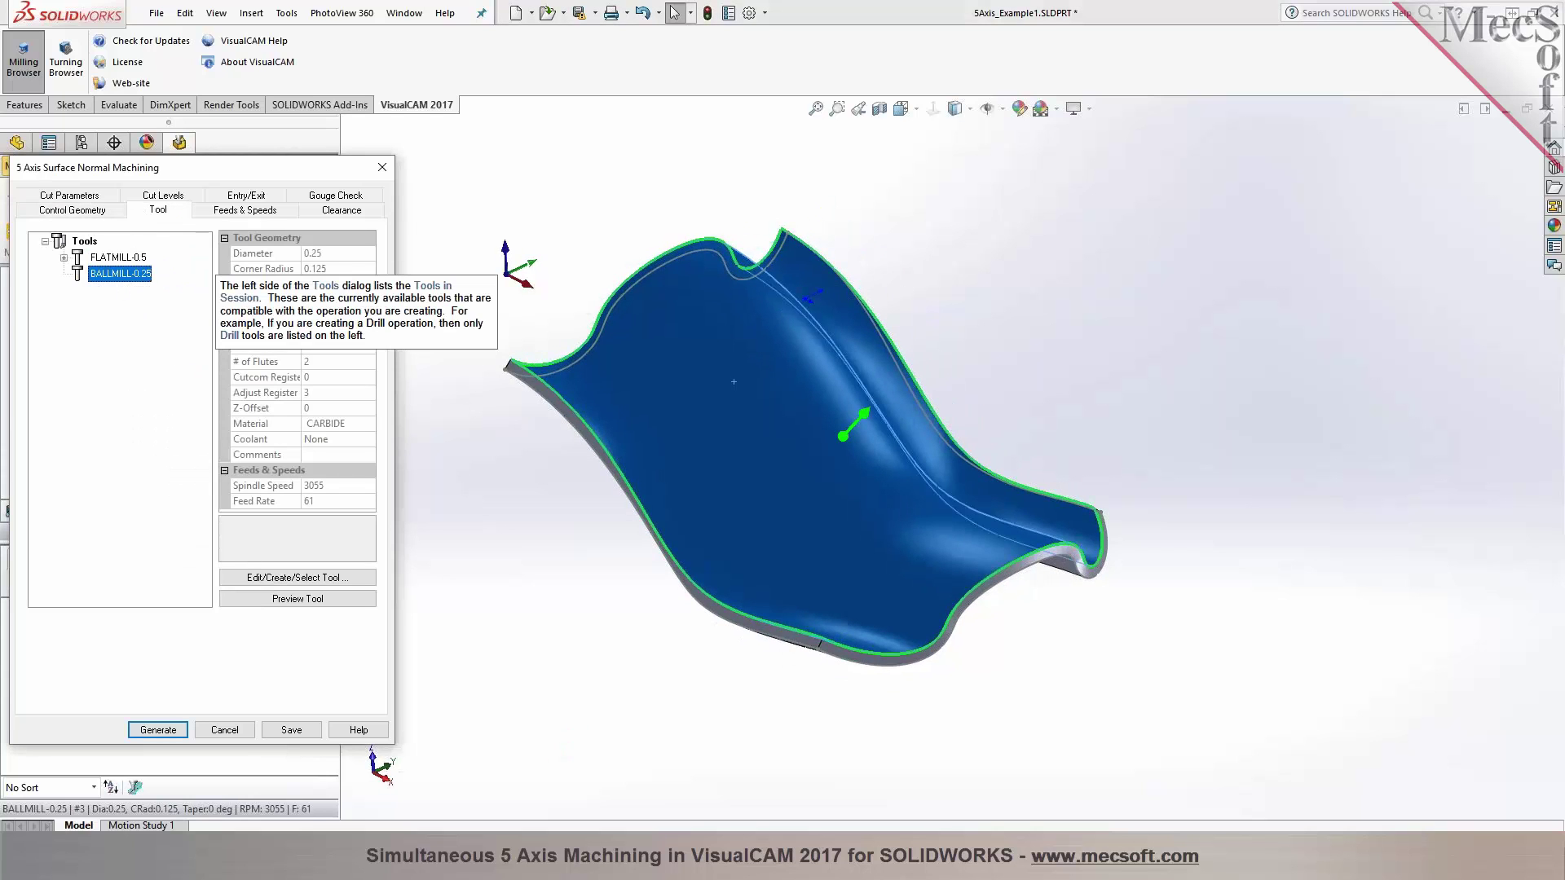
pyautogui.click(244, 211)
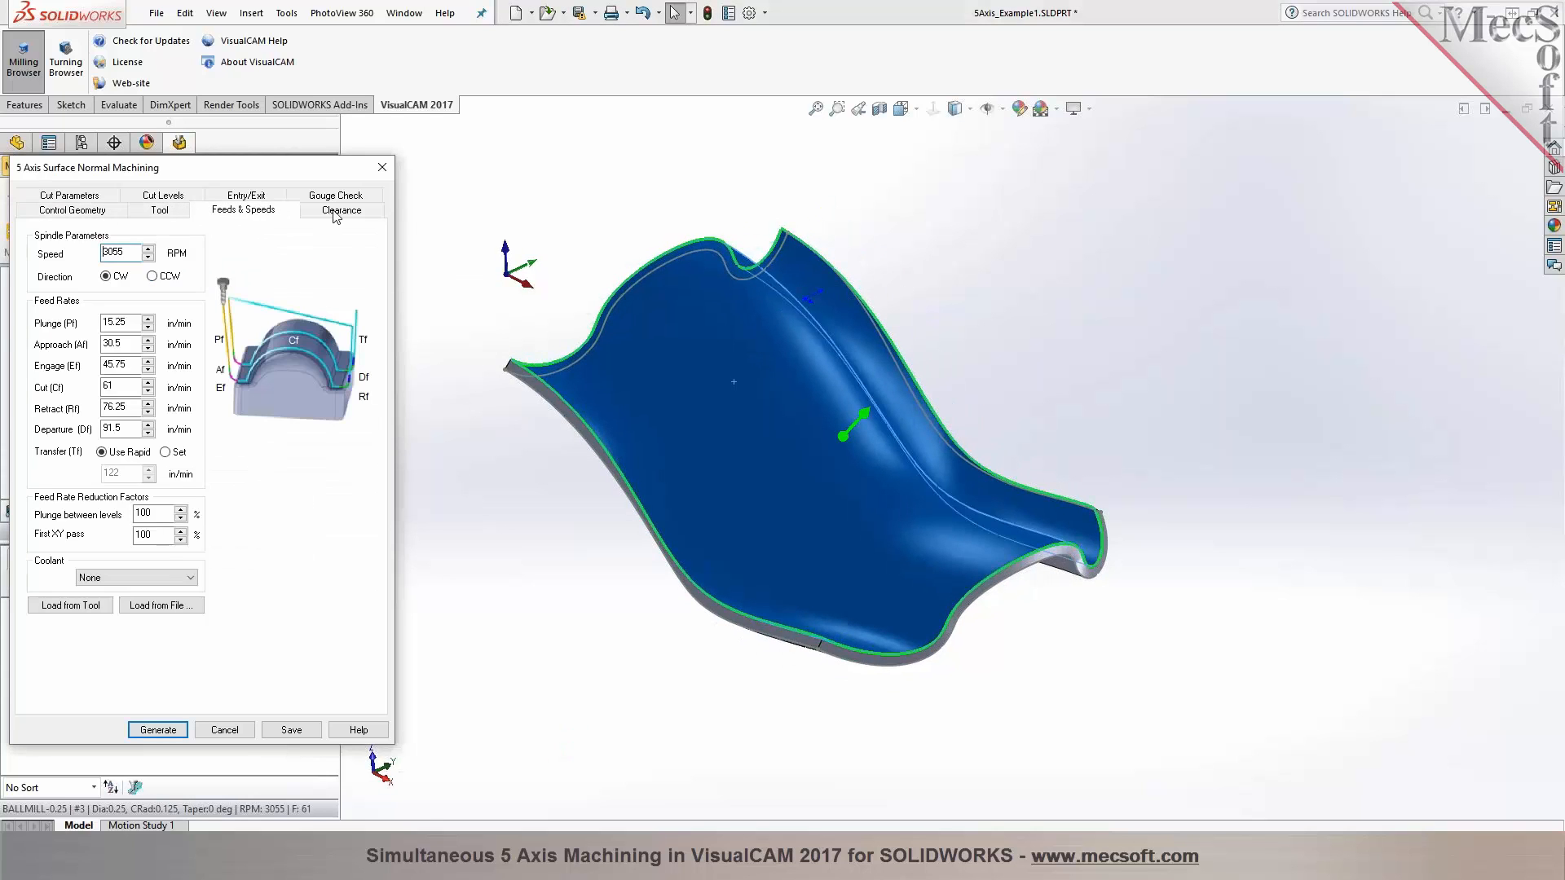
pyautogui.click(341, 210)
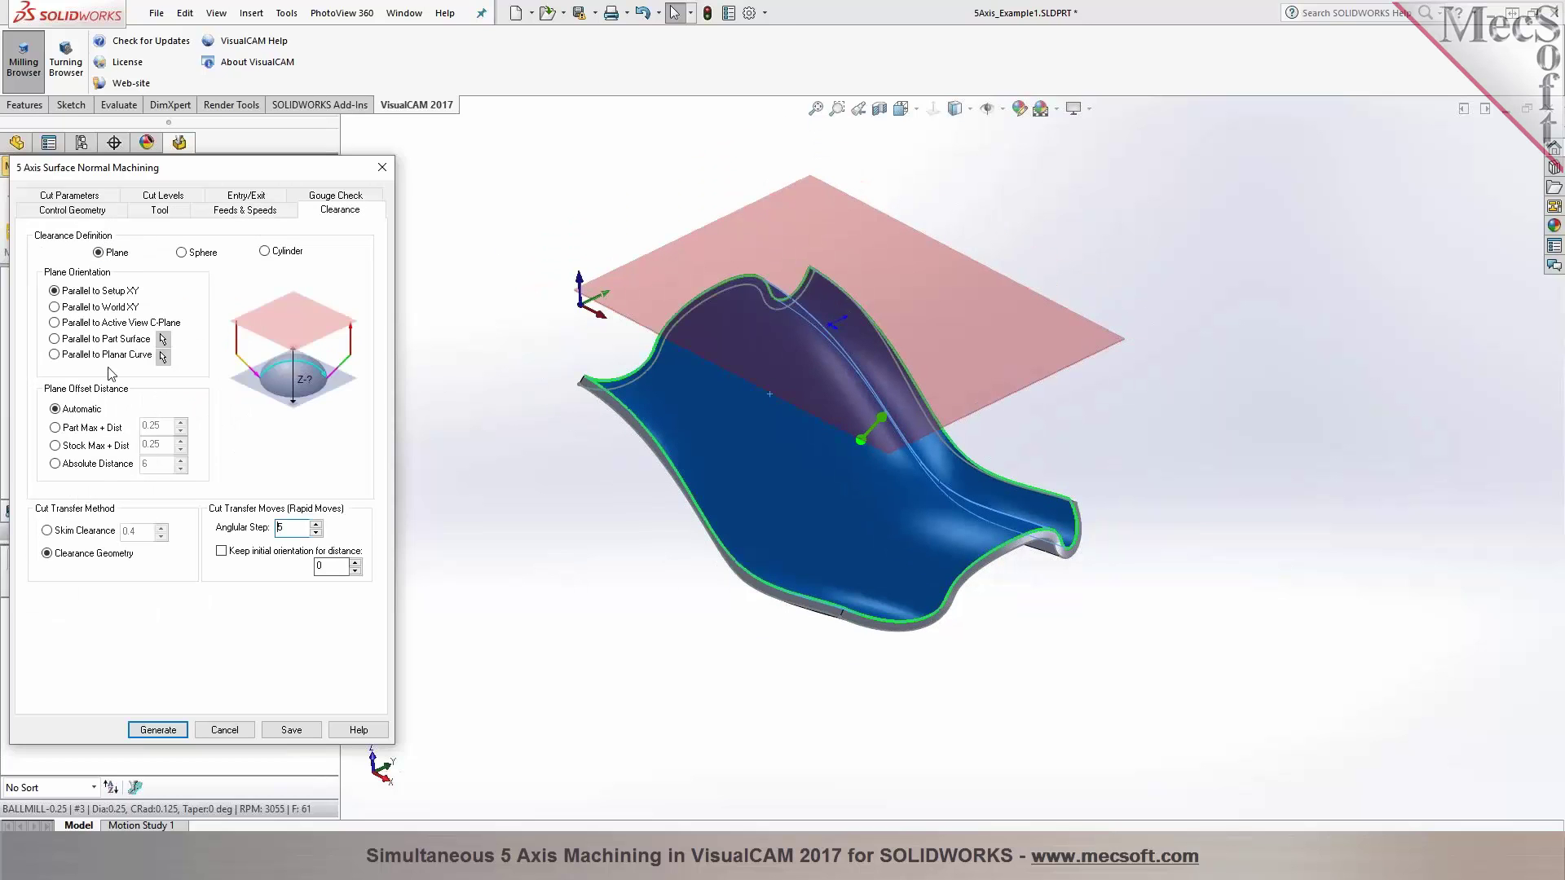
pyautogui.moveTo(108, 253)
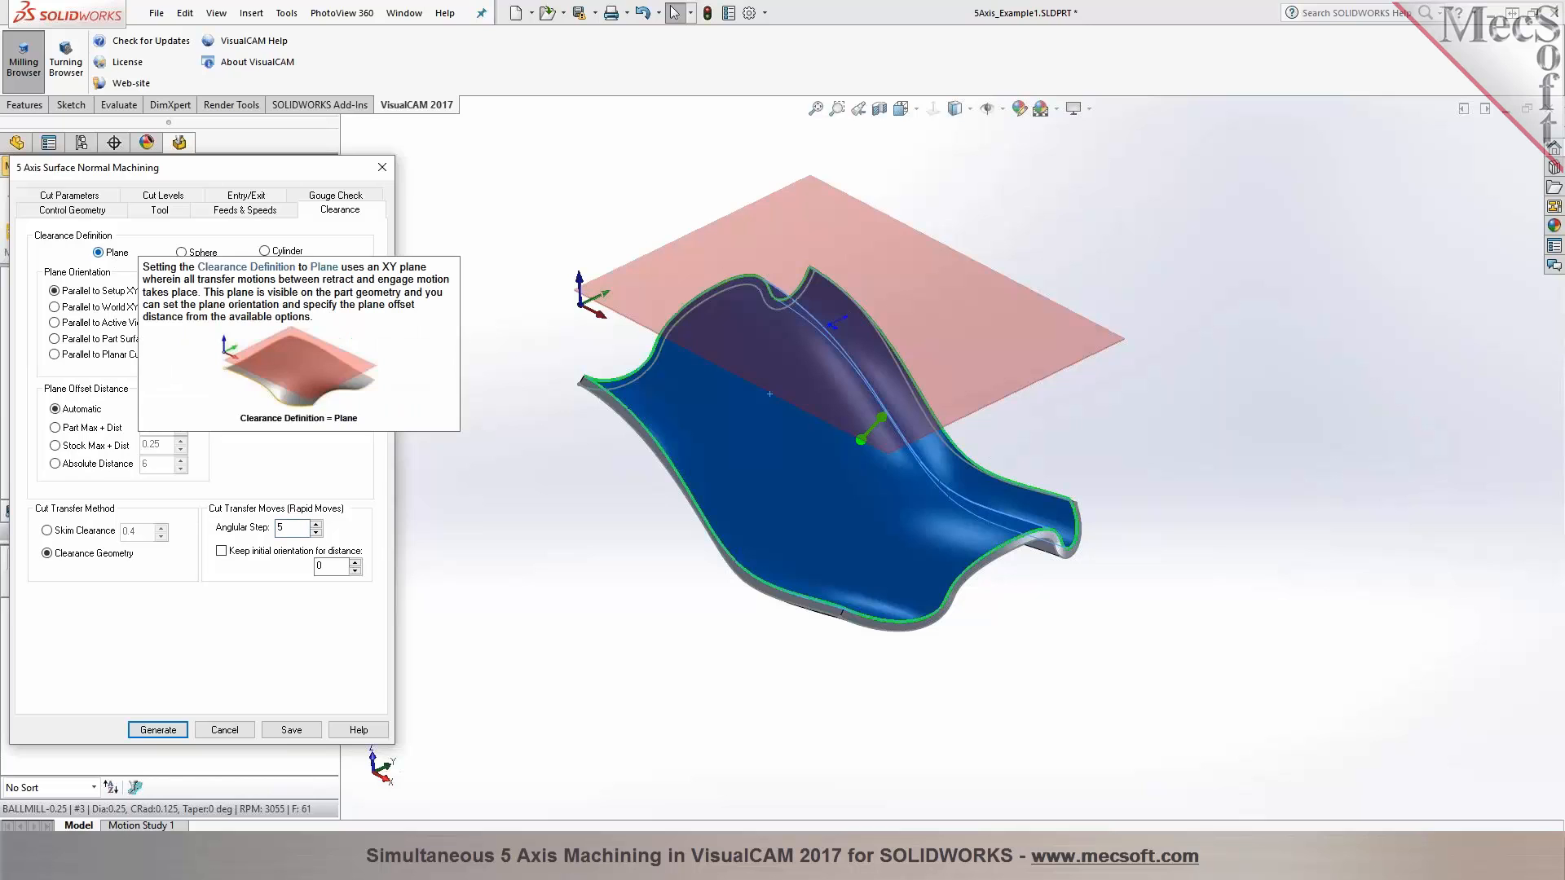
pyautogui.click(183, 251)
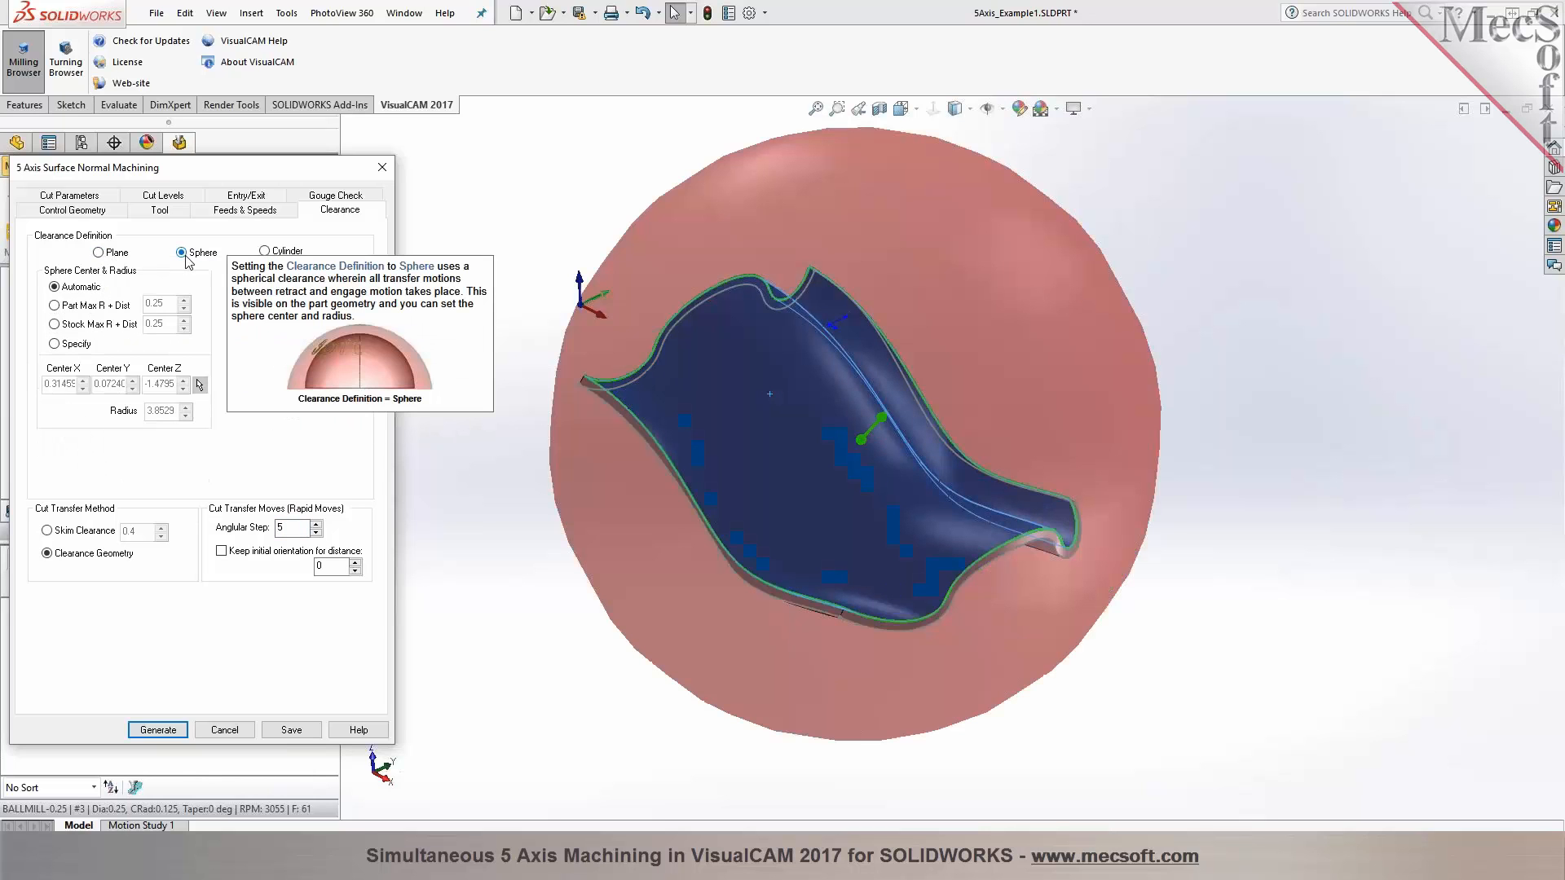
pyautogui.click(265, 251)
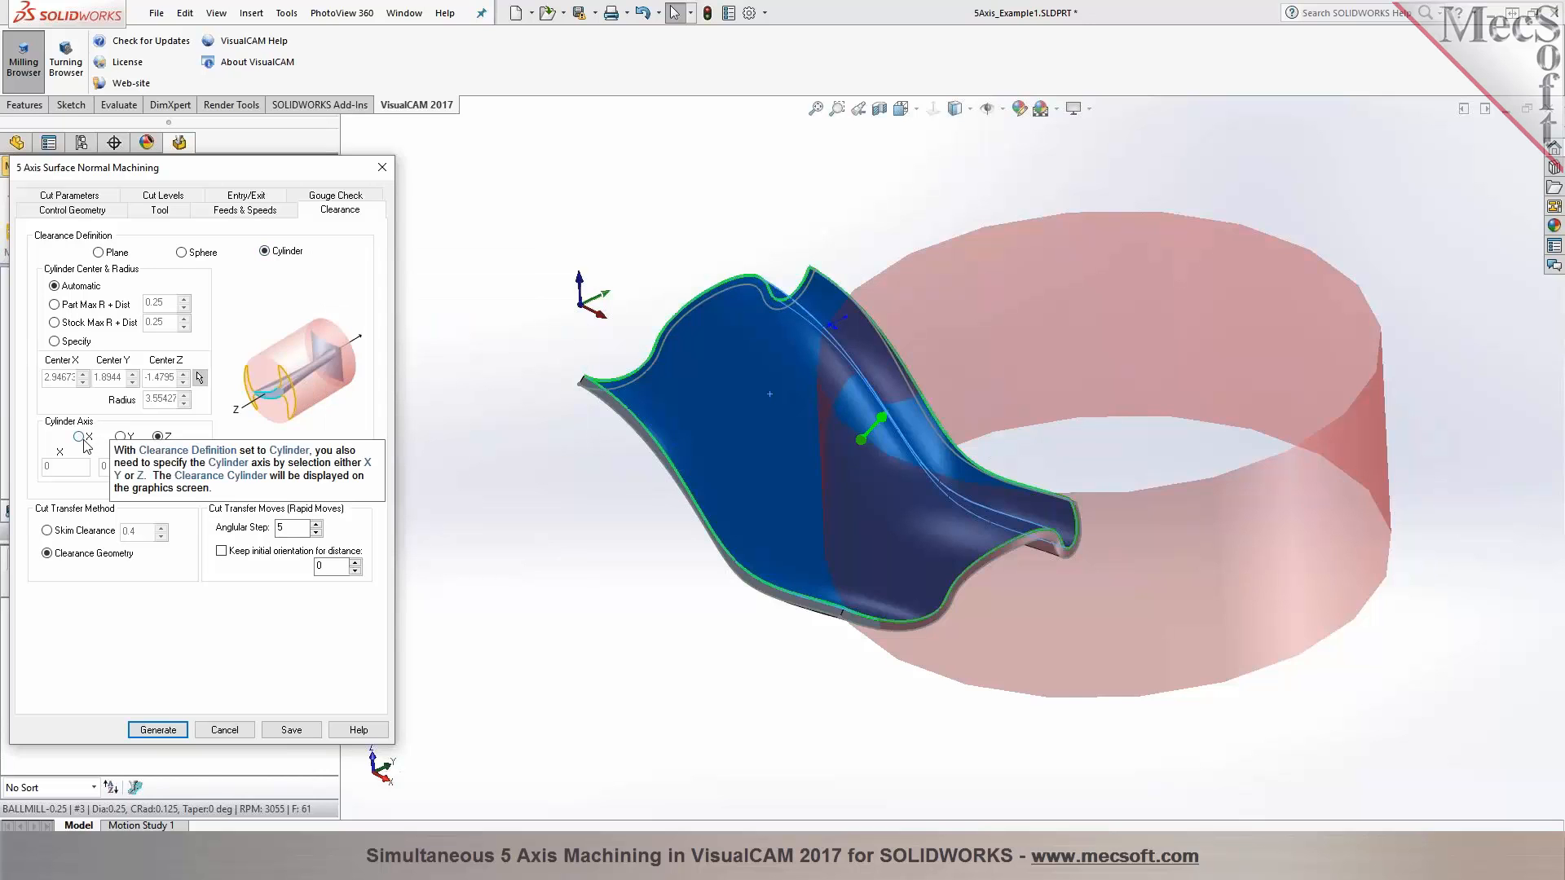
pyautogui.click(78, 436)
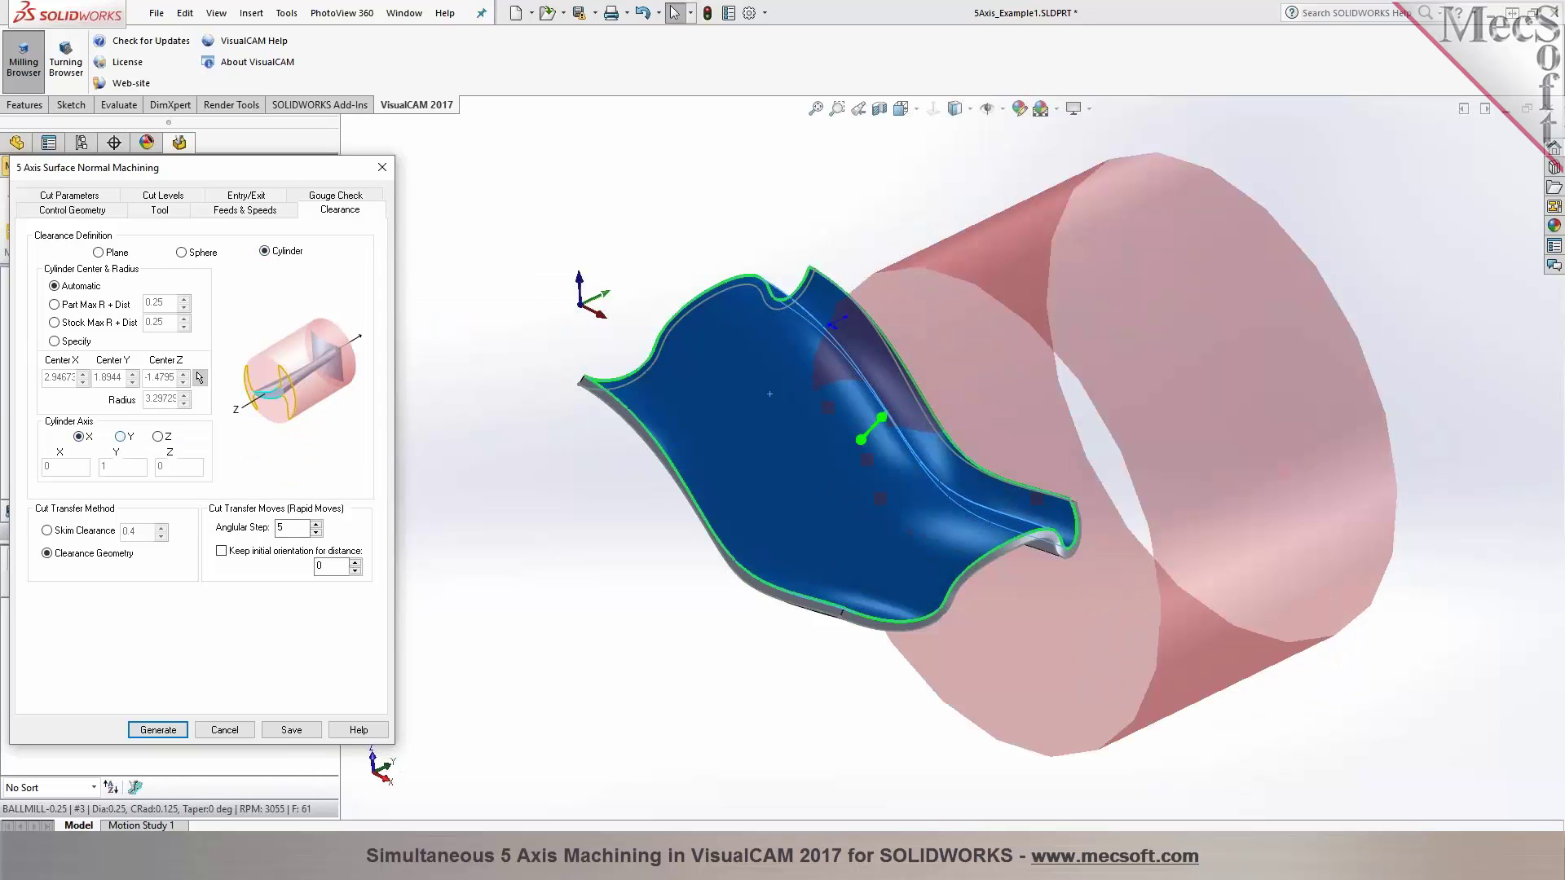
pyautogui.click(157, 436)
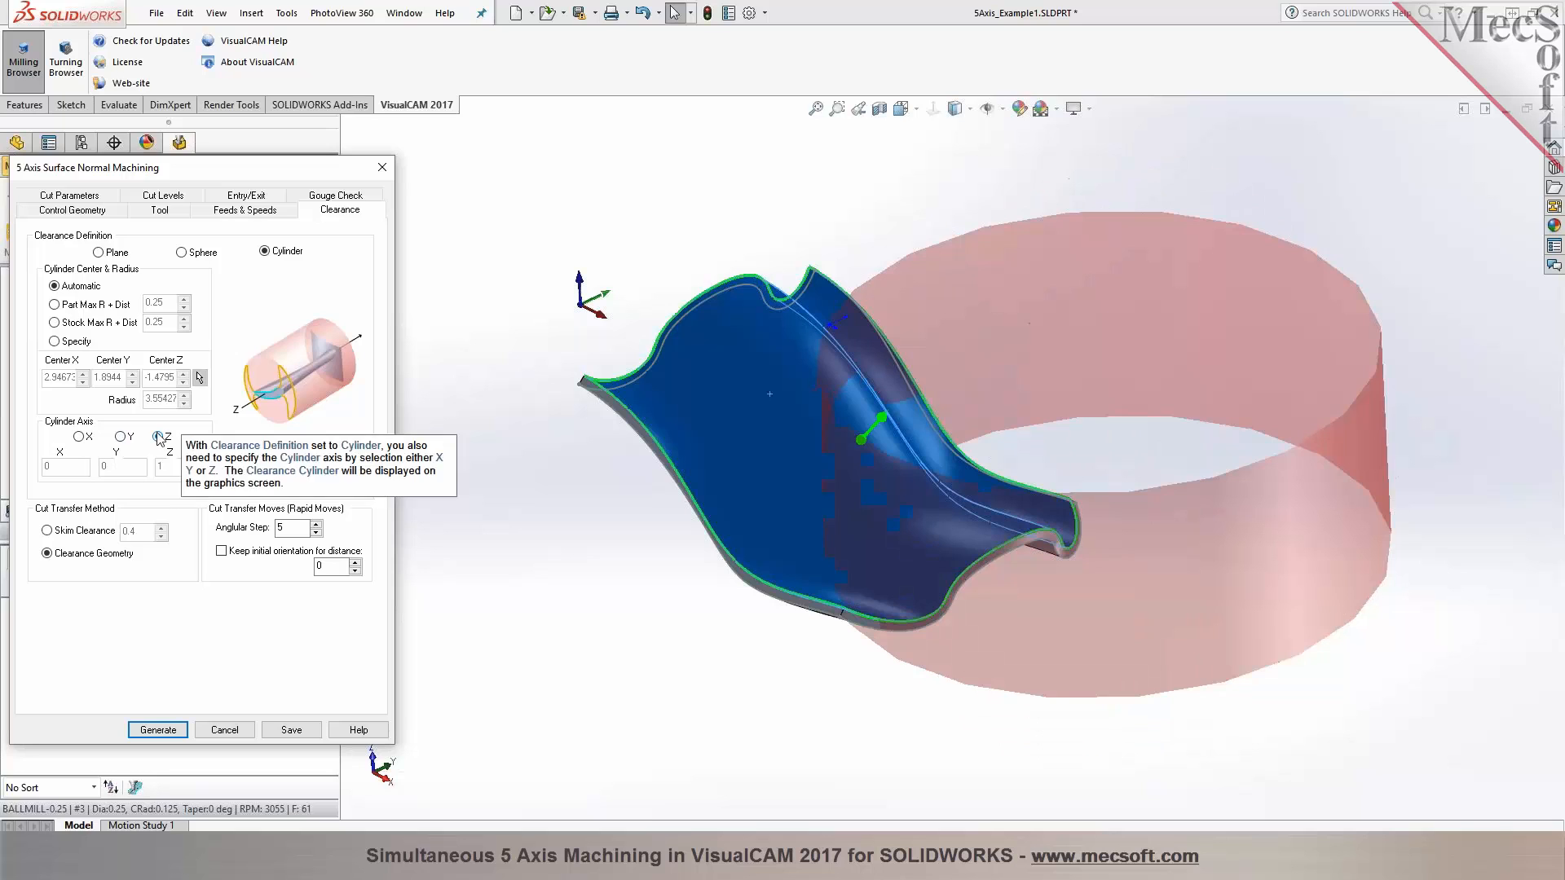
pyautogui.click(96, 252)
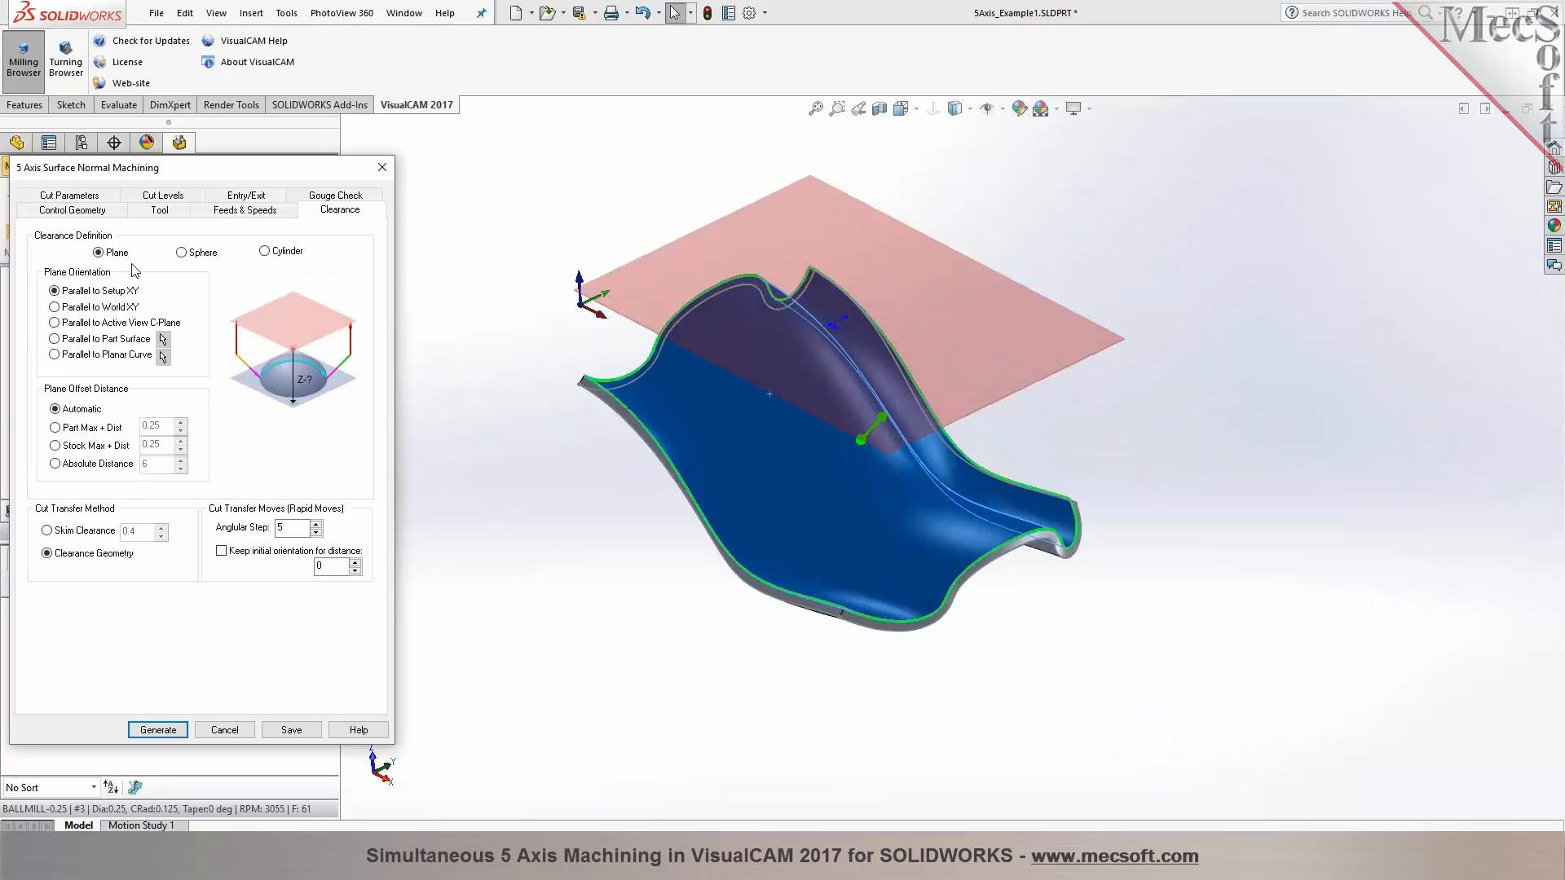
# Review cut parameters and cut levels, then make the entry and exit a vertical tangential arc
pyautogui.click(69, 195)
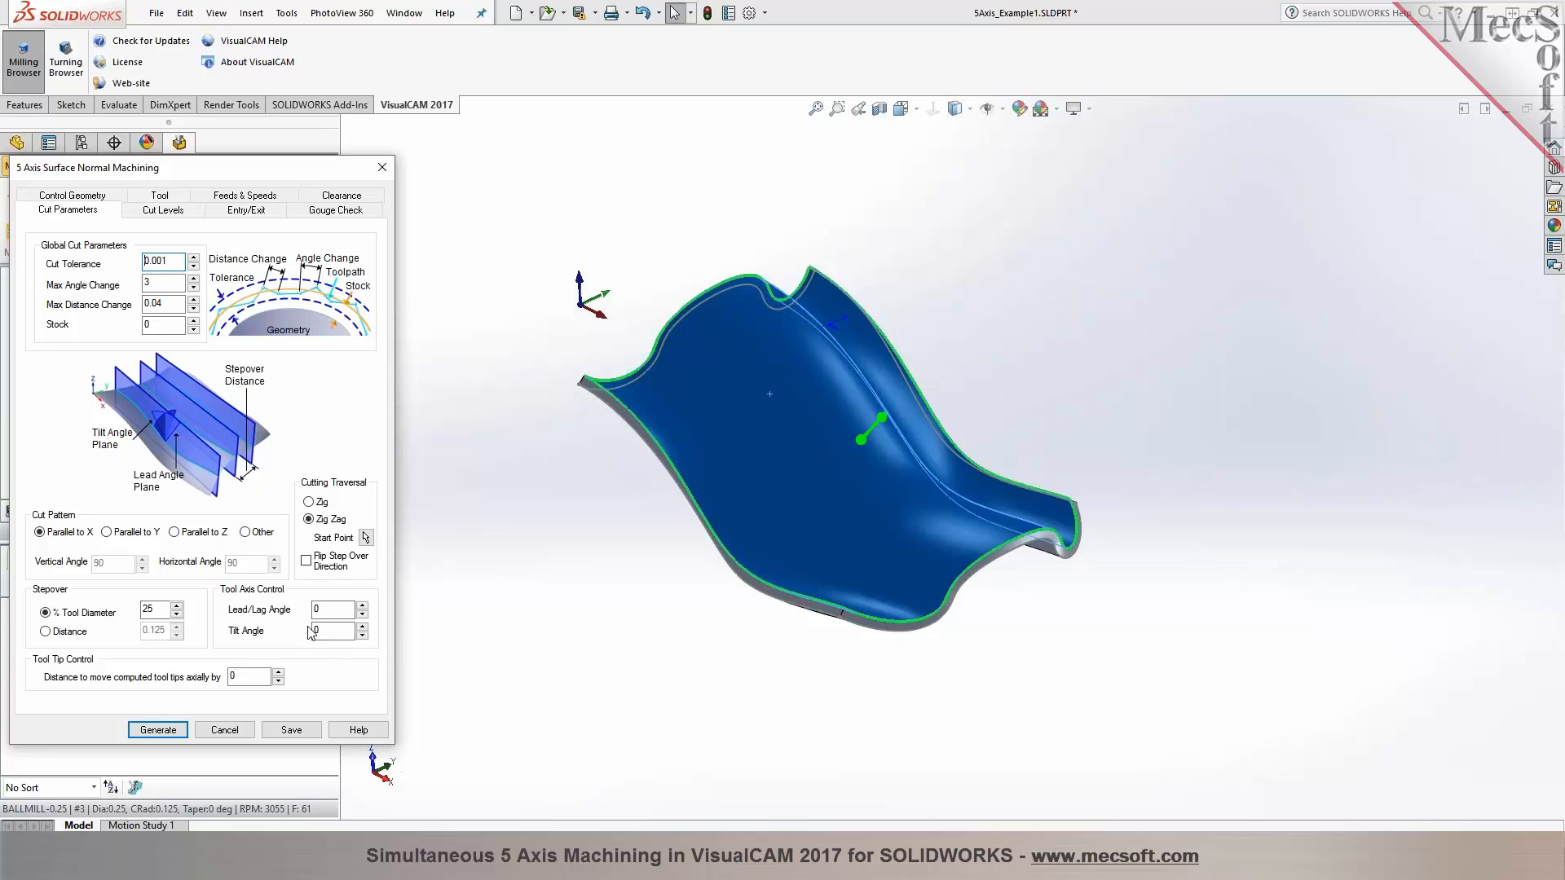
pyautogui.click(165, 210)
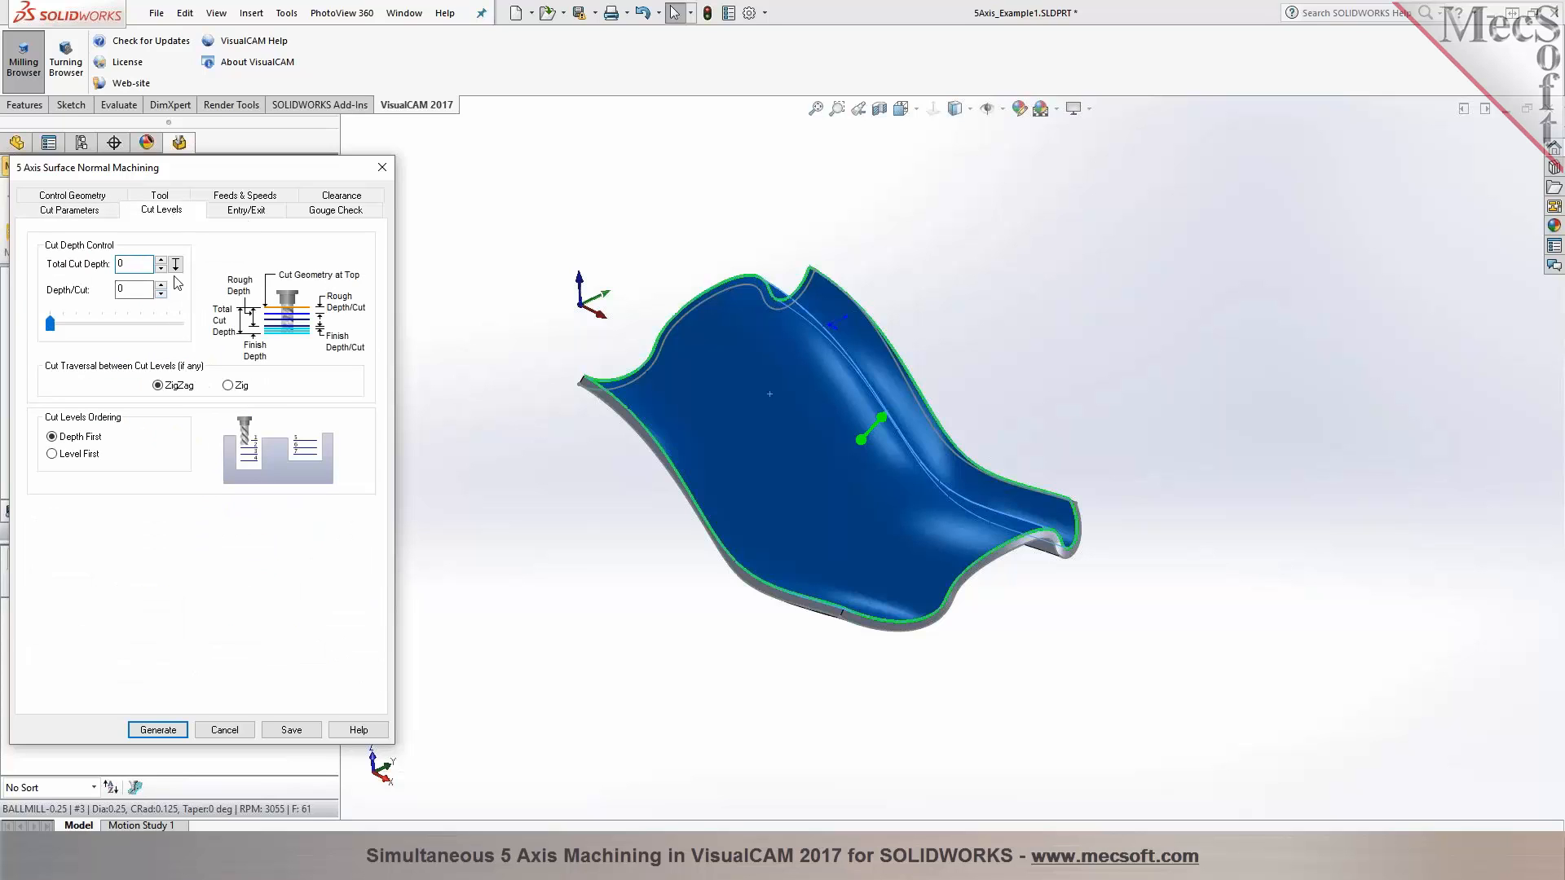
pyautogui.click(244, 210)
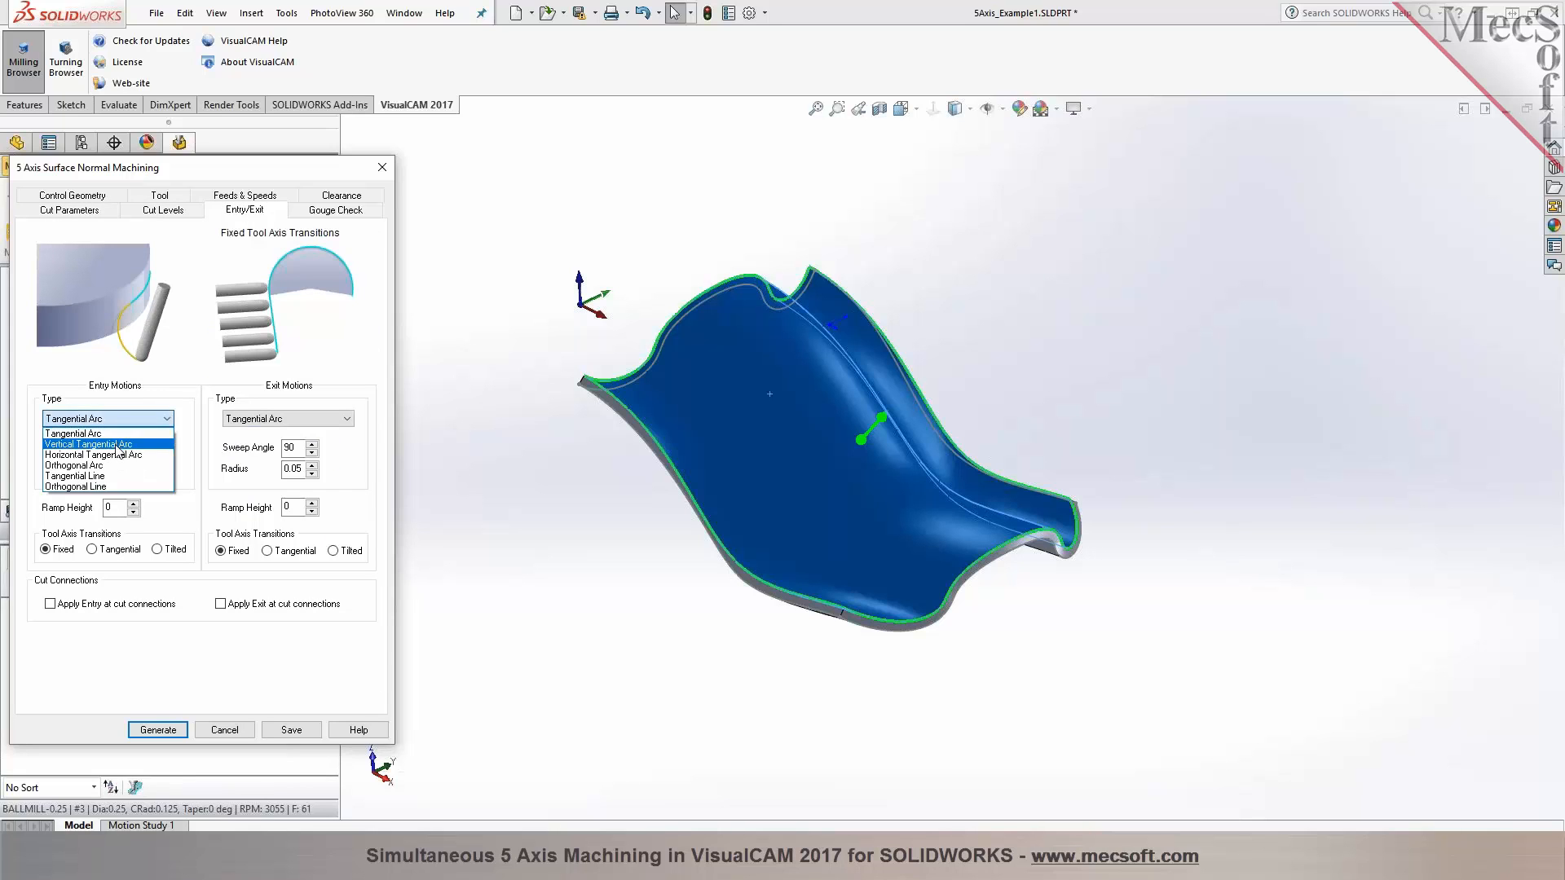
pyautogui.click(88, 444)
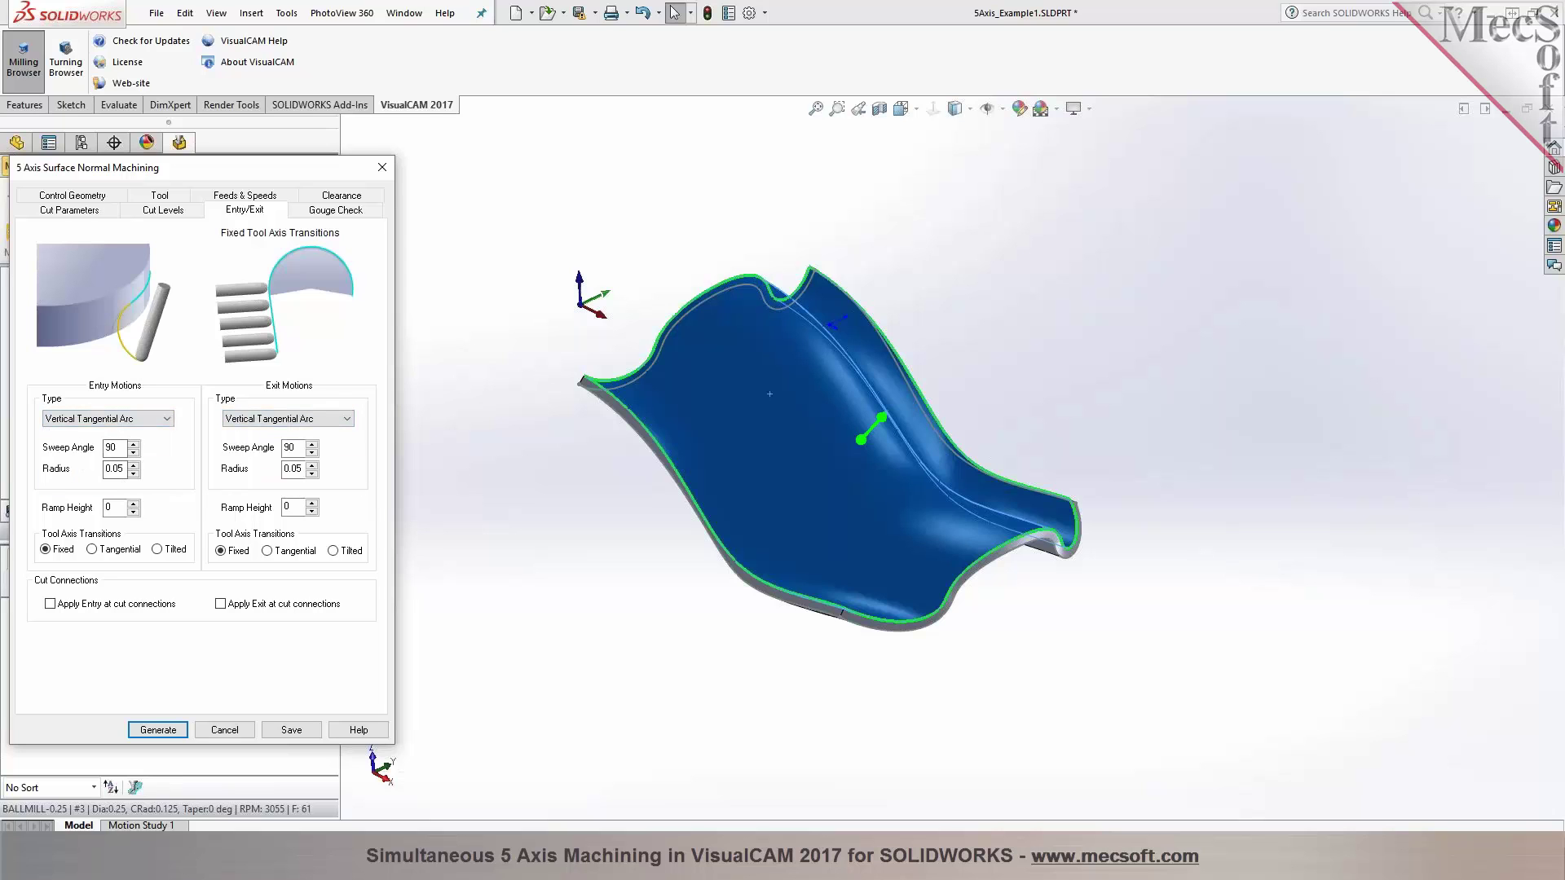
pyautogui.click(335, 210)
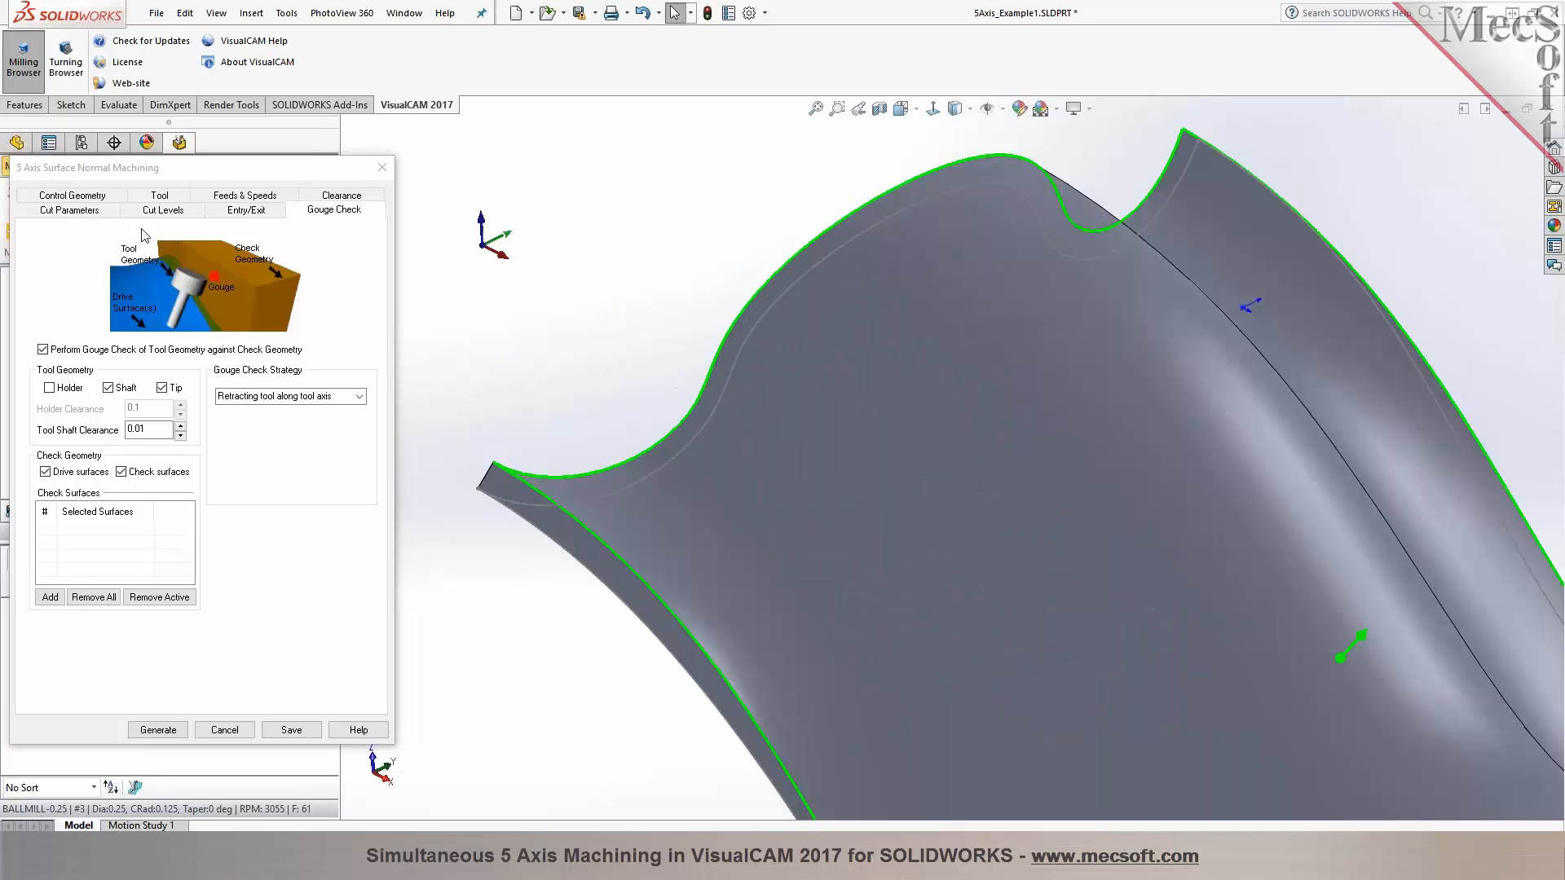
# Add Surfaces 1–4 as gouge check surfaces with shaft and tip checking, retracting the tool along its axis
pyautogui.click(70, 210)
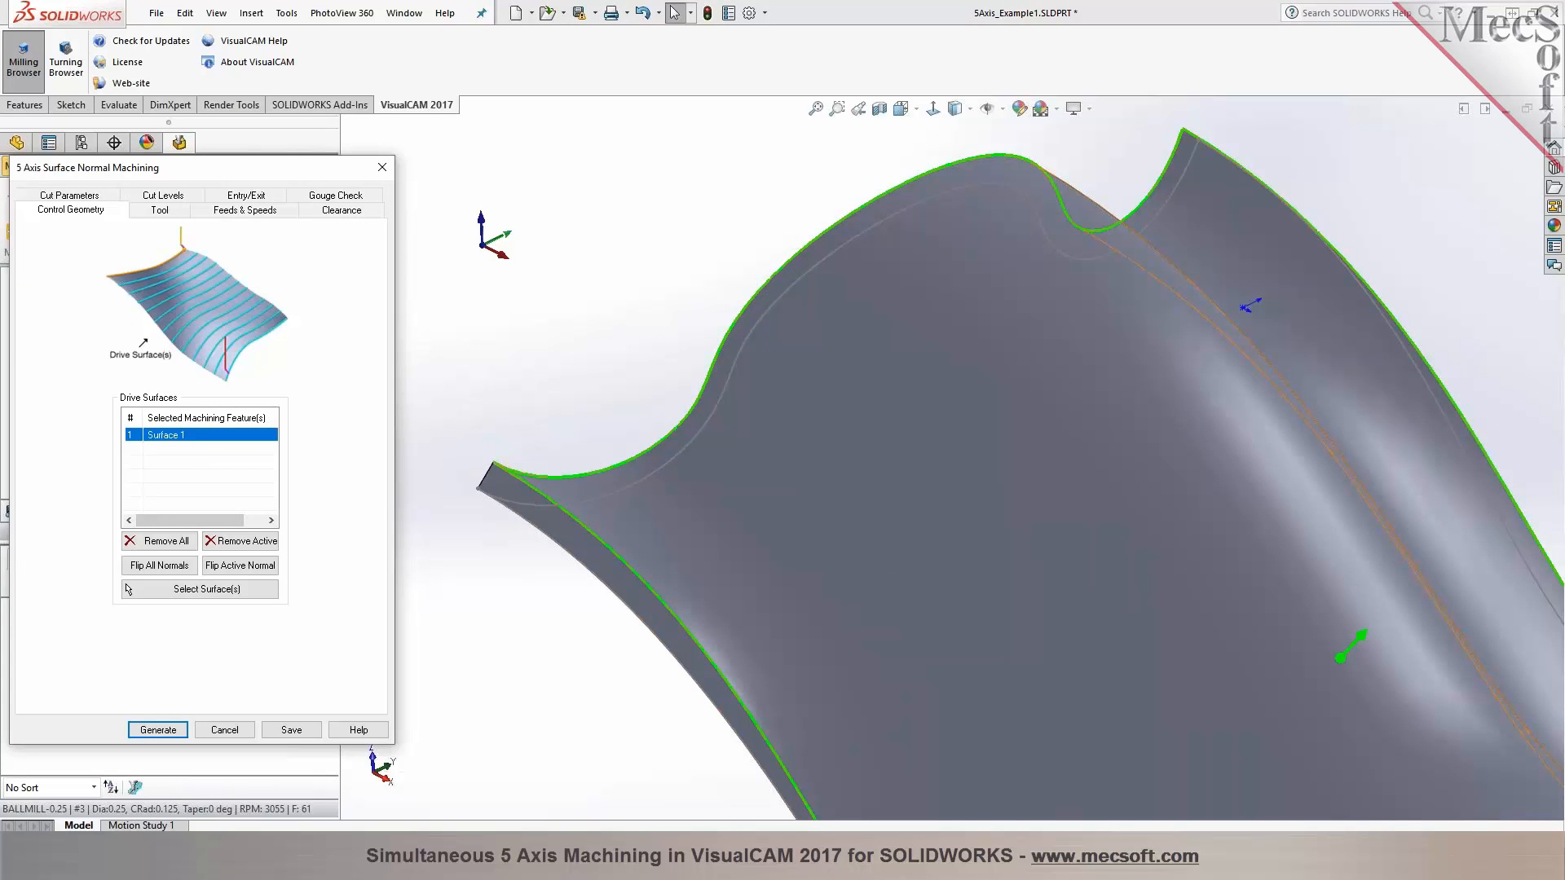
pyautogui.click(335, 210)
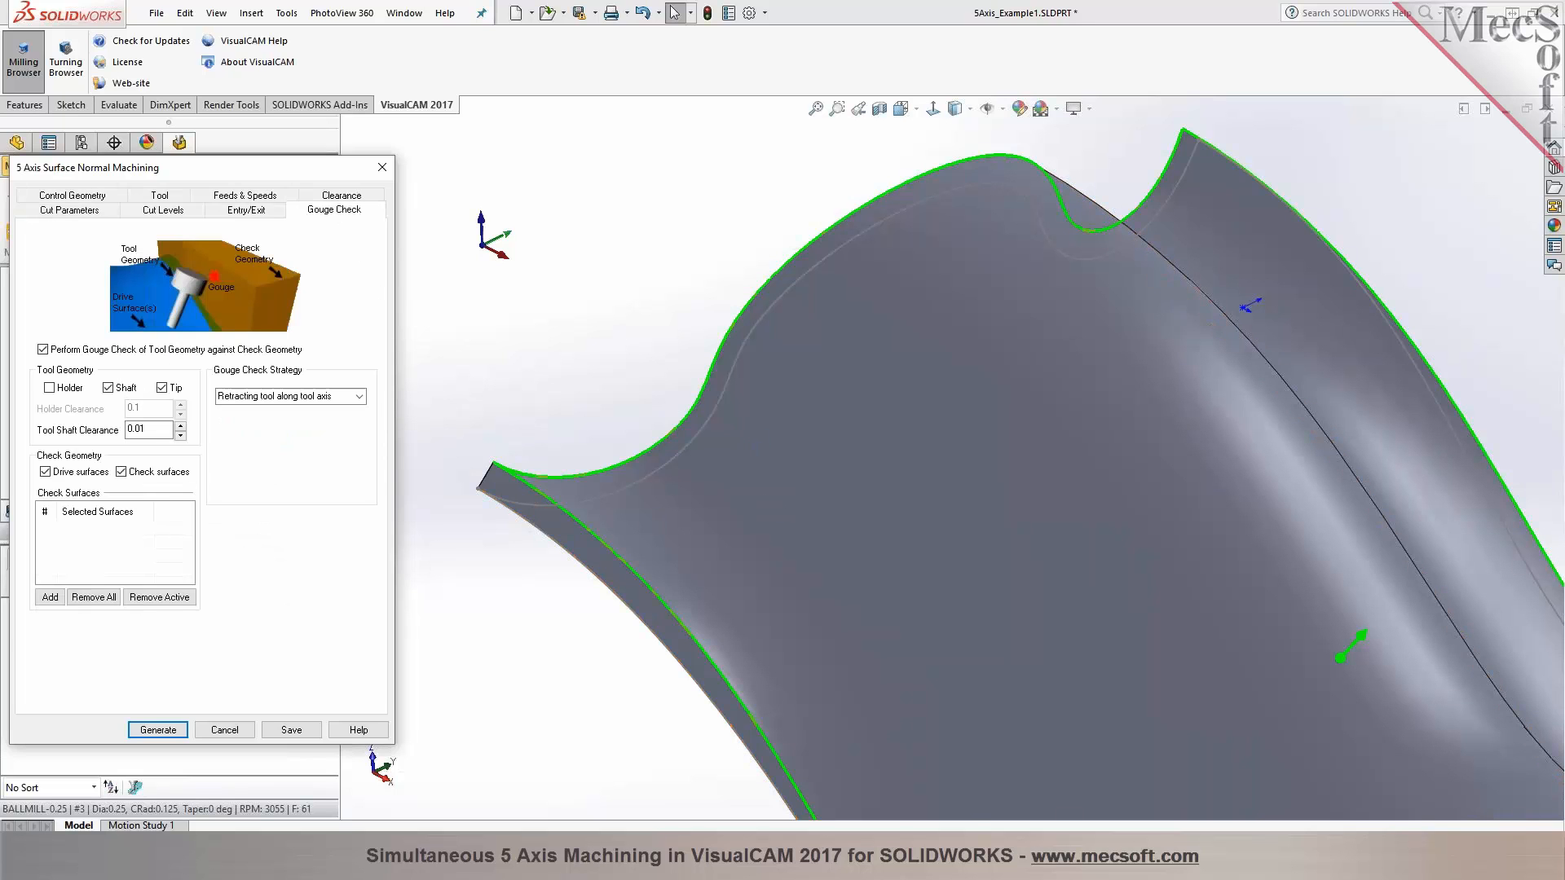
pyautogui.click(49, 597)
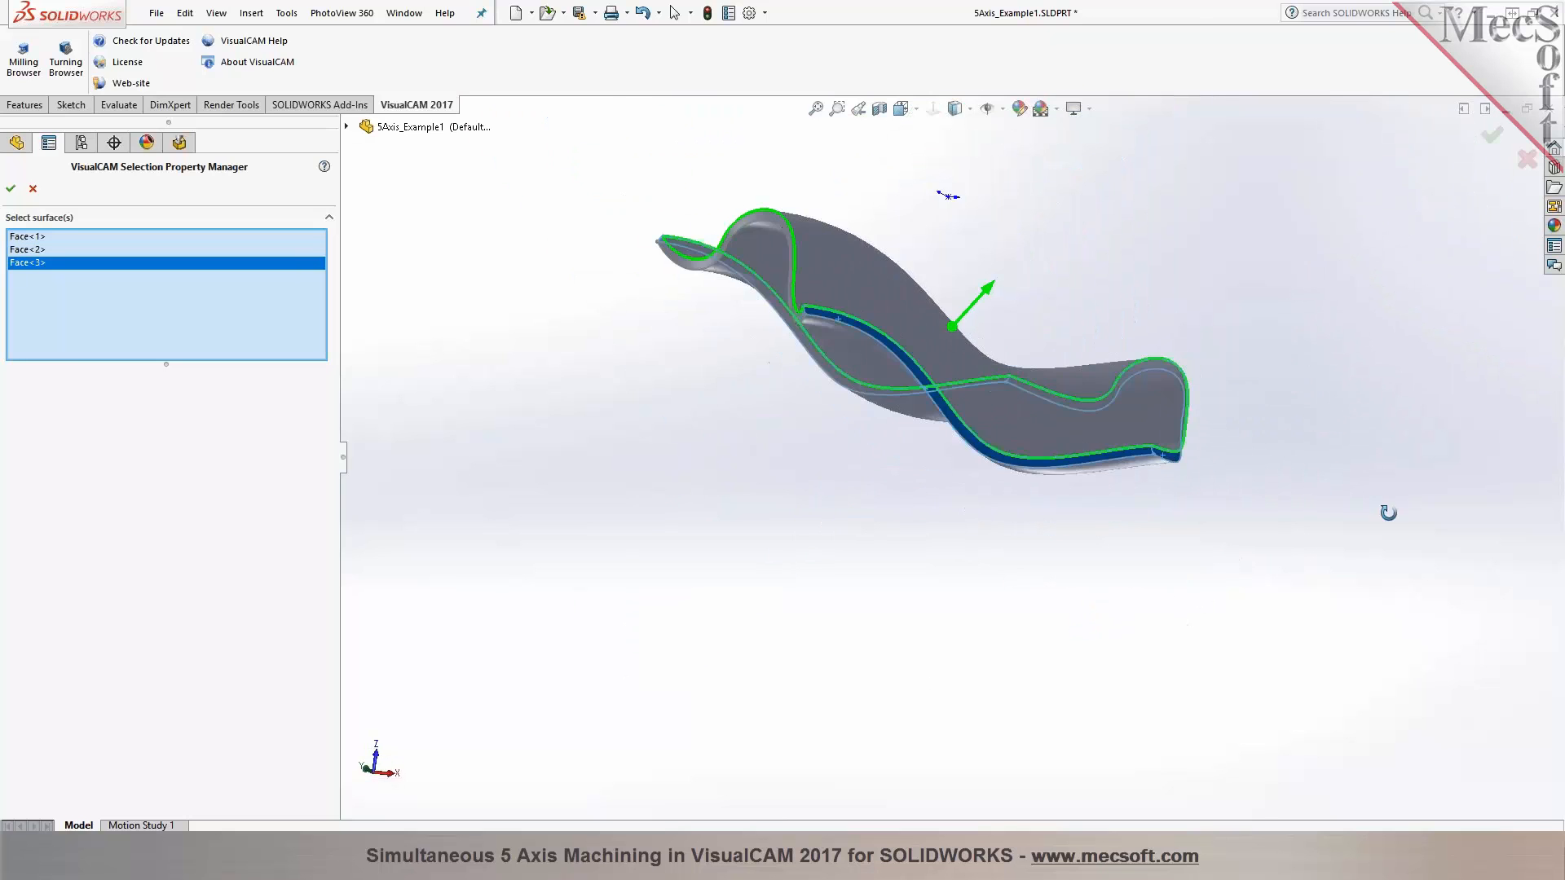
pyautogui.click(745, 327)
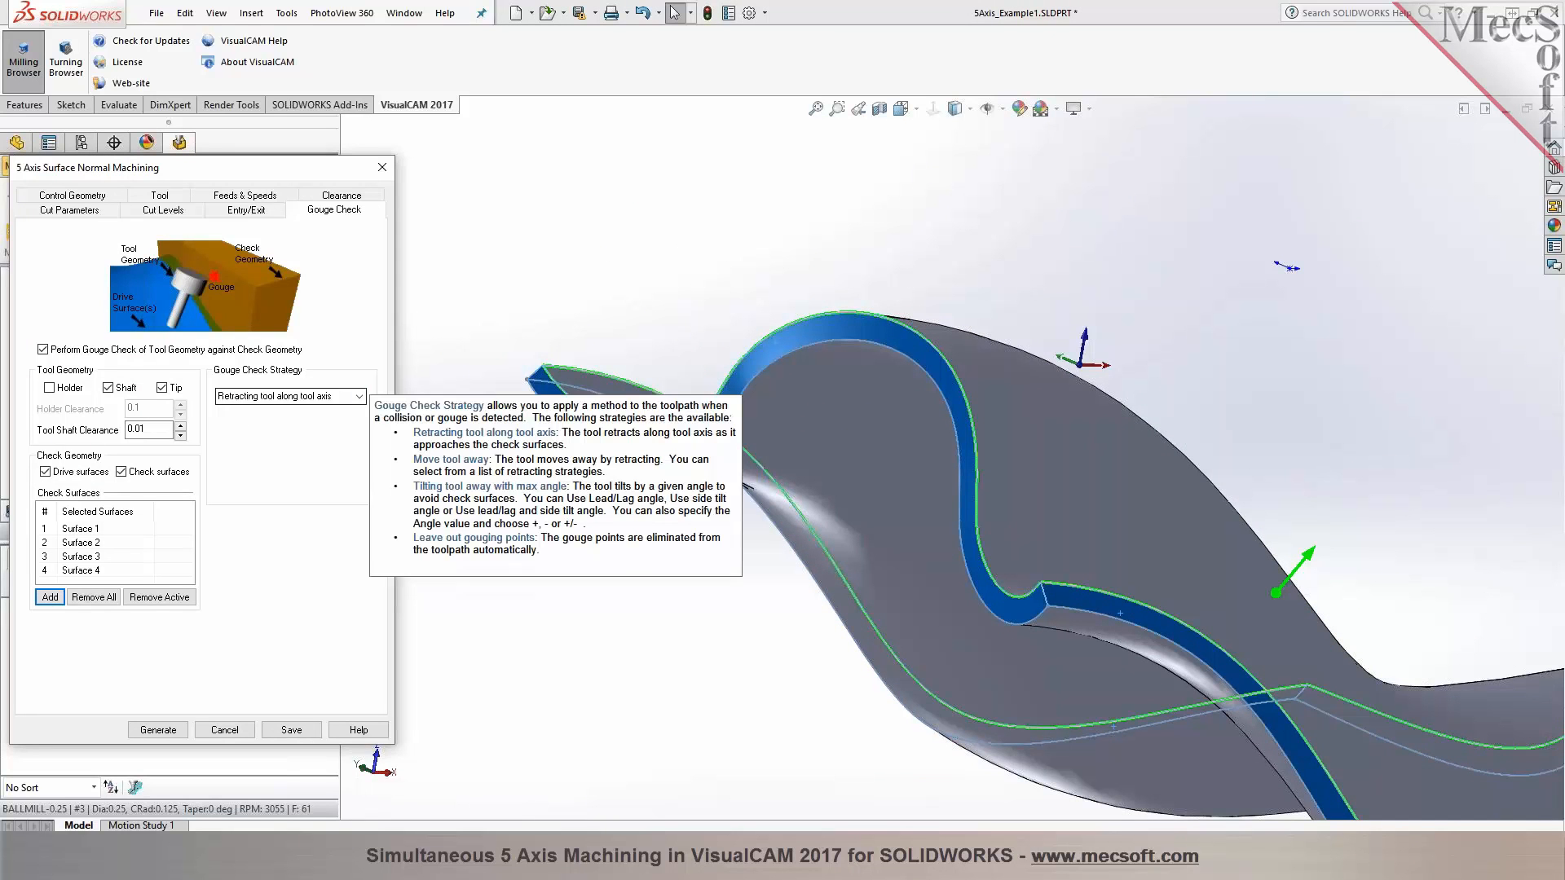
pyautogui.click(358, 397)
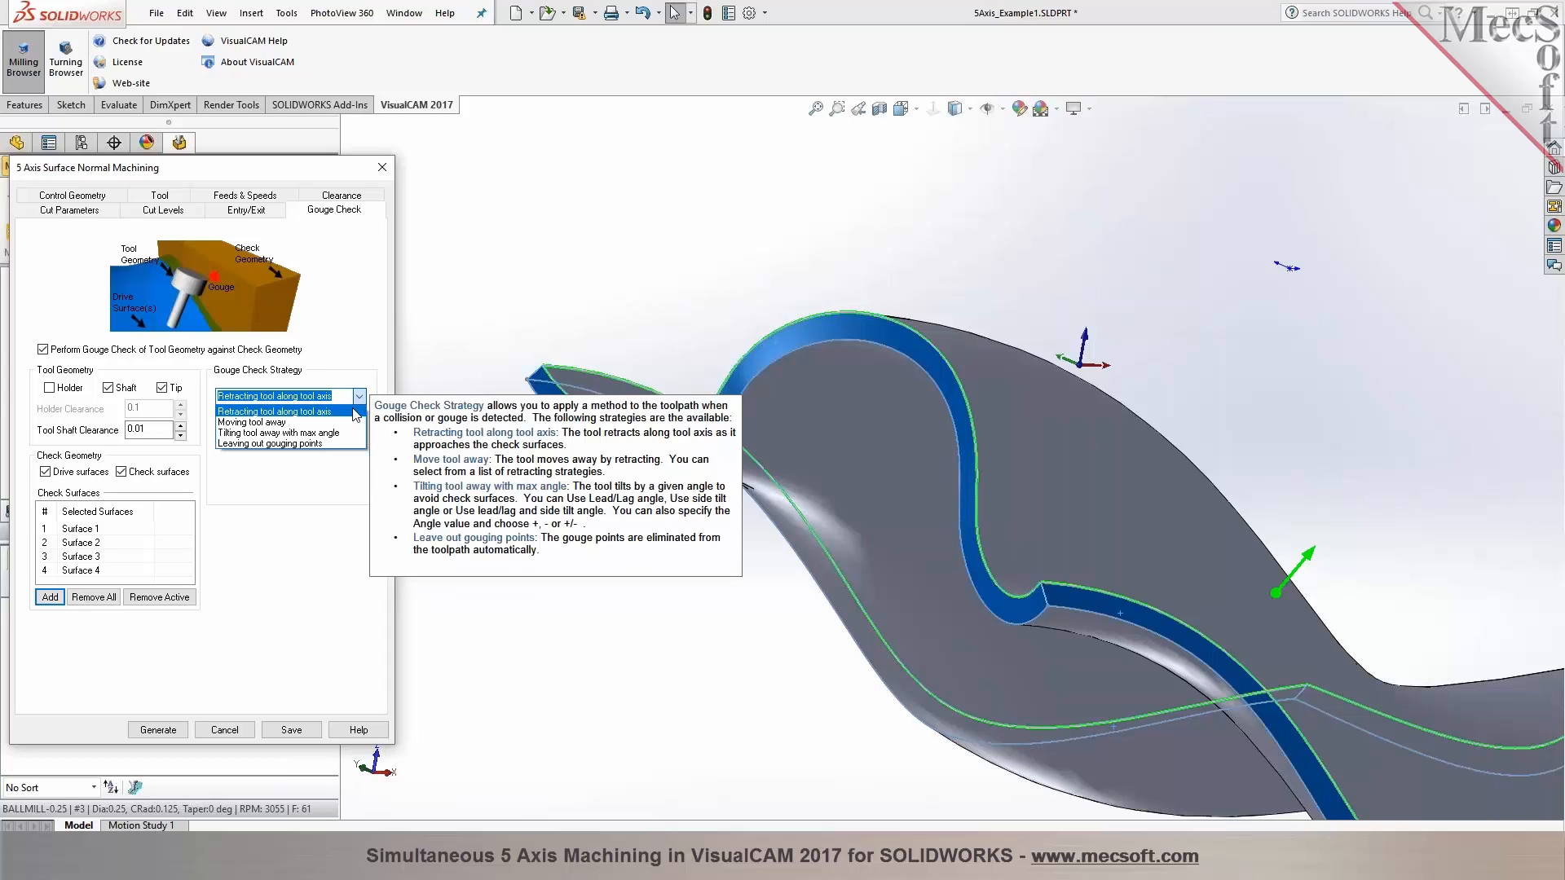
pyautogui.moveTo(253, 422)
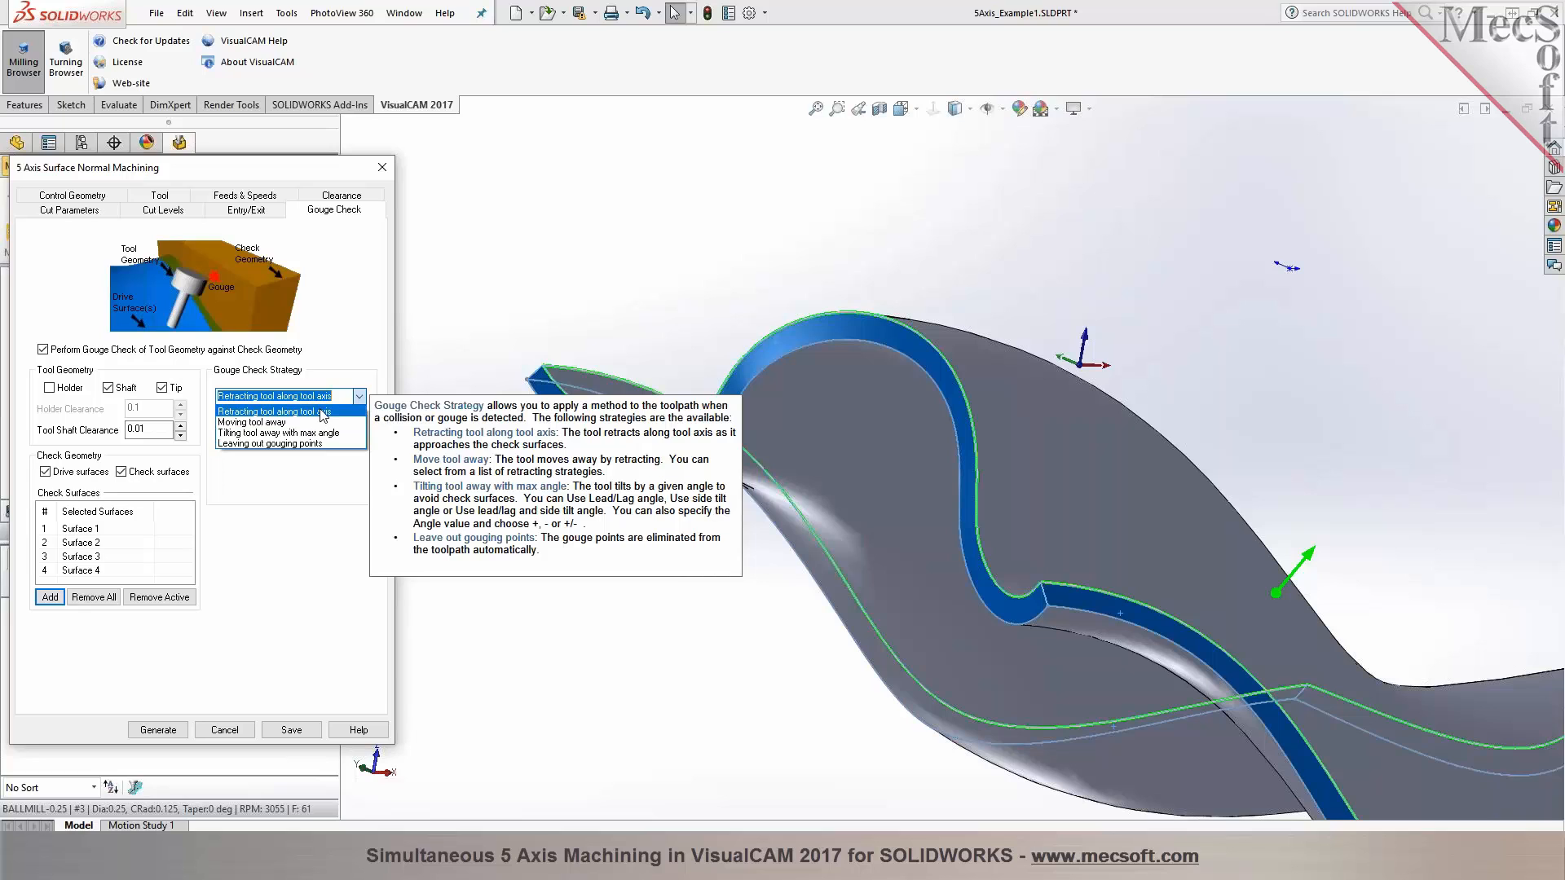
pyautogui.click(274, 411)
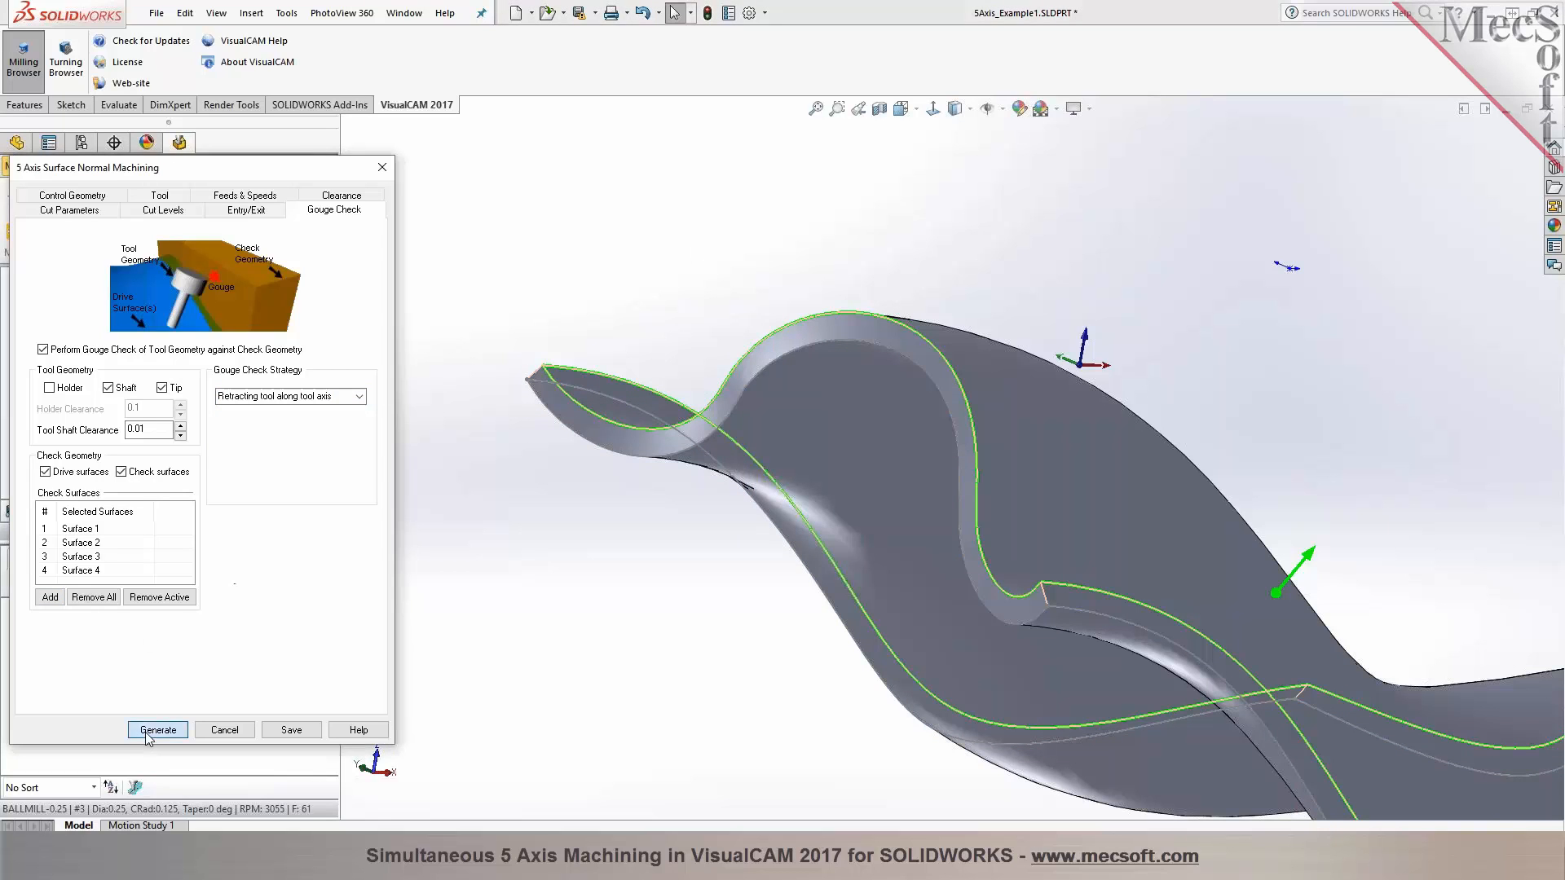
# Generate the gouge-checked 5 Axis Surface Normal toolpath over the curved face
pyautogui.click(157, 729)
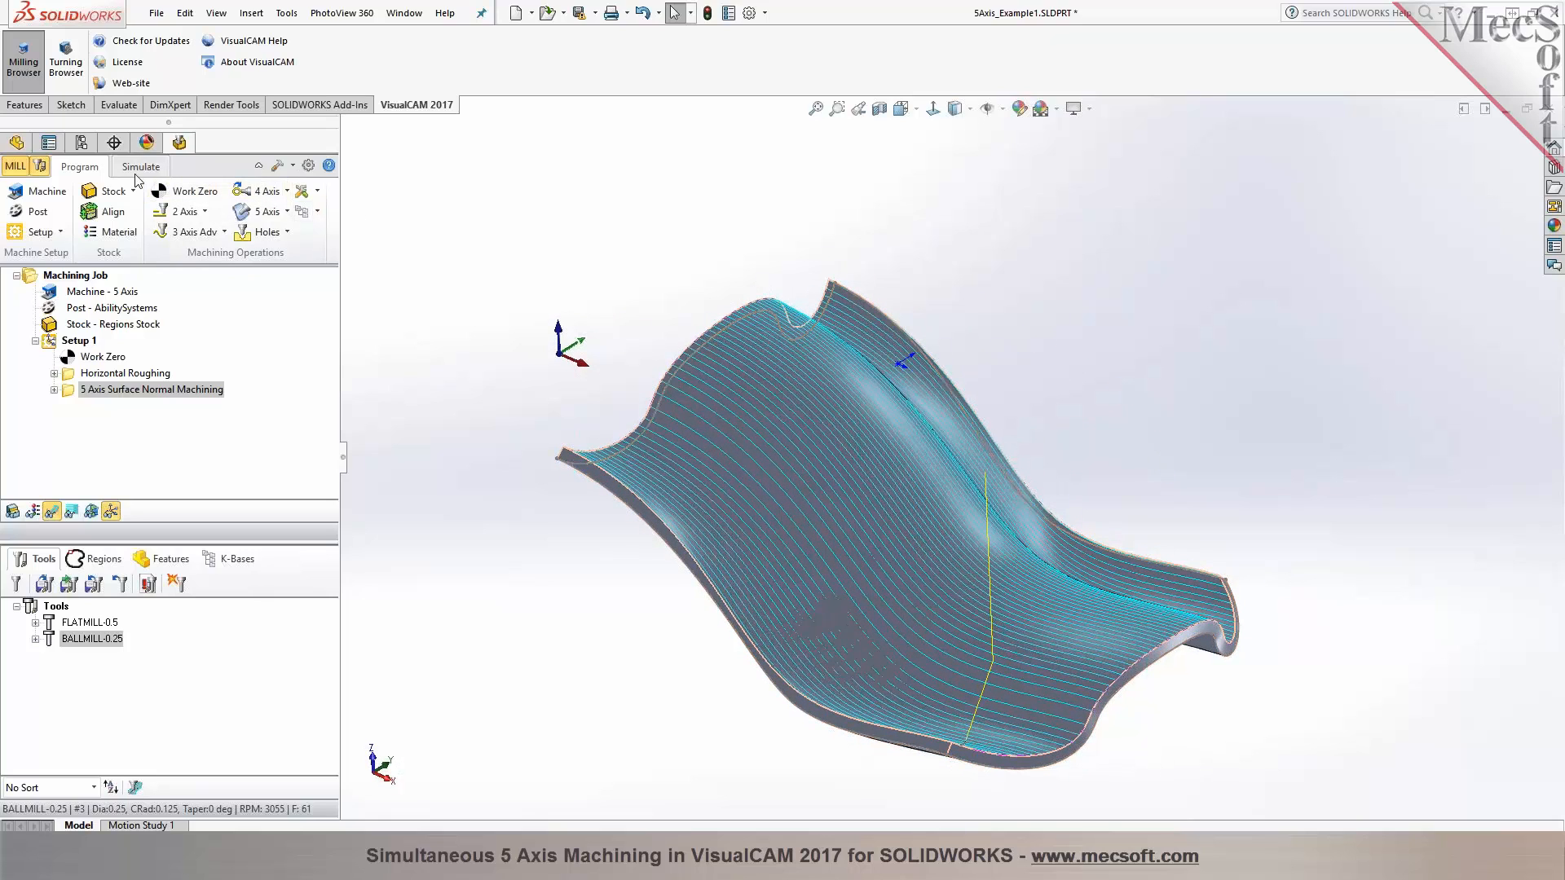
# Play through the 5 Axis Surface Normal Machining cut simulation, stepping the tool across the curved surface
pyautogui.click(140, 167)
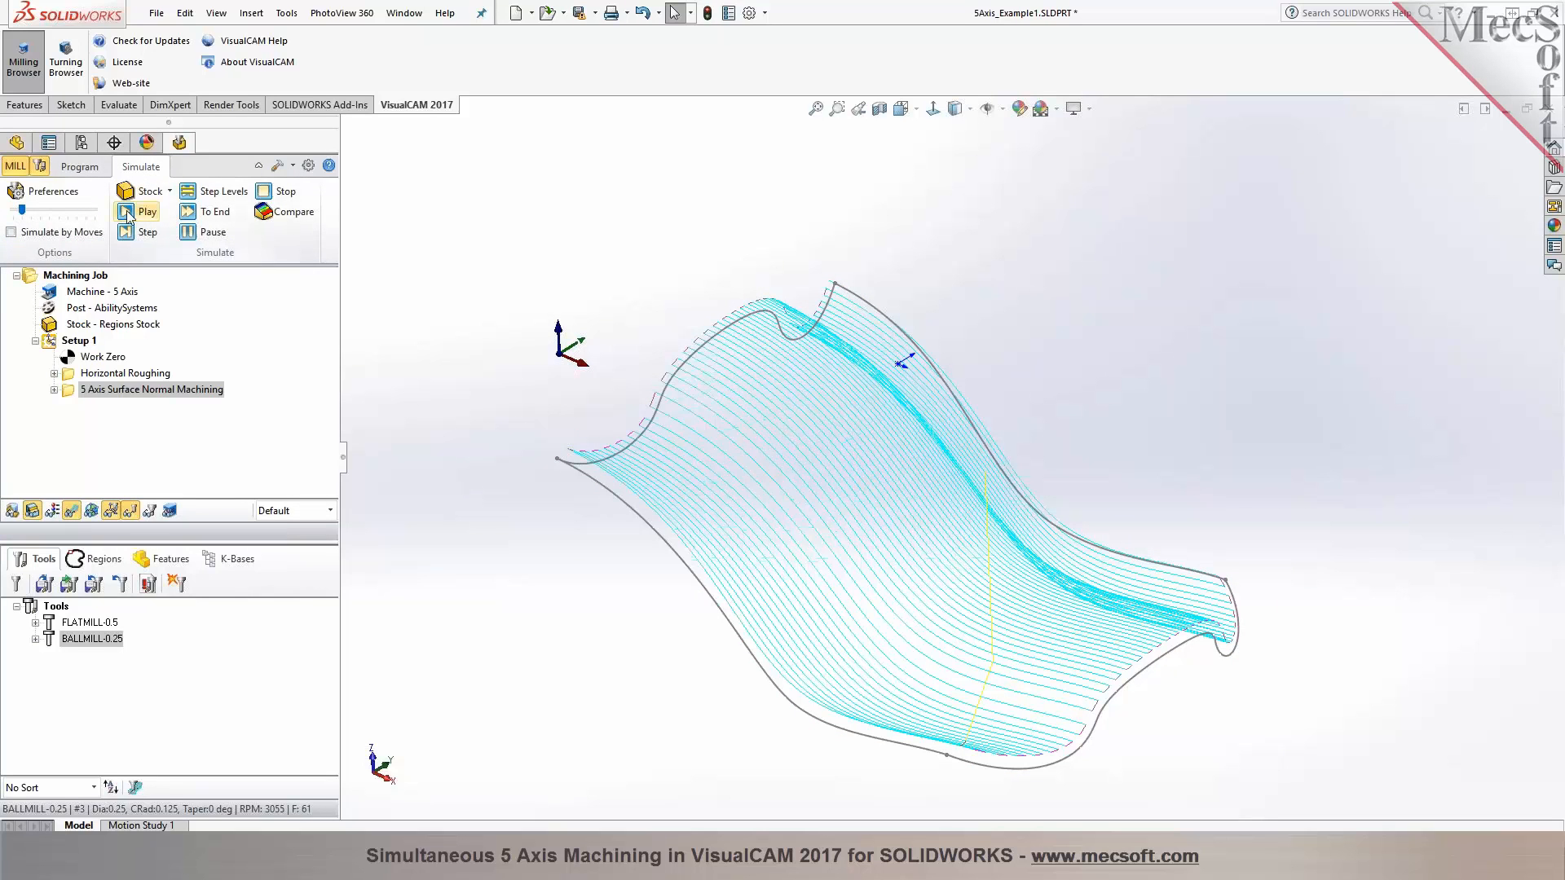
pyautogui.click(138, 211)
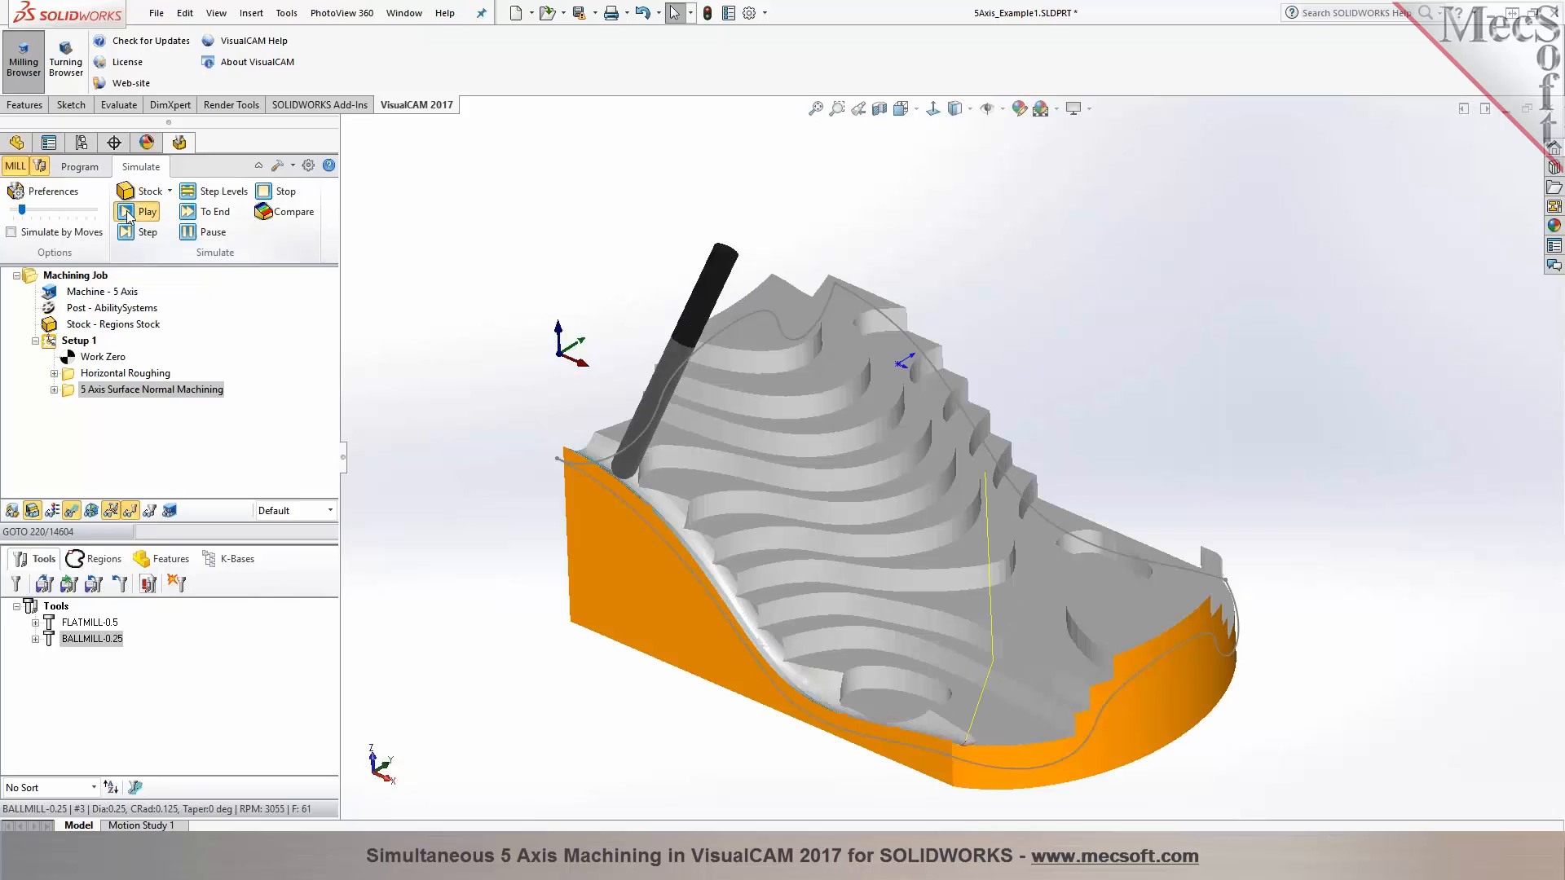
pyautogui.click(148, 211)
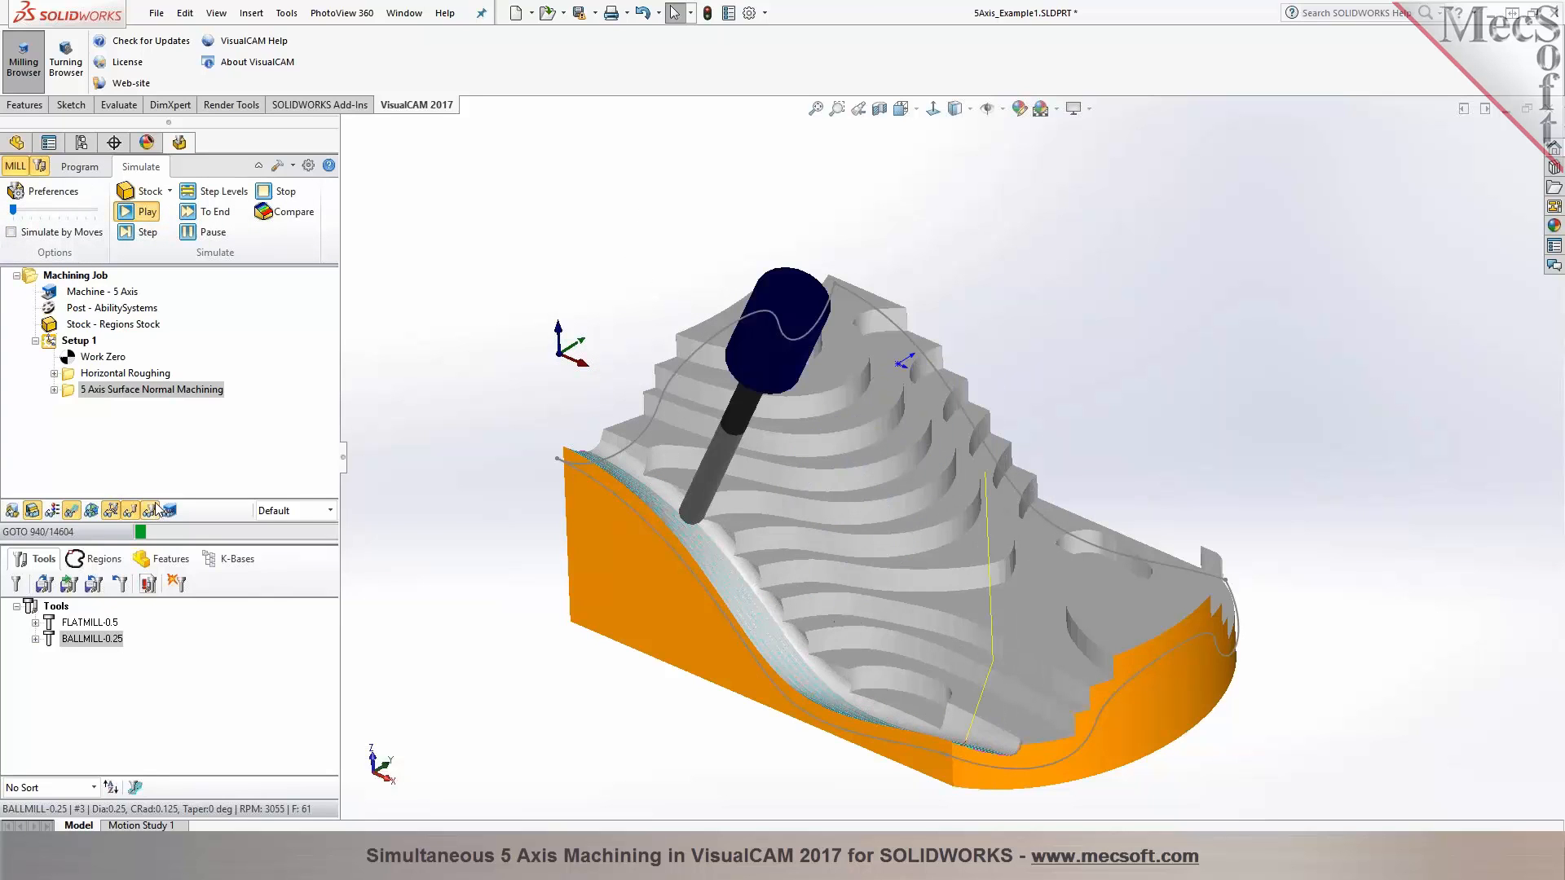
pyautogui.click(148, 212)
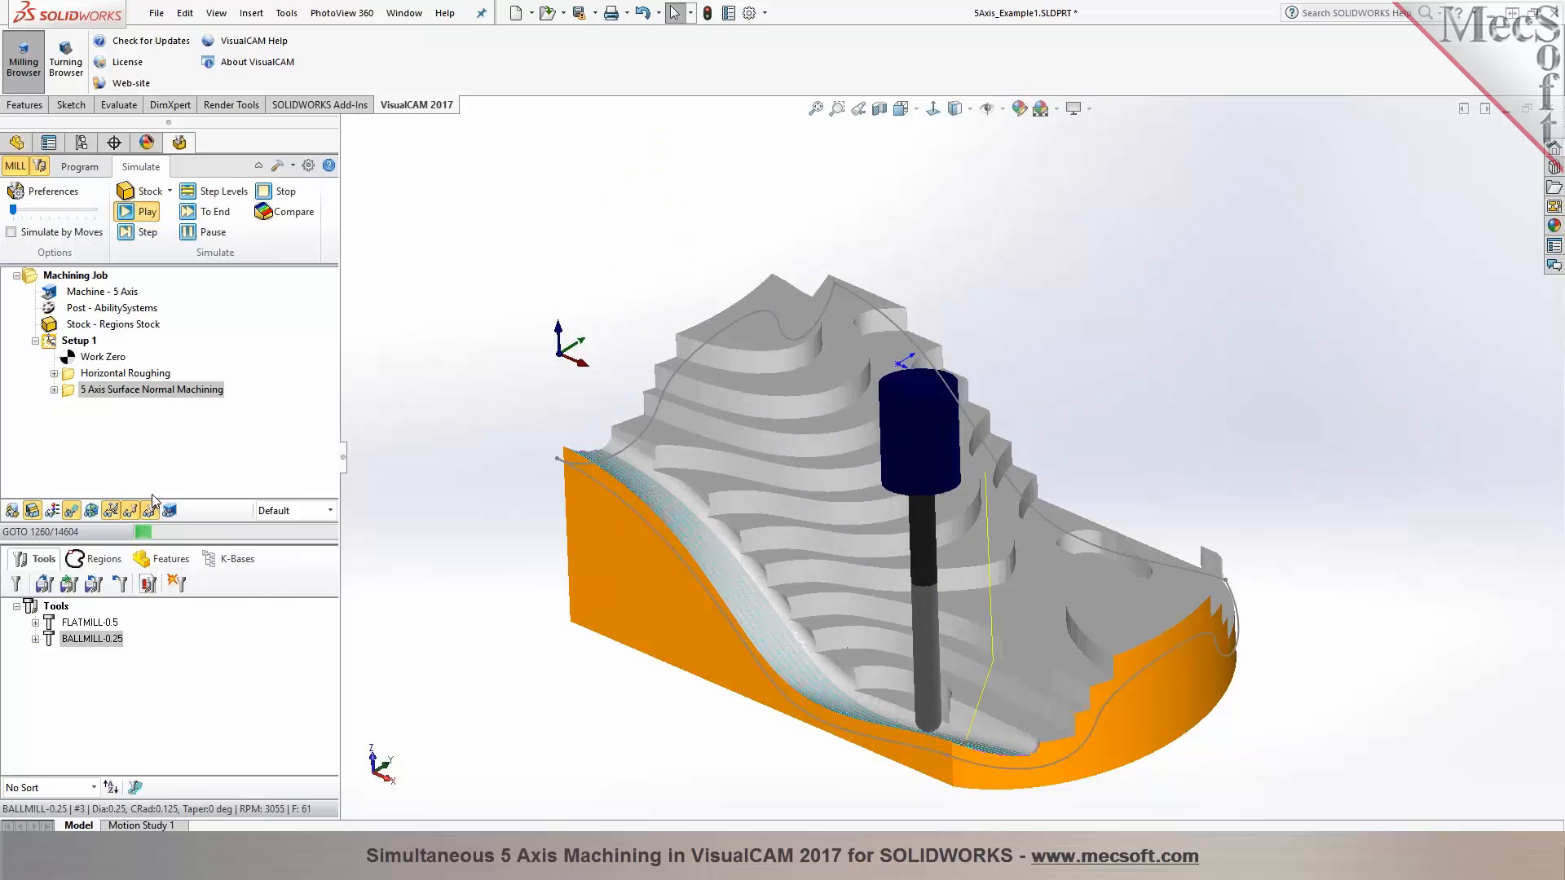
pyautogui.click(147, 211)
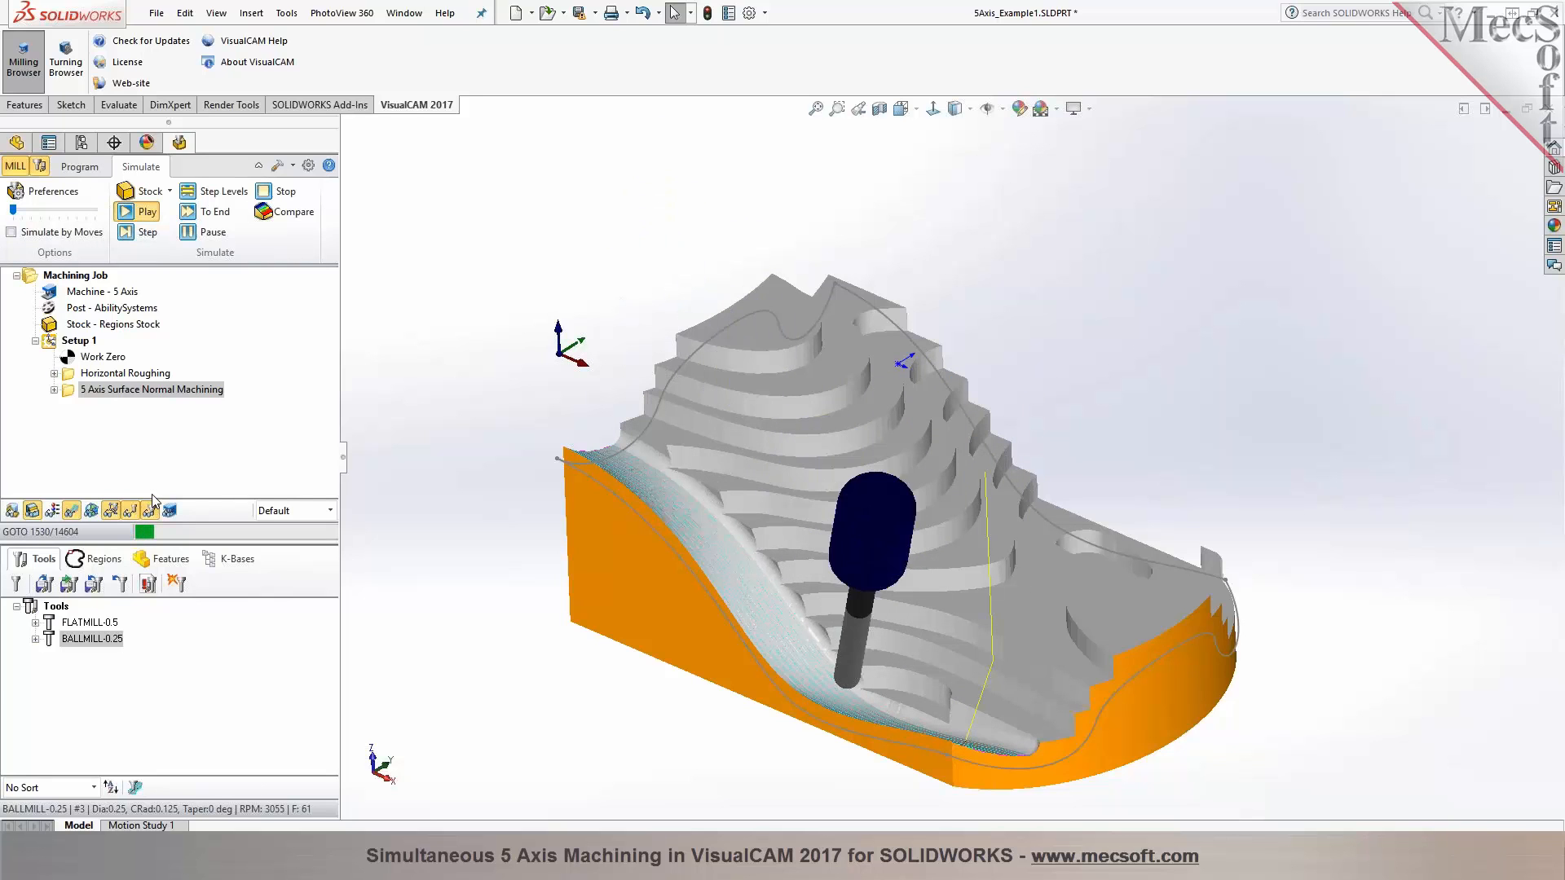
pyautogui.click(138, 212)
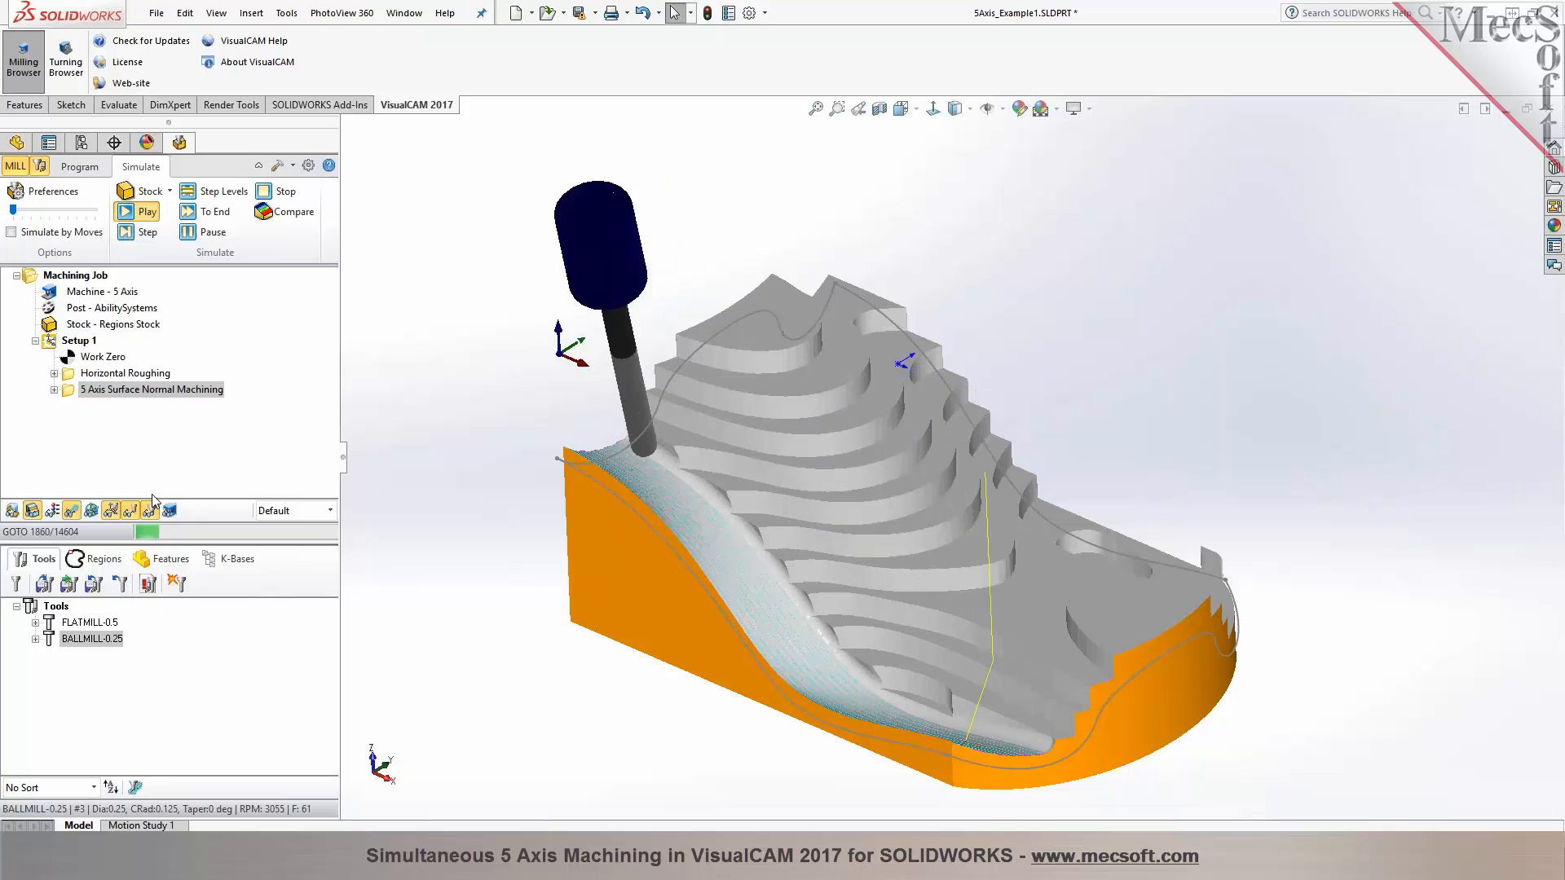
pyautogui.click(148, 211)
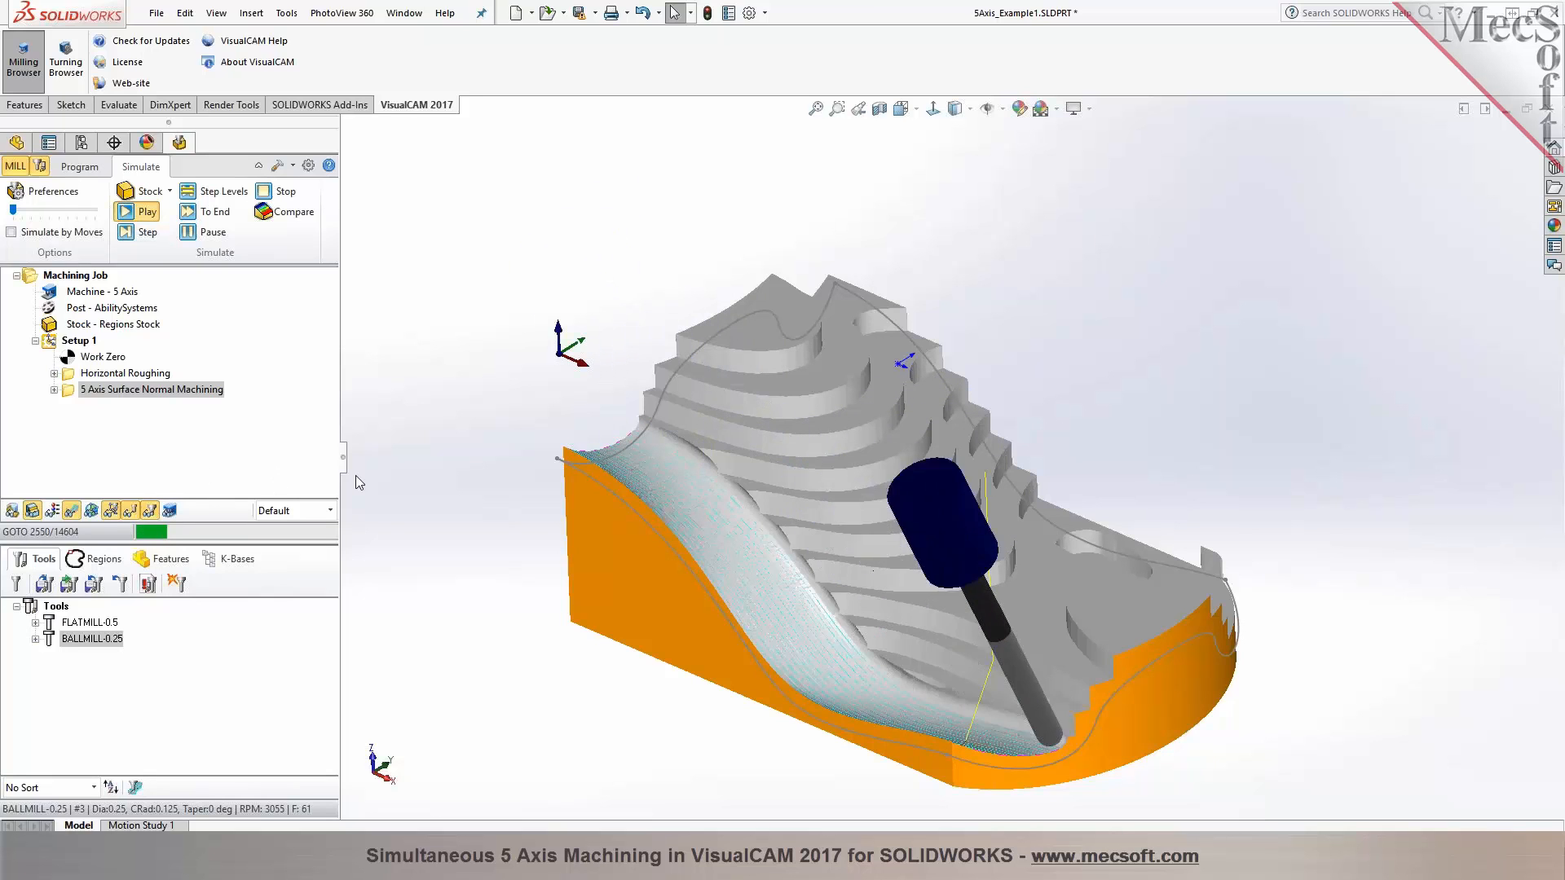
pyautogui.click(146, 211)
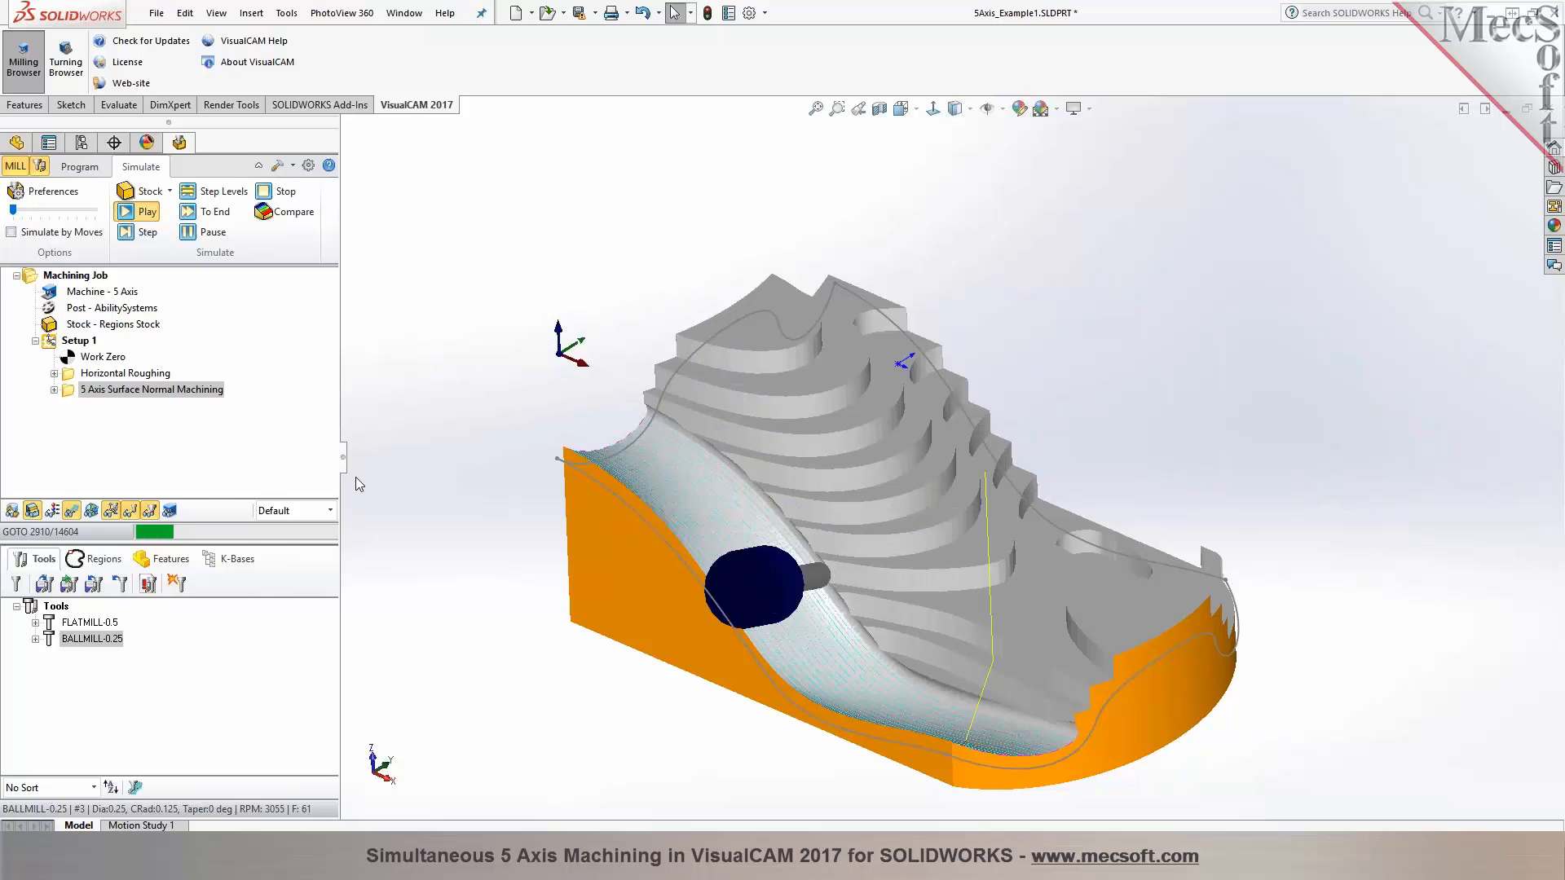
pyautogui.click(148, 211)
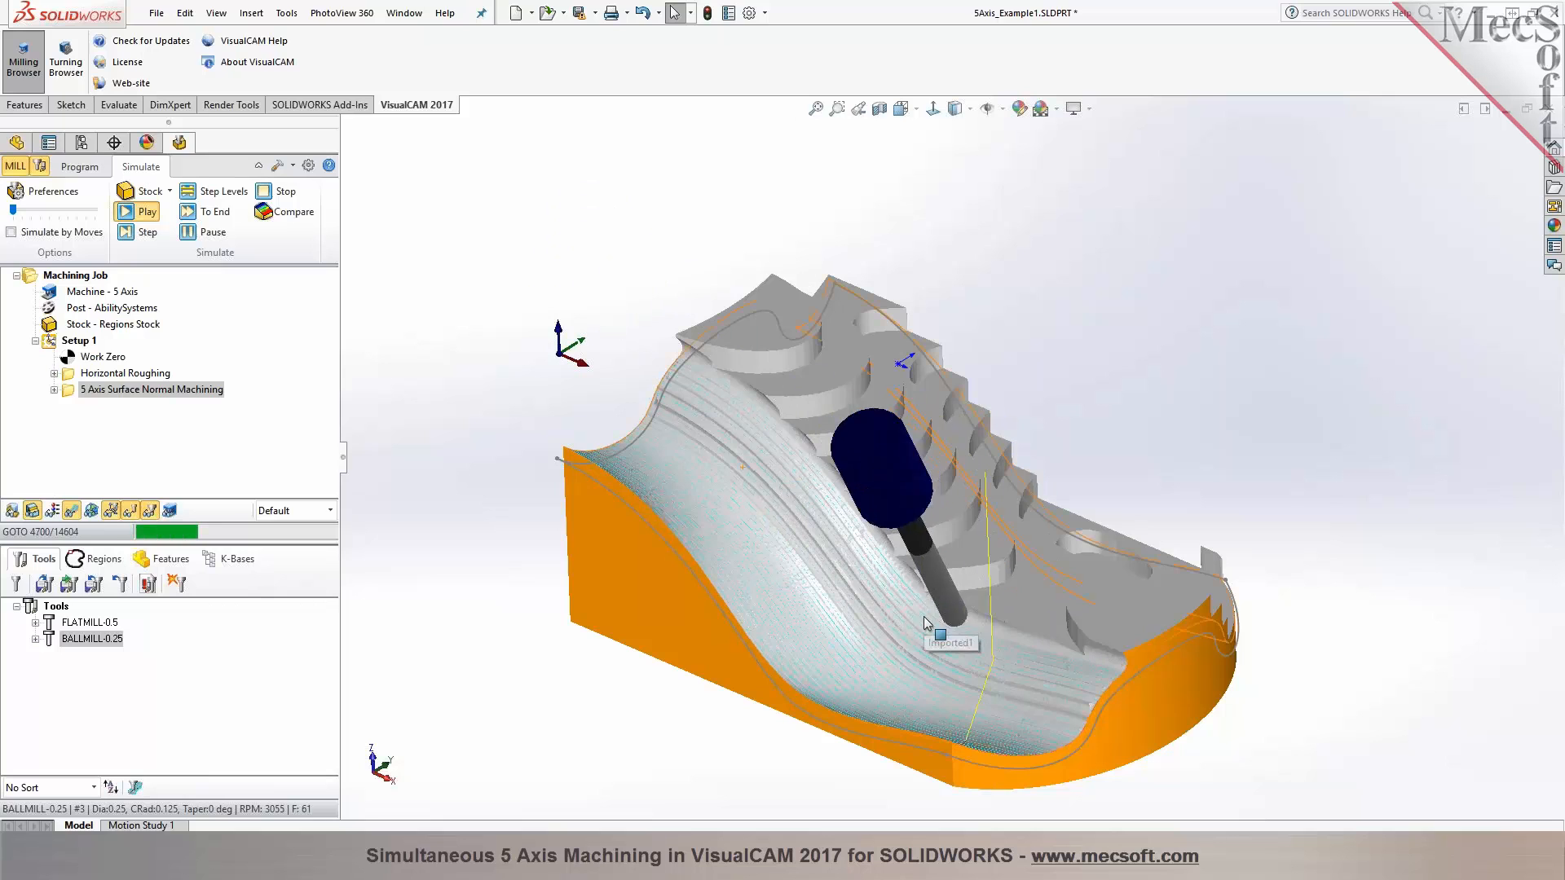
pyautogui.click(148, 212)
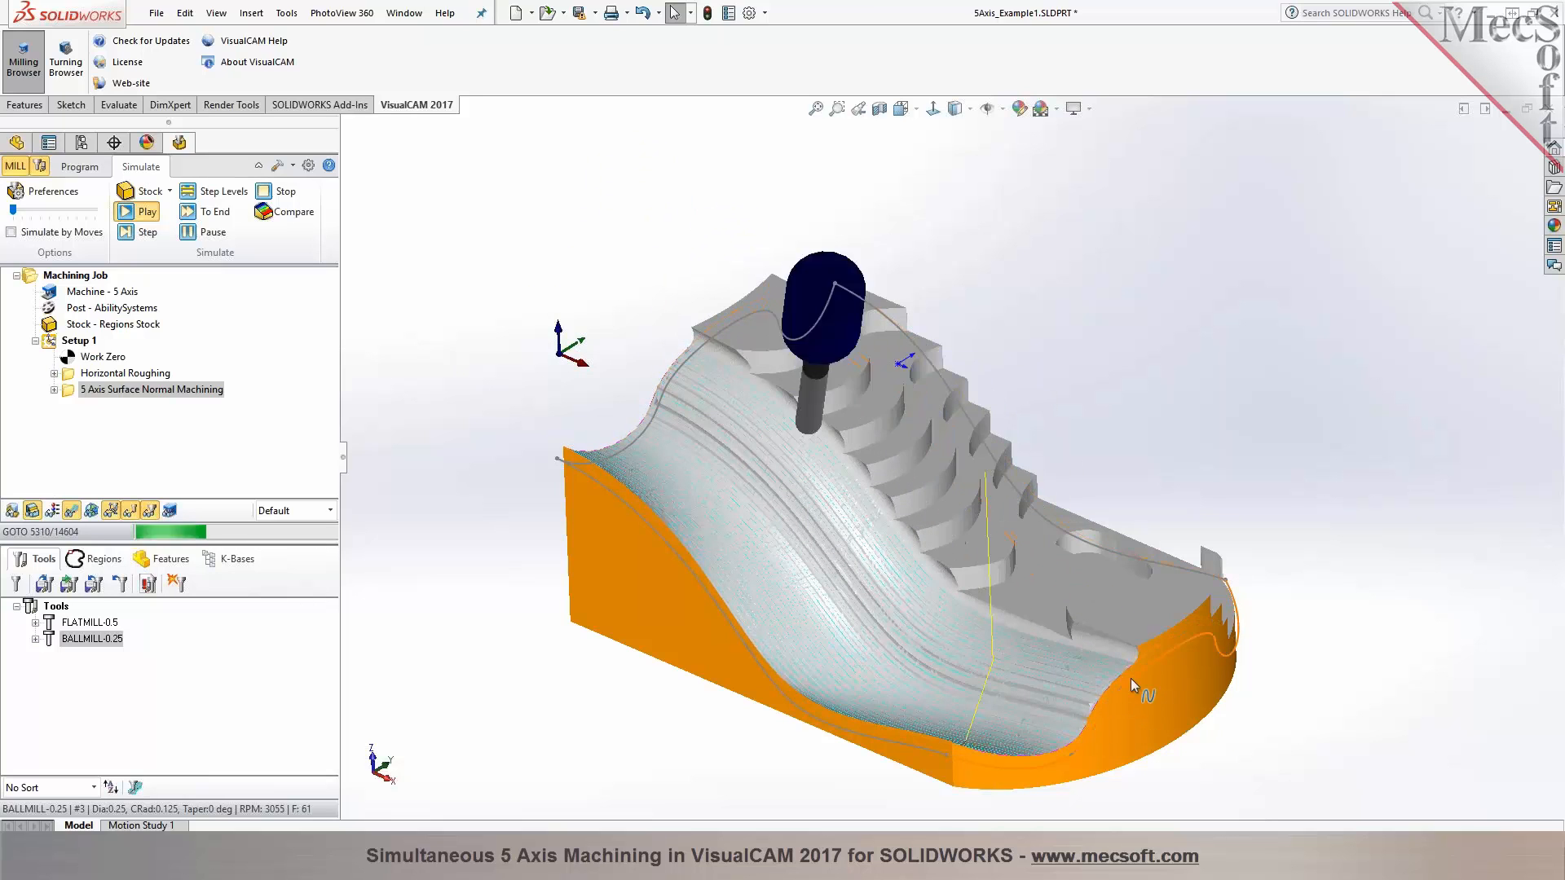
pyautogui.click(147, 211)
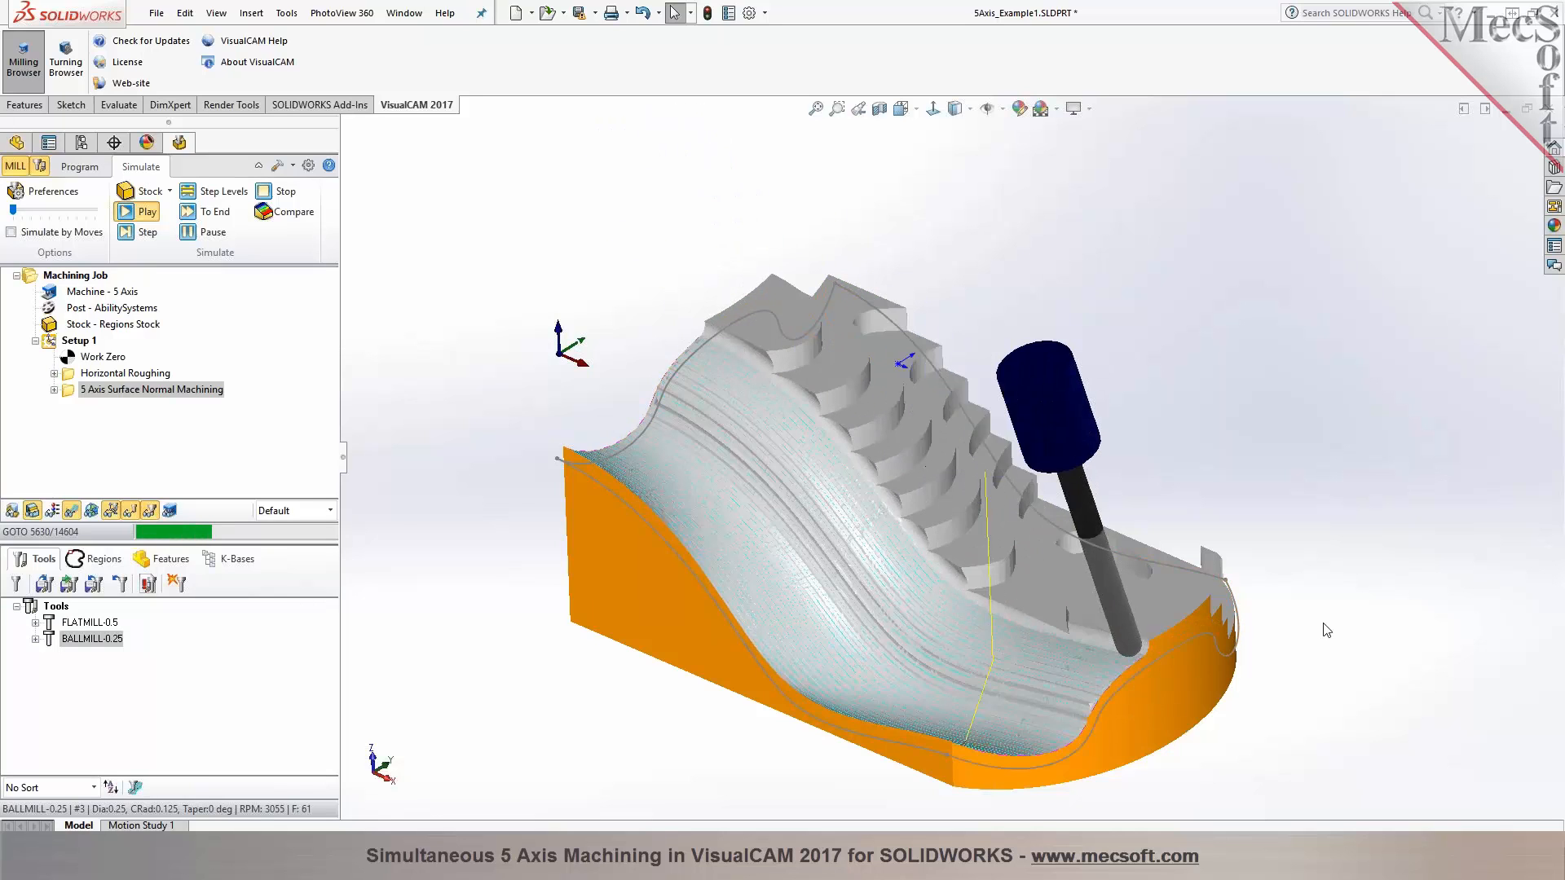
pyautogui.click(148, 211)
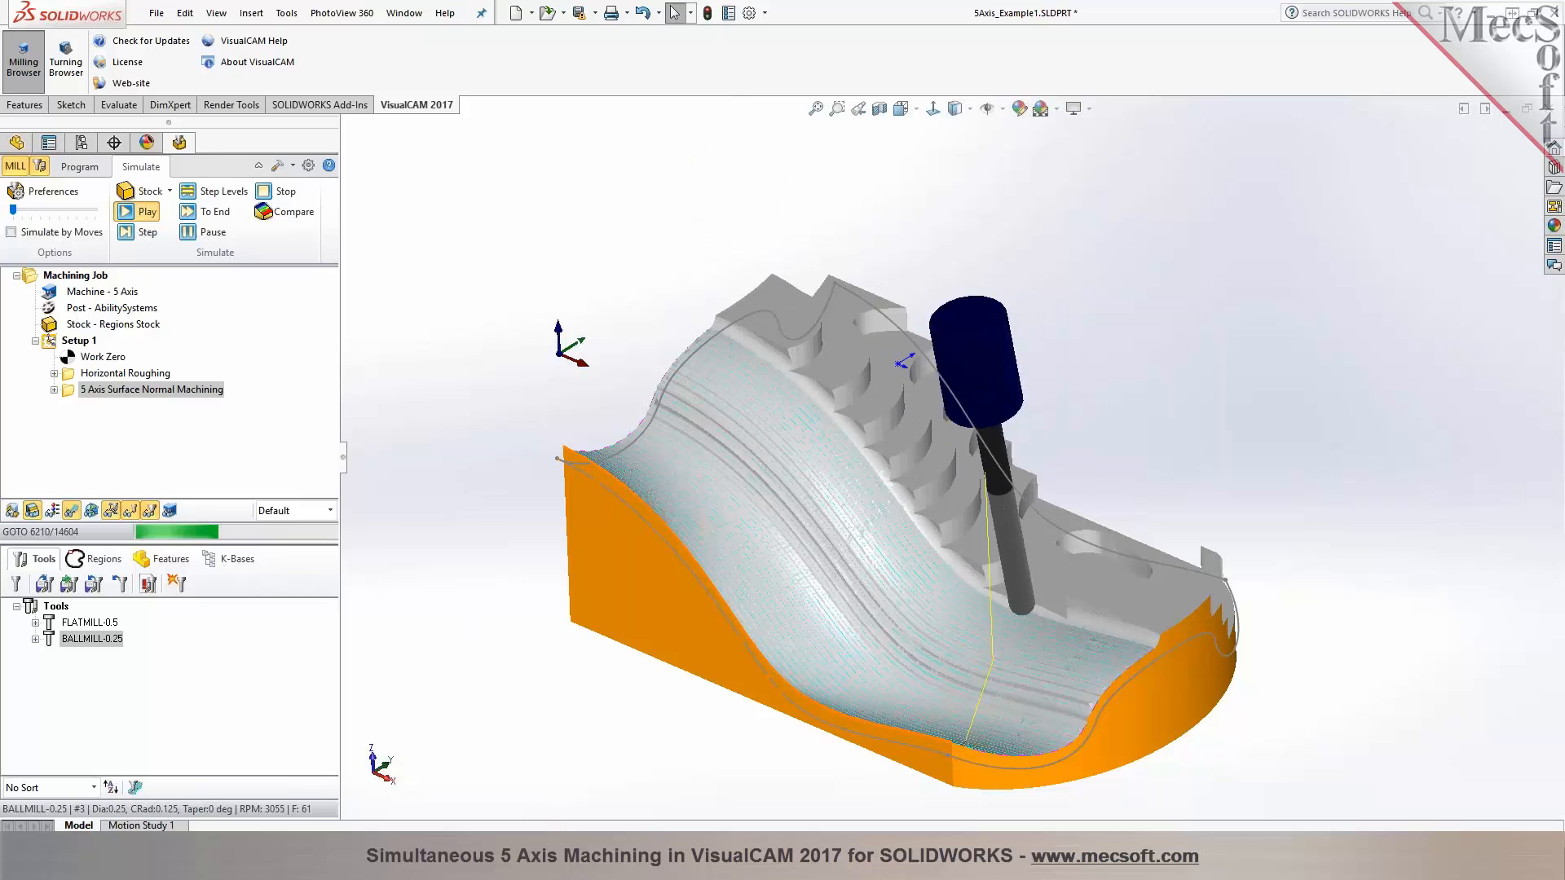
pyautogui.click(137, 211)
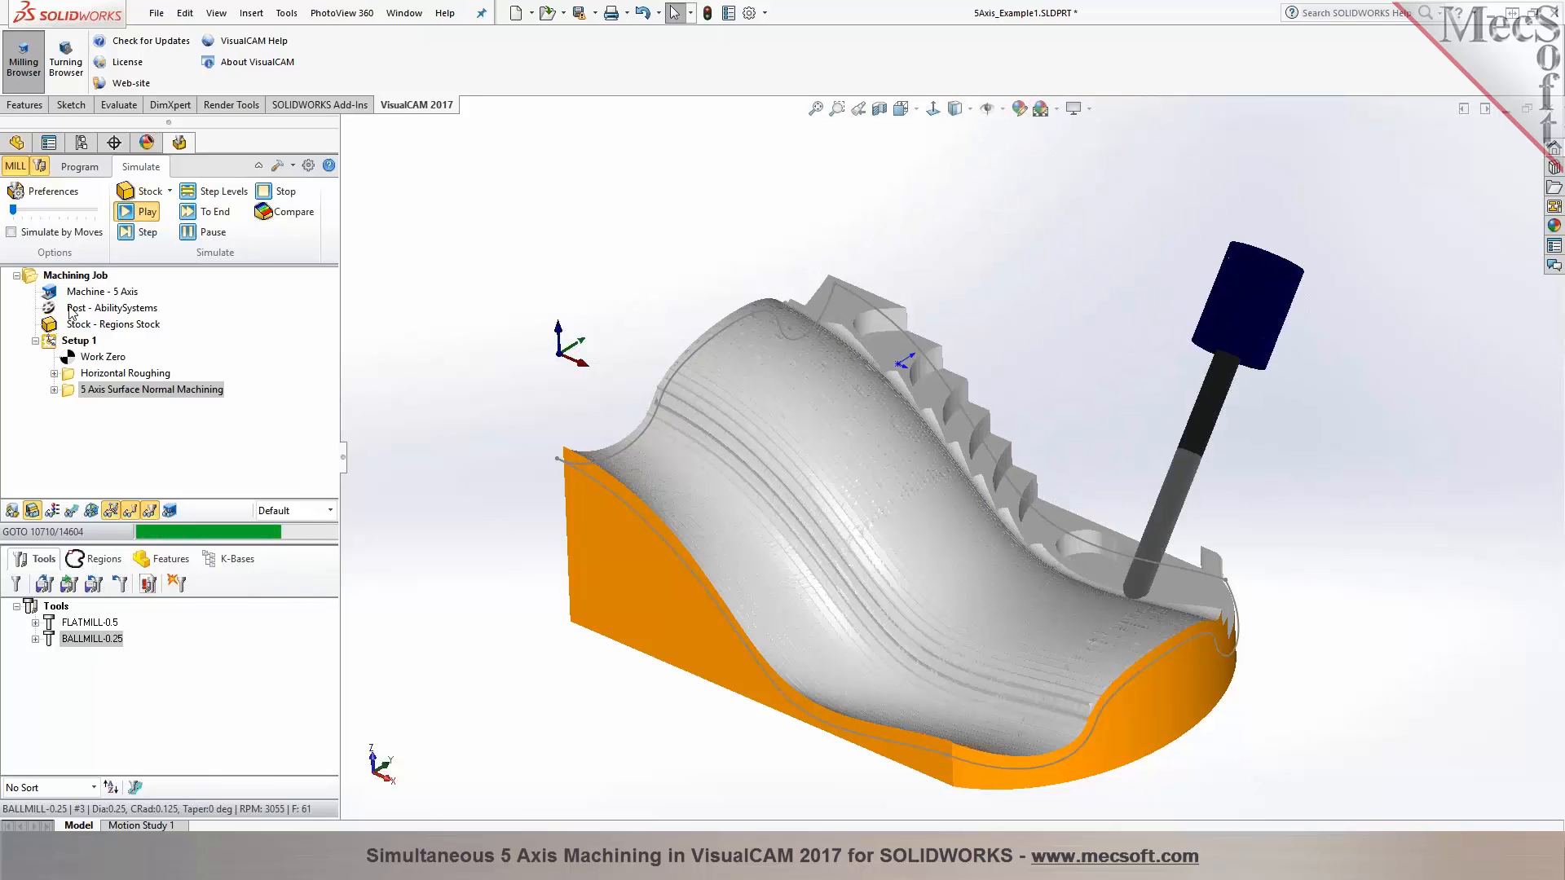
# Return to the Program tab, display the 5 Axis Surface Normal Machining toolpath and start posting it
pyautogui.click(79, 167)
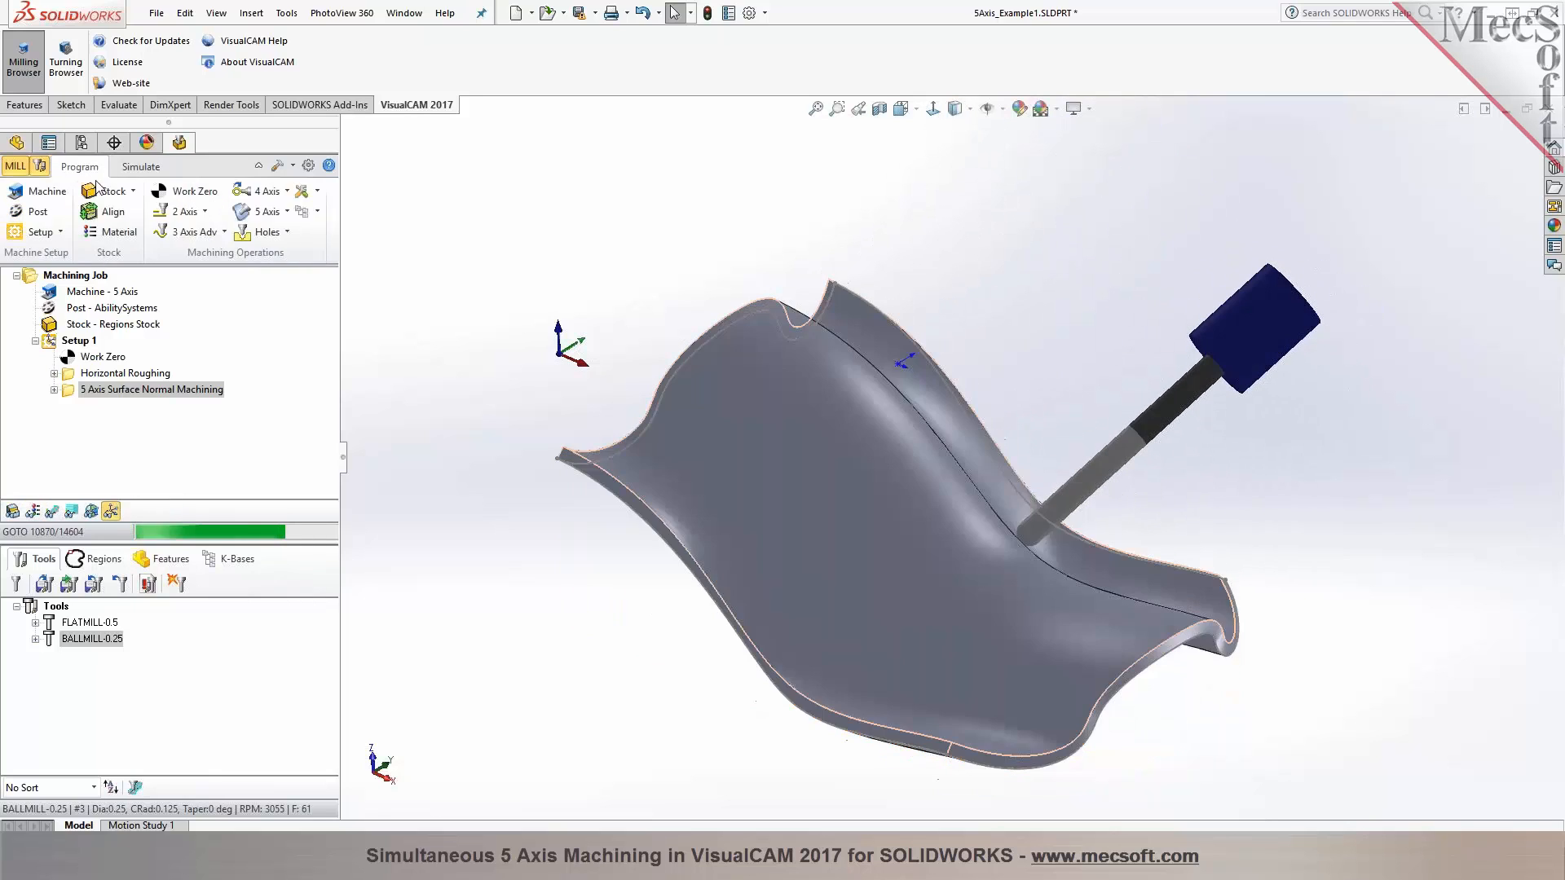
pyautogui.doubleClick(152, 389)
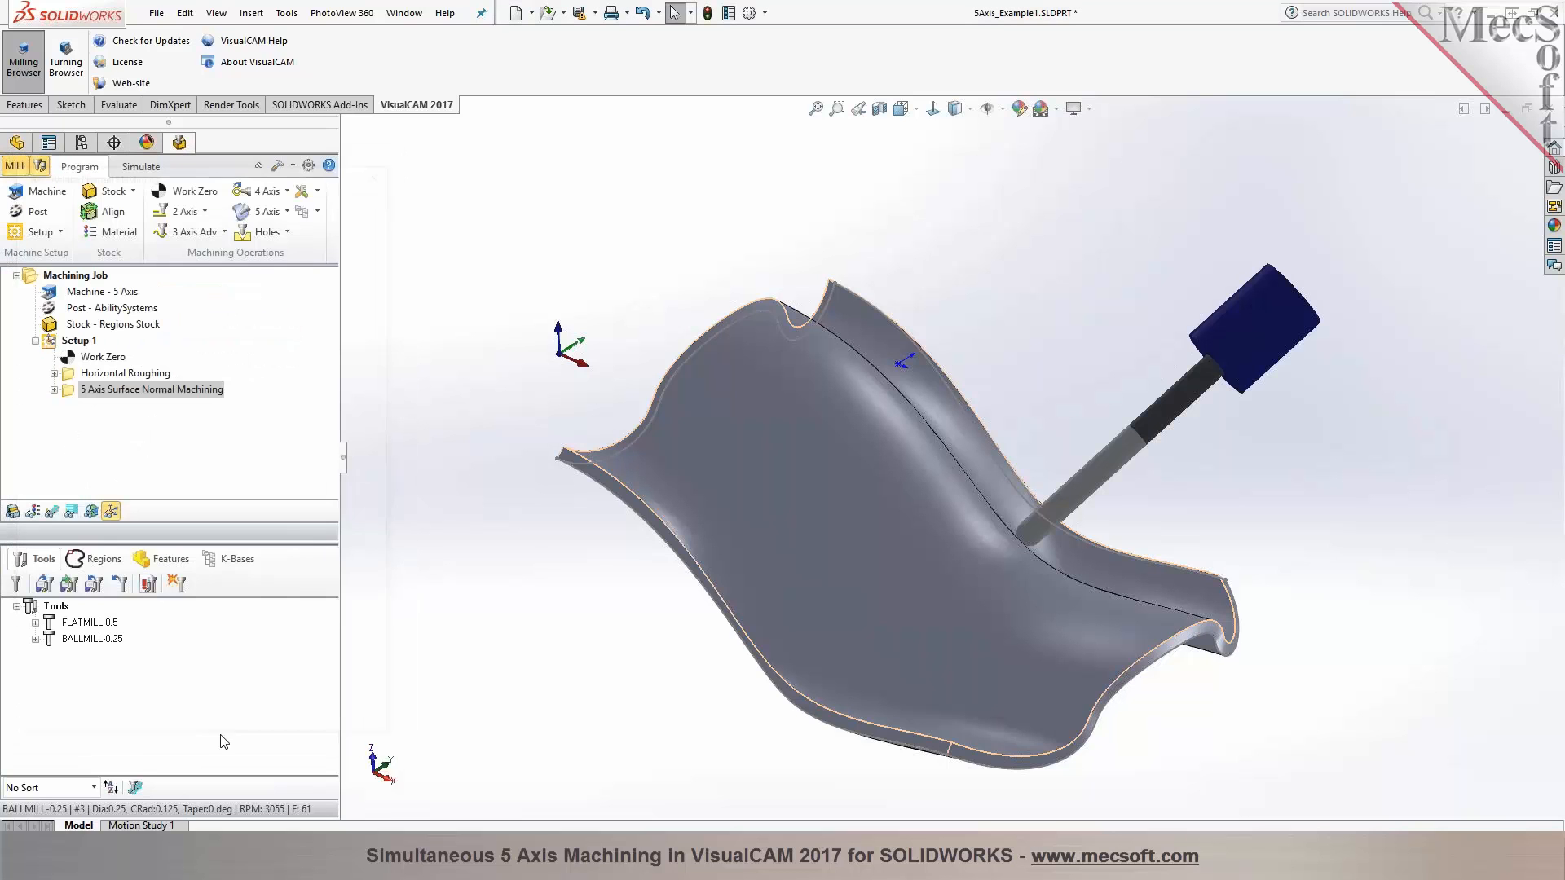
pyautogui.click(51, 512)
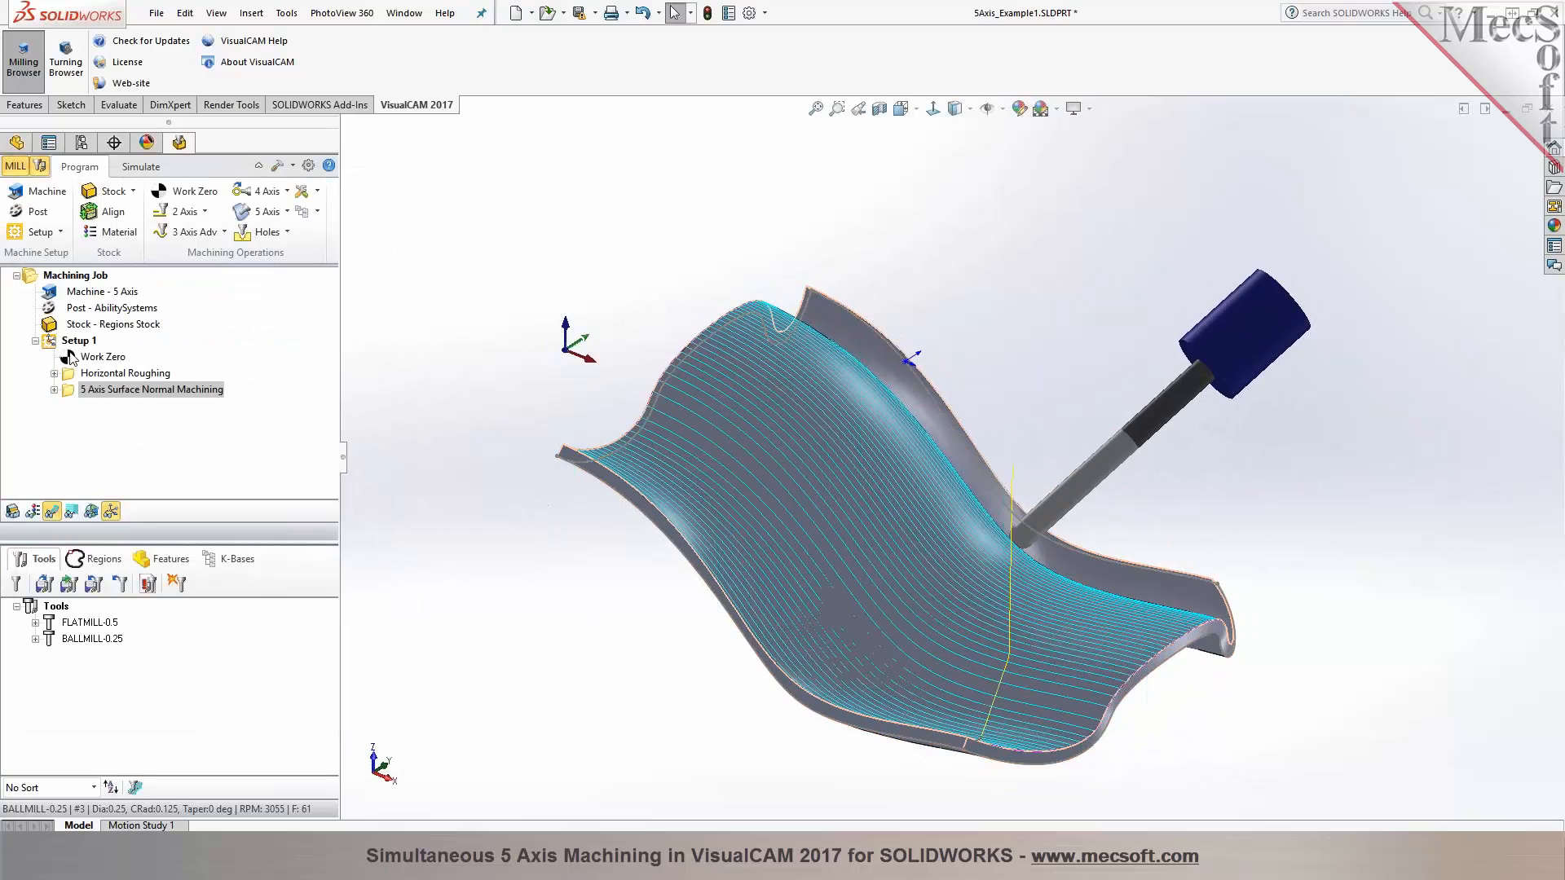
pyautogui.click(79, 340)
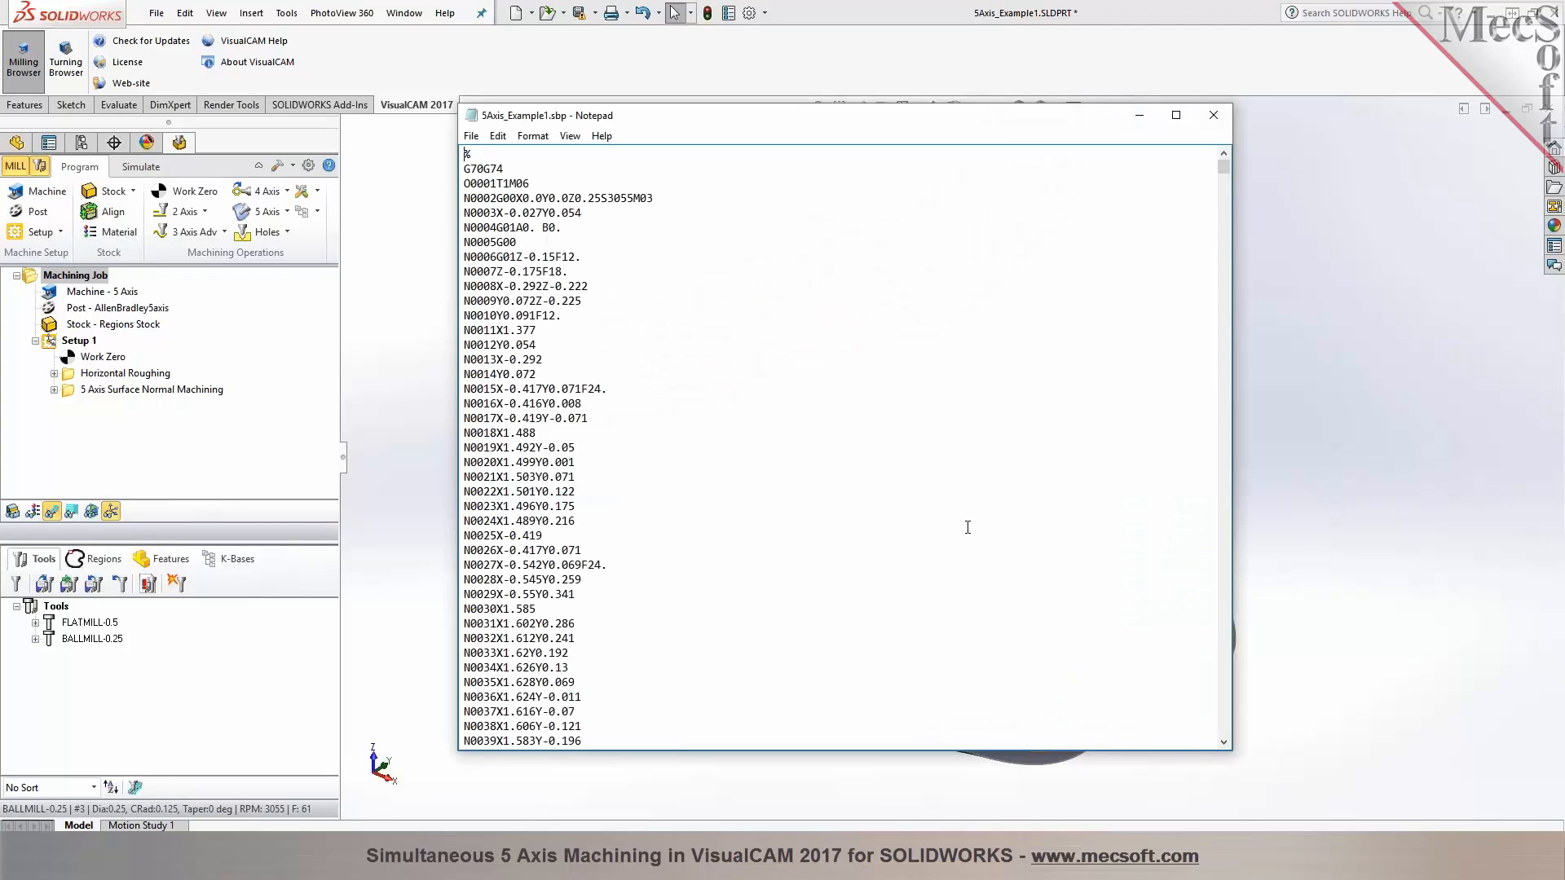
# Repost the job with the ShopBot-5AX-INCH post, replacing the existing .sbp file
pyautogui.click(1213, 114)
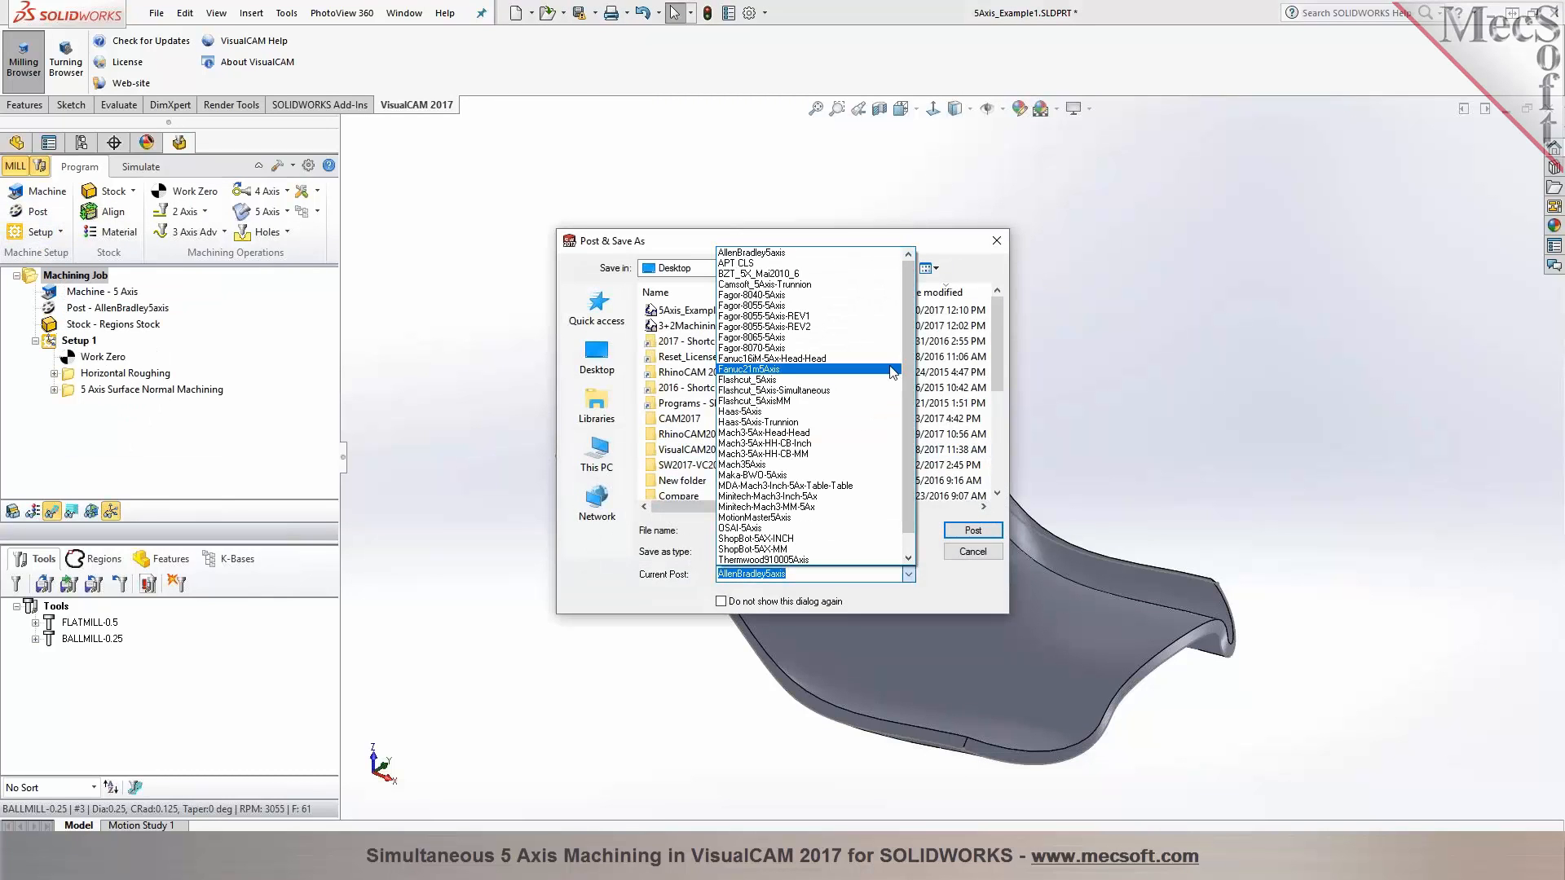
pyautogui.scroll(-3)
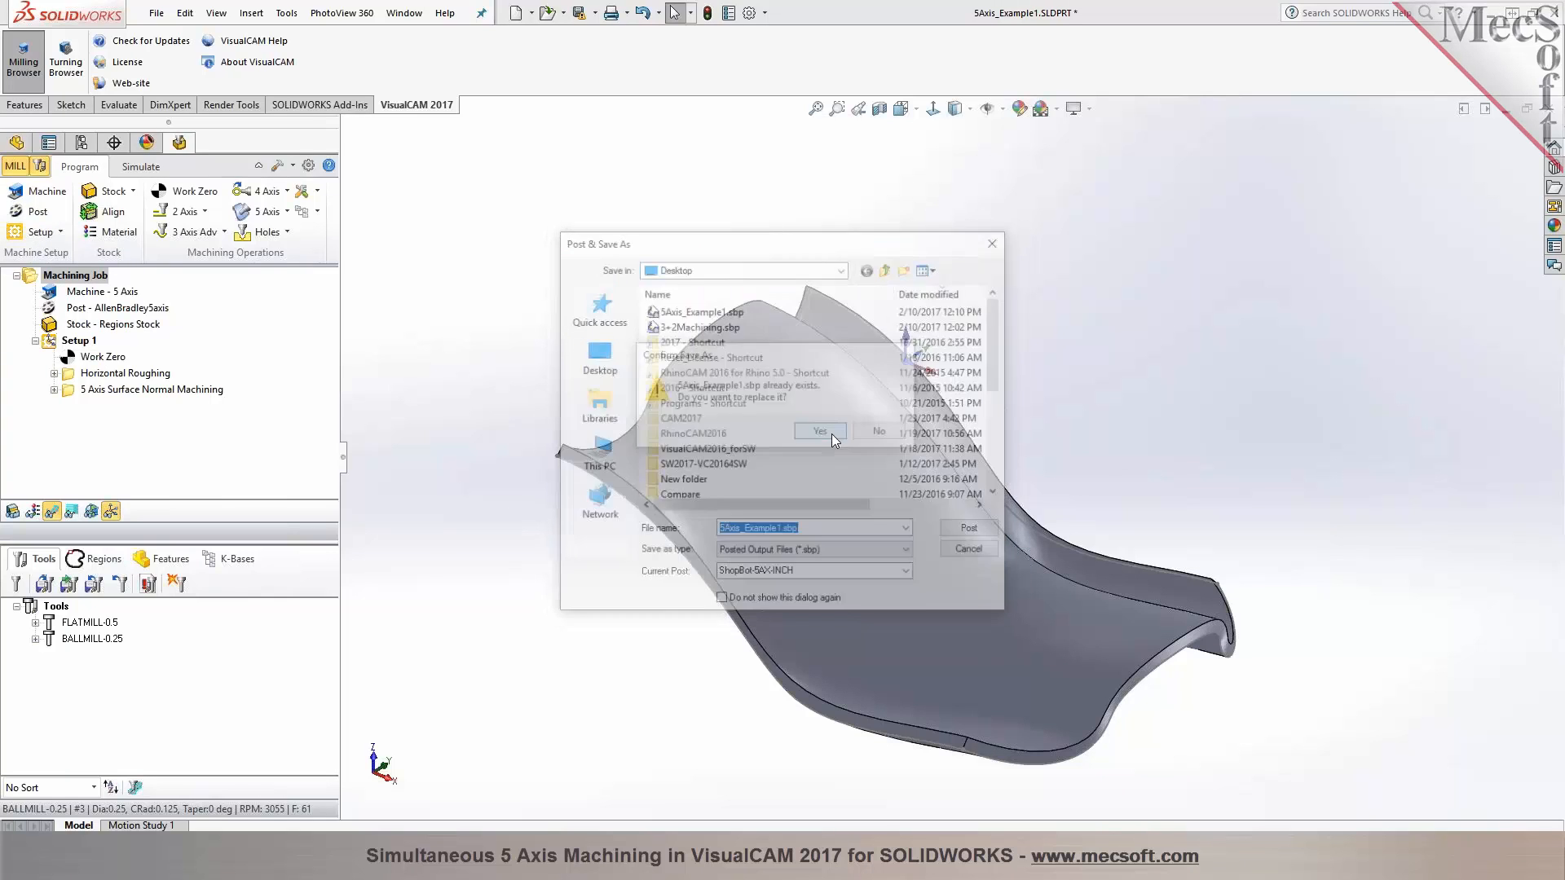
pyautogui.click(820, 432)
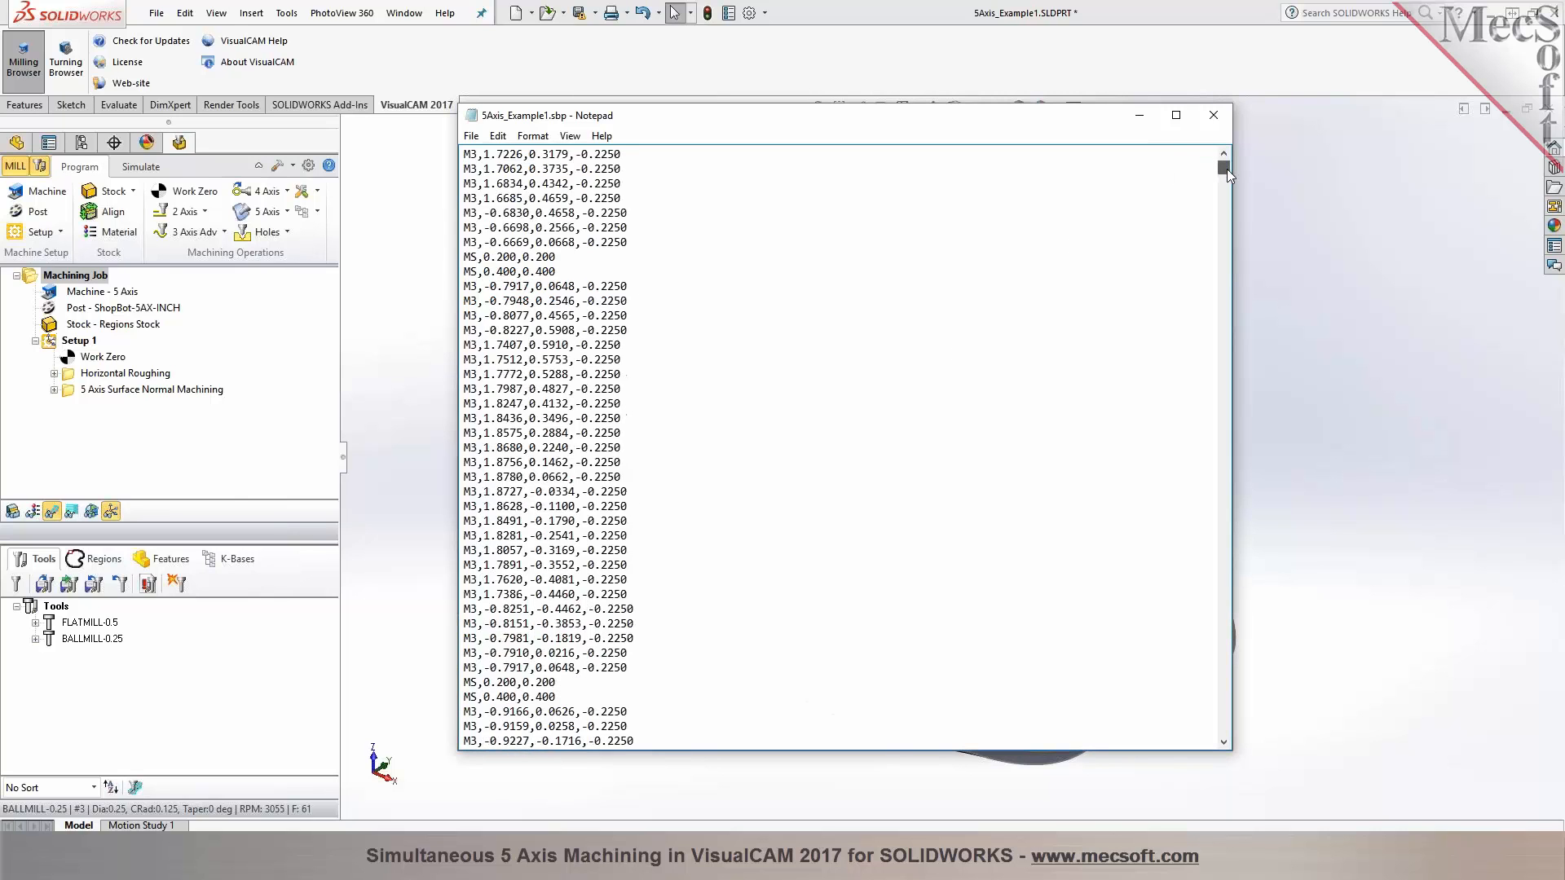
# Scroll through the 5Axis_Example1.sbp M5 move lines to inspect the rotary angle values
pyautogui.moveTo(1226, 170); pyautogui.dragTo(1226, 250)
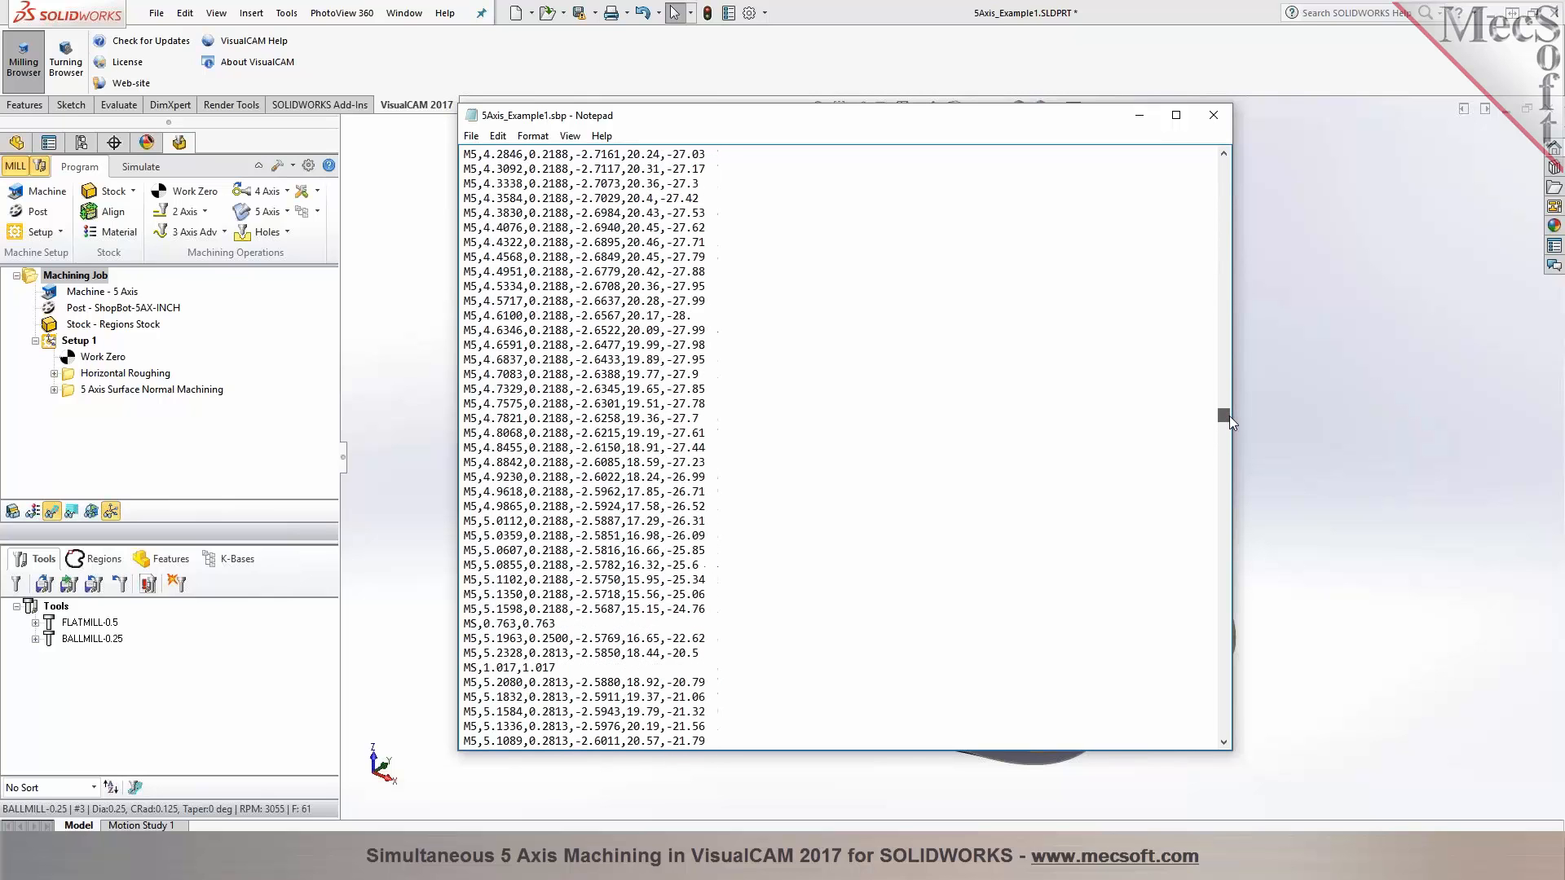
pyautogui.scroll(-3)
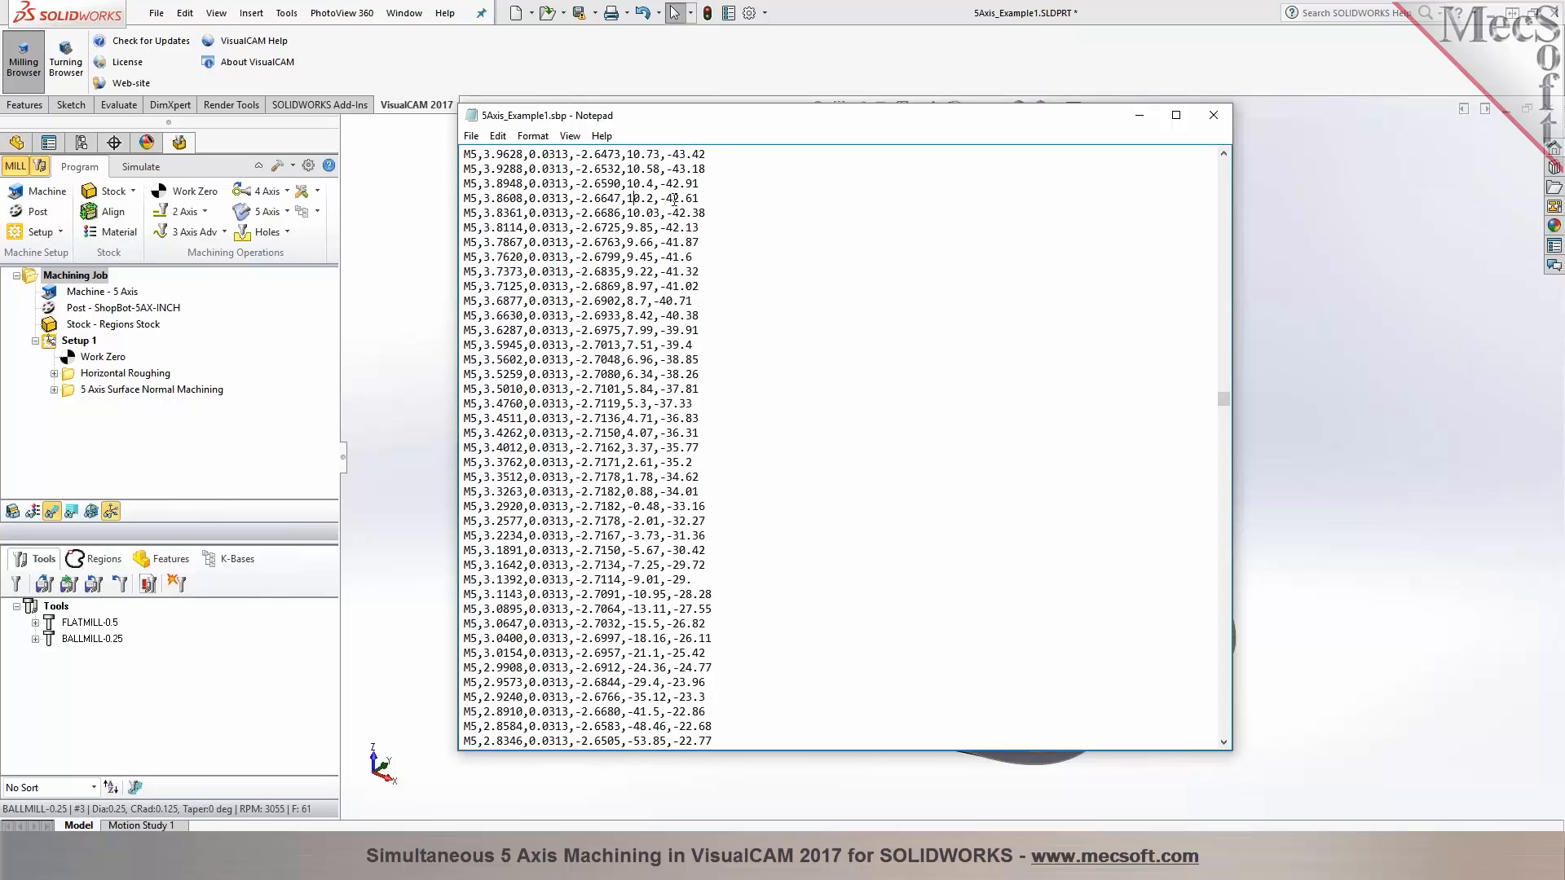
pyautogui.moveTo(1092, 291)
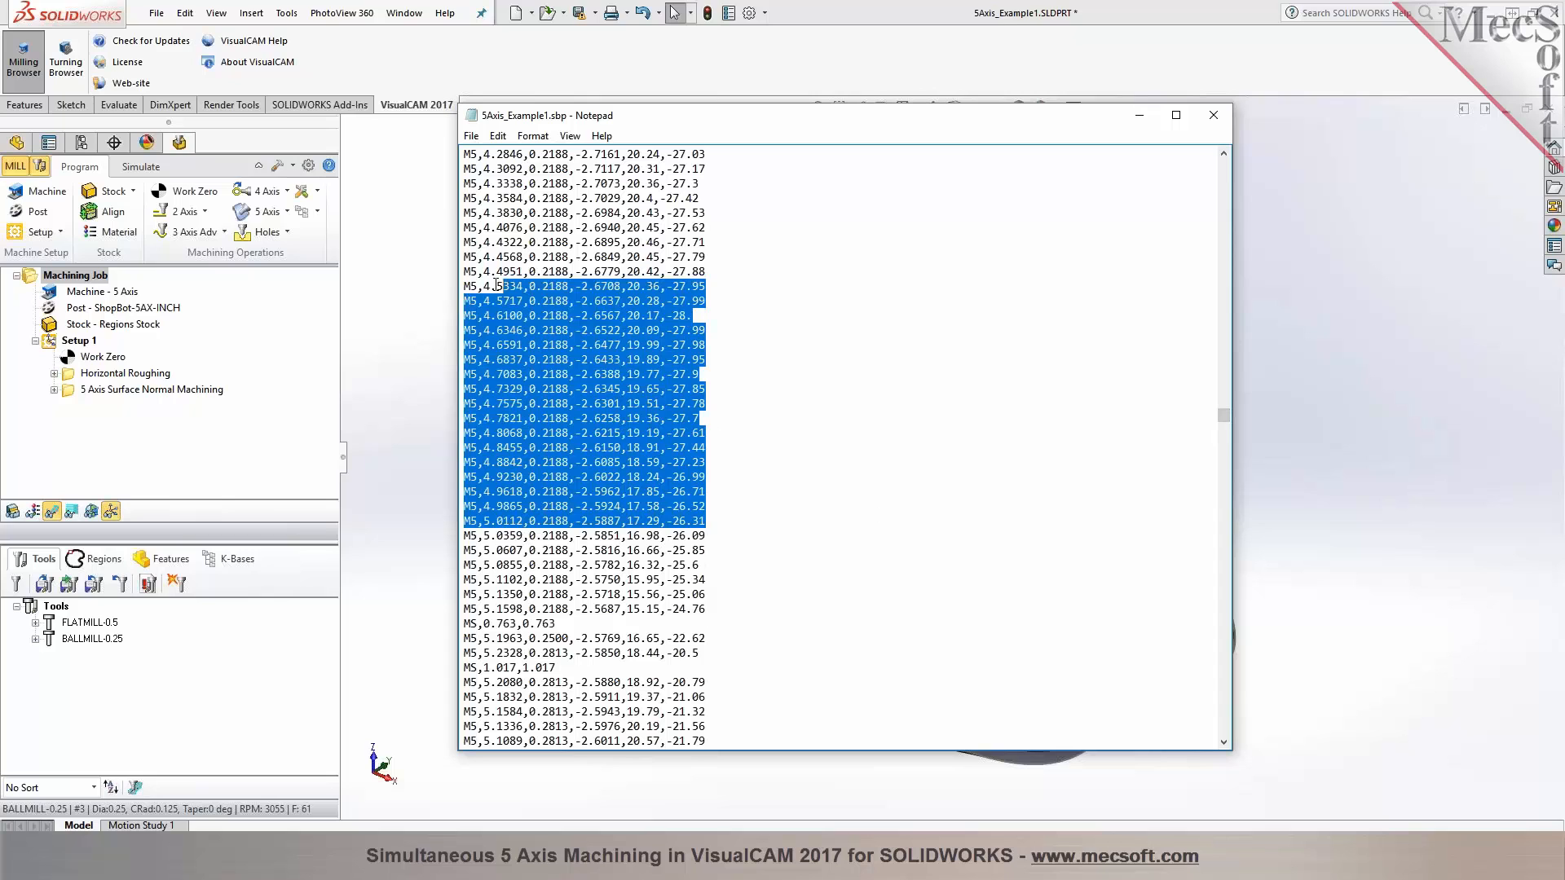
pyautogui.click(922, 360)
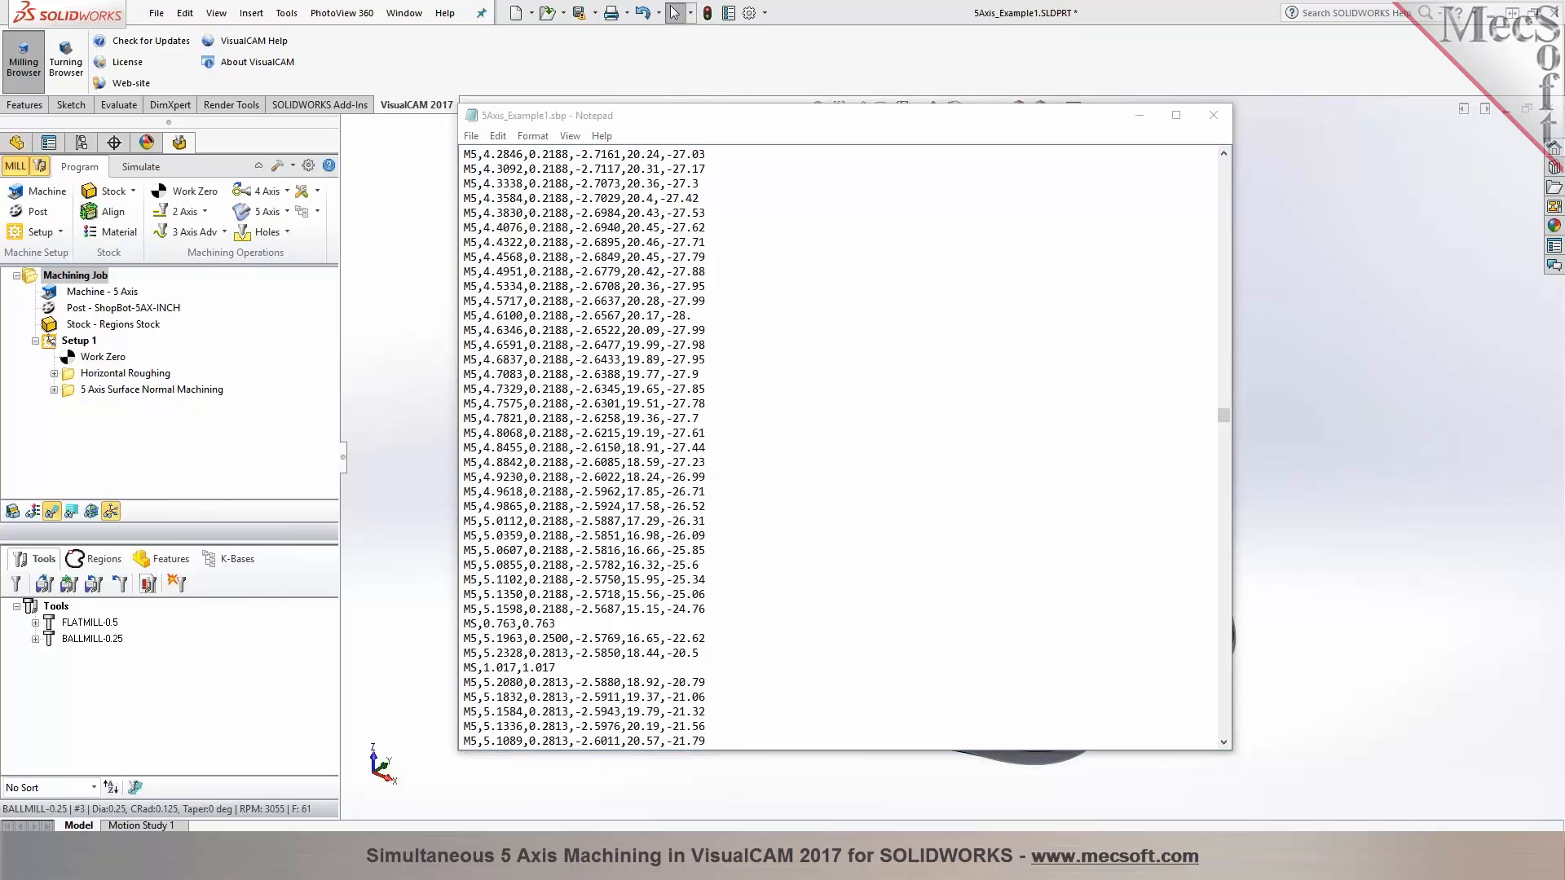
pyautogui.moveTo(1053, 791)
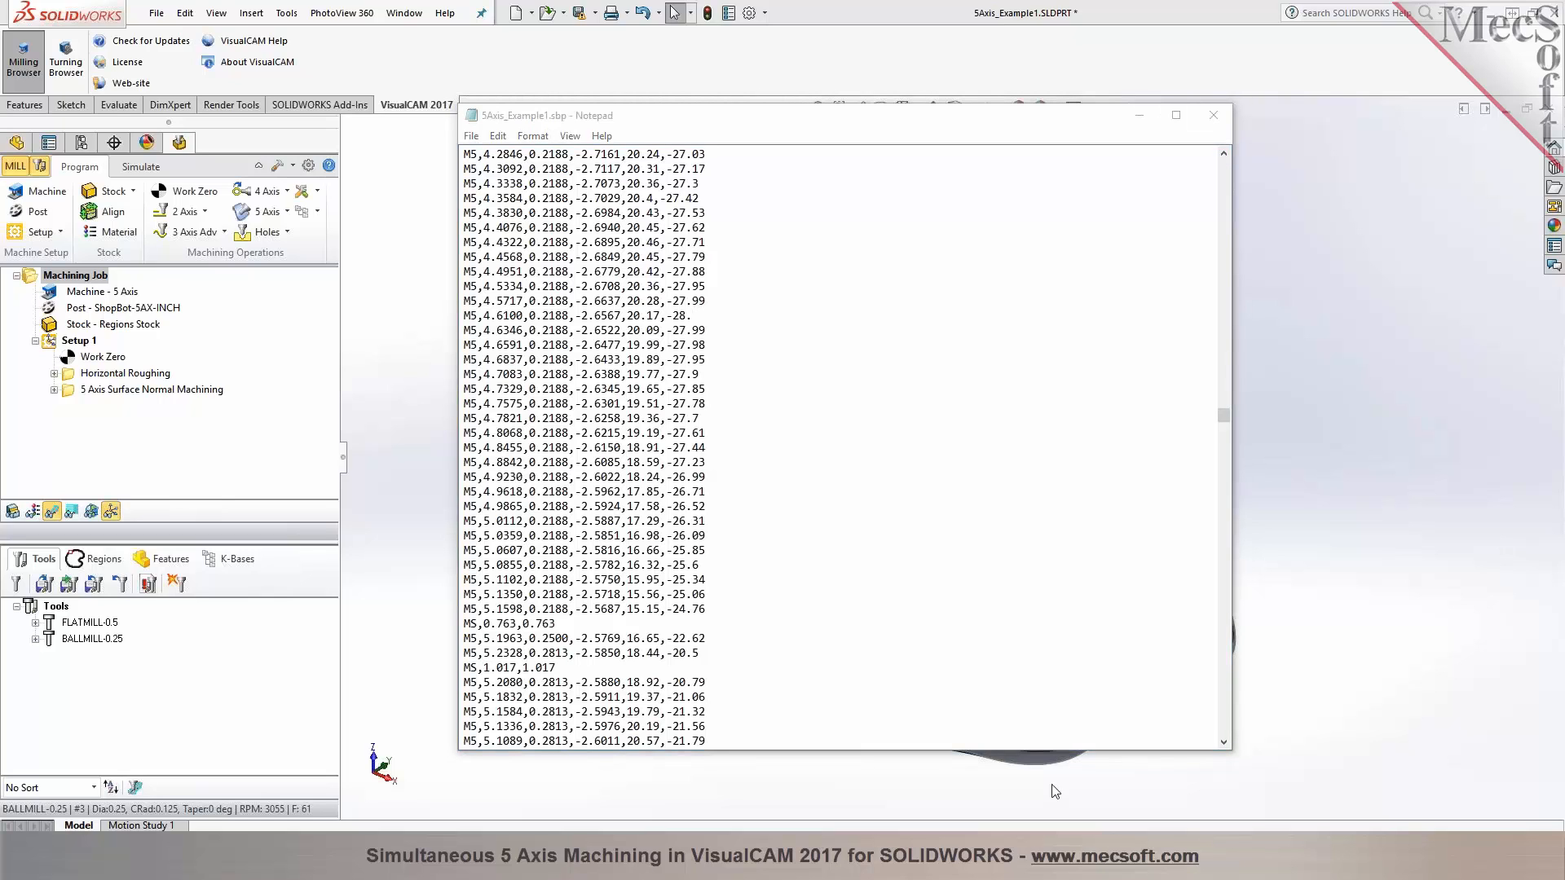
pyautogui.moveTo(1110, 766)
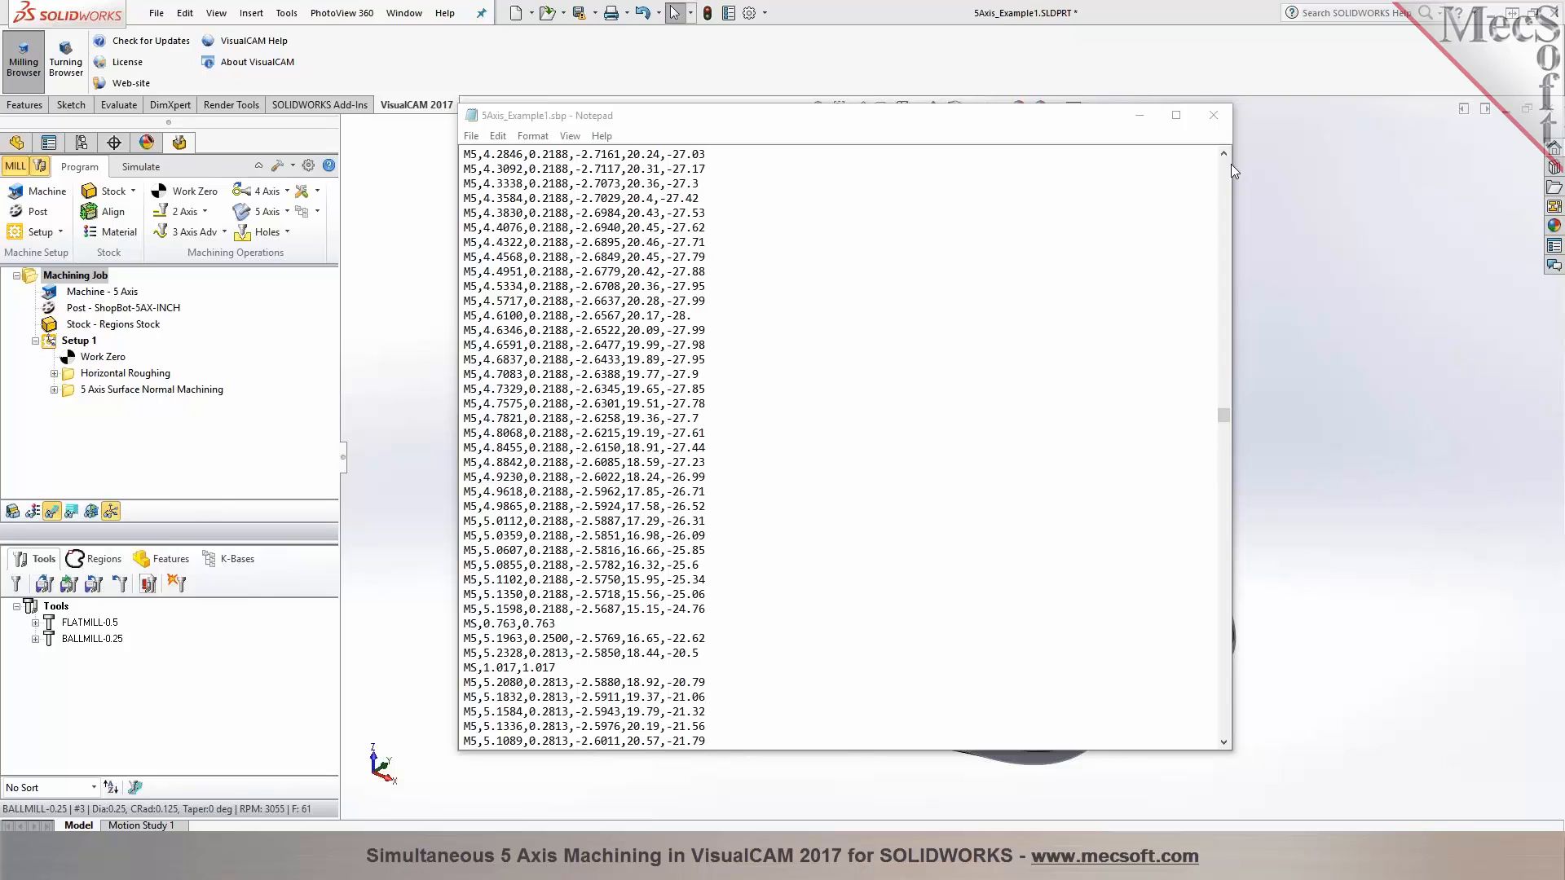
pyautogui.moveTo(1162, 152)
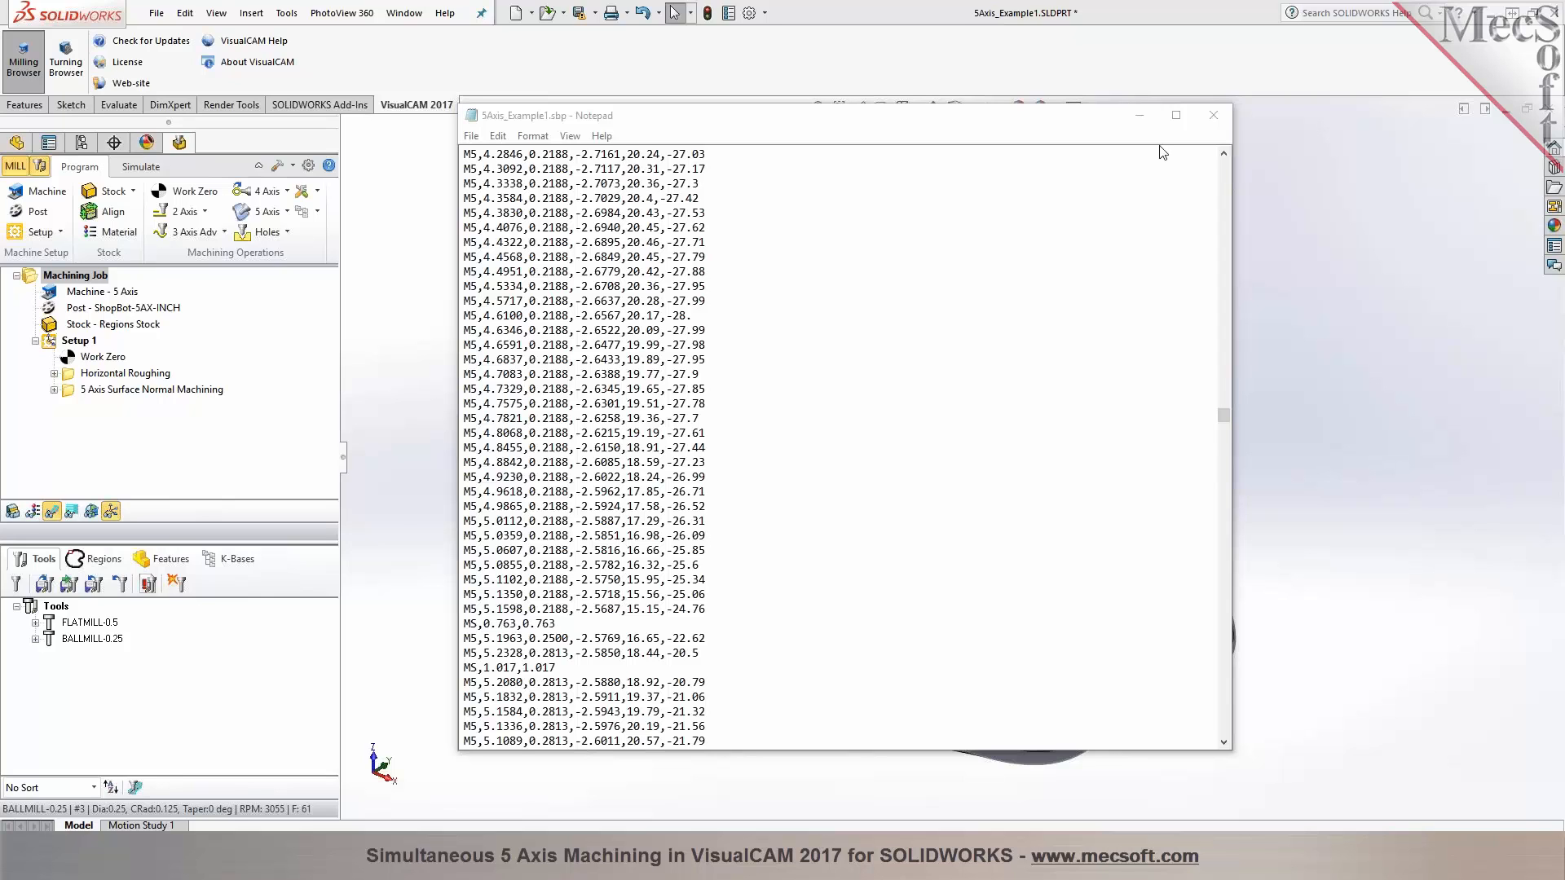
# Close the Notepad listing and then close the curved 5-axis example part
pyautogui.click(1213, 115)
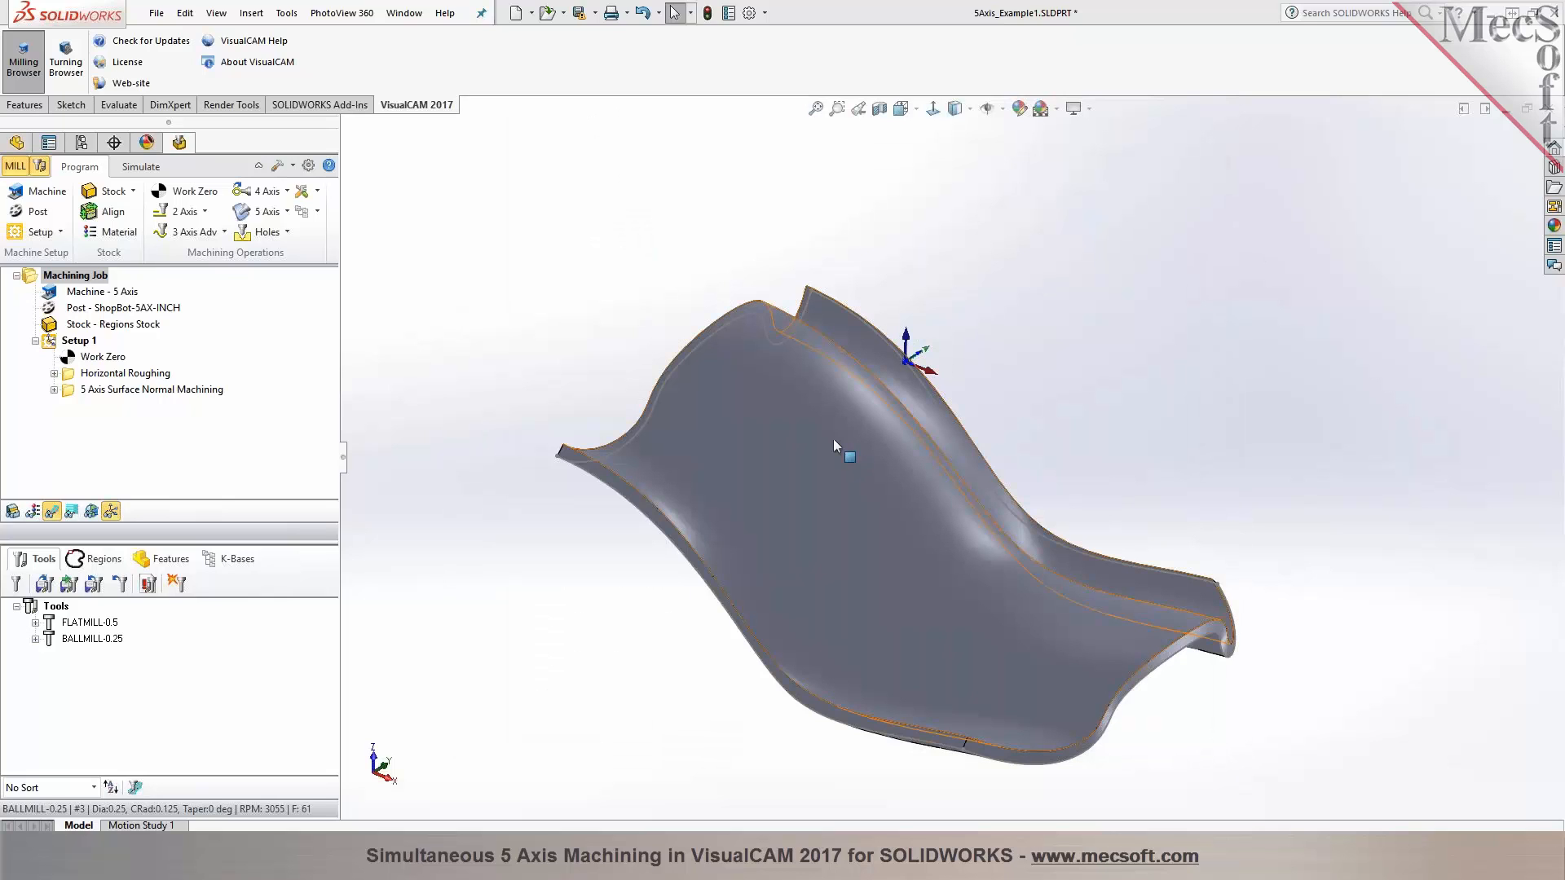
pyautogui.moveTo(970, 673)
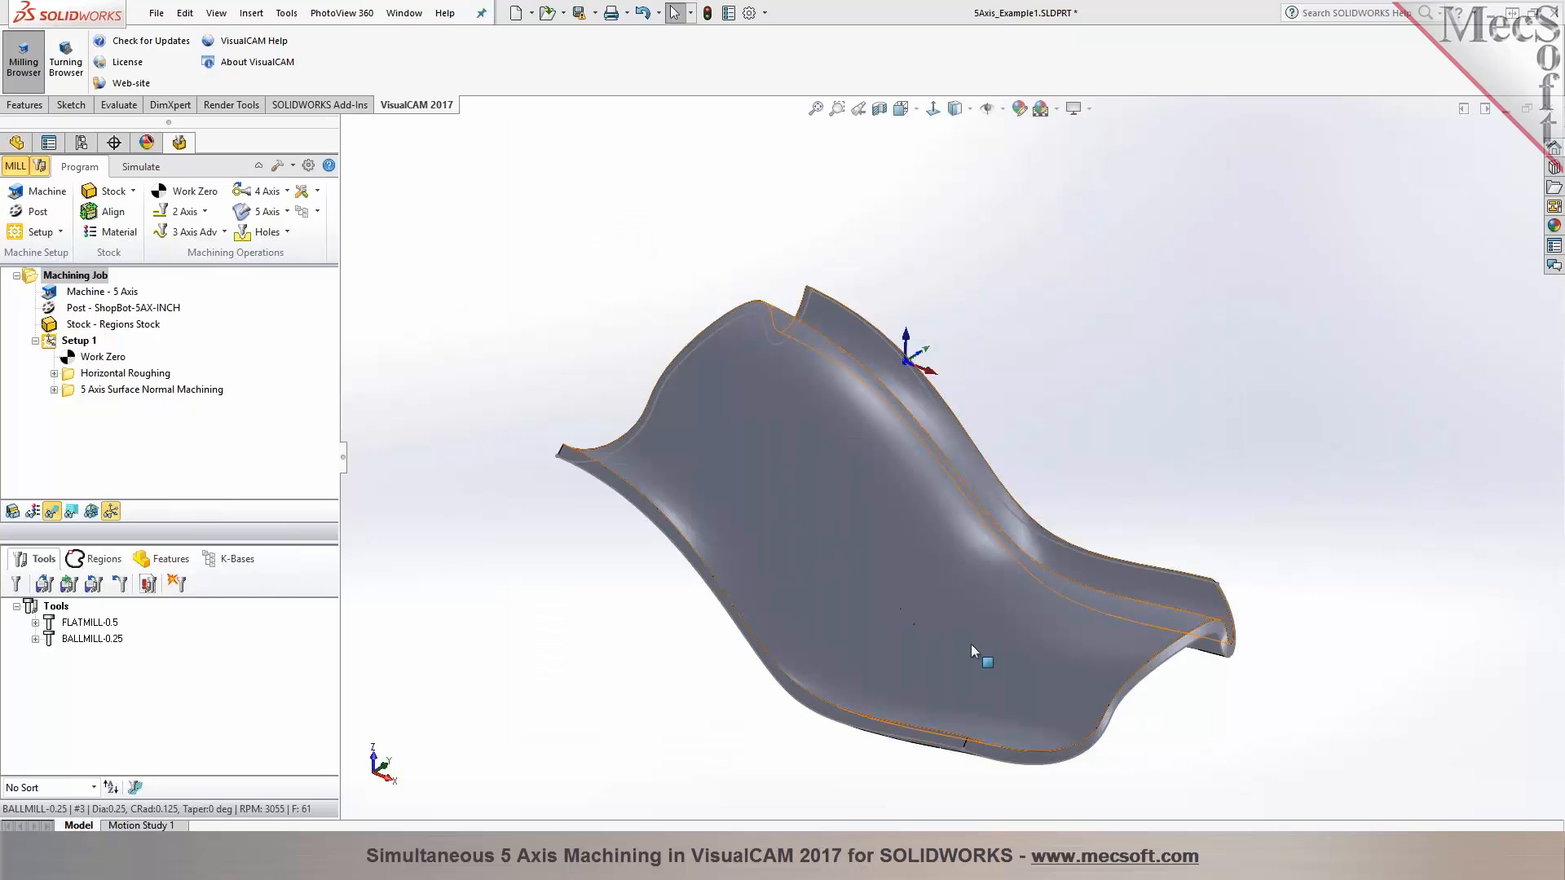
pyautogui.moveTo(769, 384)
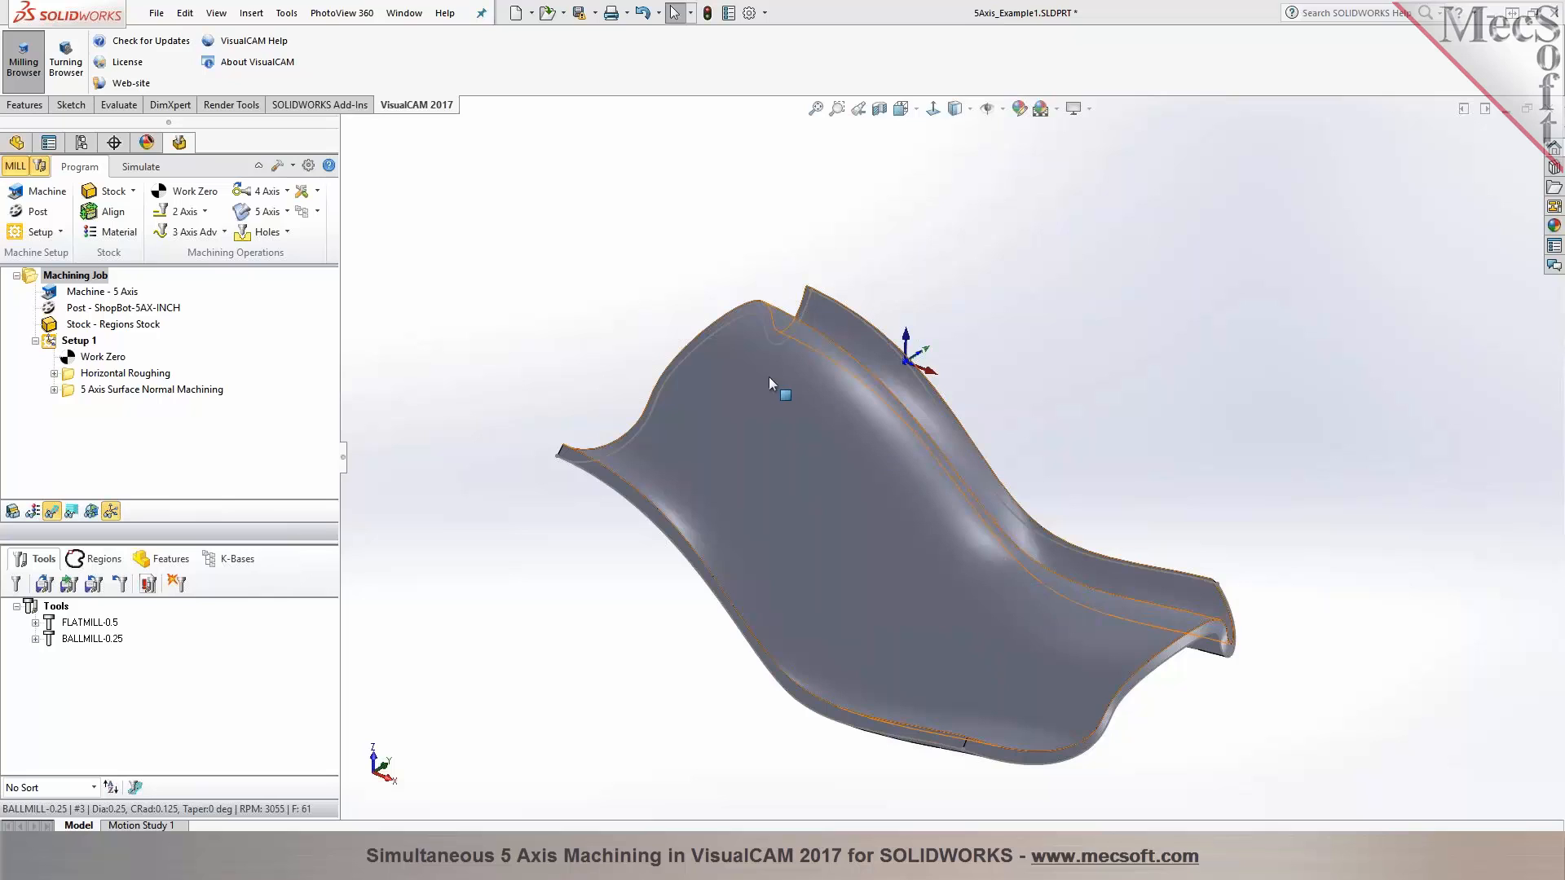
pyautogui.moveTo(828, 505)
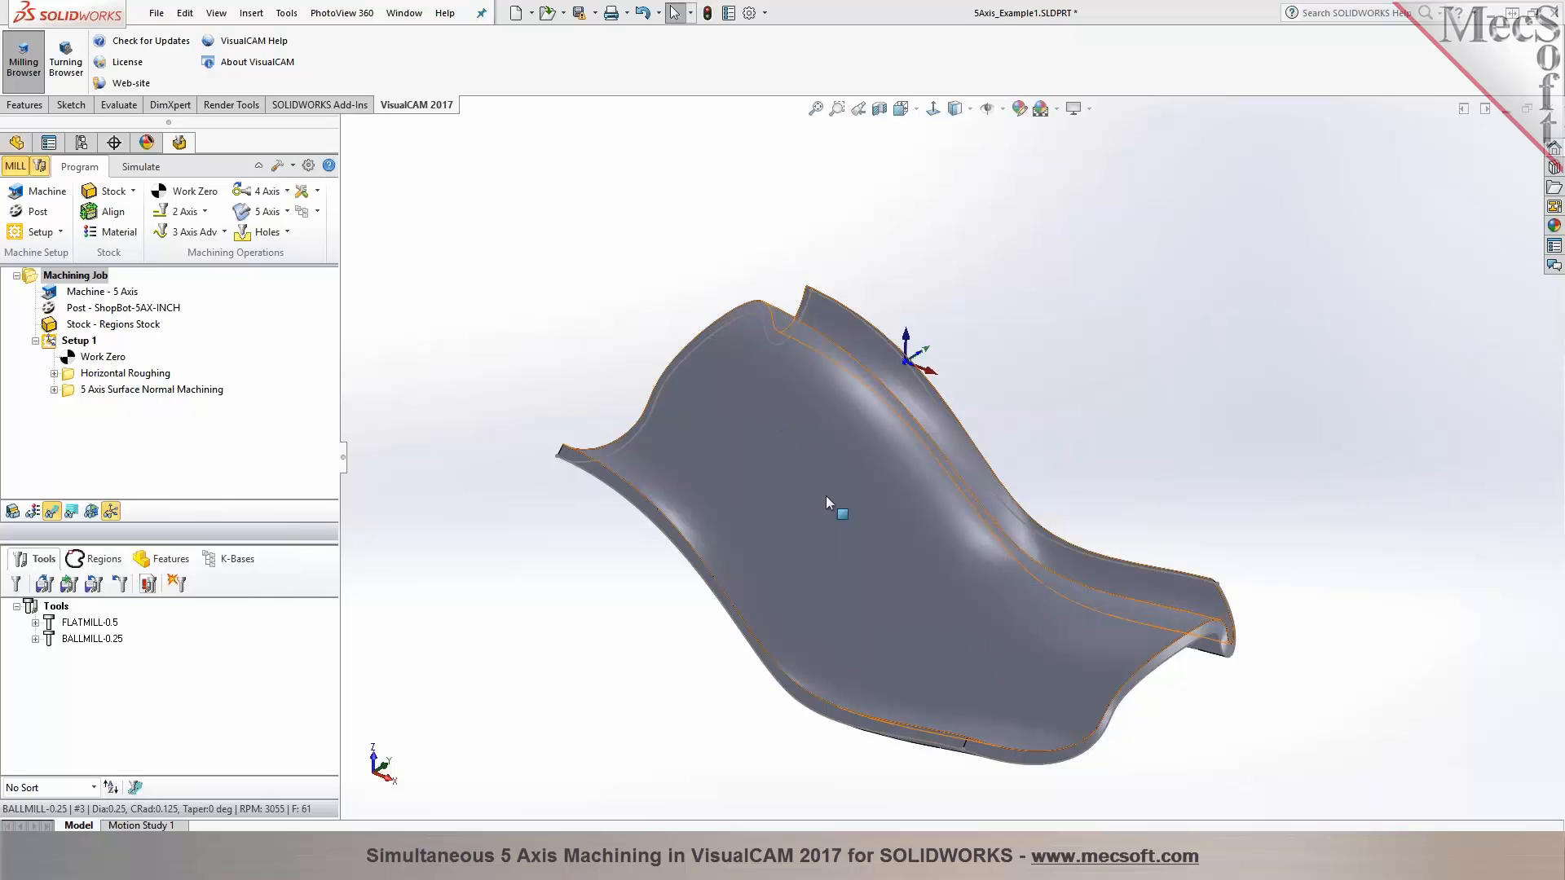
pyautogui.moveTo(932, 460)
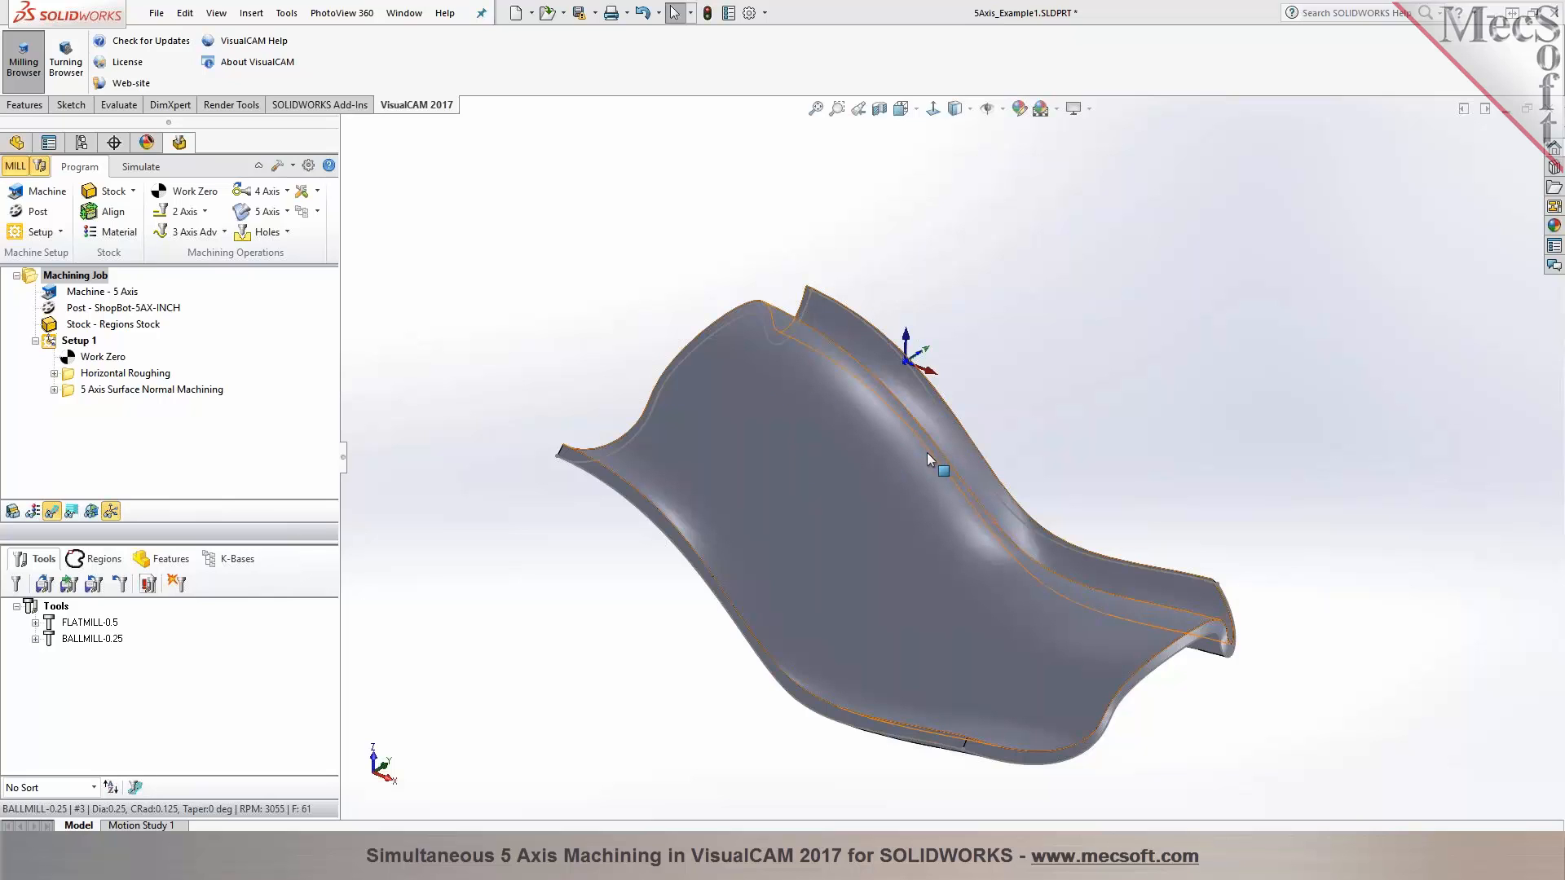
pyautogui.moveTo(916, 405)
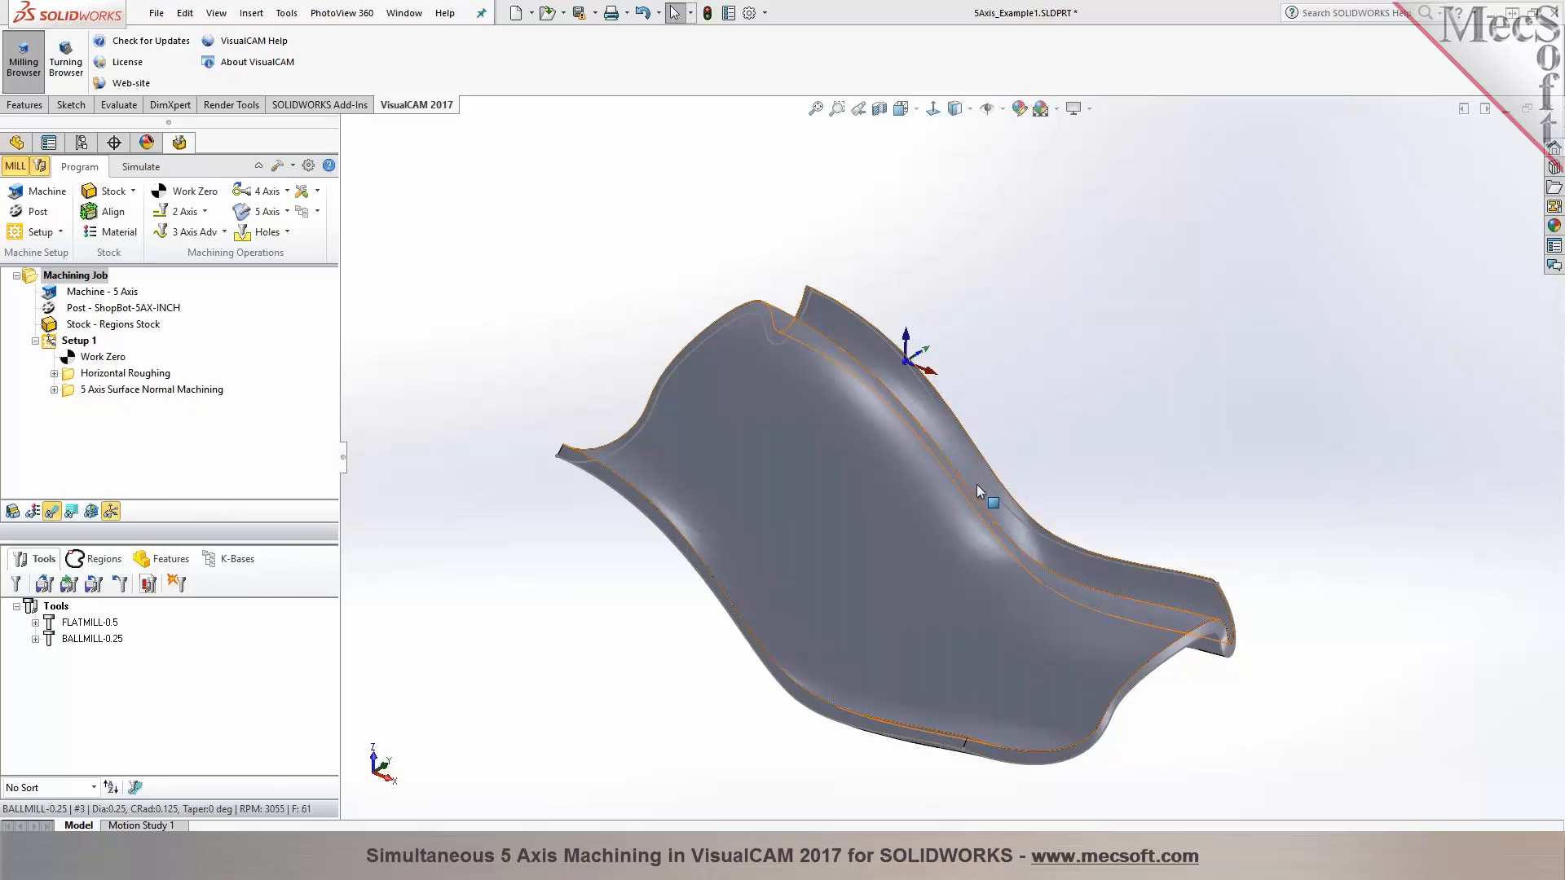
pyautogui.moveTo(806, 496)
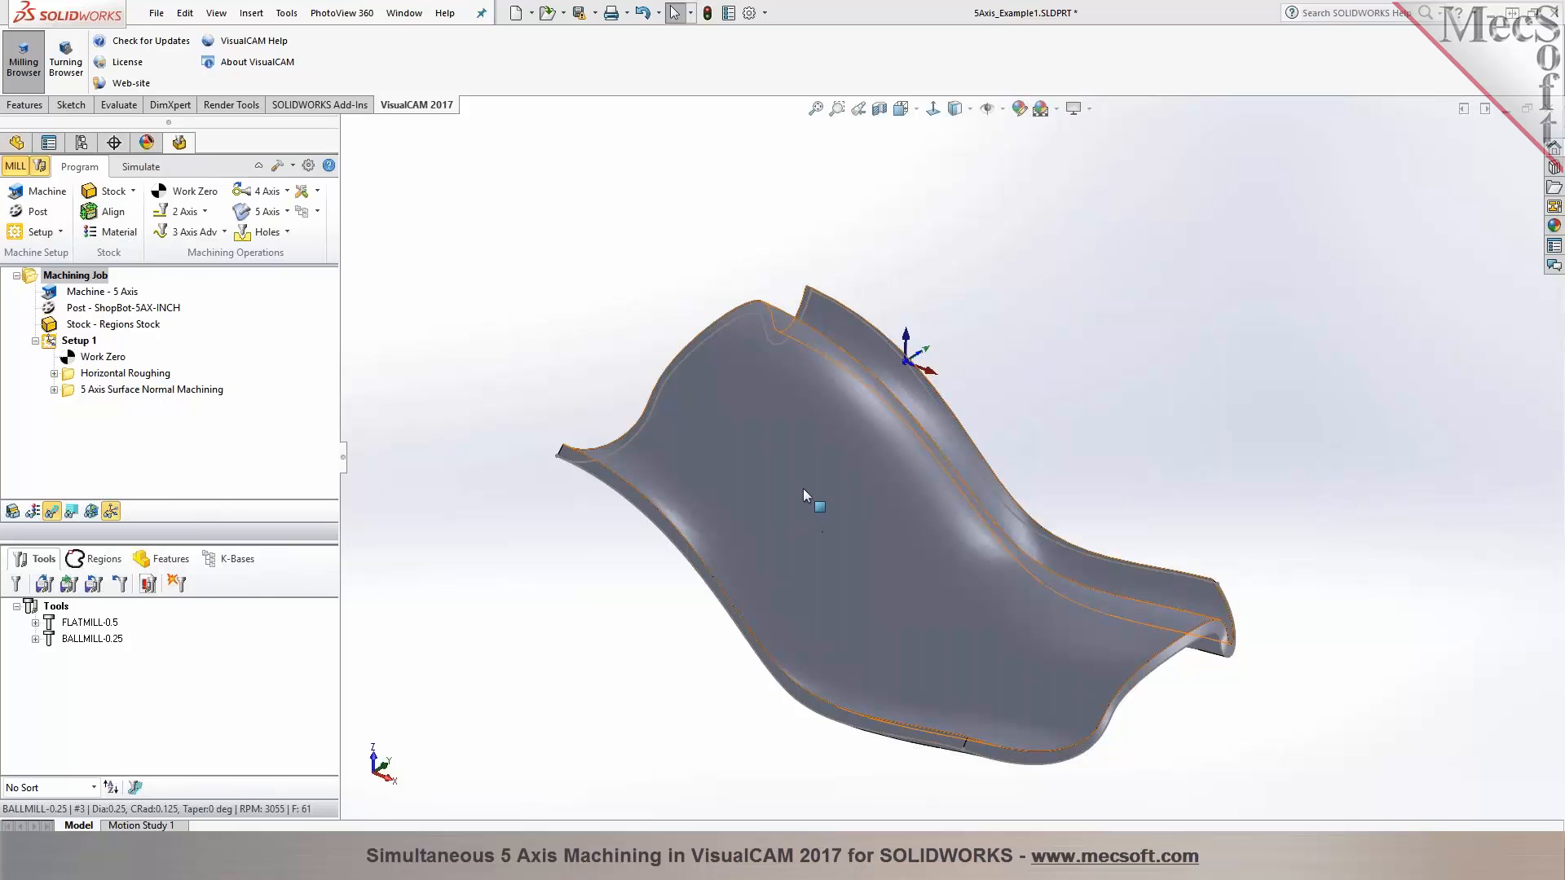
pyautogui.moveTo(938, 580)
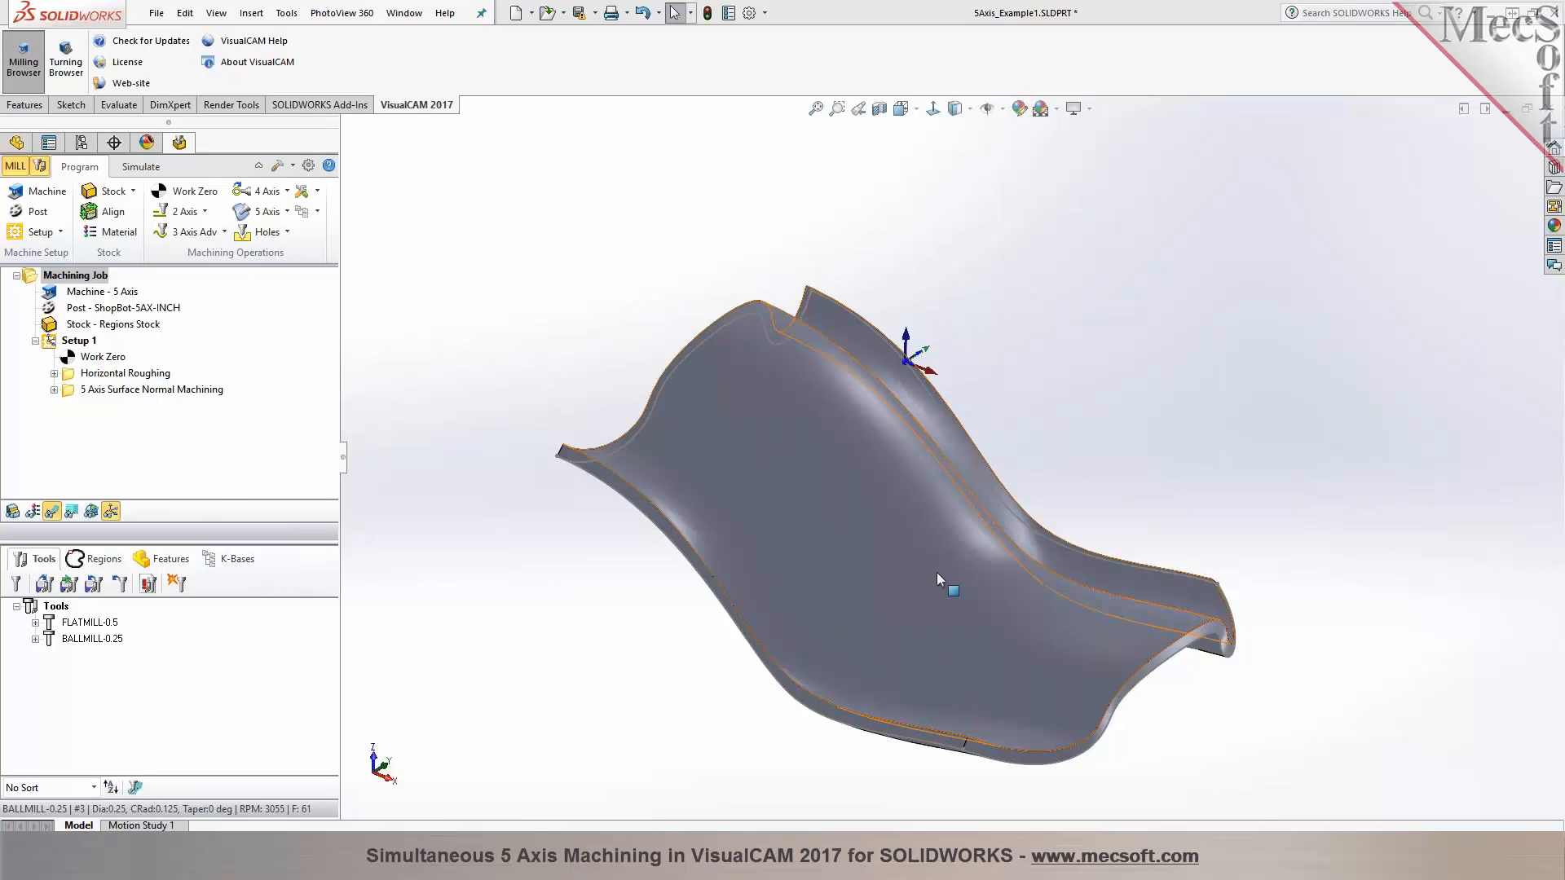
pyautogui.moveTo(842, 467)
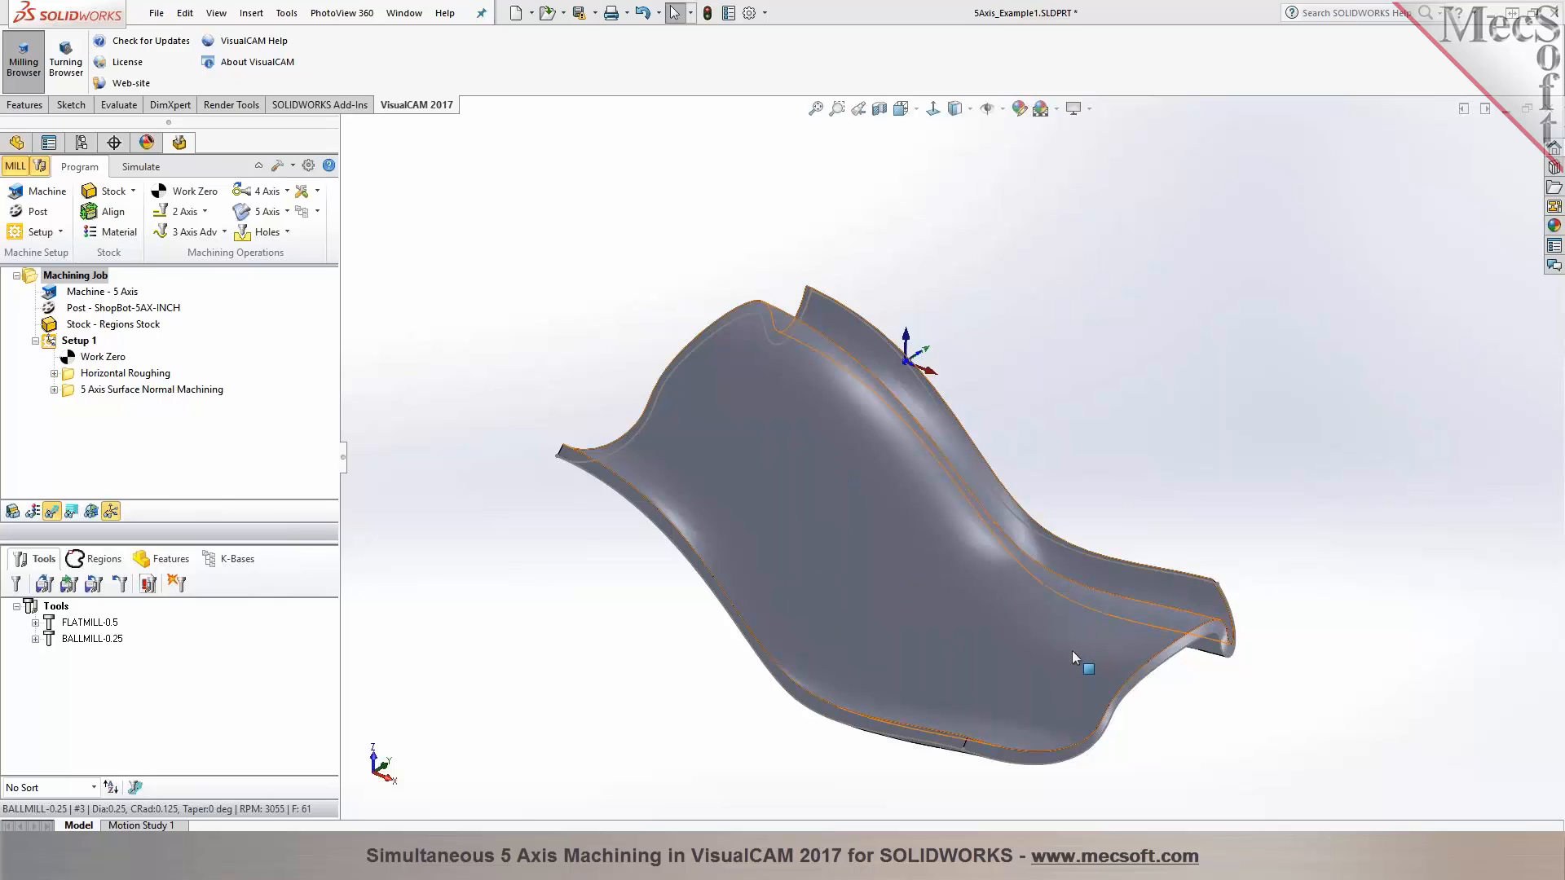
pyautogui.moveTo(808, 478)
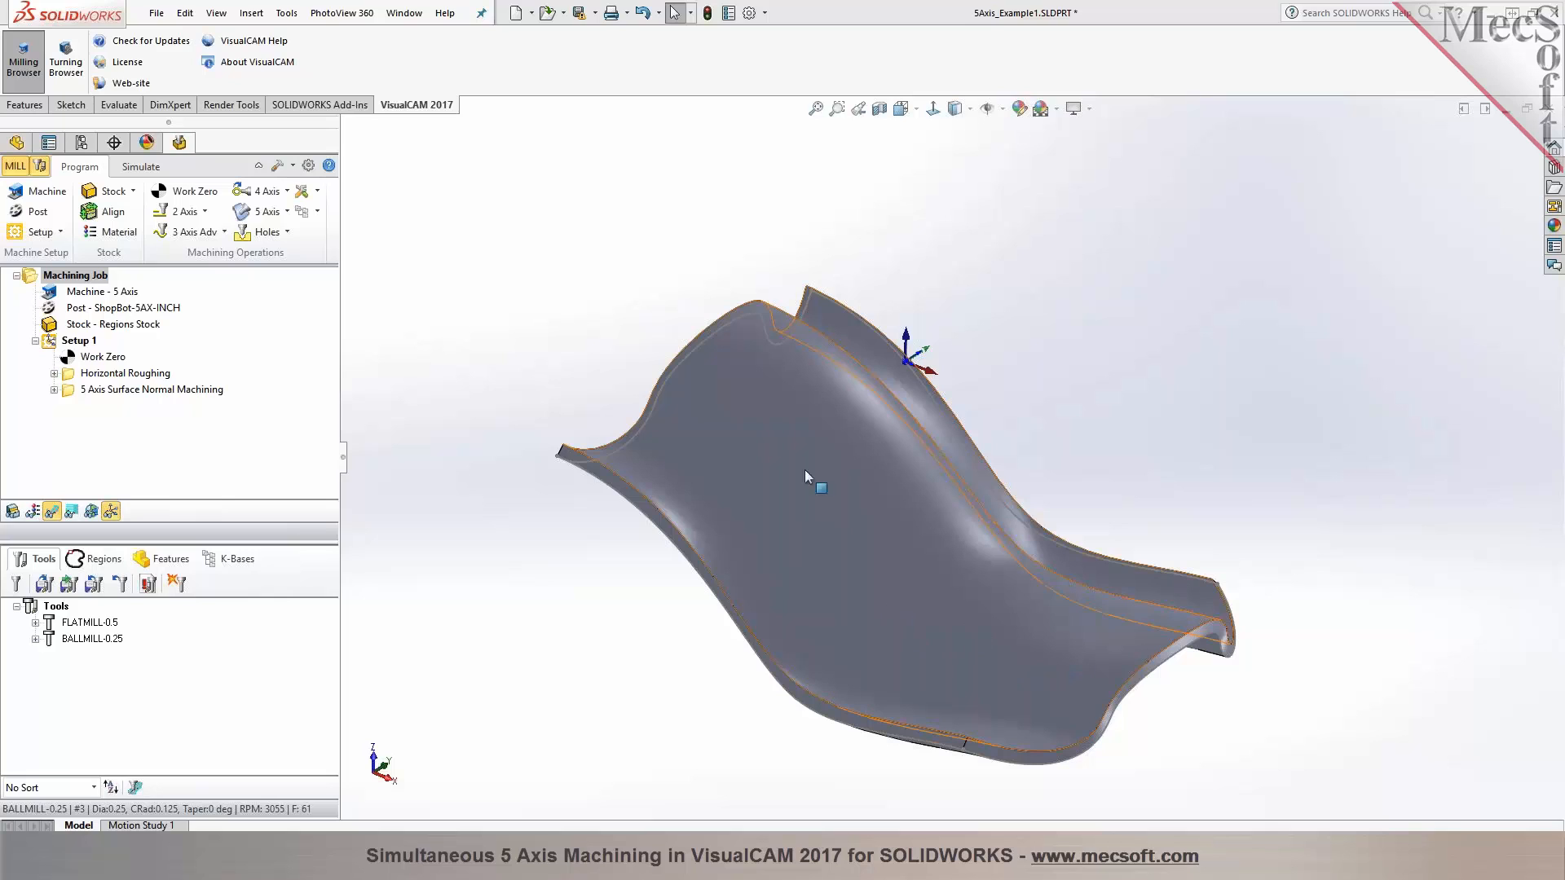
pyautogui.moveTo(1094, 659)
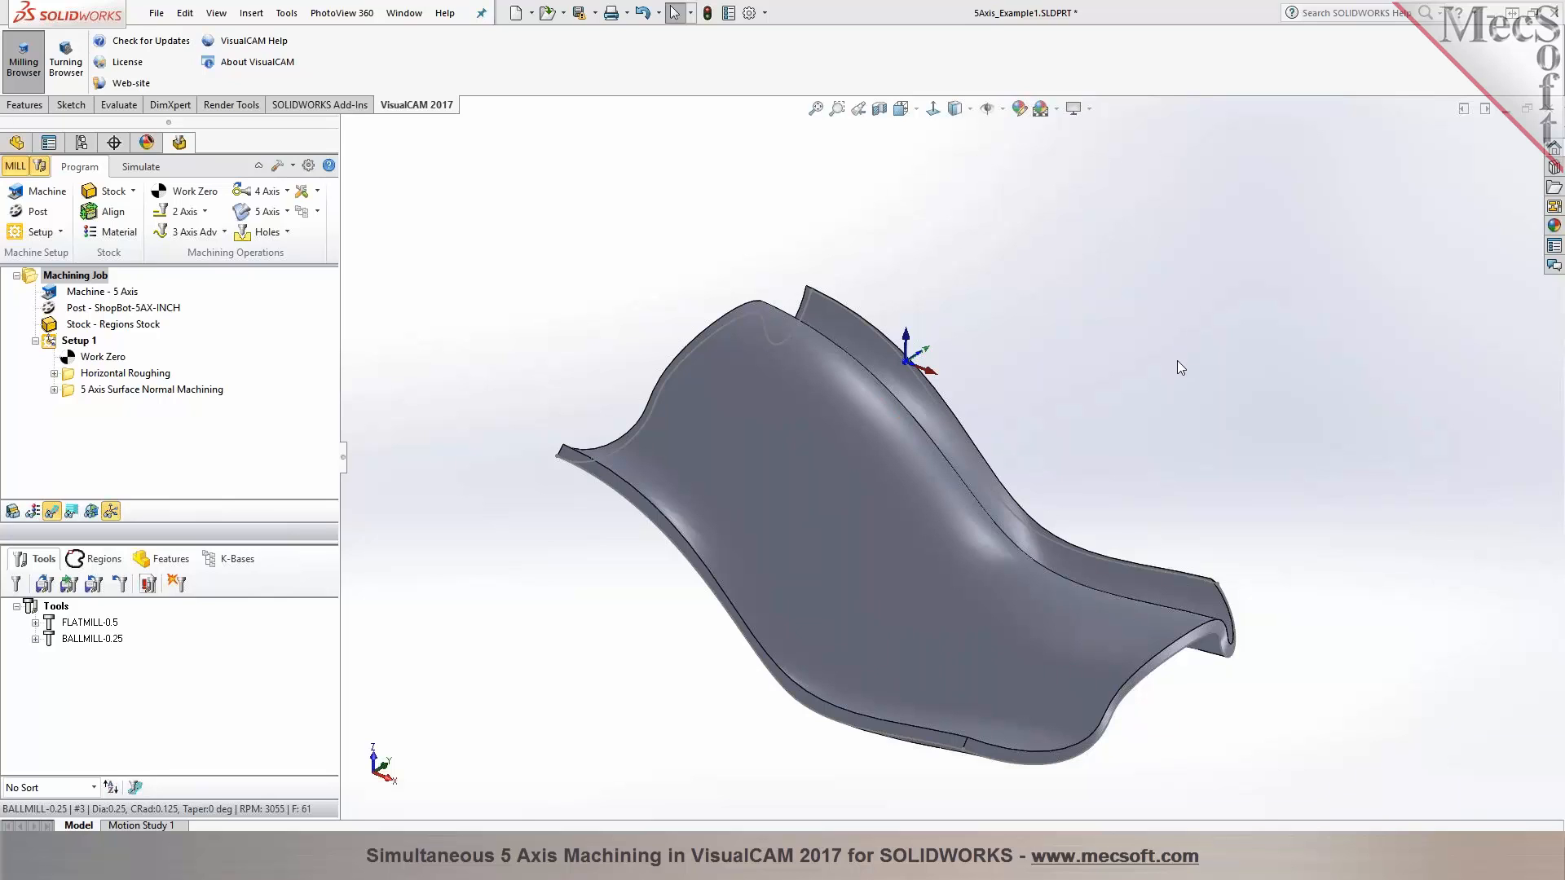
pyautogui.click(850, 466)
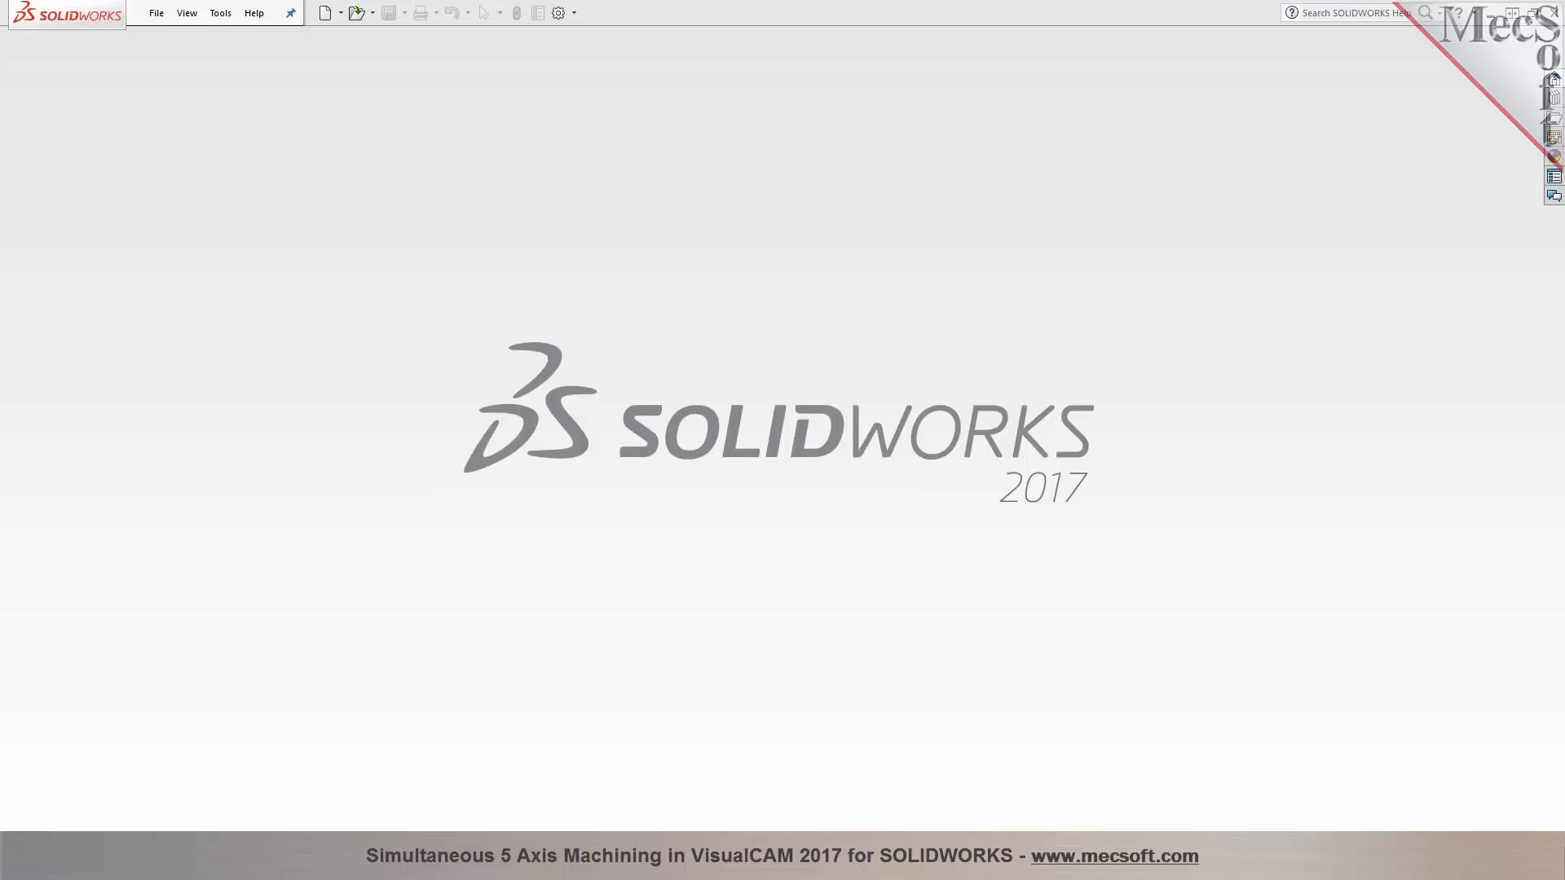
pyautogui.moveTo(1388, 633)
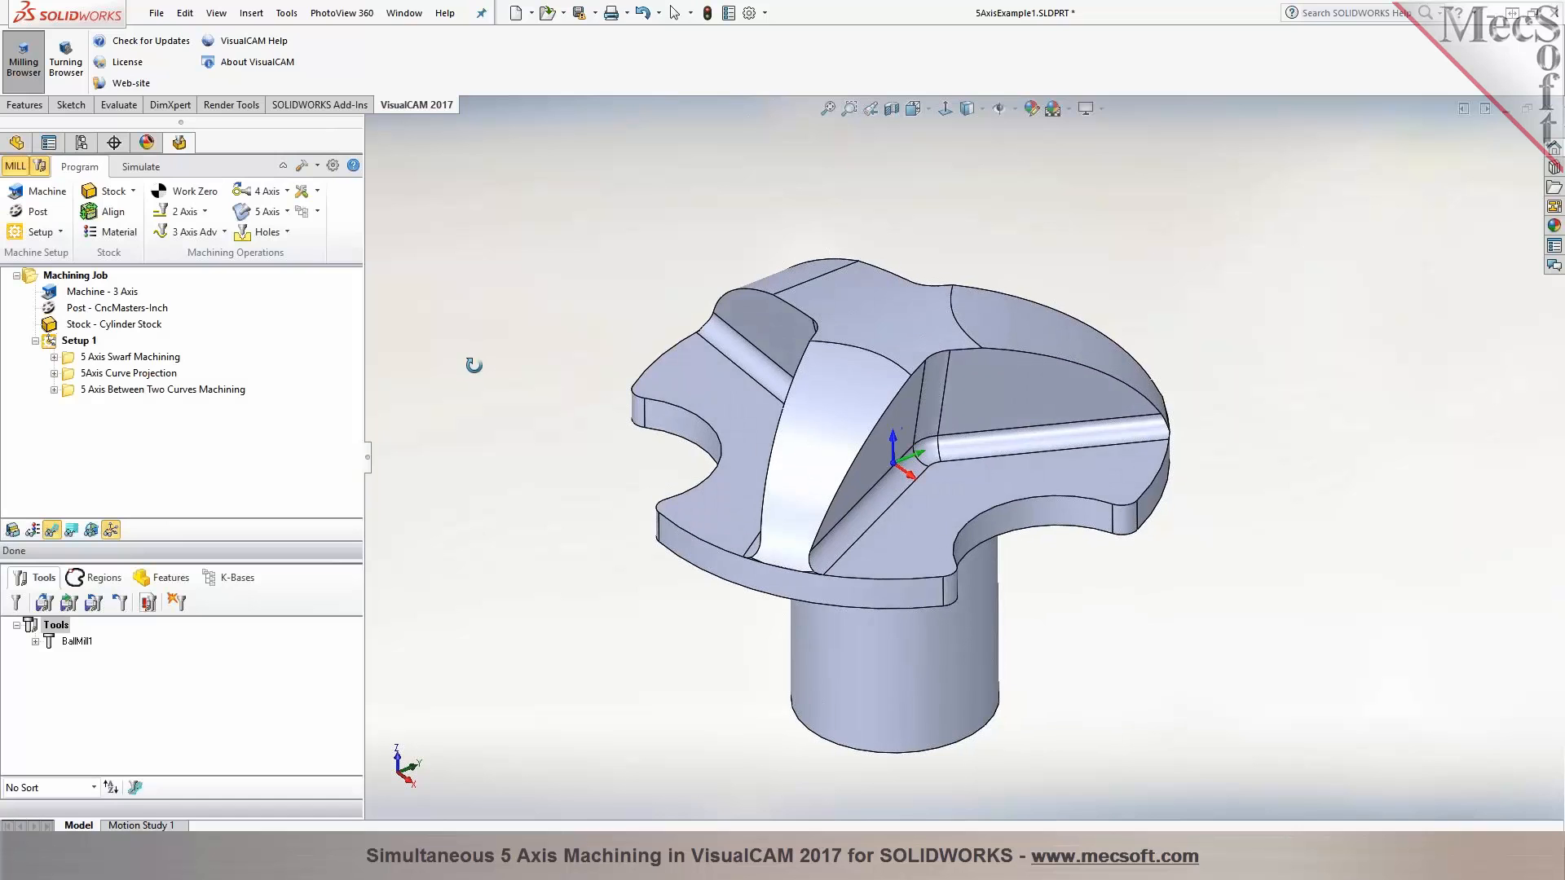
# Show the Between Two Curves and Swarf toolpaths, regenerate 5 Axis Swarf Machining and dismiss its creation error
pyautogui.click(162, 389)
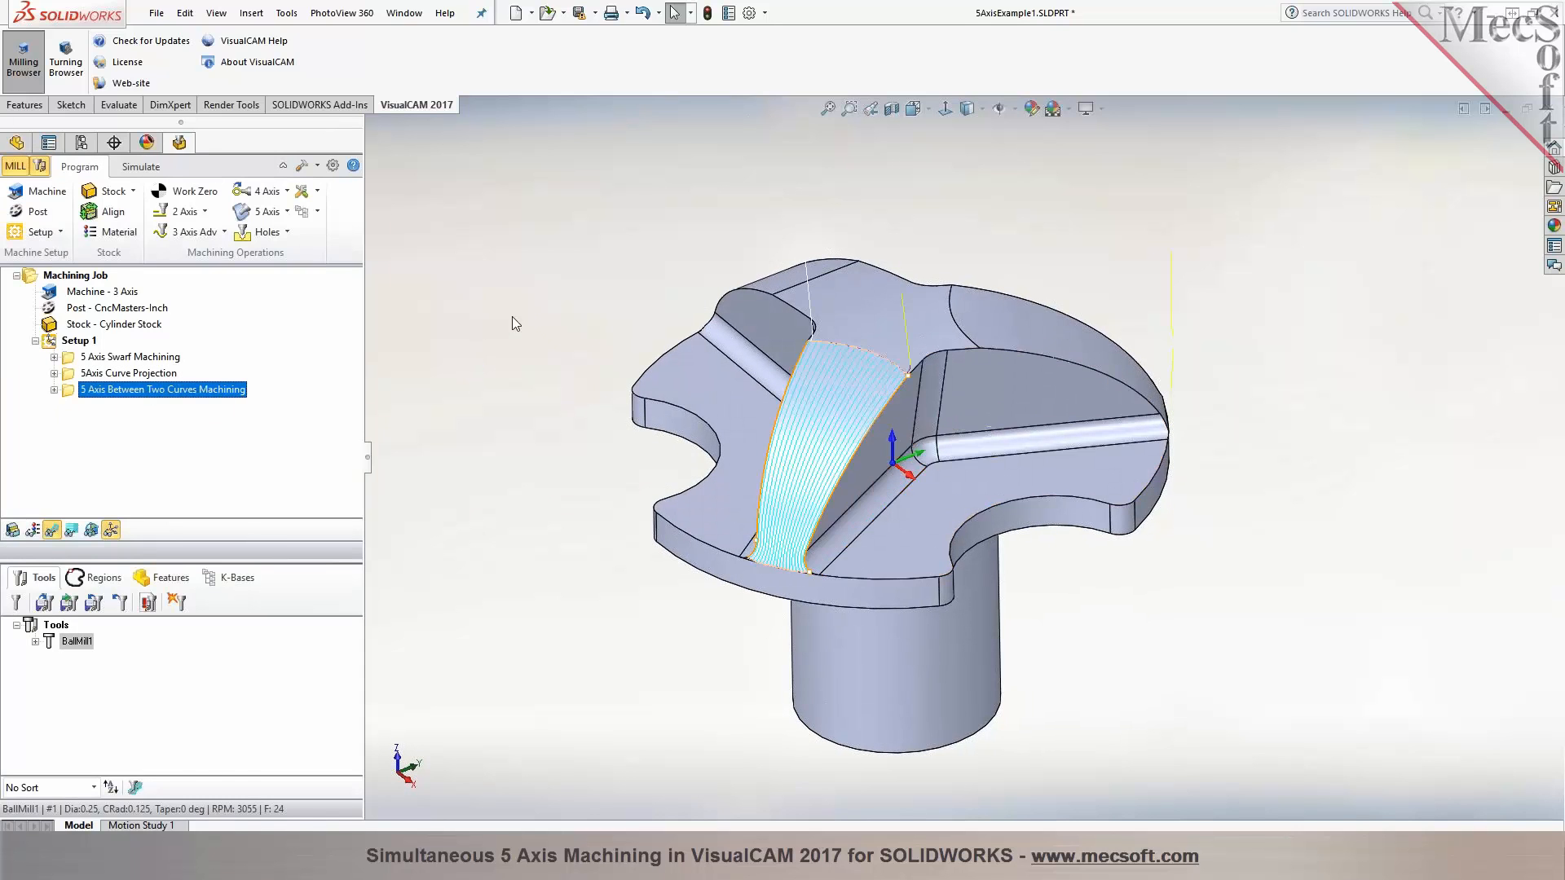
pyautogui.click(128, 356)
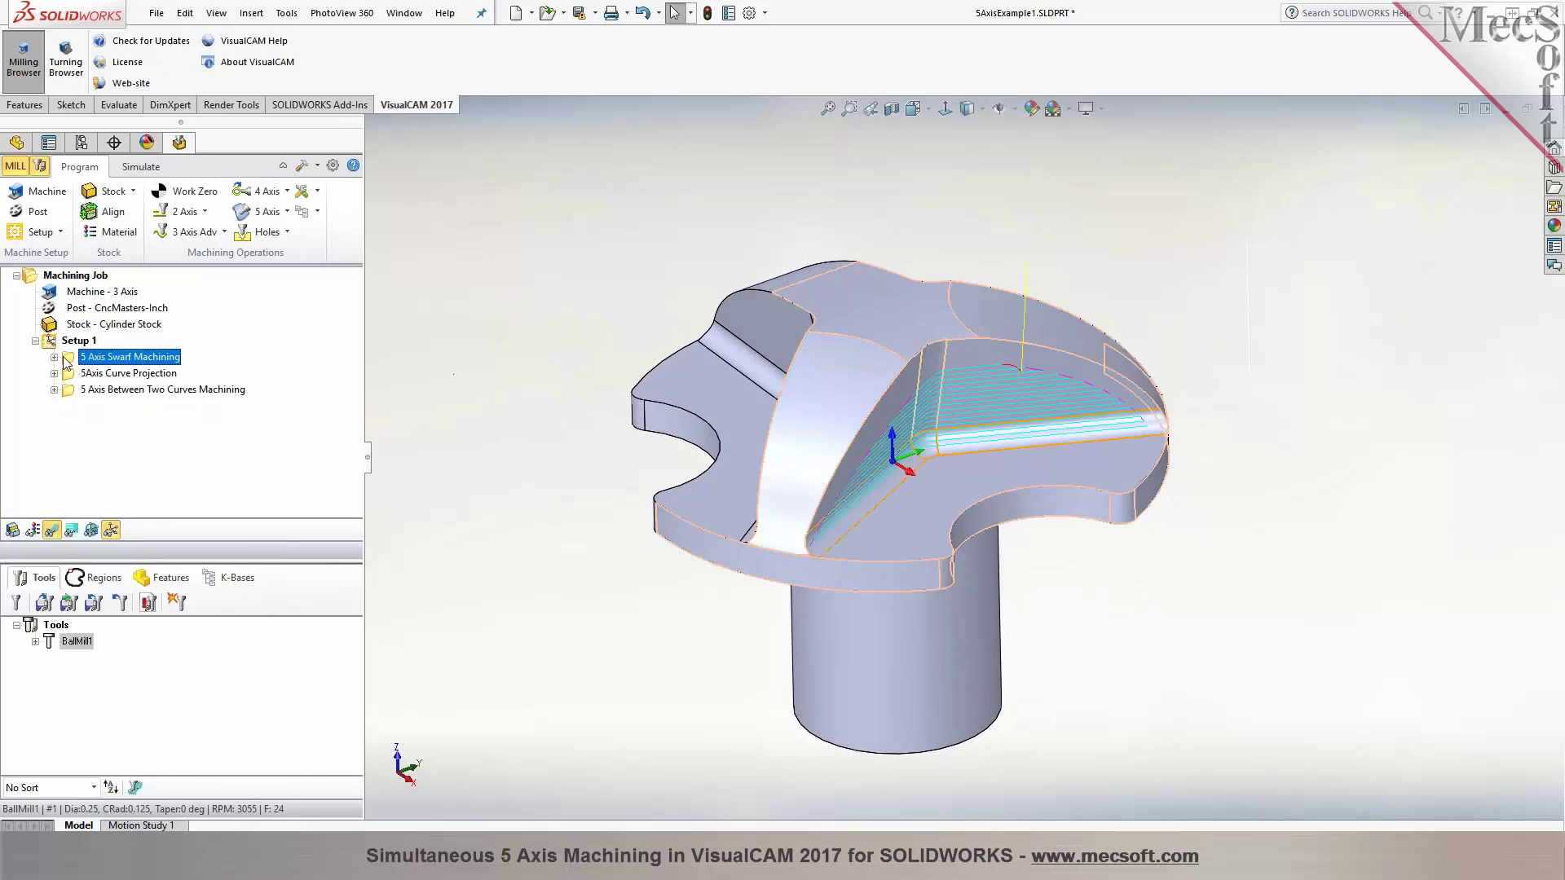
pyautogui.doubleClick(128, 356)
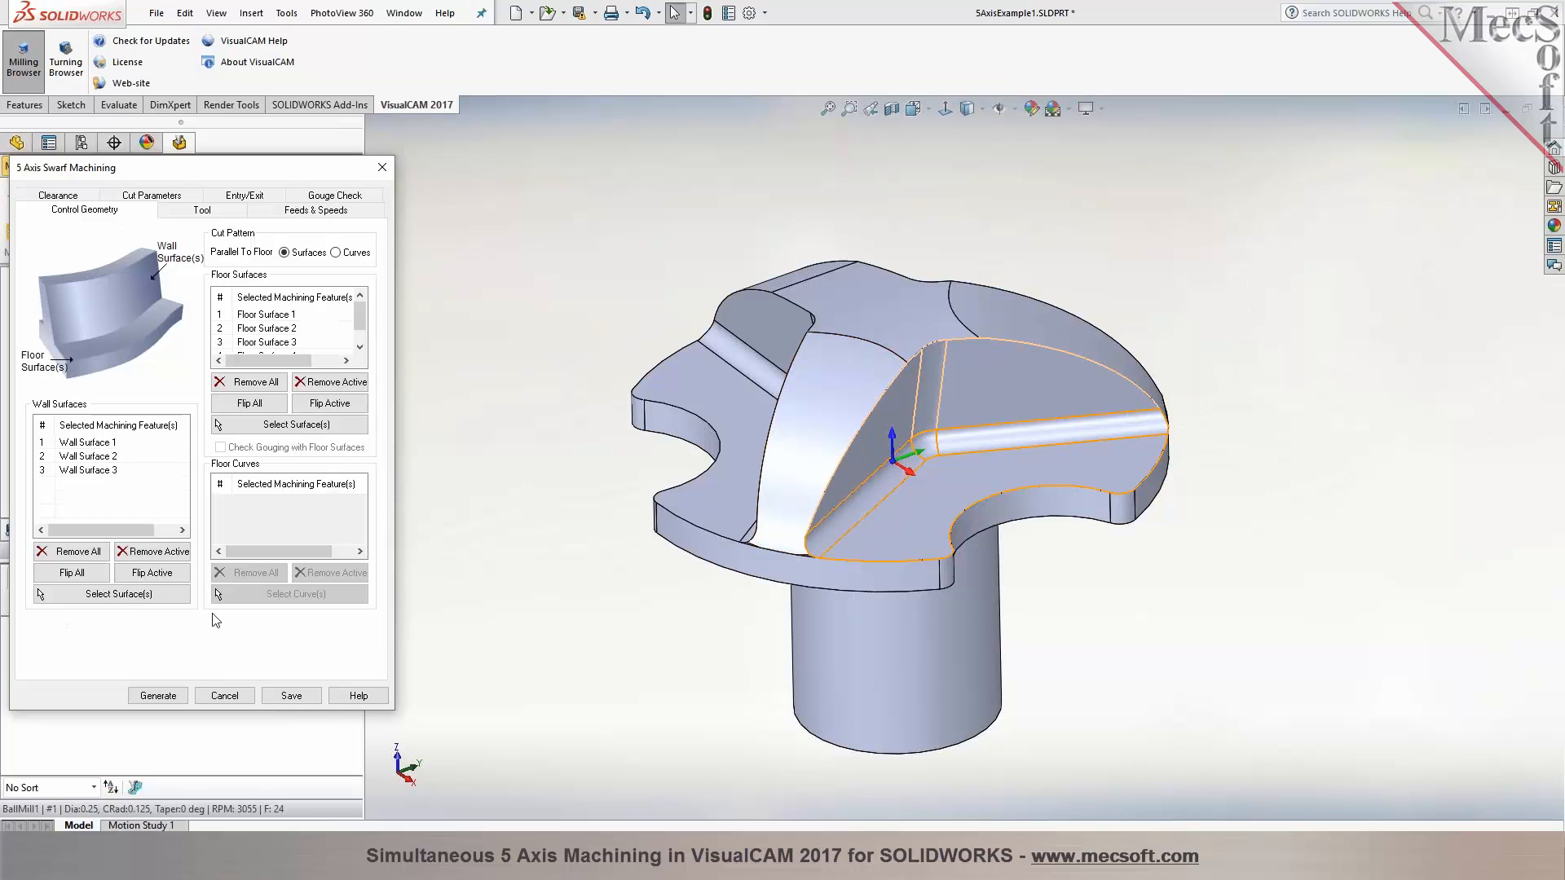
pyautogui.click(158, 696)
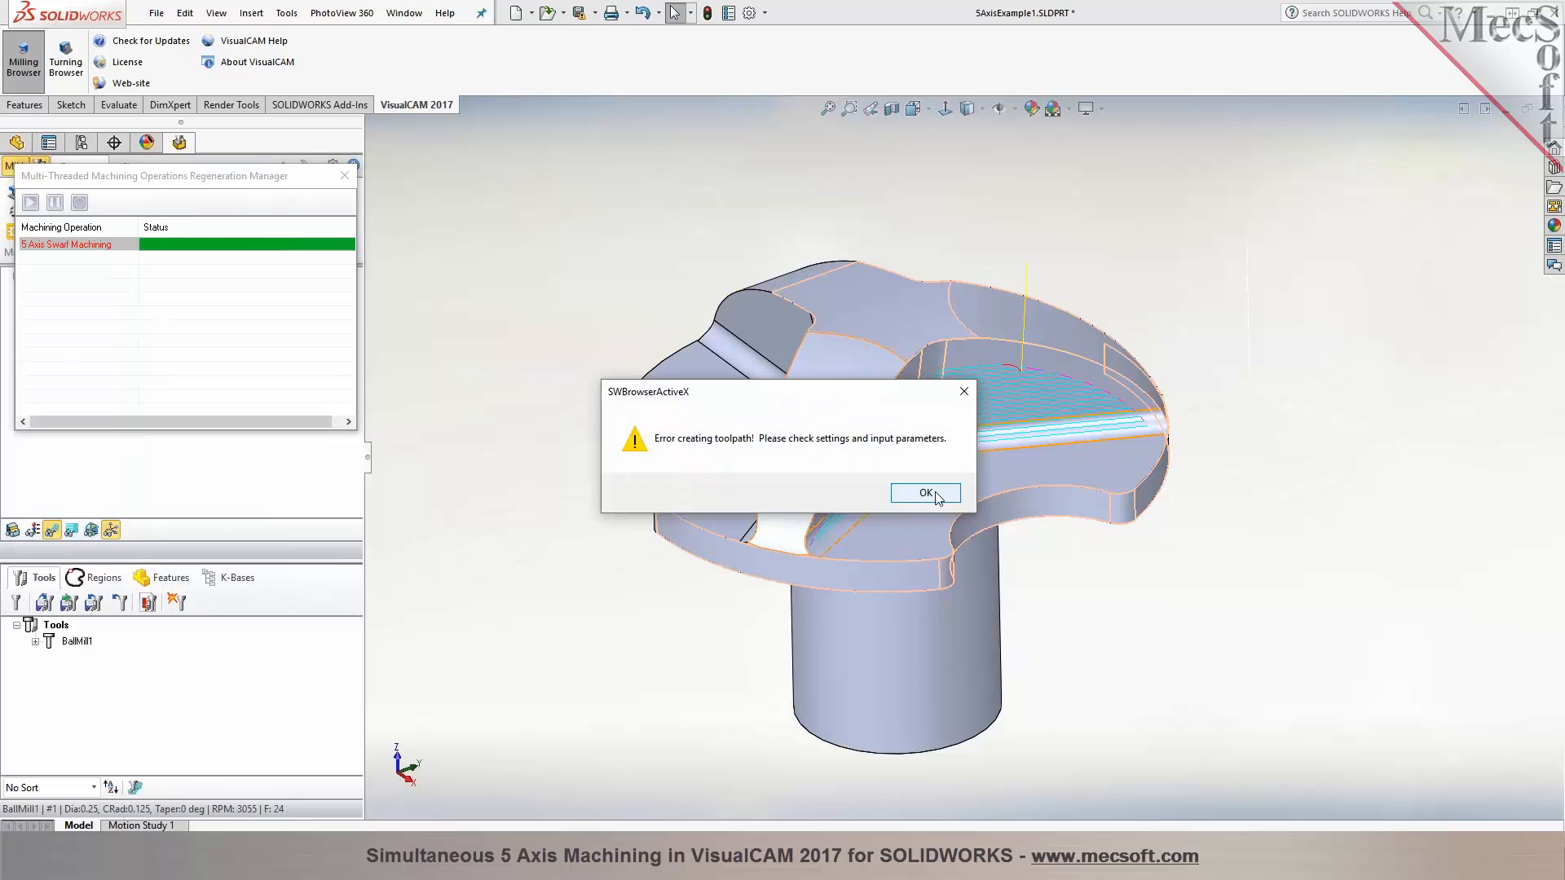
pyautogui.click(926, 493)
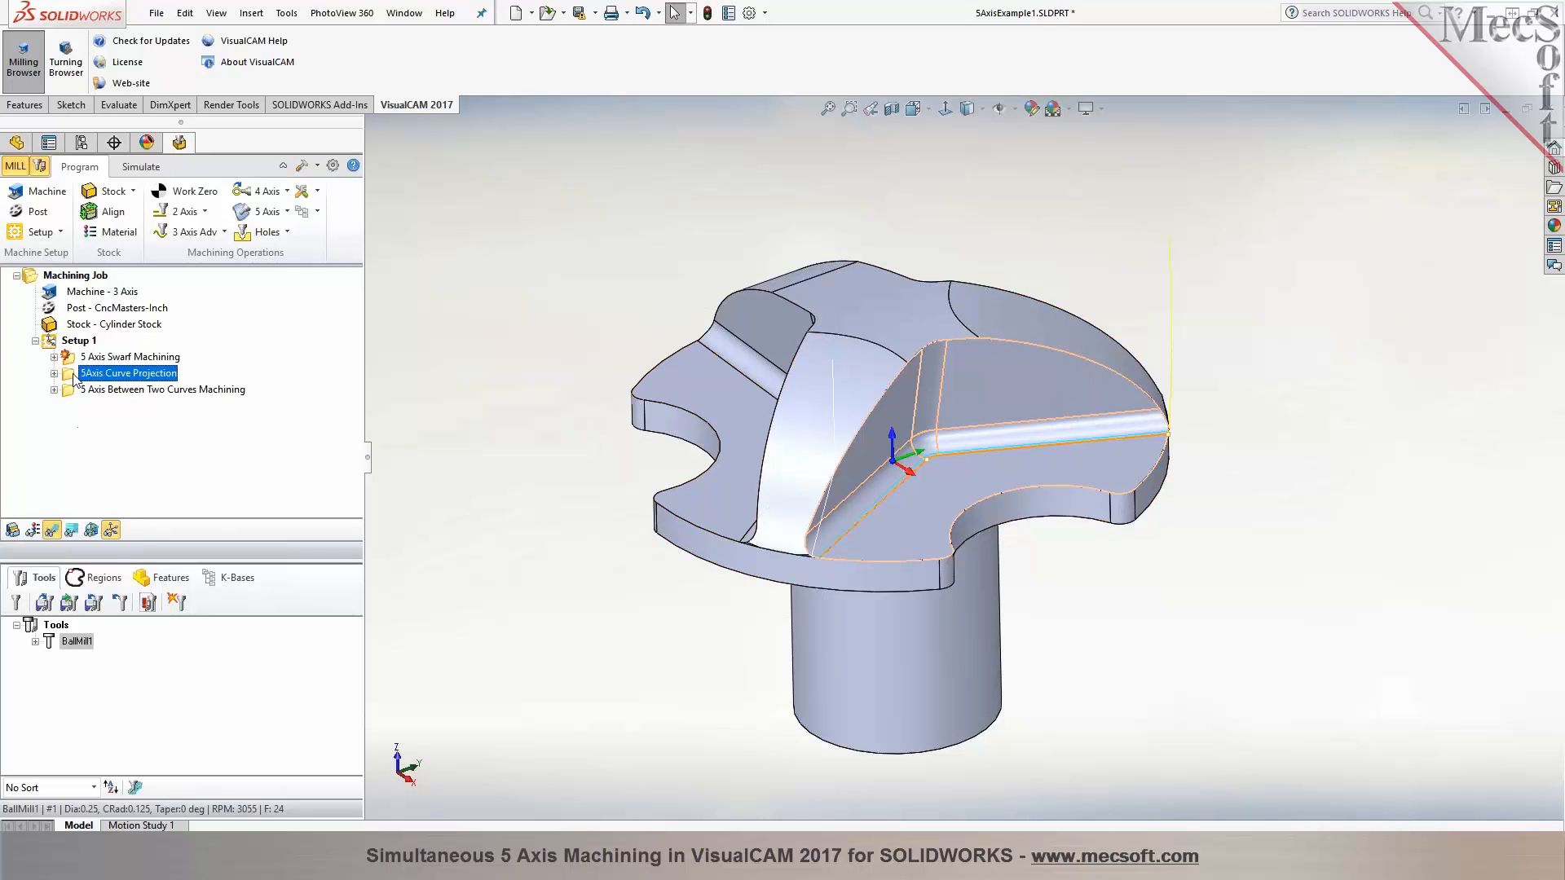
# Move 5Axis Curve Projection ahead of Swarf Machining in Setup 1
pyautogui.doubleClick(128, 373)
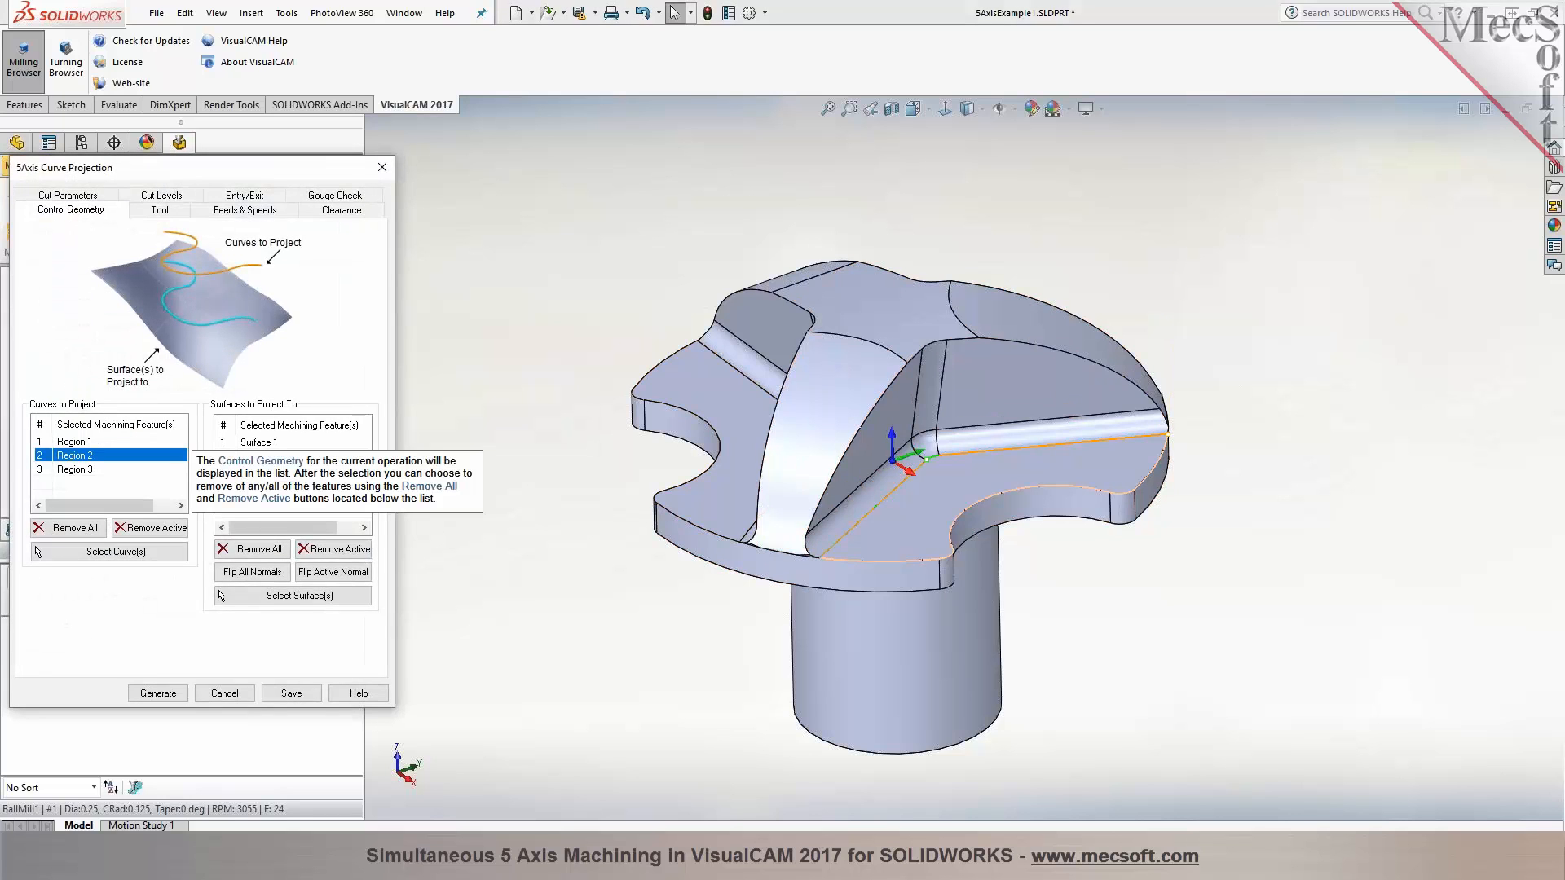
pyautogui.click(257, 443)
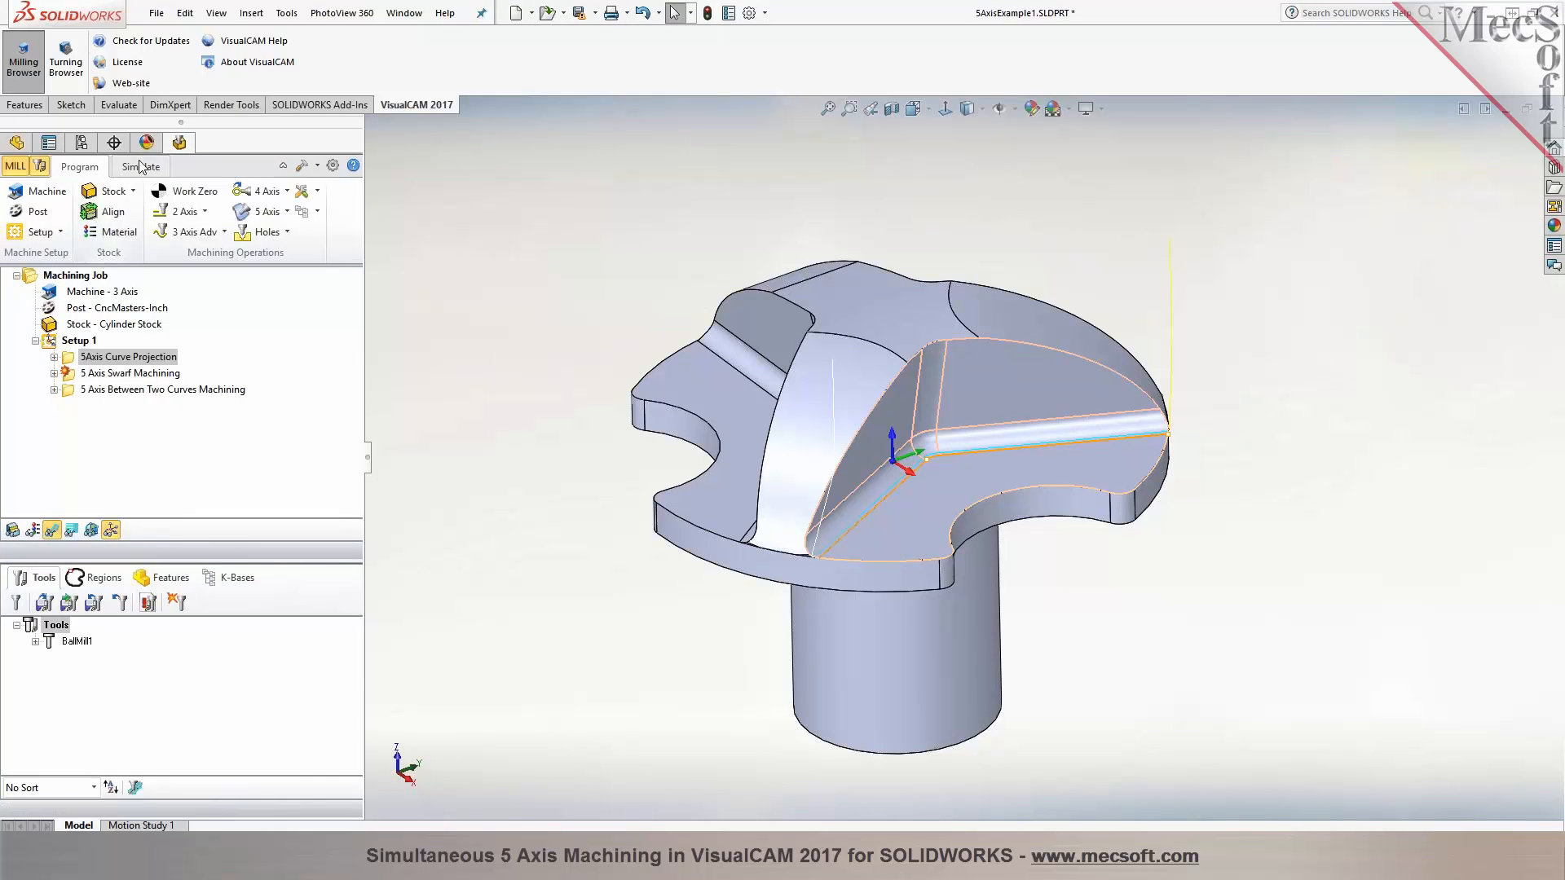
# Enable tool holder display in simulation Preferences and play the 5-axis cutting simulation on the flanged part
pyautogui.click(141, 166)
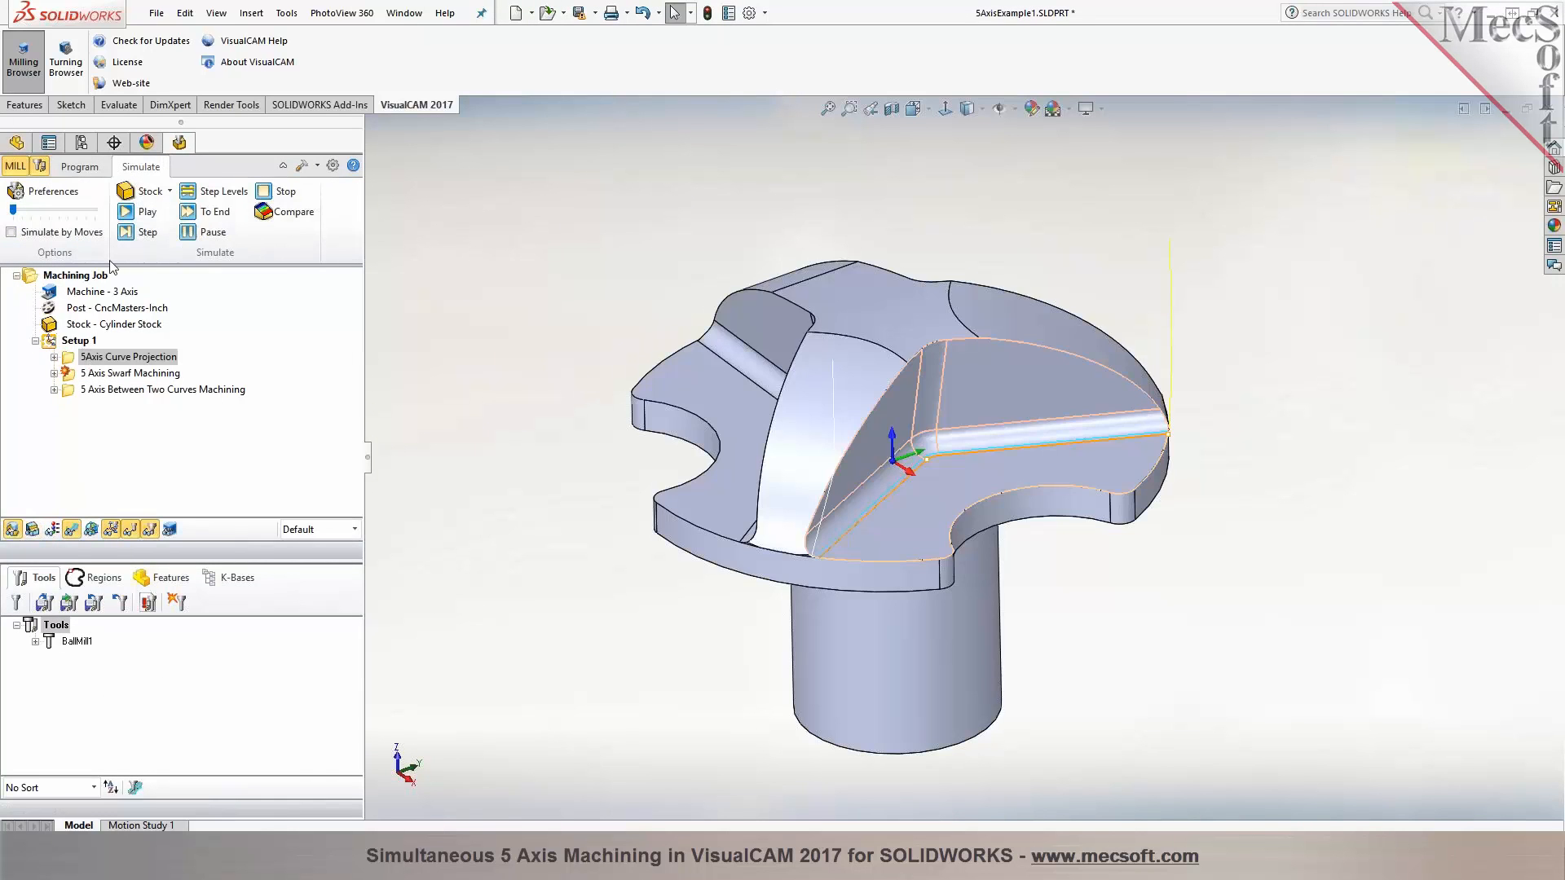
pyautogui.click(138, 212)
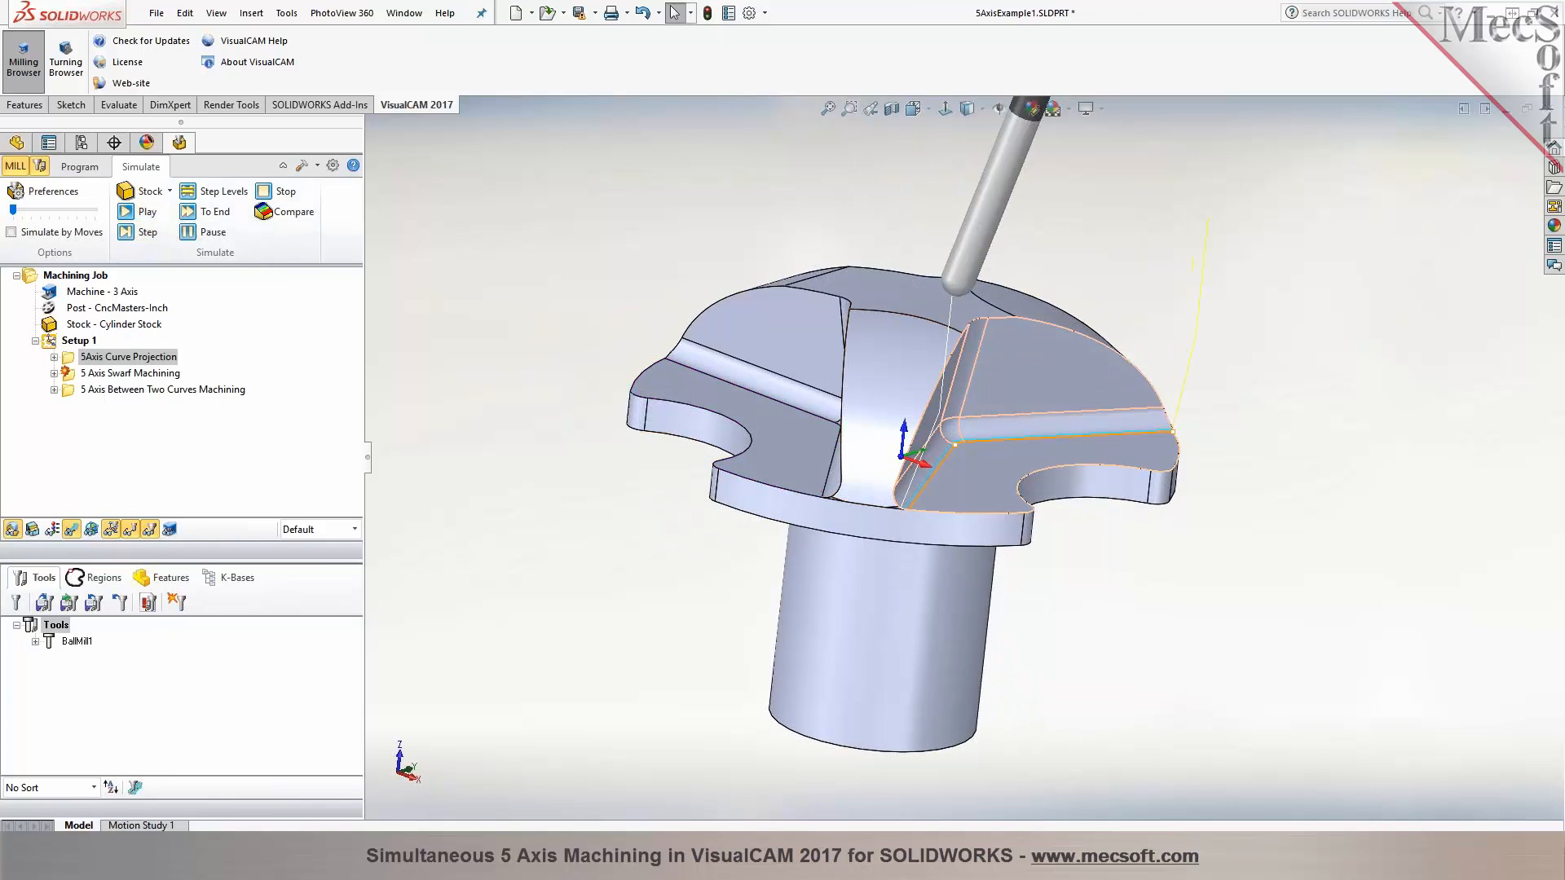
pyautogui.click(51, 191)
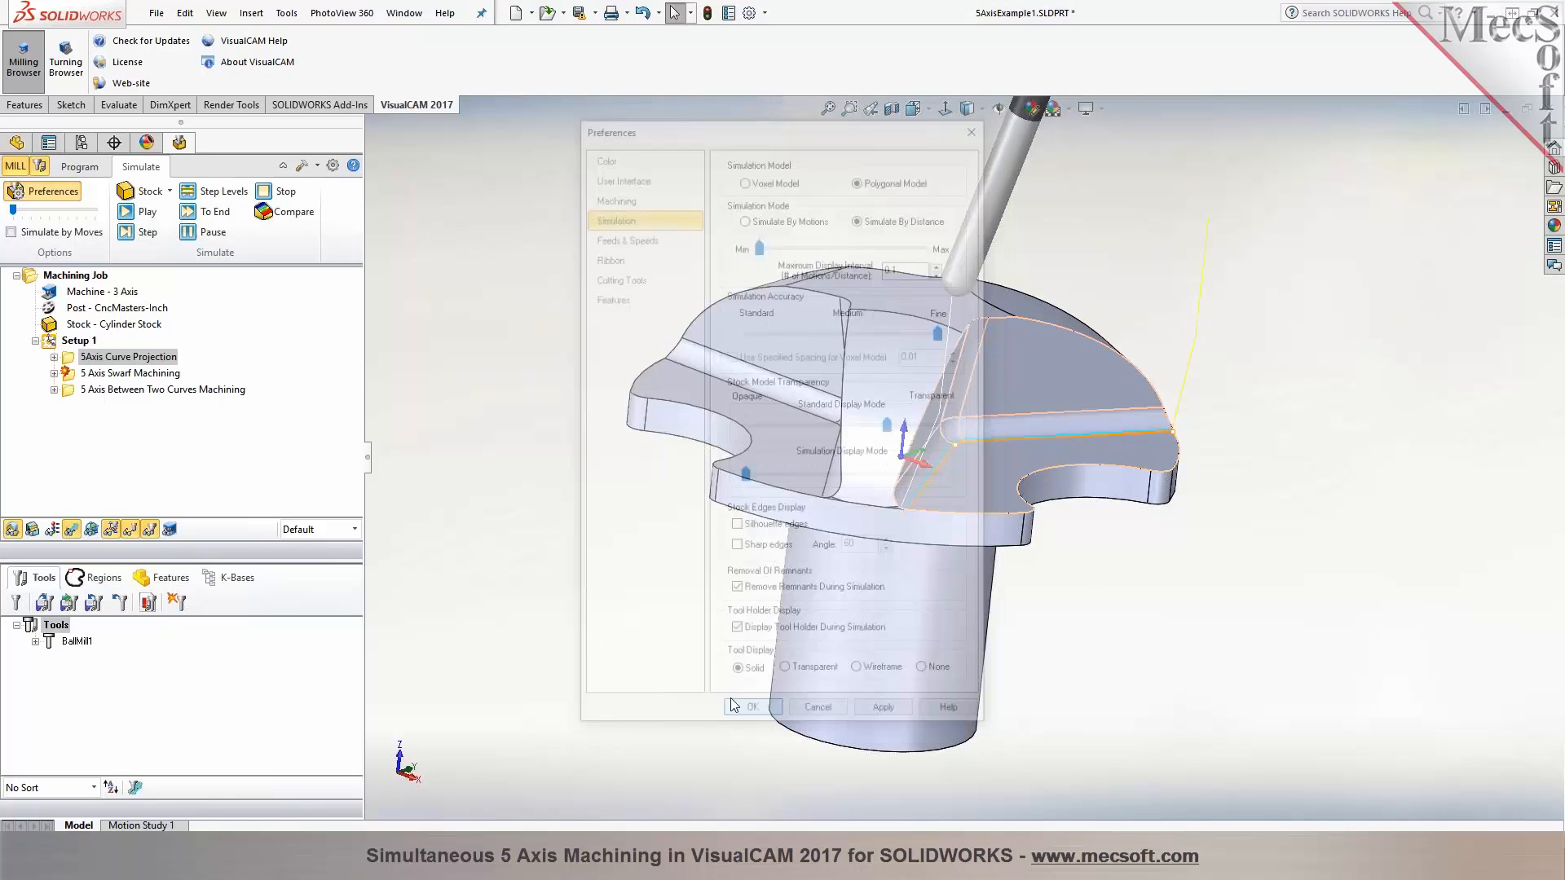
pyautogui.click(753, 707)
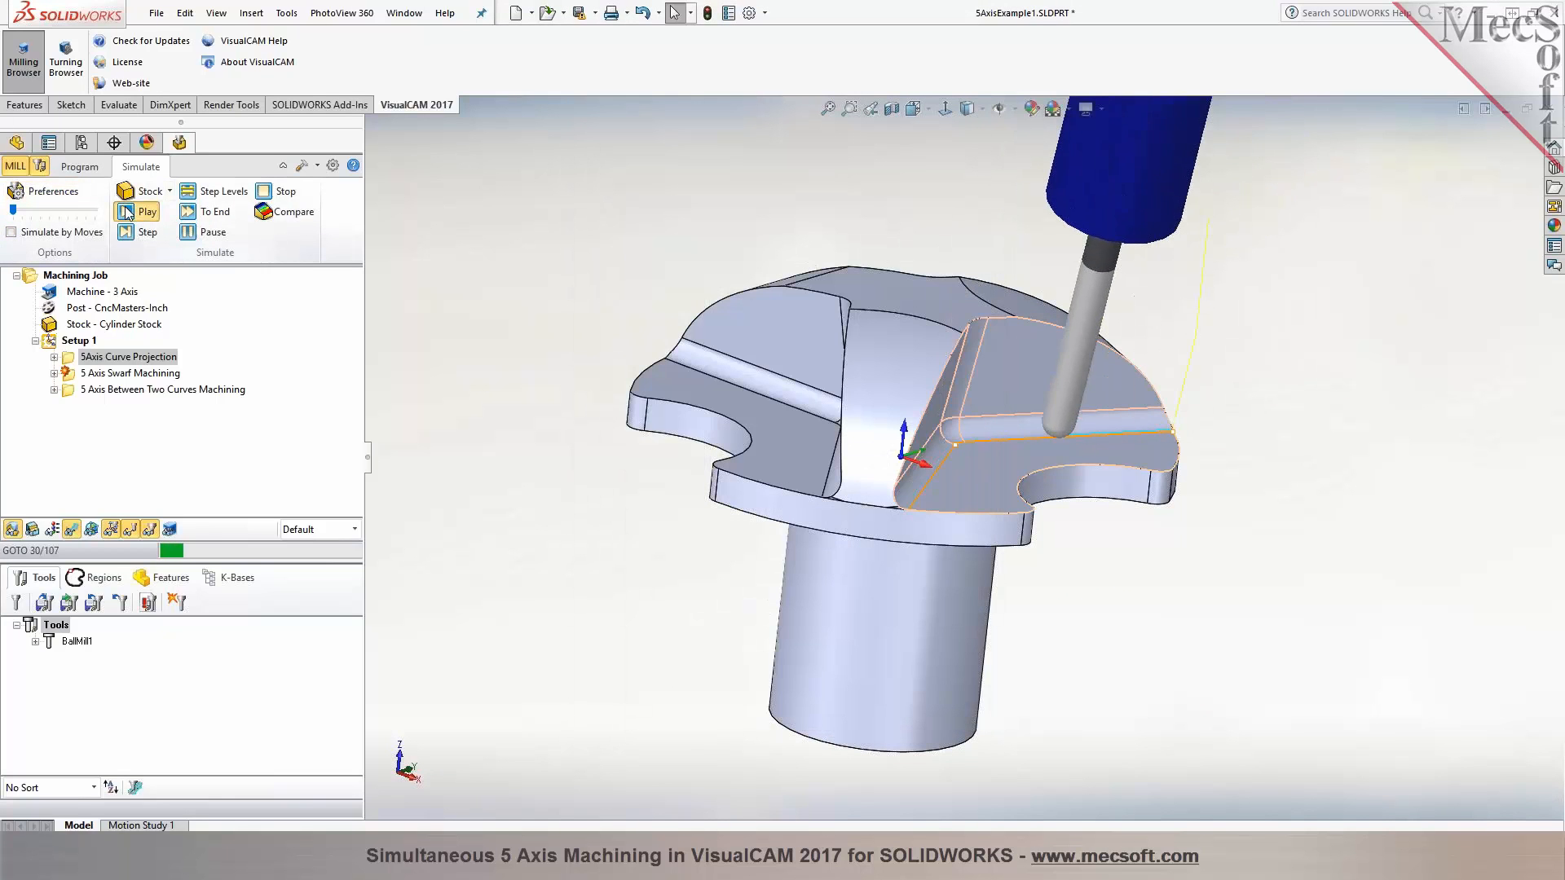
pyautogui.click(136, 212)
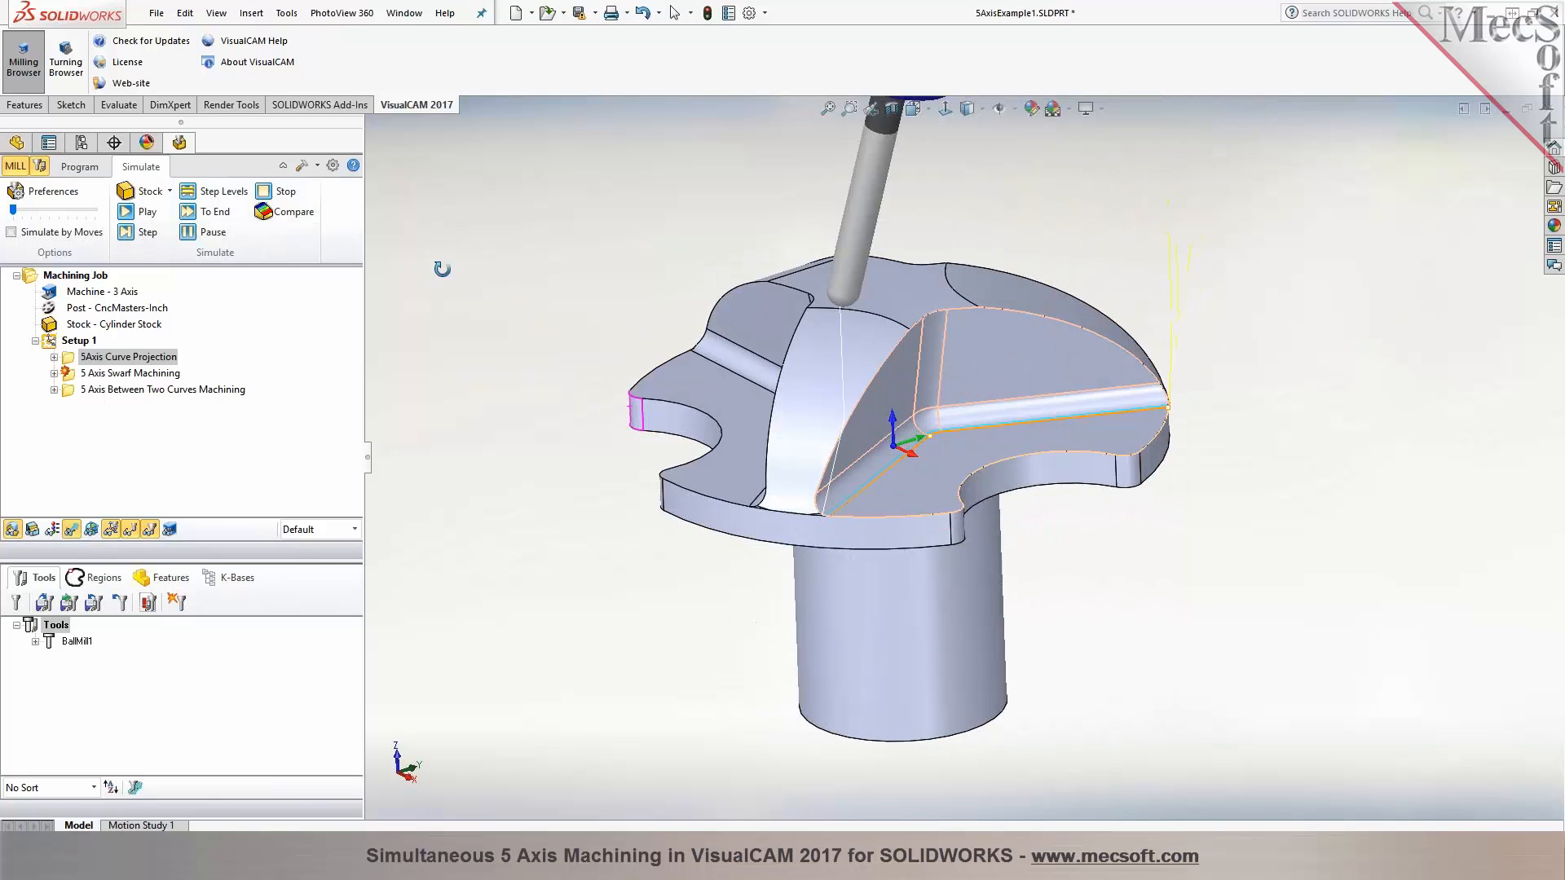
# Set the machine to 5 Axis (Head-Head) with Gage Length 6 and accept
pyautogui.click(79, 166)
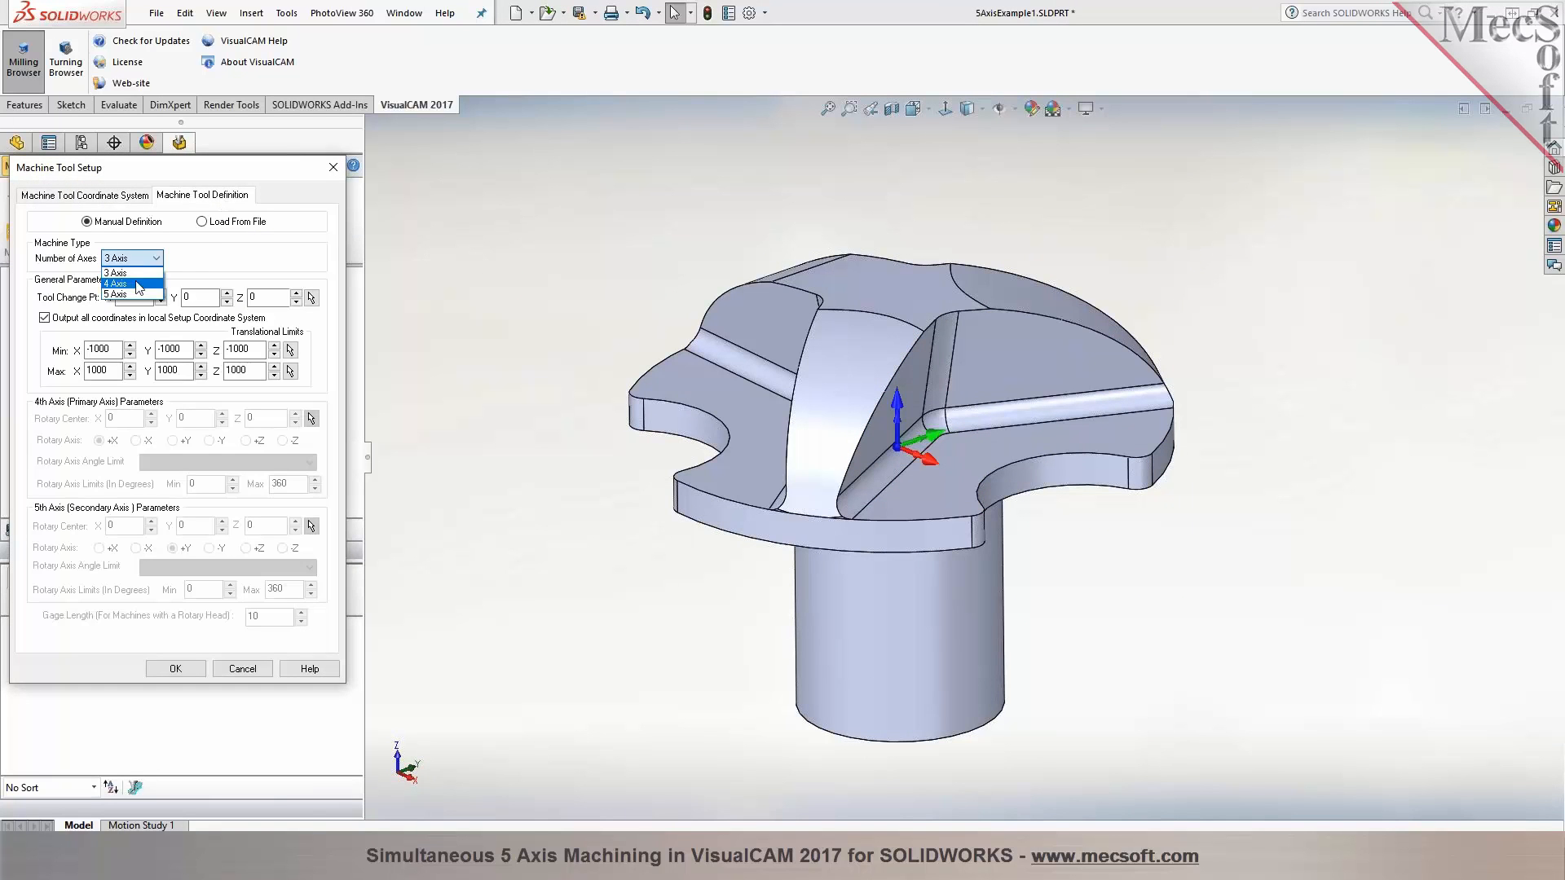
pyautogui.click(132, 294)
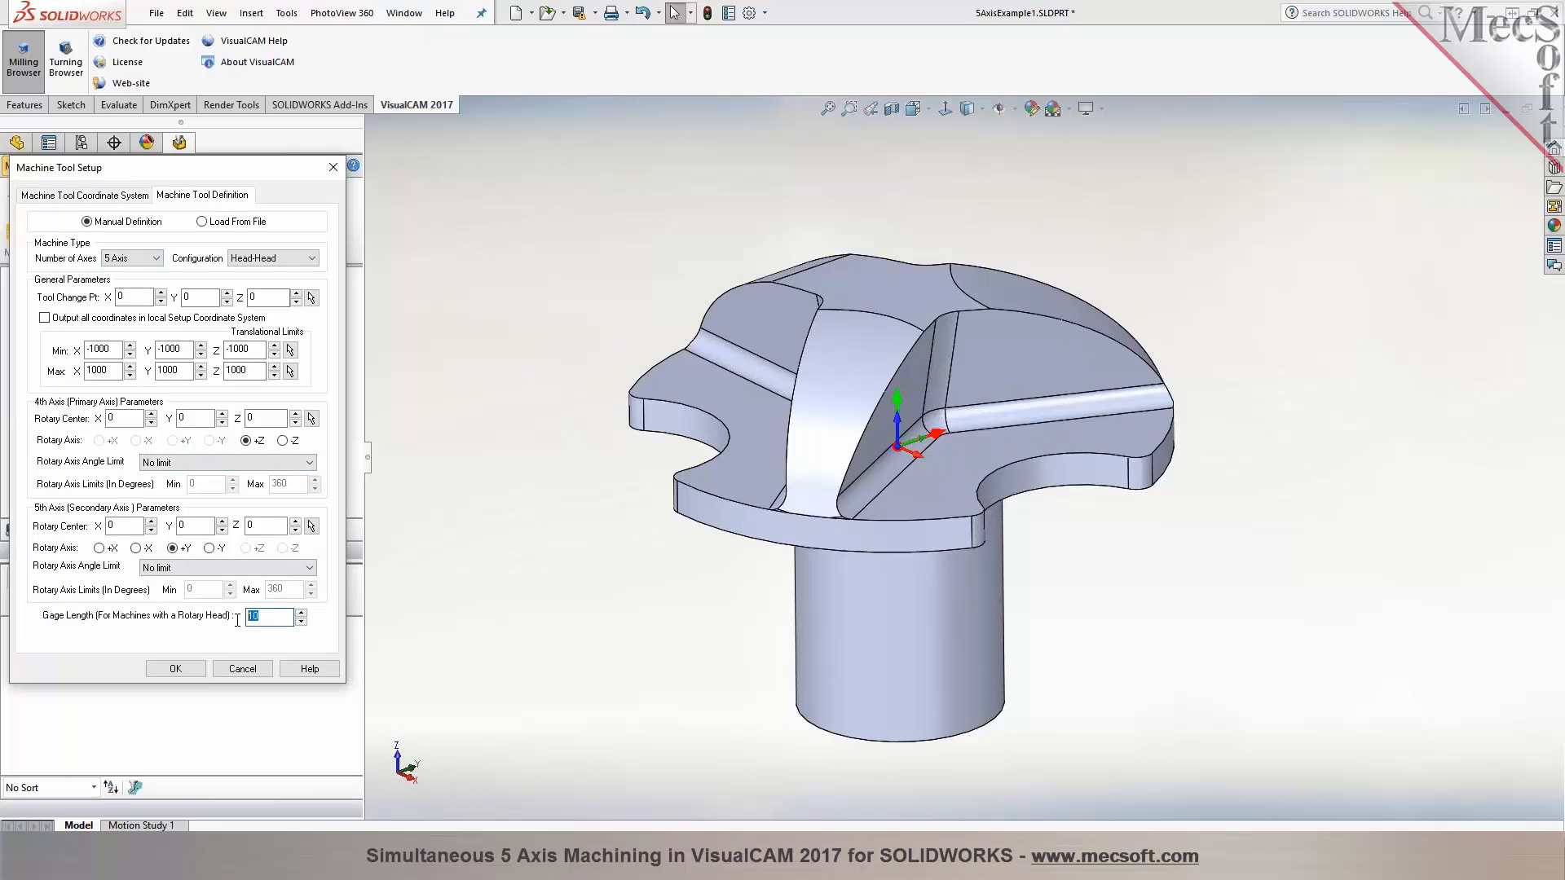
pyautogui.write('6')
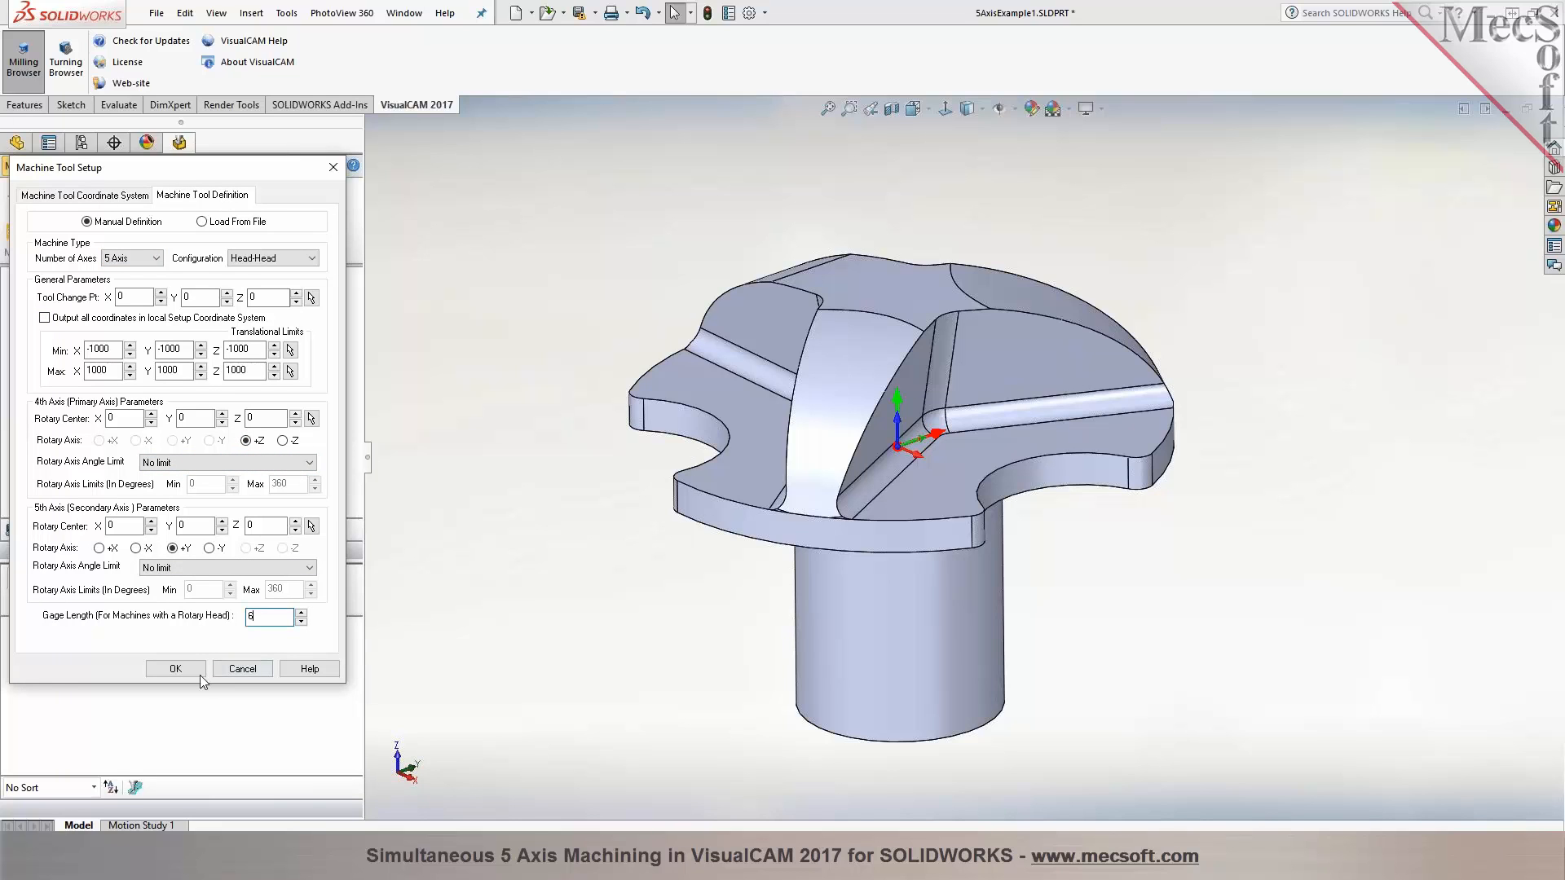
pyautogui.click(175, 668)
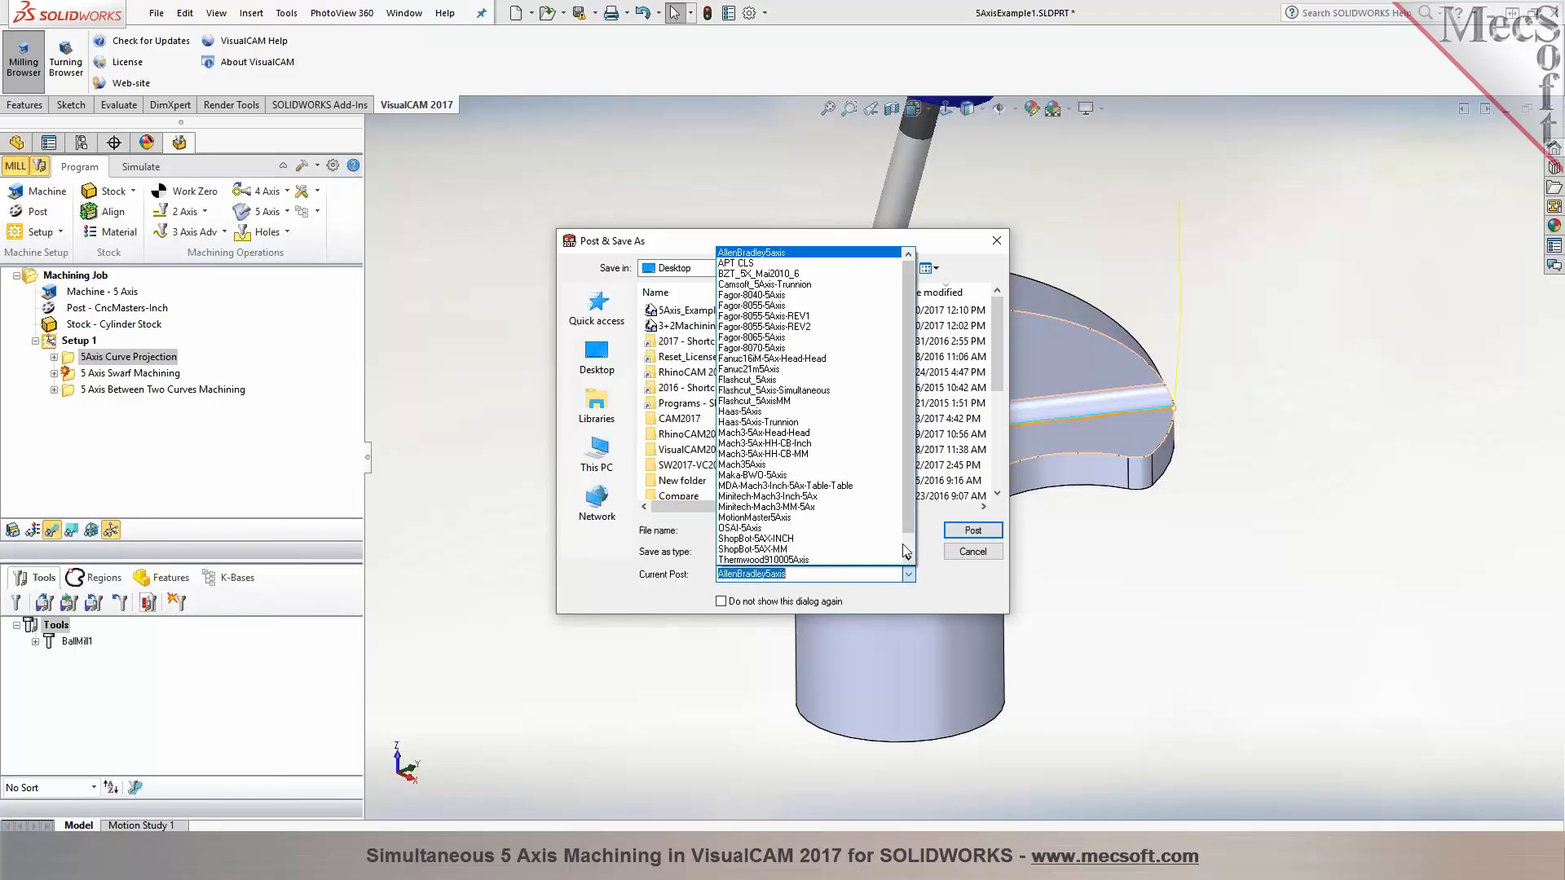
# Post 5Axis Curve Projection with ShopBot-5AX-INCH, review the output in Notepad and close it
pyautogui.click(755, 538)
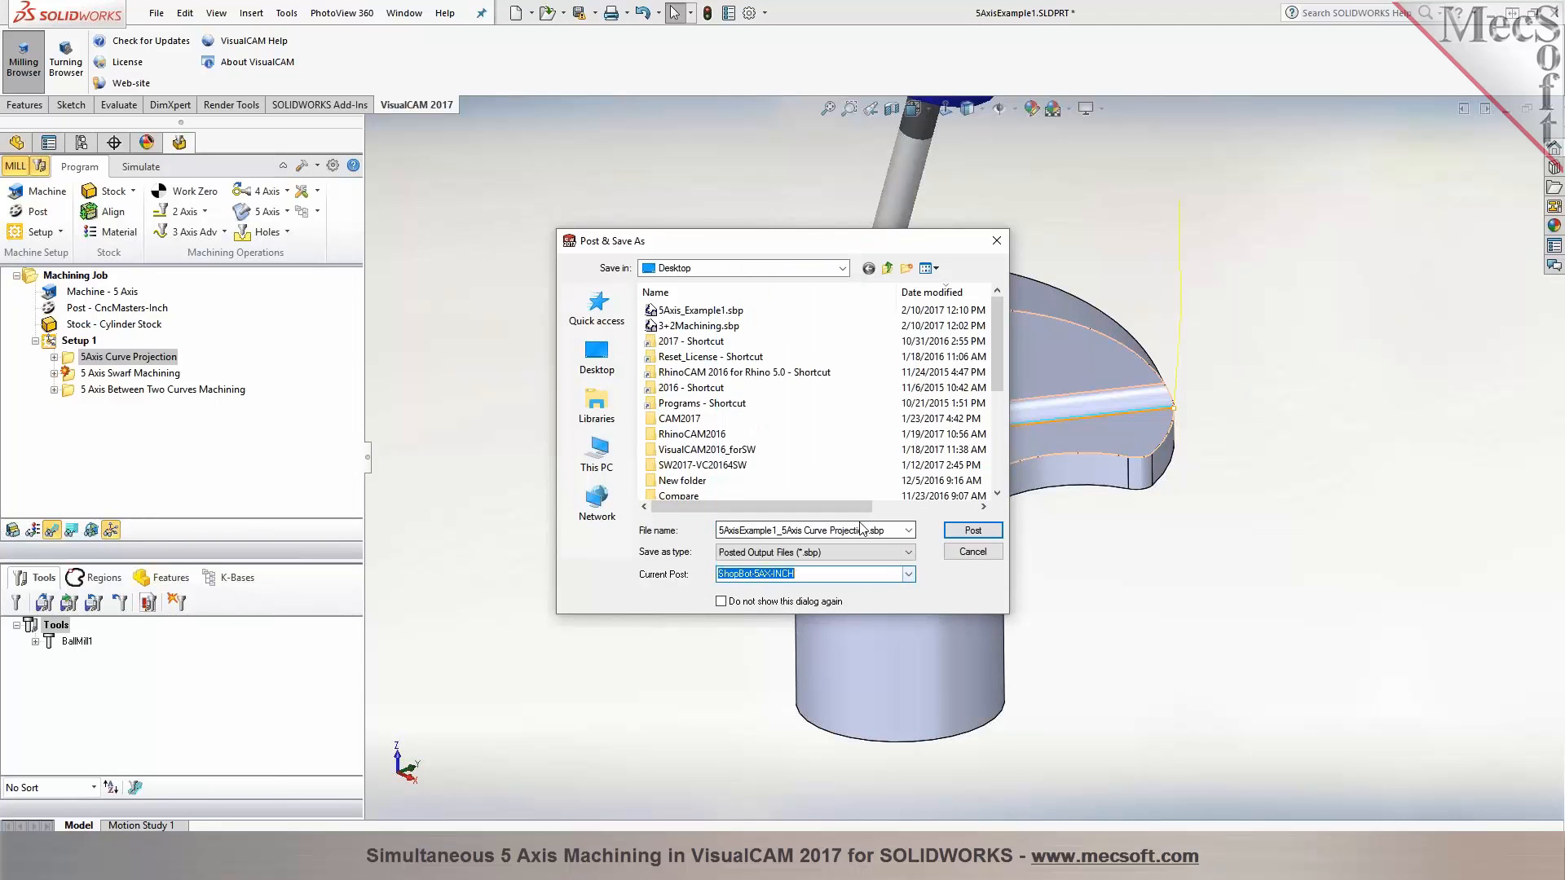
pyautogui.click(973, 530)
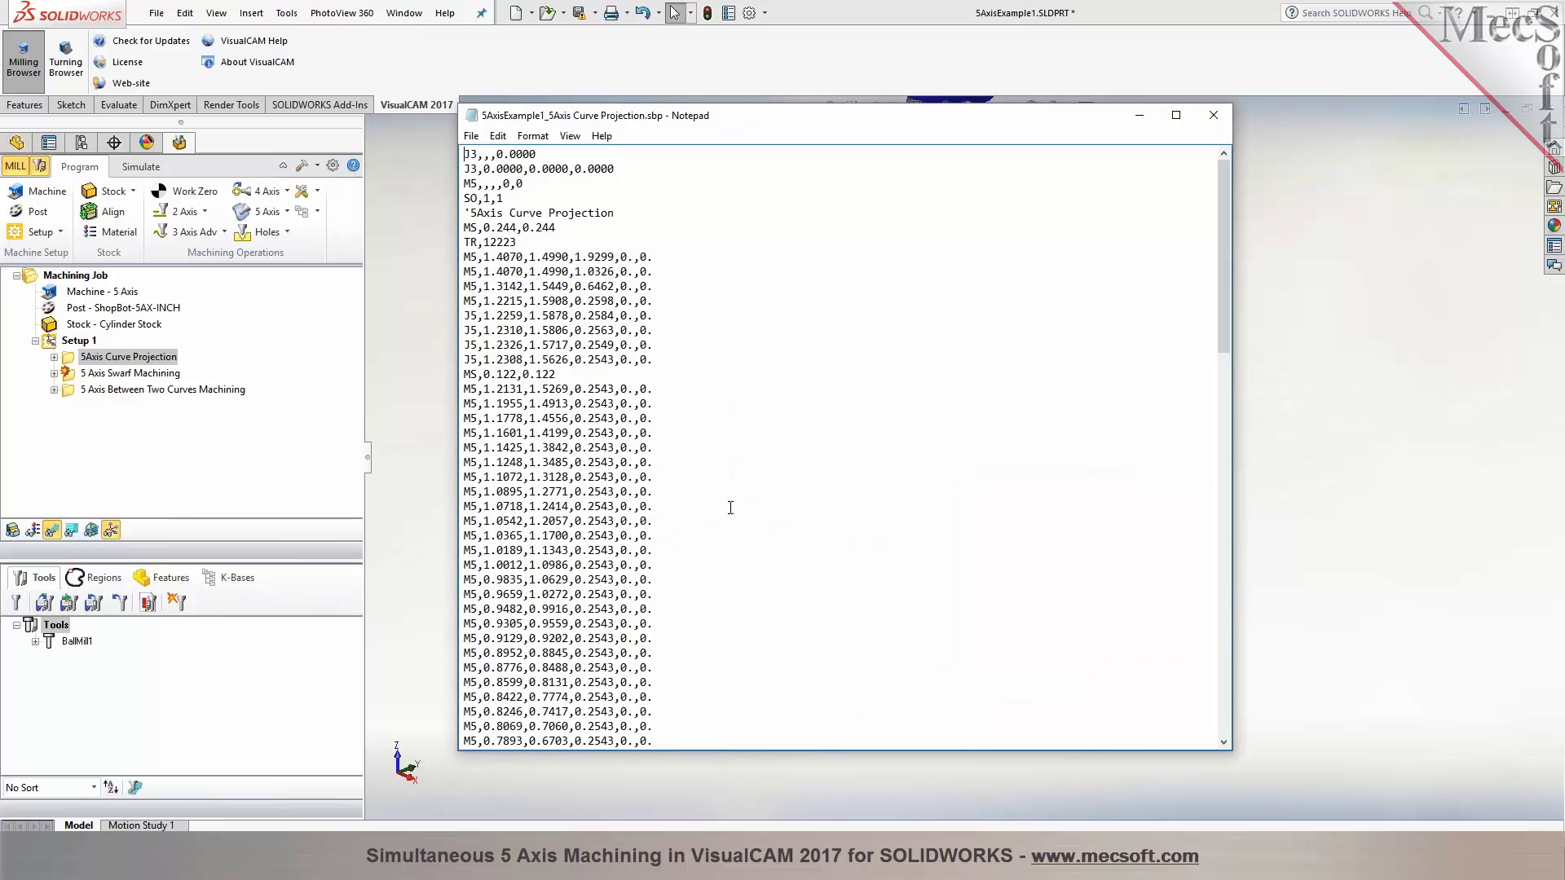
pyautogui.scroll(-3)
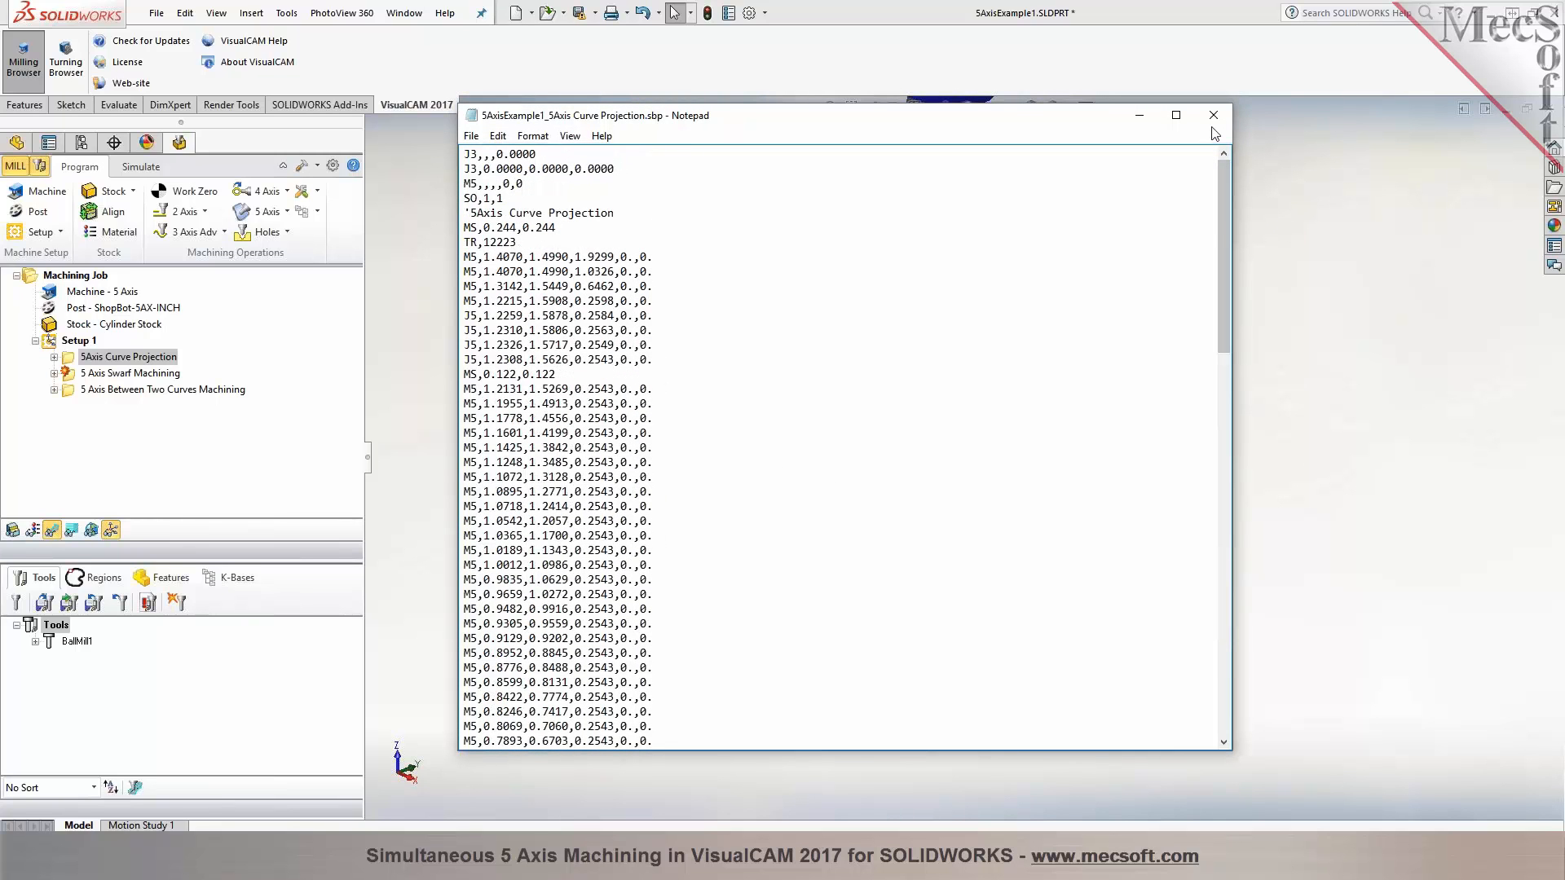
pyautogui.click(1213, 115)
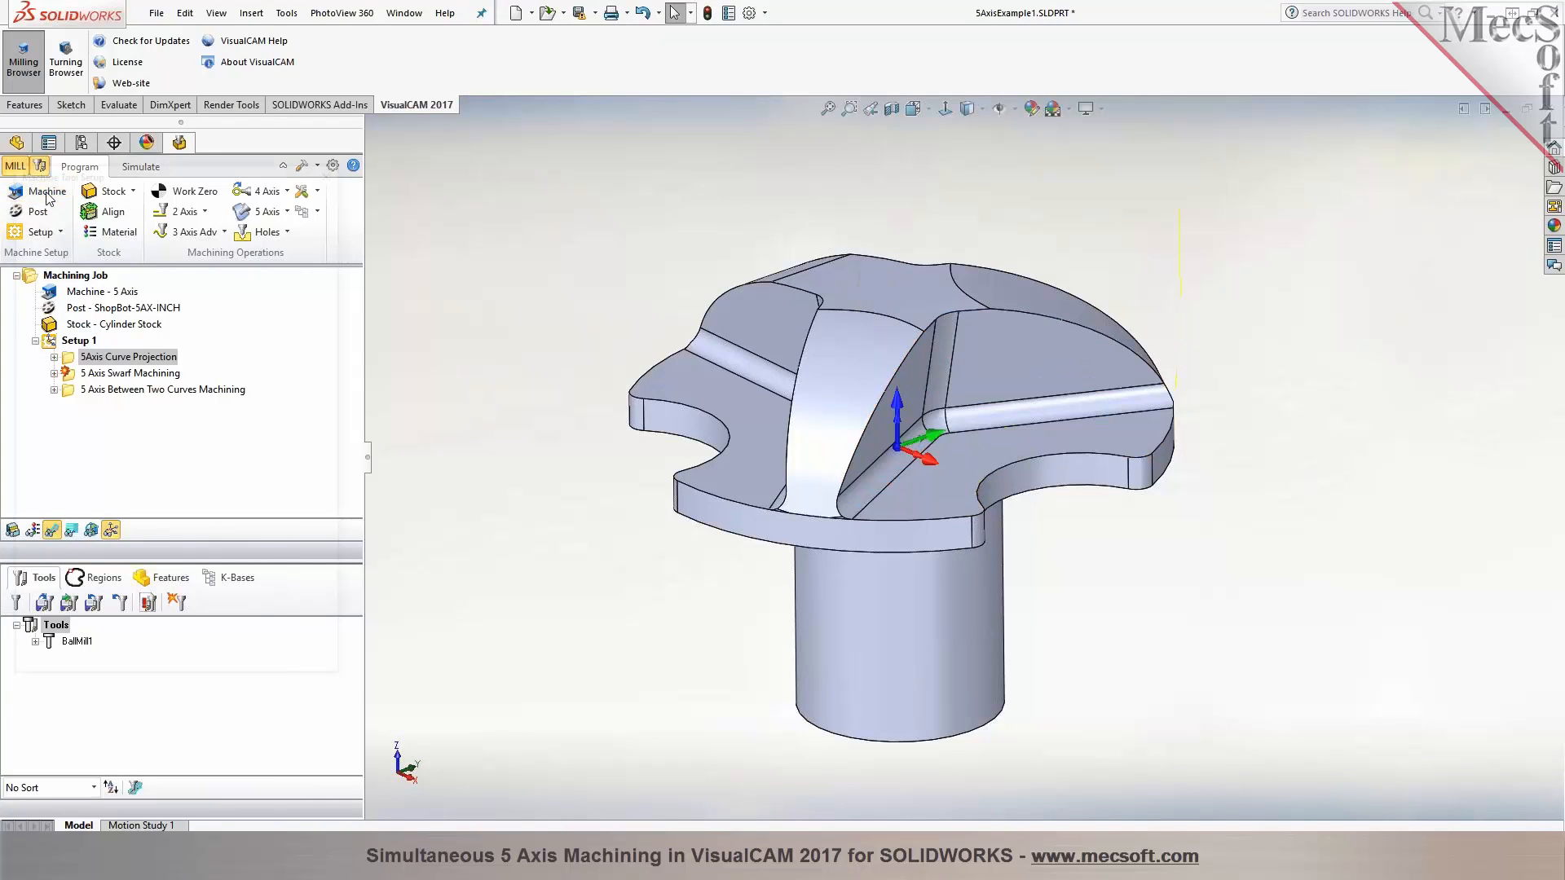
# Review the 5-axis head-head Machine Tool Setup again and accept it, reopening Post & Save As
pyautogui.click(39, 190)
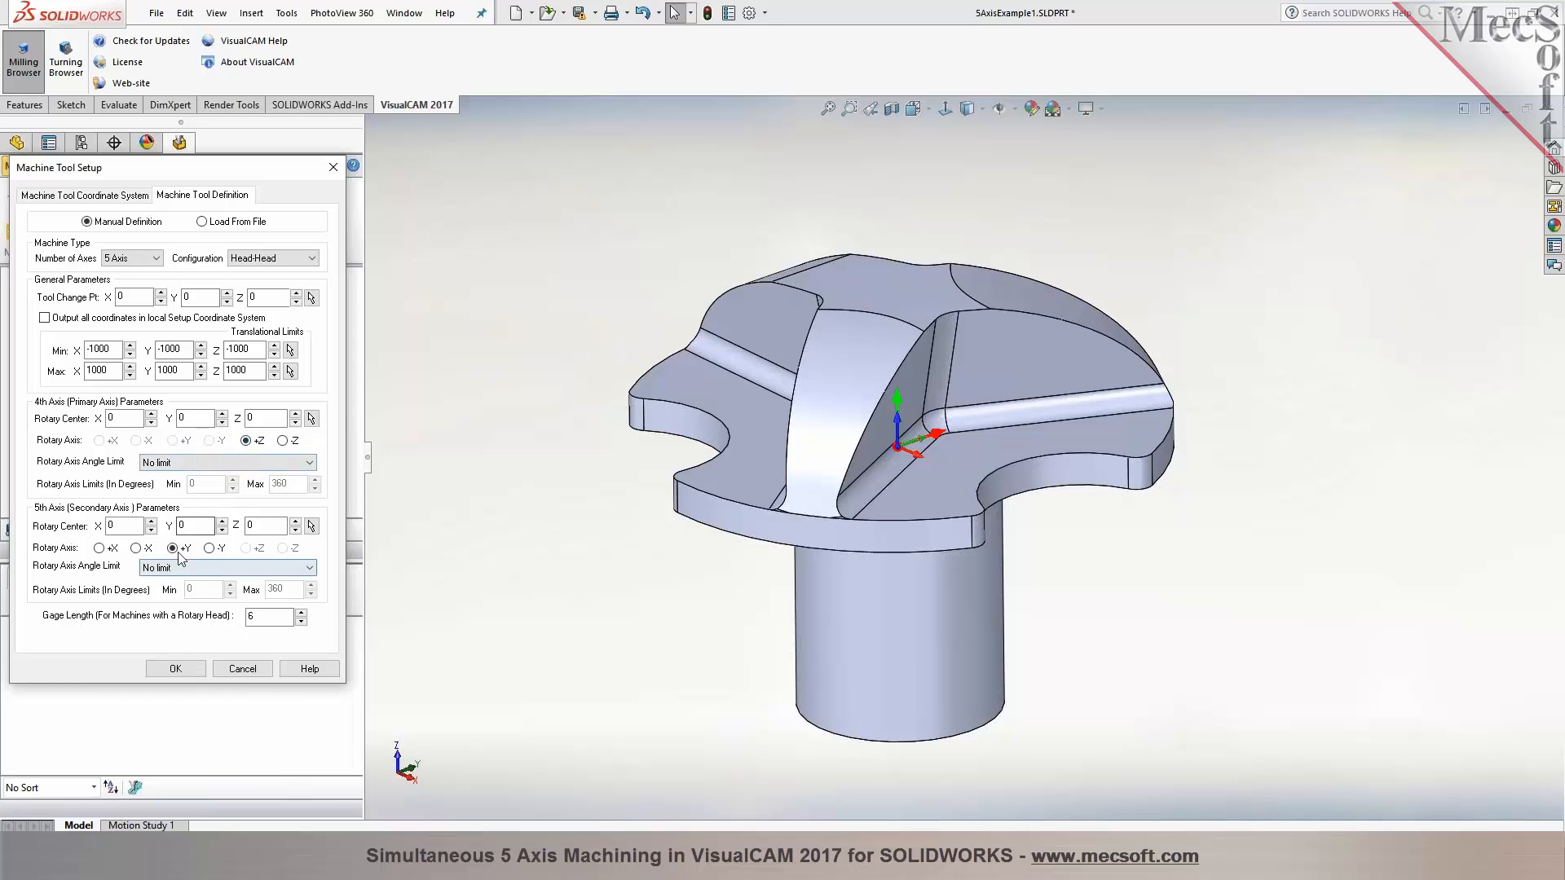
pyautogui.click(175, 668)
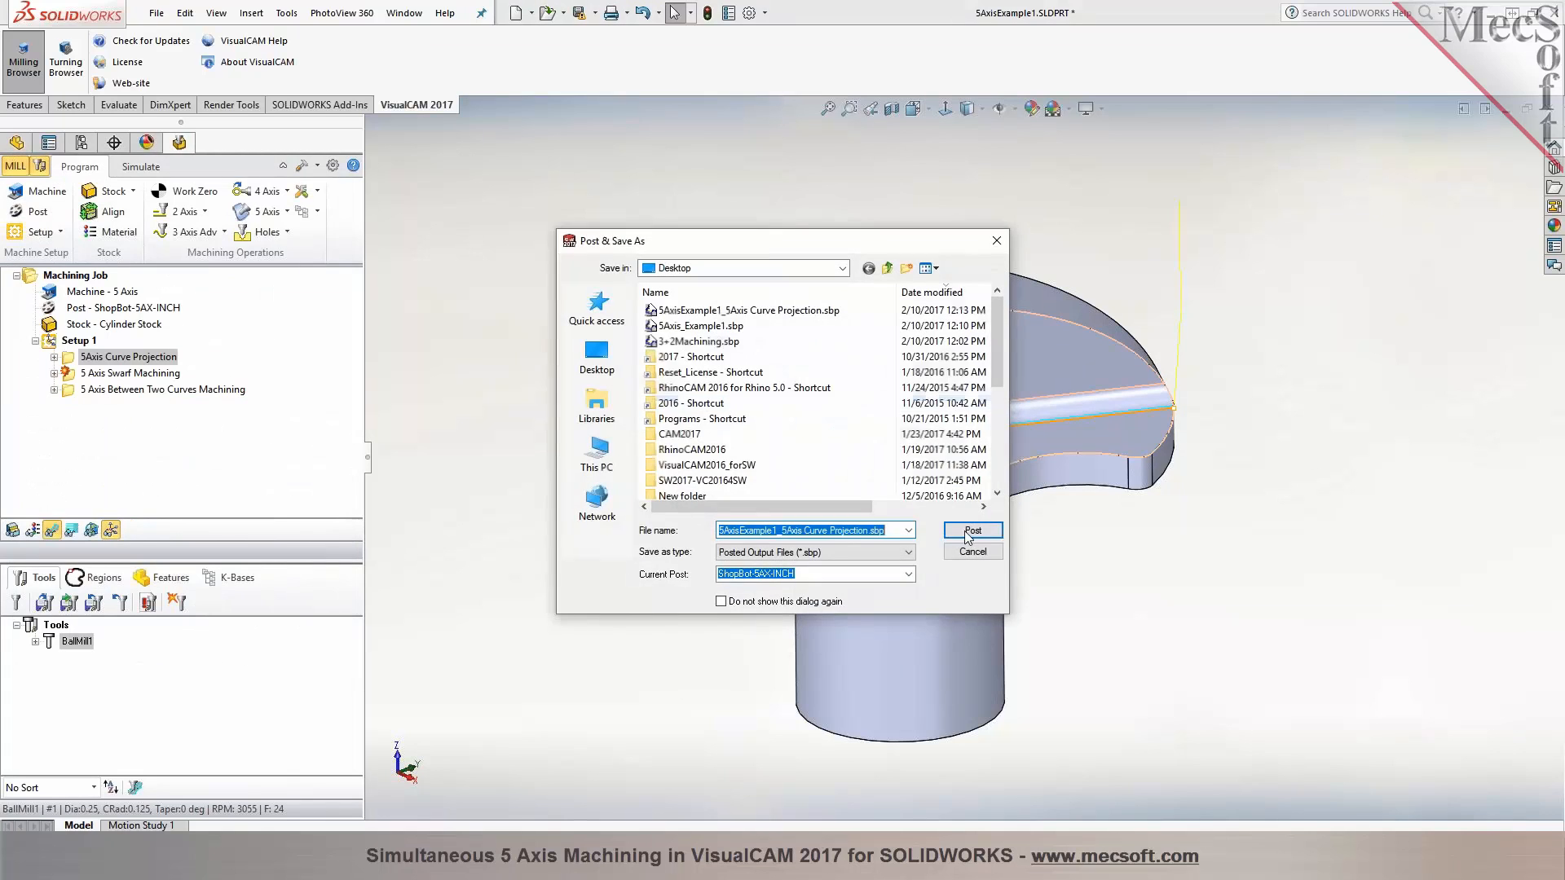
# Repost the Curve Projection program, check its M5 lines show rotary angles -26.33 and 15, then close Notepad
pyautogui.click(972, 531)
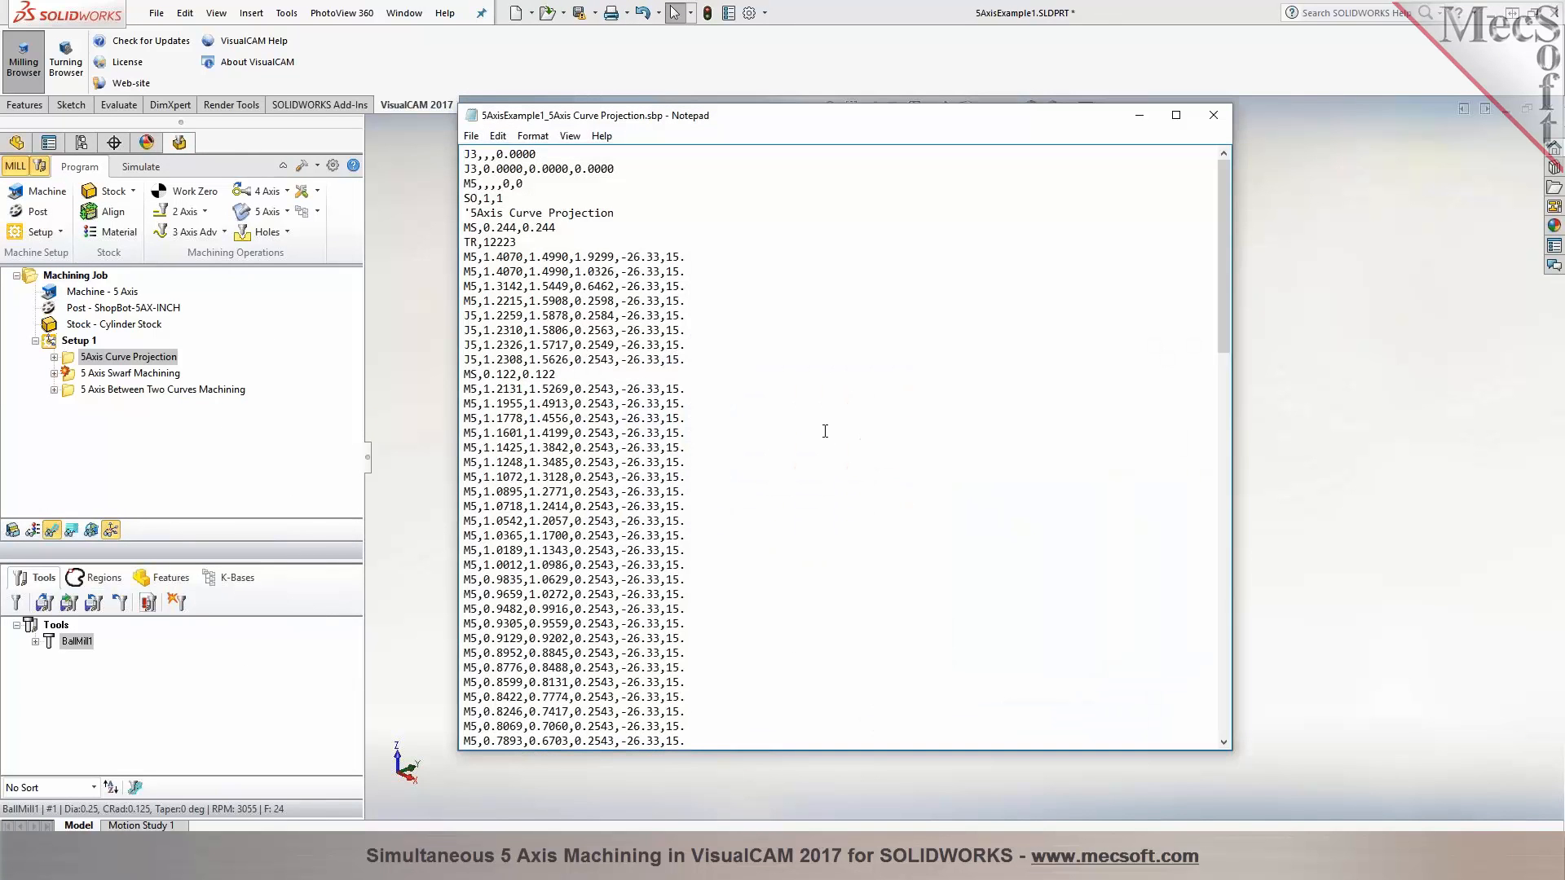
pyautogui.moveTo(464, 257); pyautogui.dragTo(684, 360)
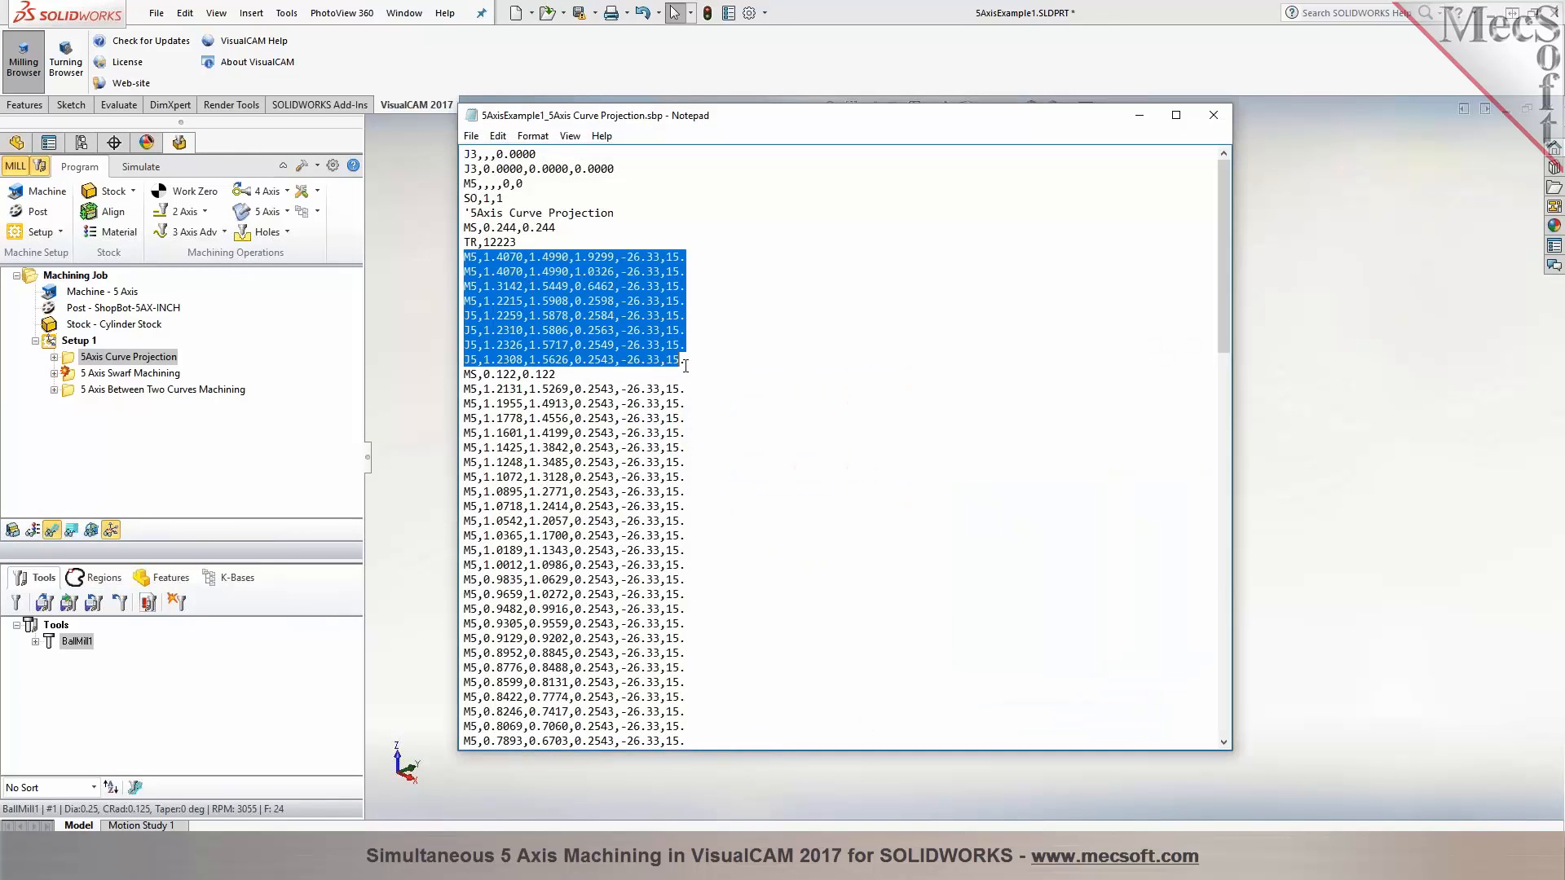
pyautogui.scroll(-3)
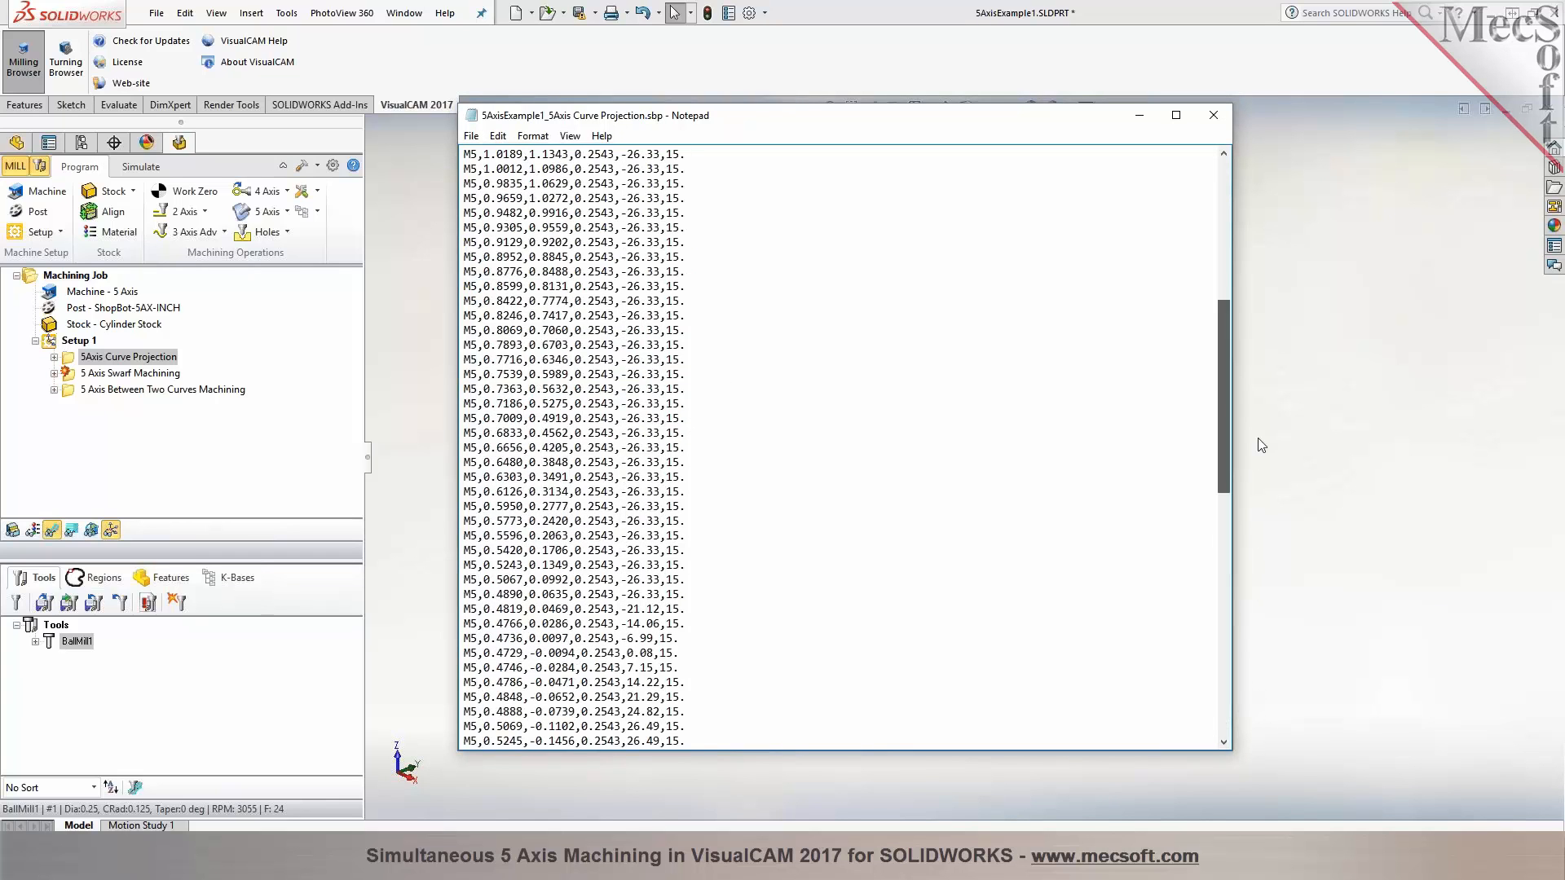
pyautogui.click(1215, 115)
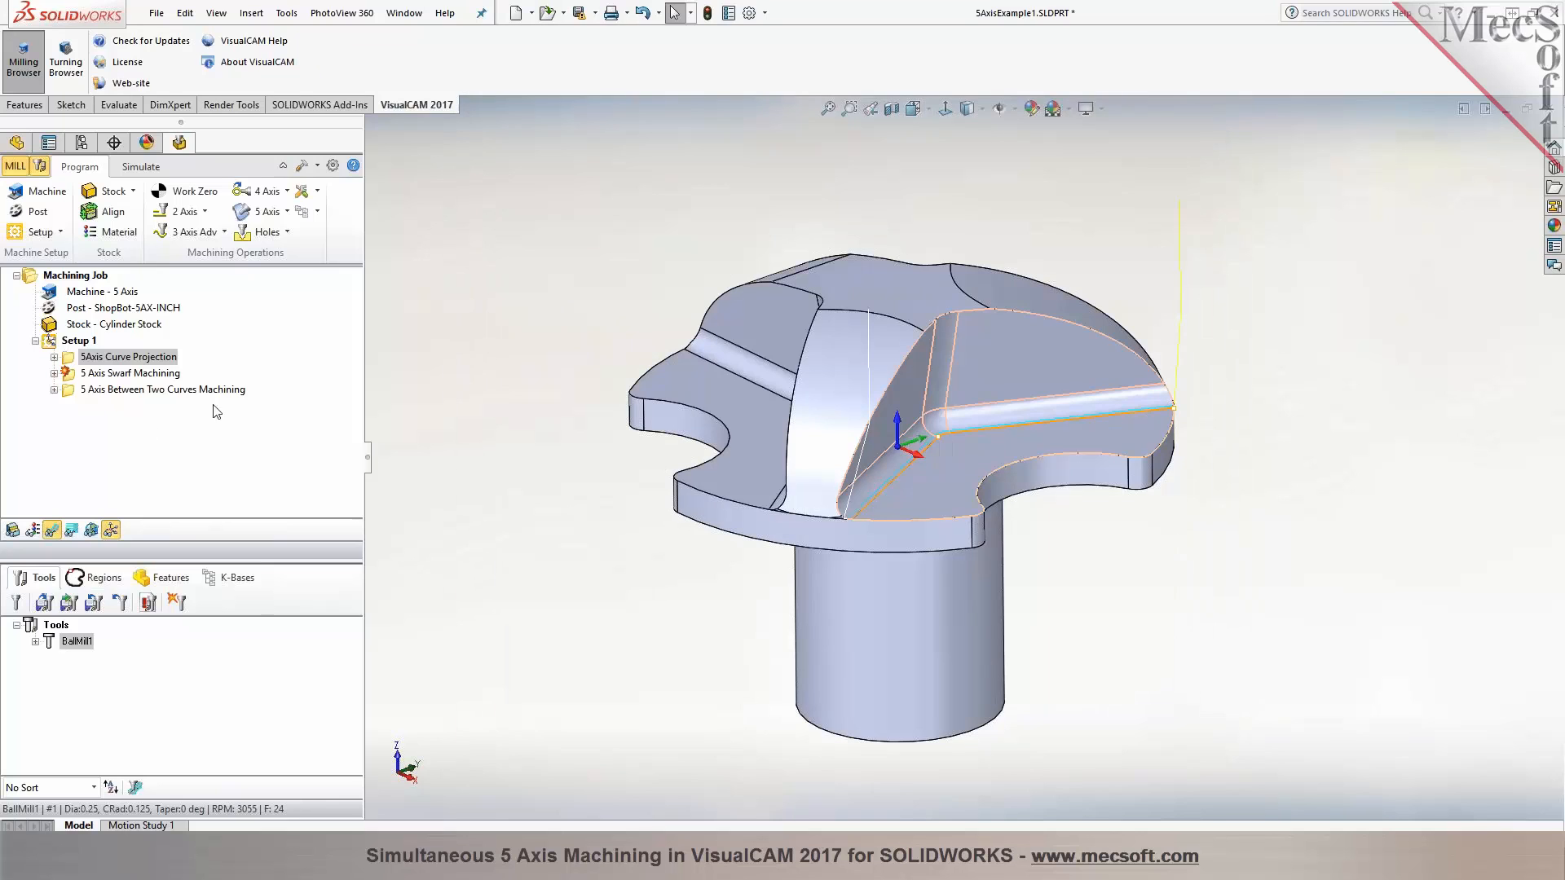
# Post 5 Axis Between Two Curves Machining and scroll its ShopBot code showing rotary angles near -60 and -110
pyautogui.rightClick(163, 390)
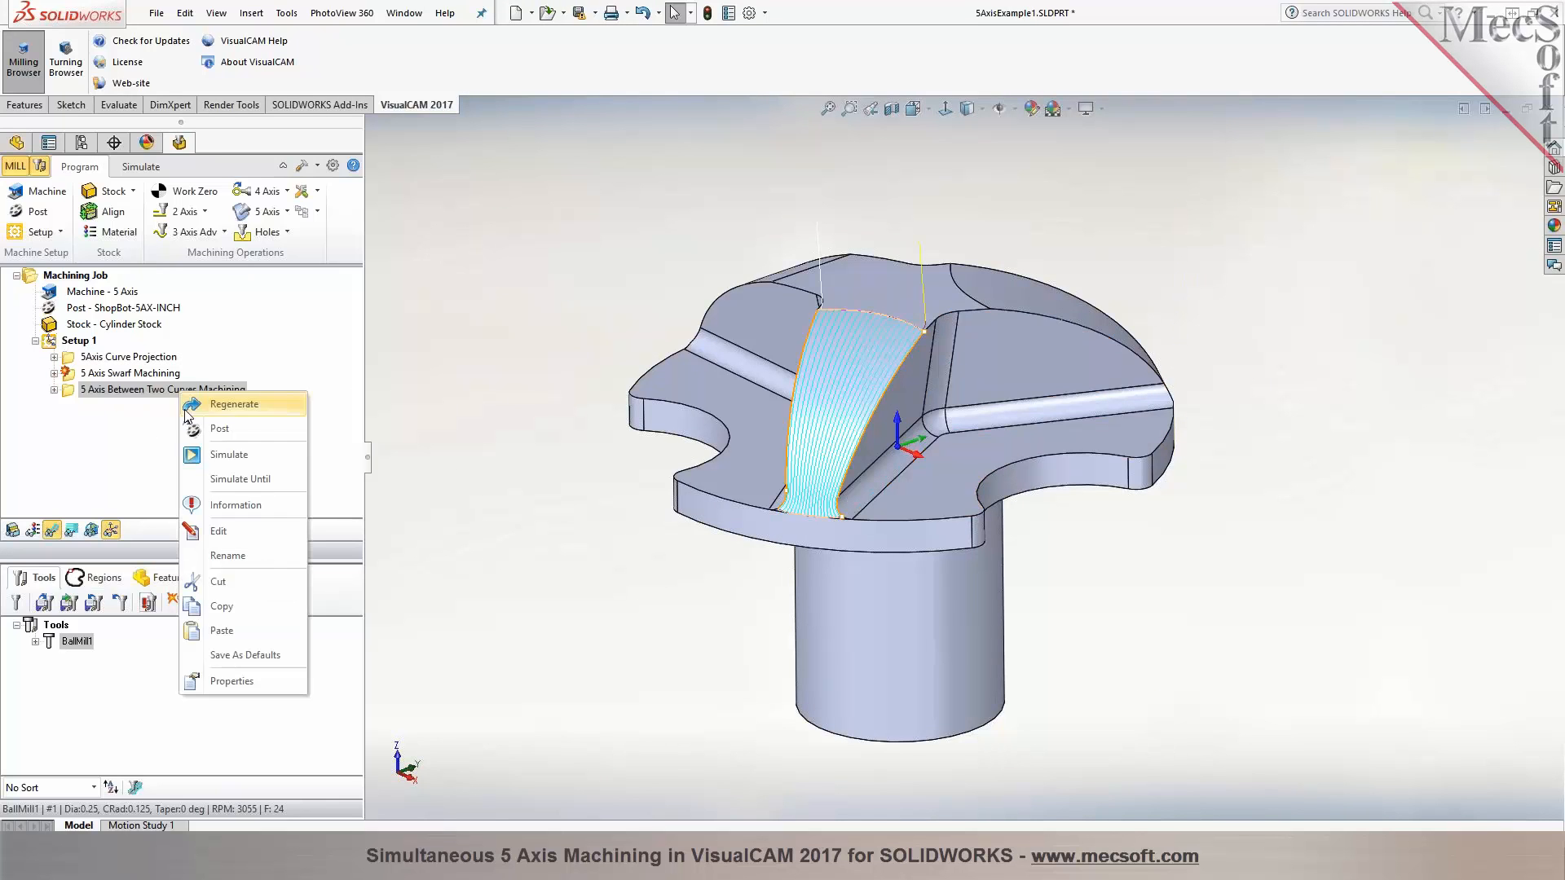
pyautogui.click(219, 428)
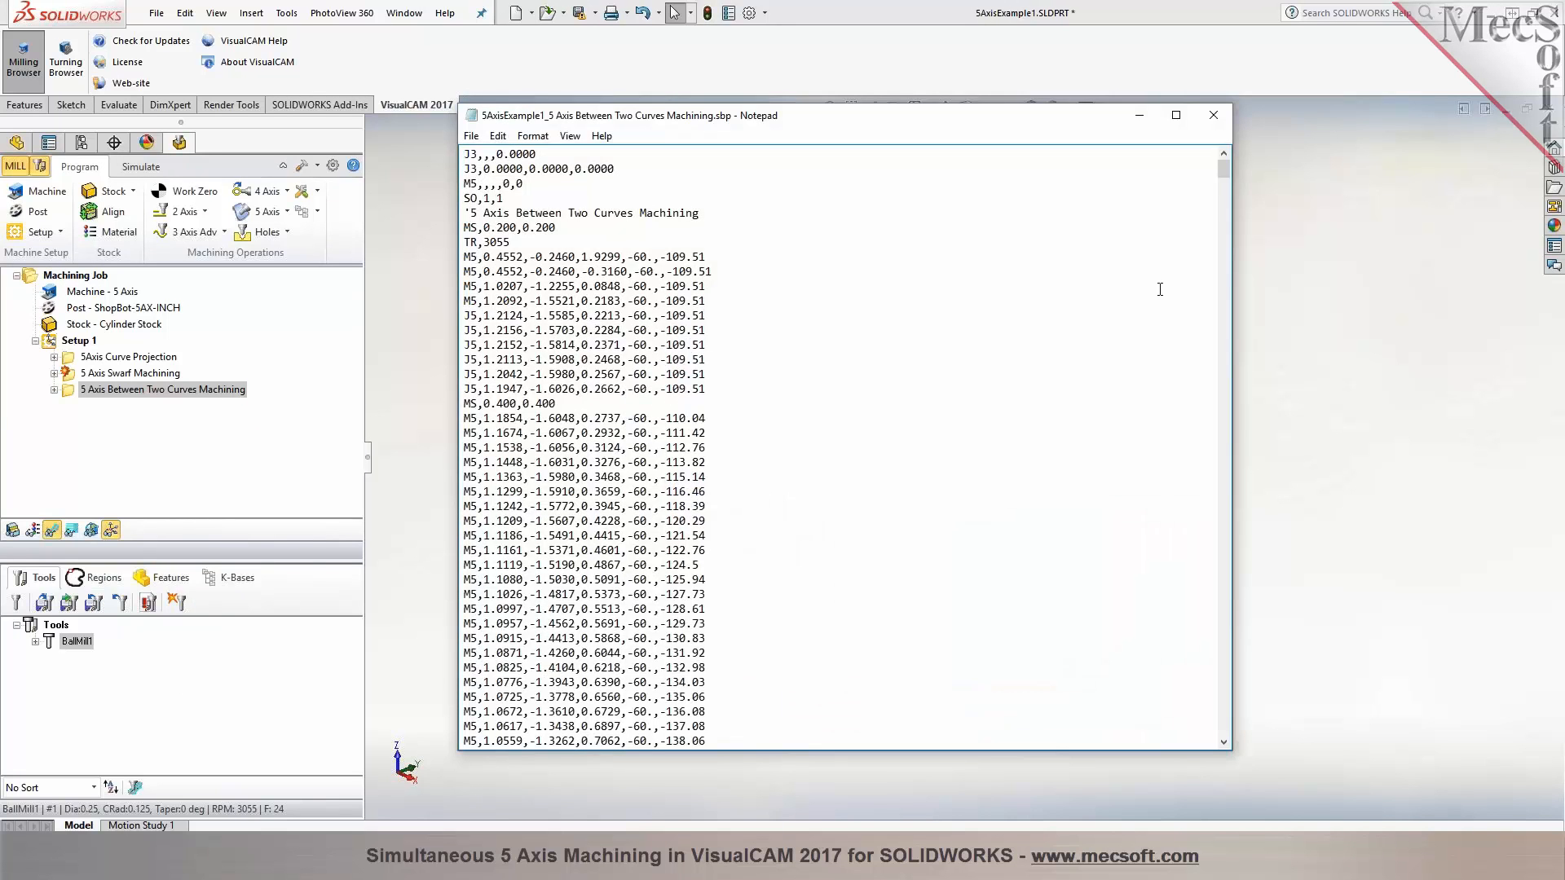
pyautogui.scroll(-3)
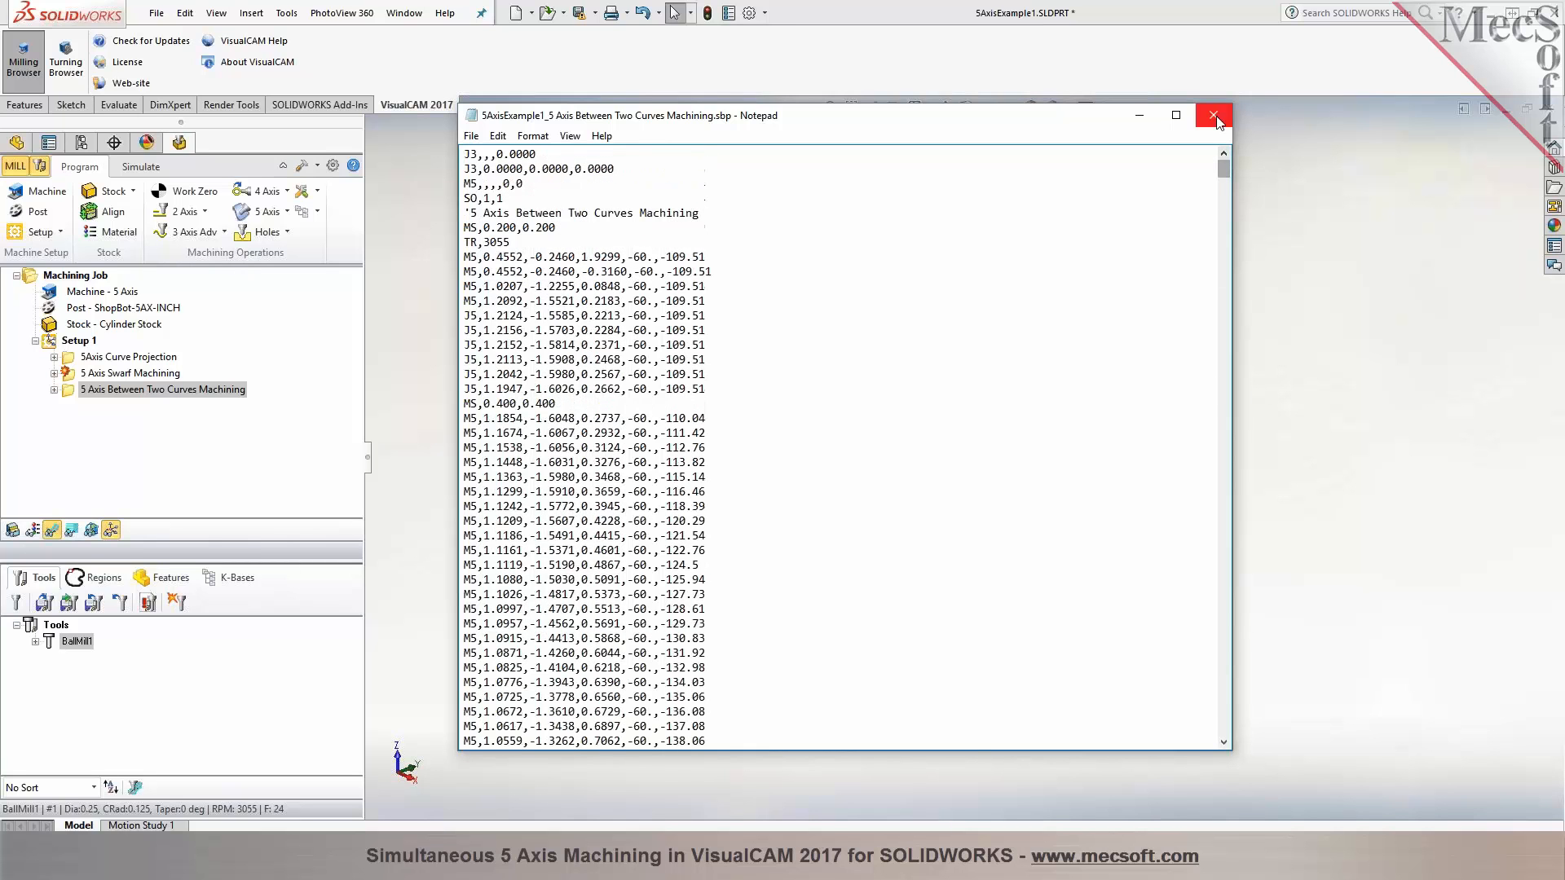
# Close Notepad and set the machine's 5th rotary axis to user-defined limits with Min -110
pyautogui.click(1214, 115)
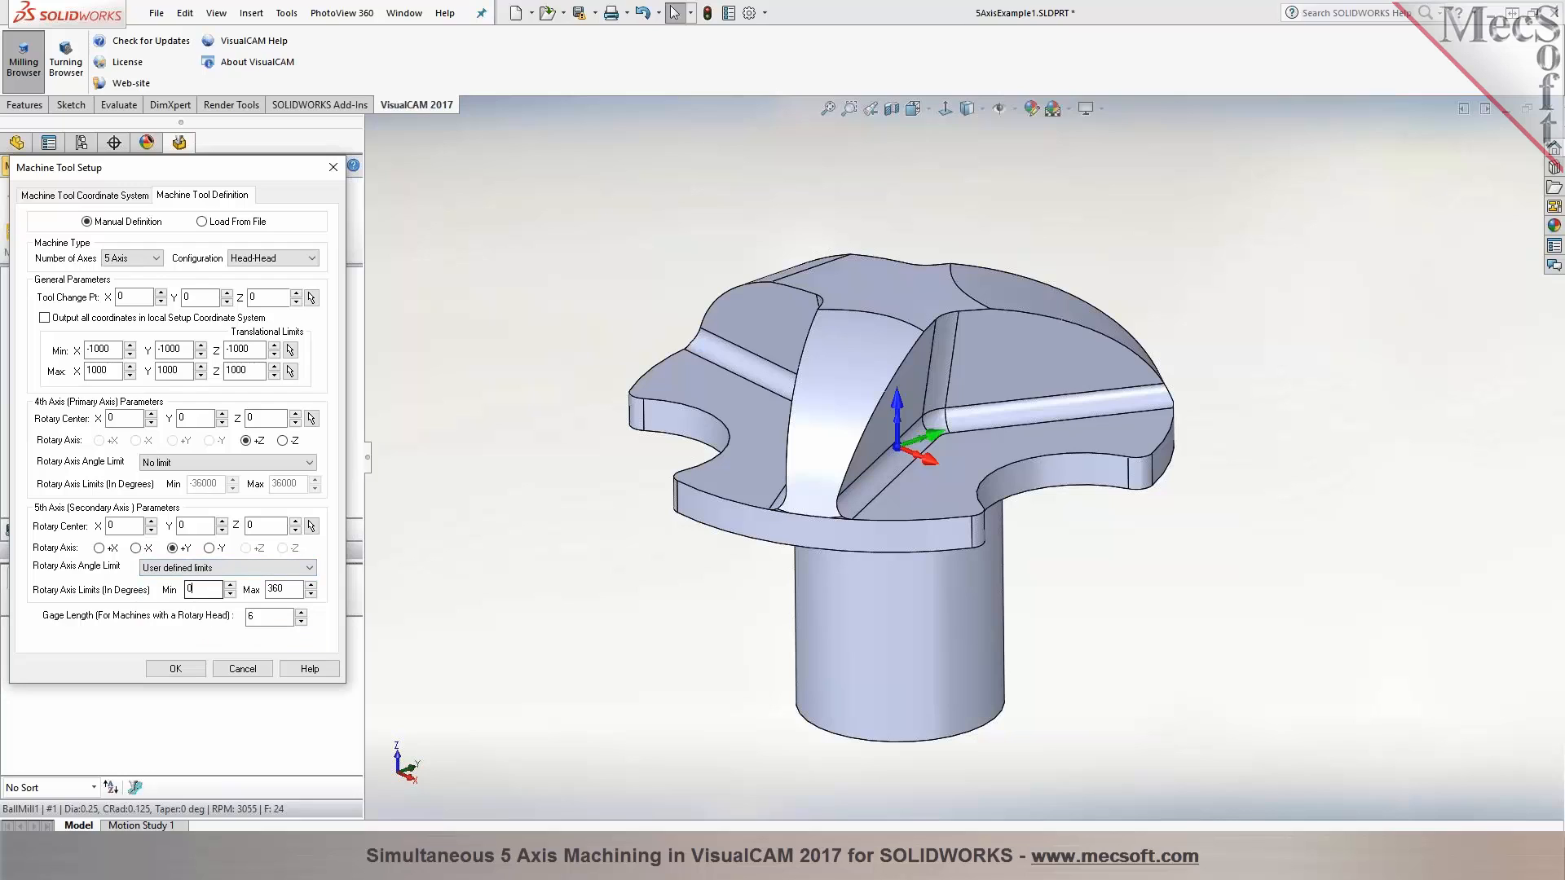
pyautogui.write('-110')
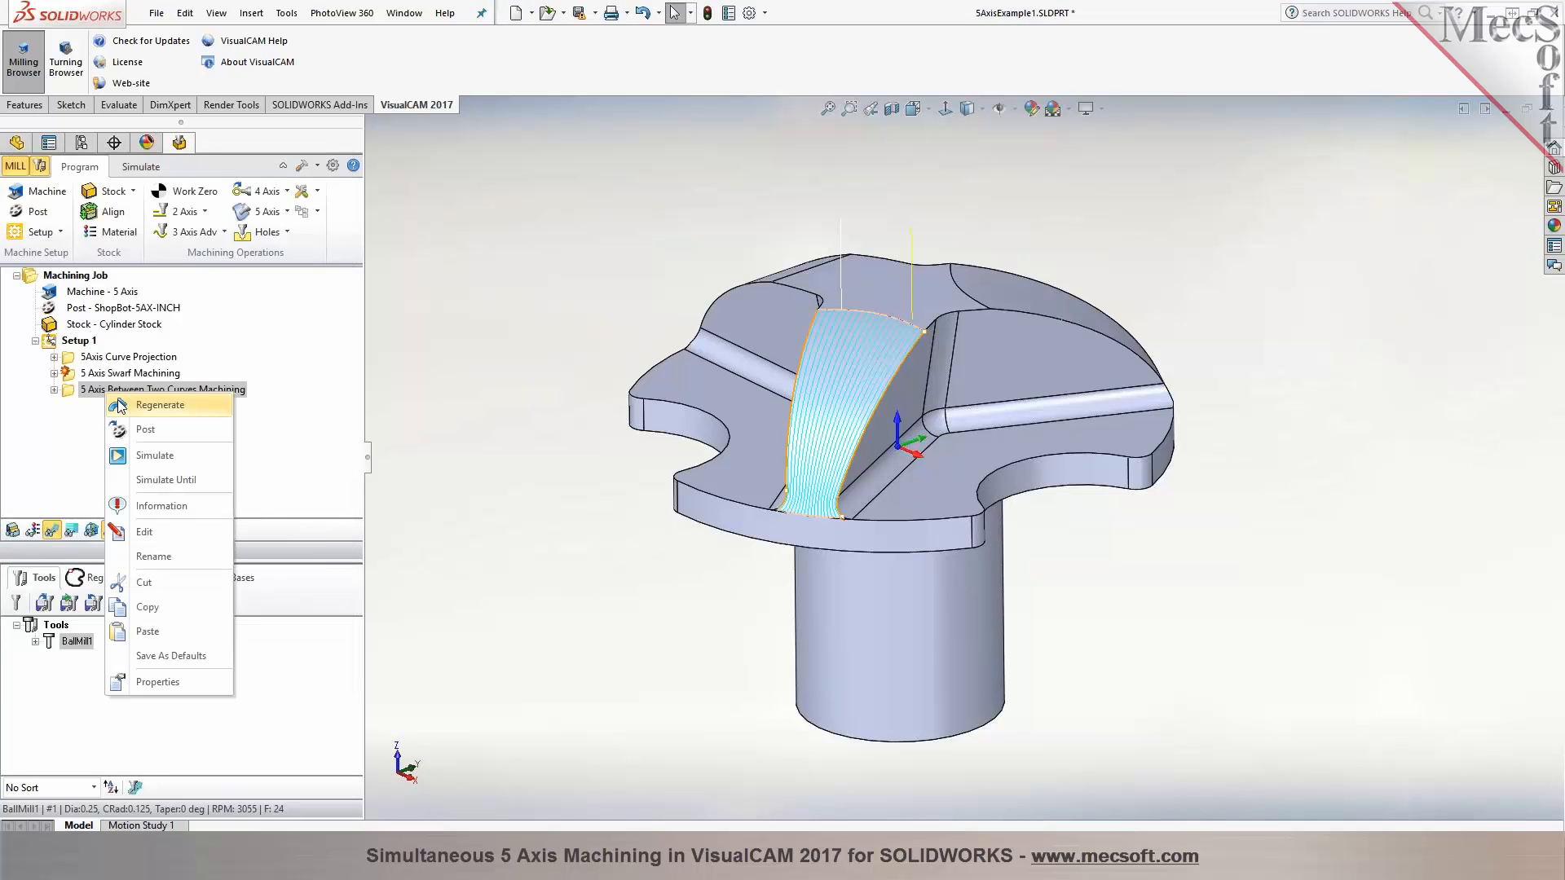
# Repost the Between Two Curves operation, review its limited rotary angles to the end, then close Notepad
pyautogui.click(146, 429)
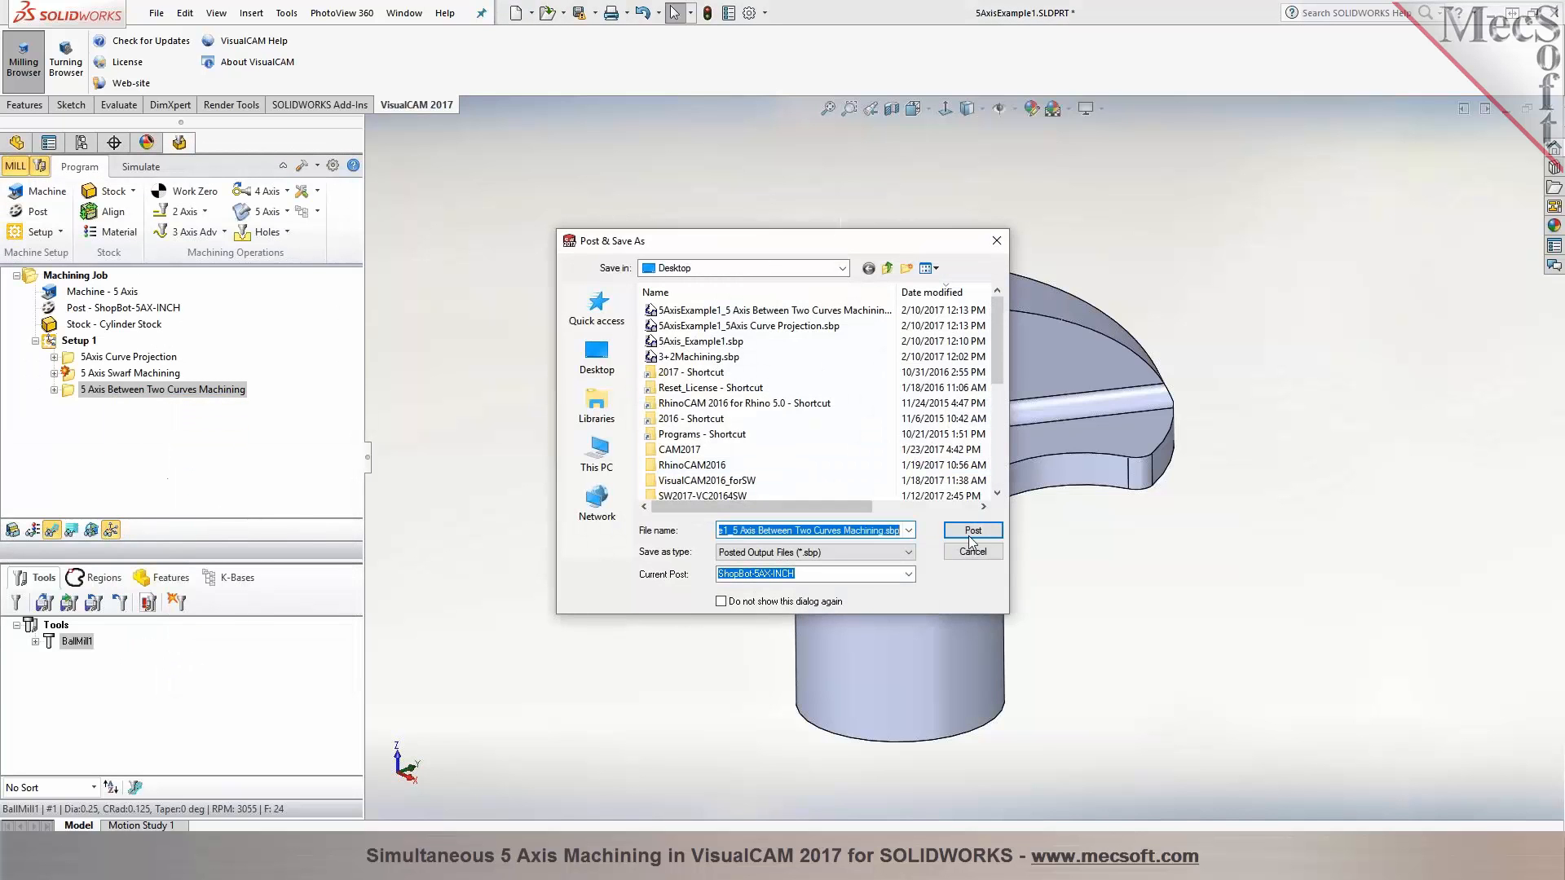
pyautogui.click(973, 530)
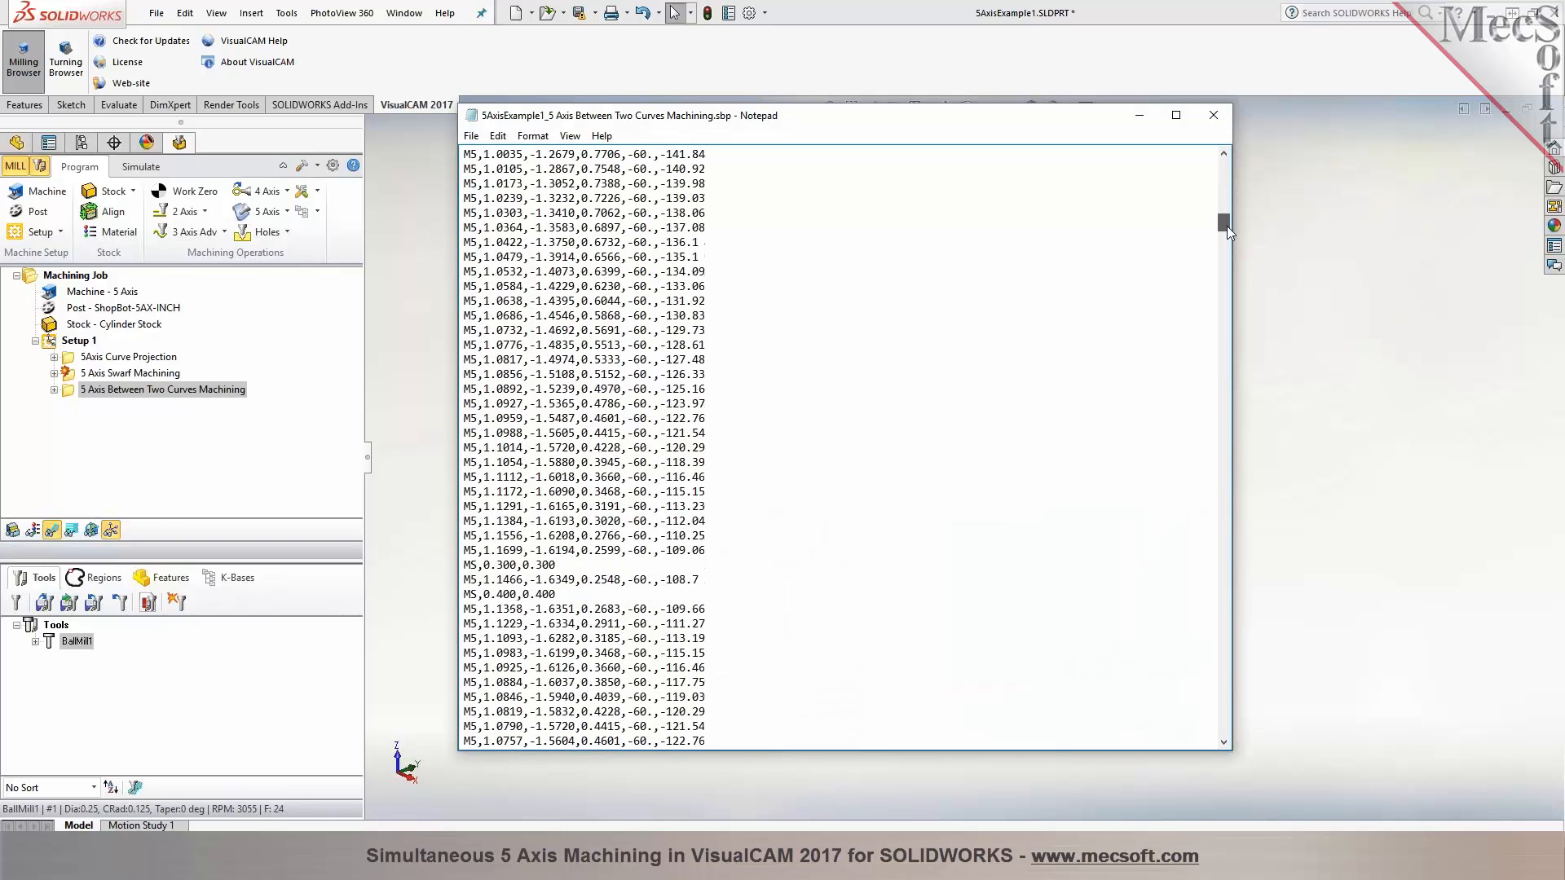
pyautogui.scroll(-3)
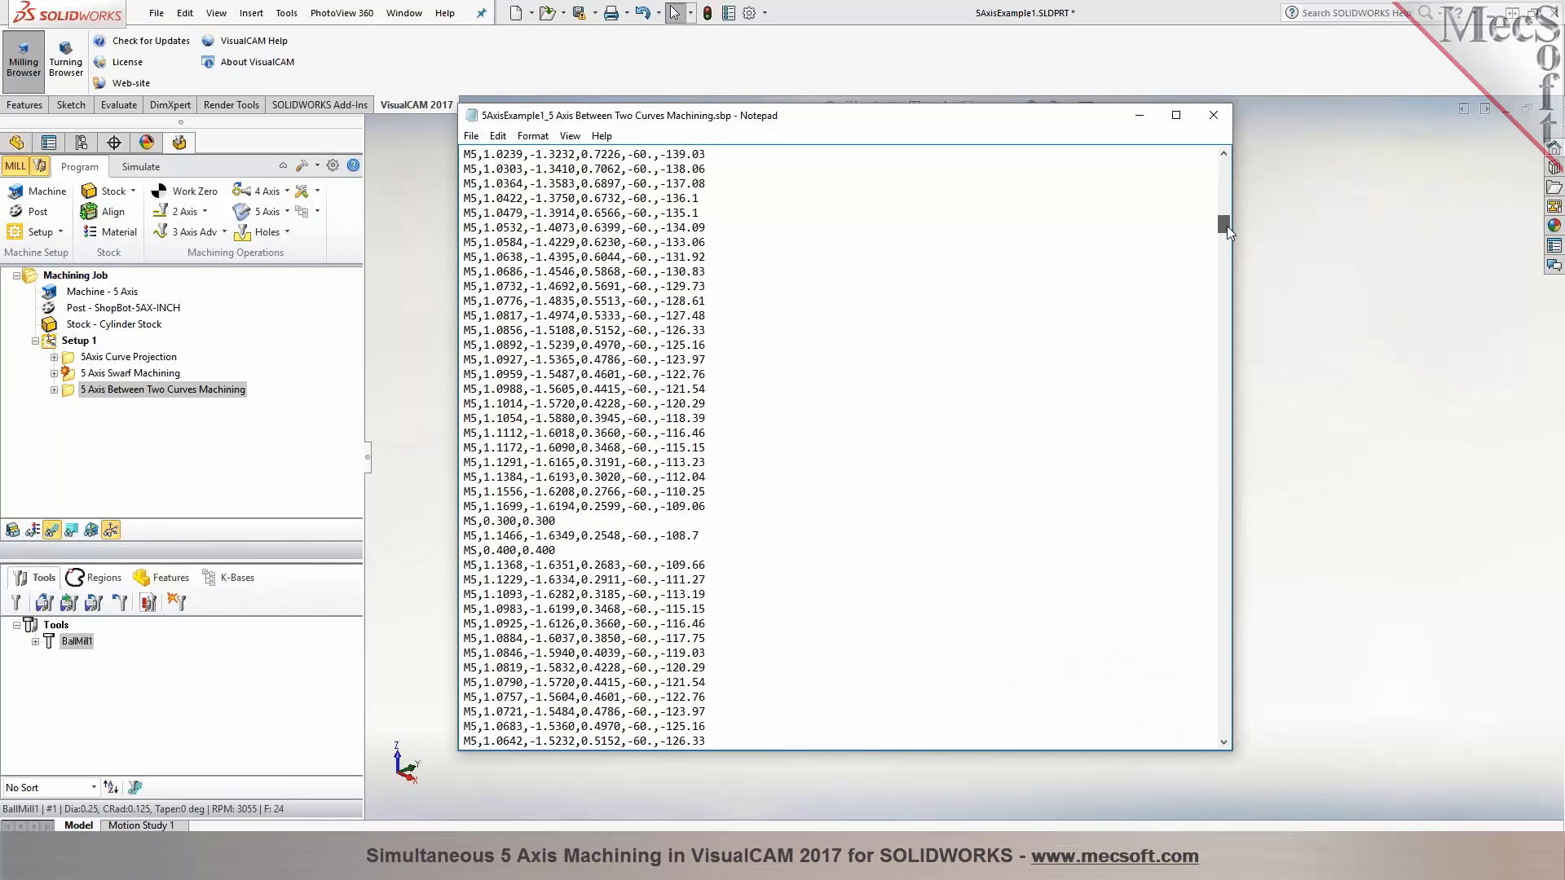
pyautogui.scroll(-3)
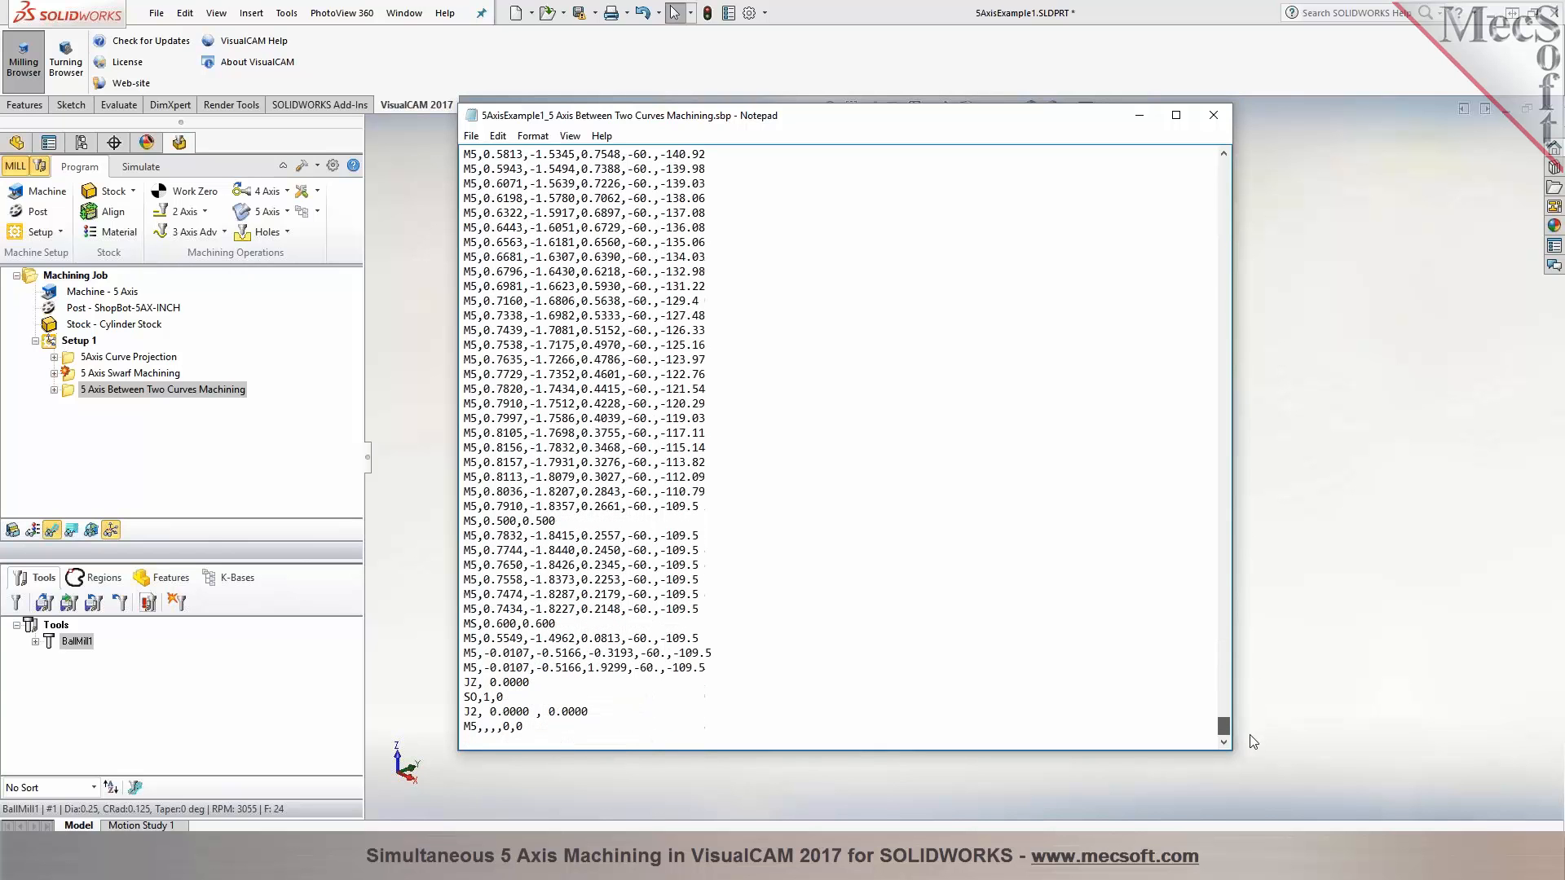
pyautogui.click(1214, 115)
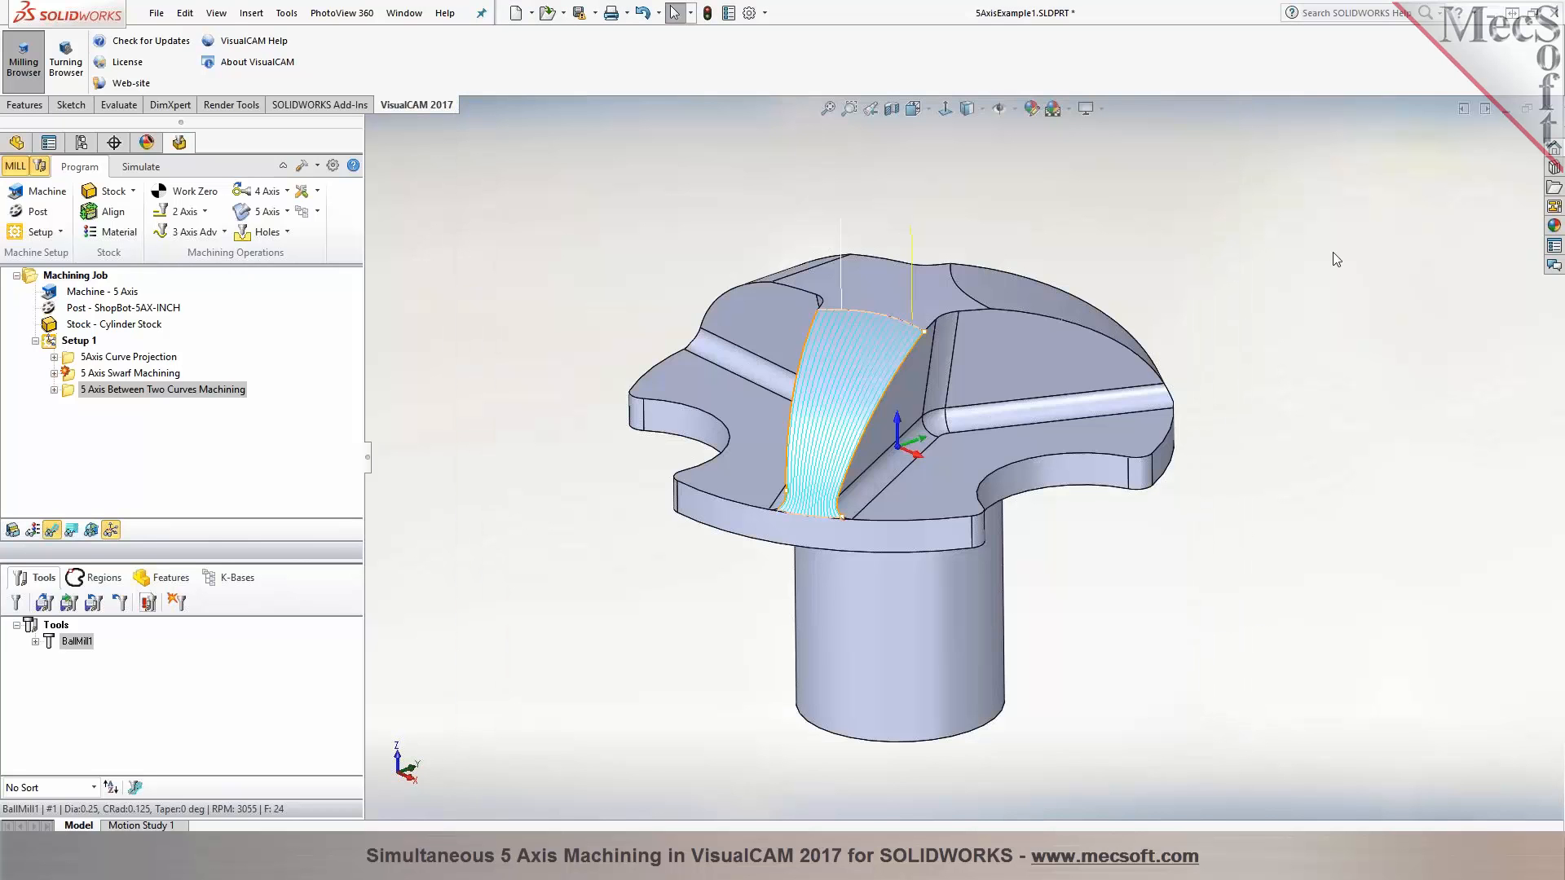